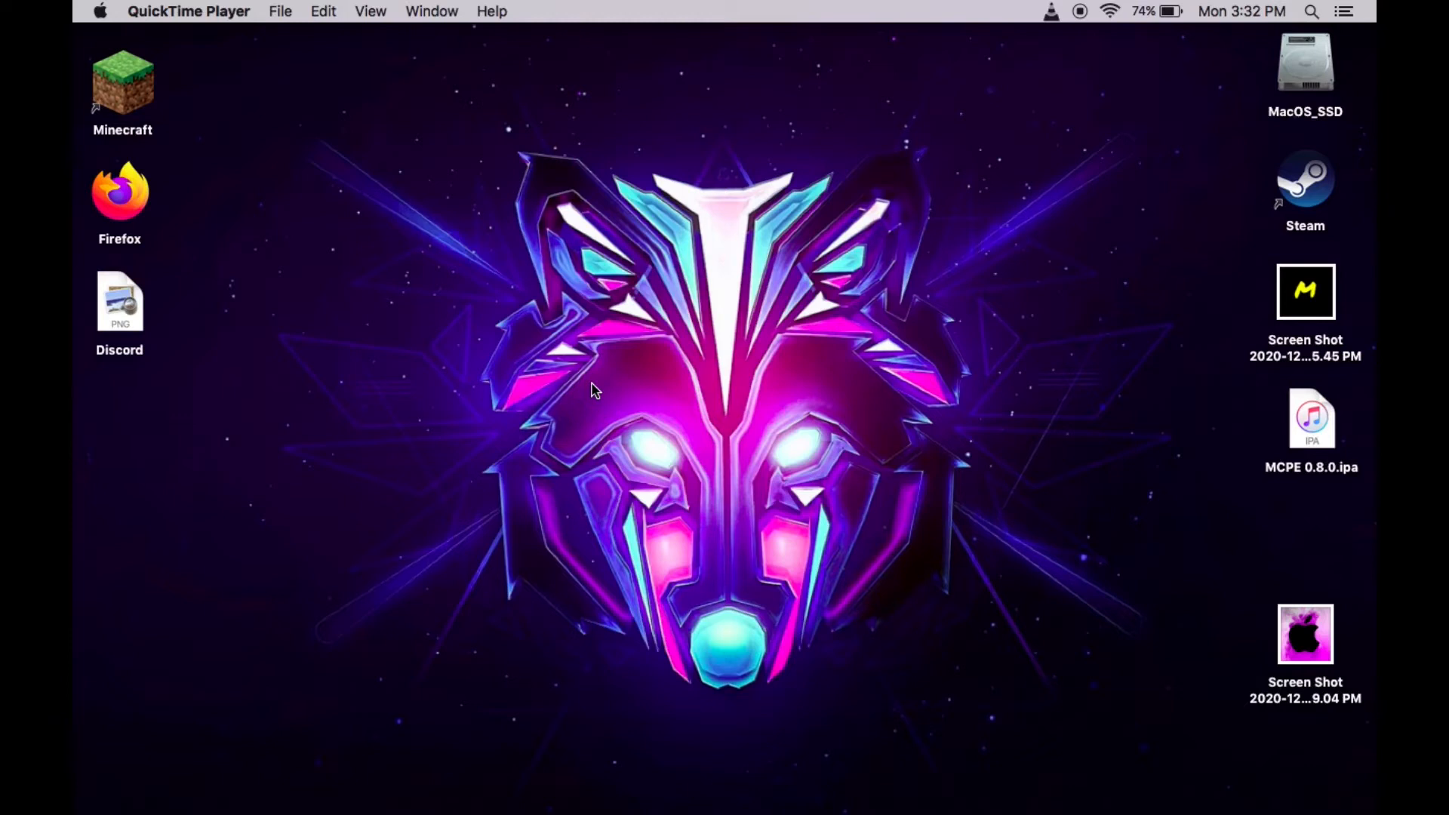
# Search Spotlight for AppleScript tools and launch Script Editor.
pyautogui.write('quickTime Player')
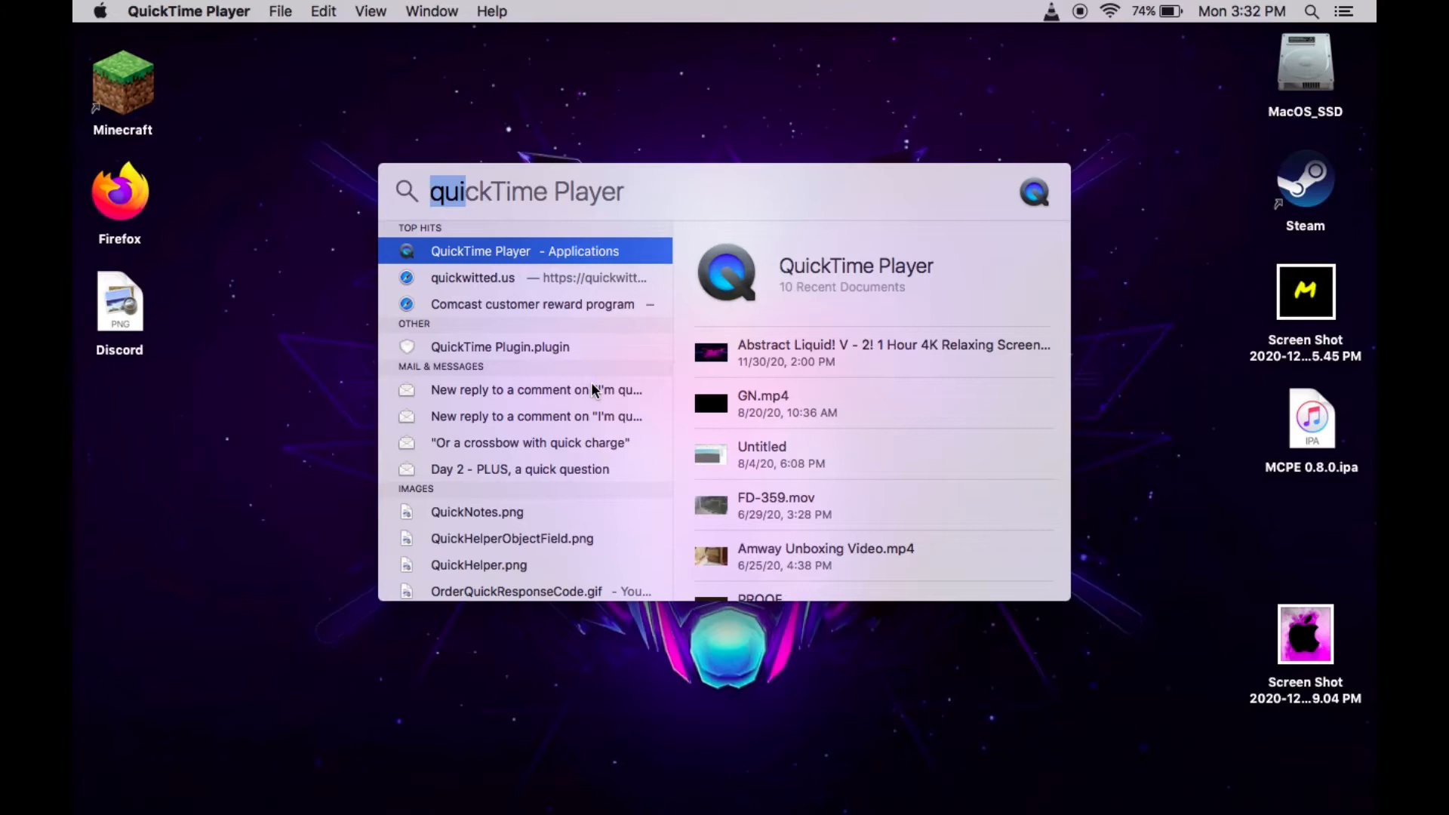
pyautogui.write('application Loader')
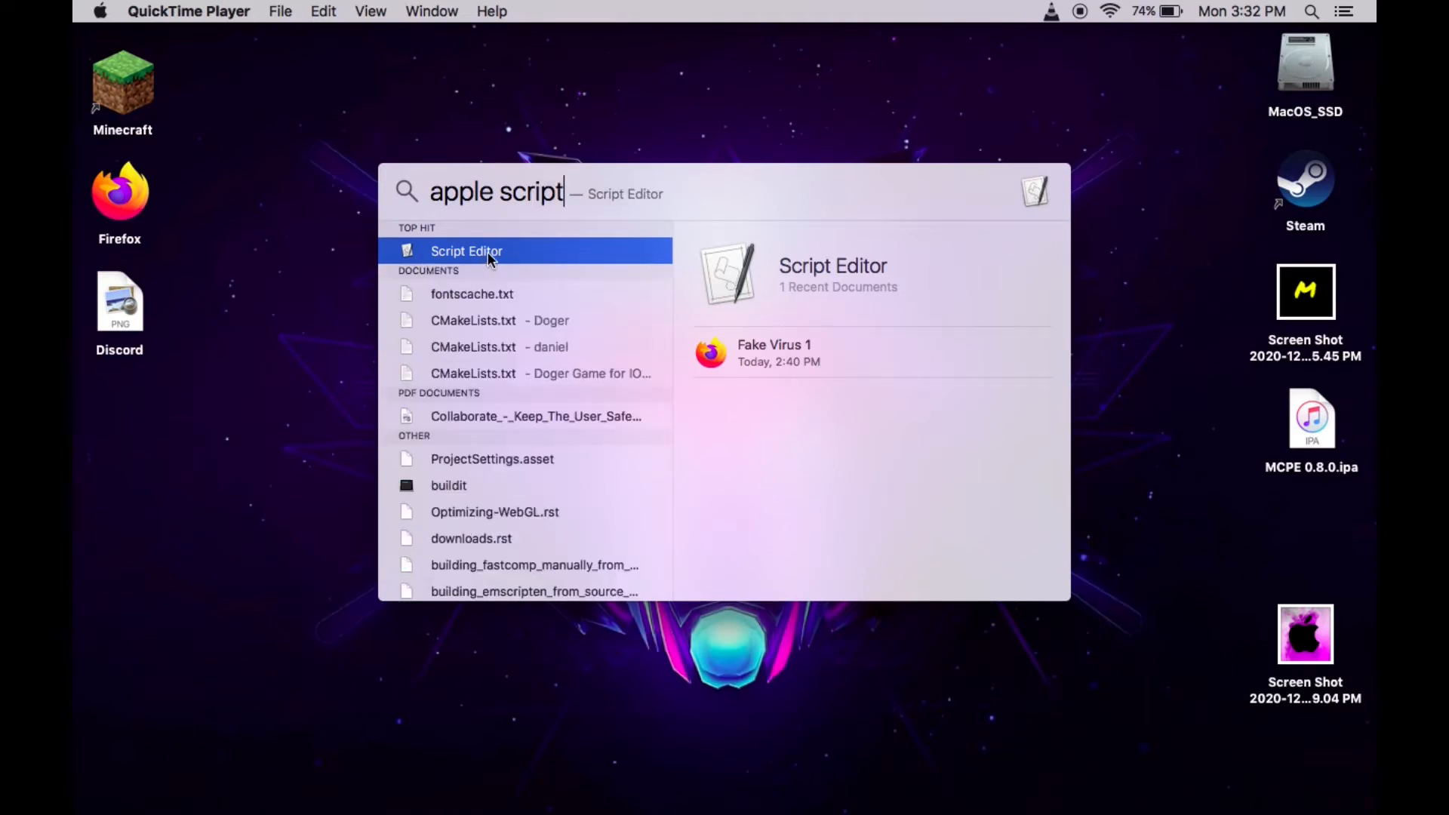
pyautogui.click(466, 250)
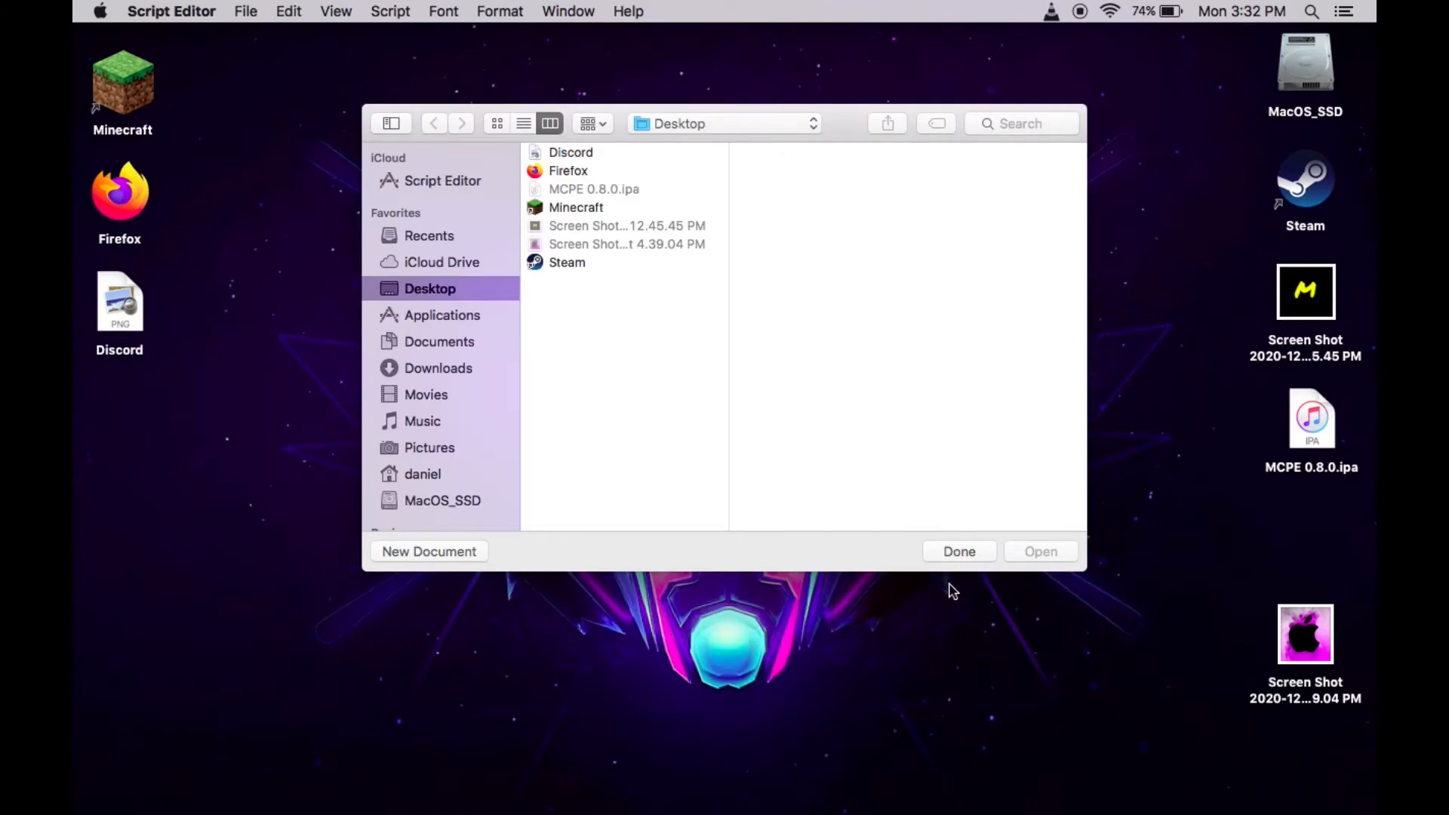
# Dismiss the open dialog, create a new blank script, and make its window full screen.
pyautogui.click(959, 551)
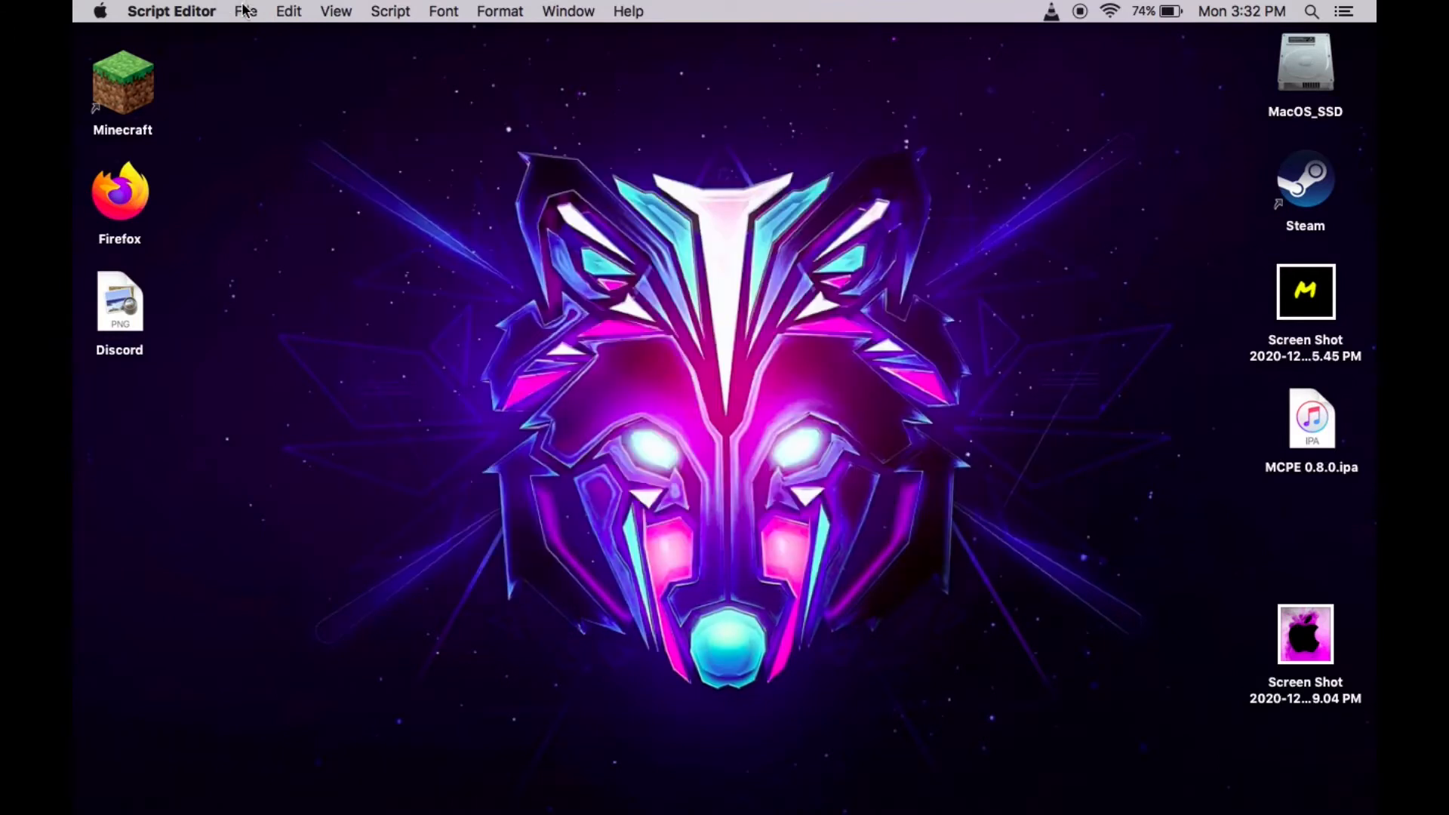
pyautogui.click(246, 11)
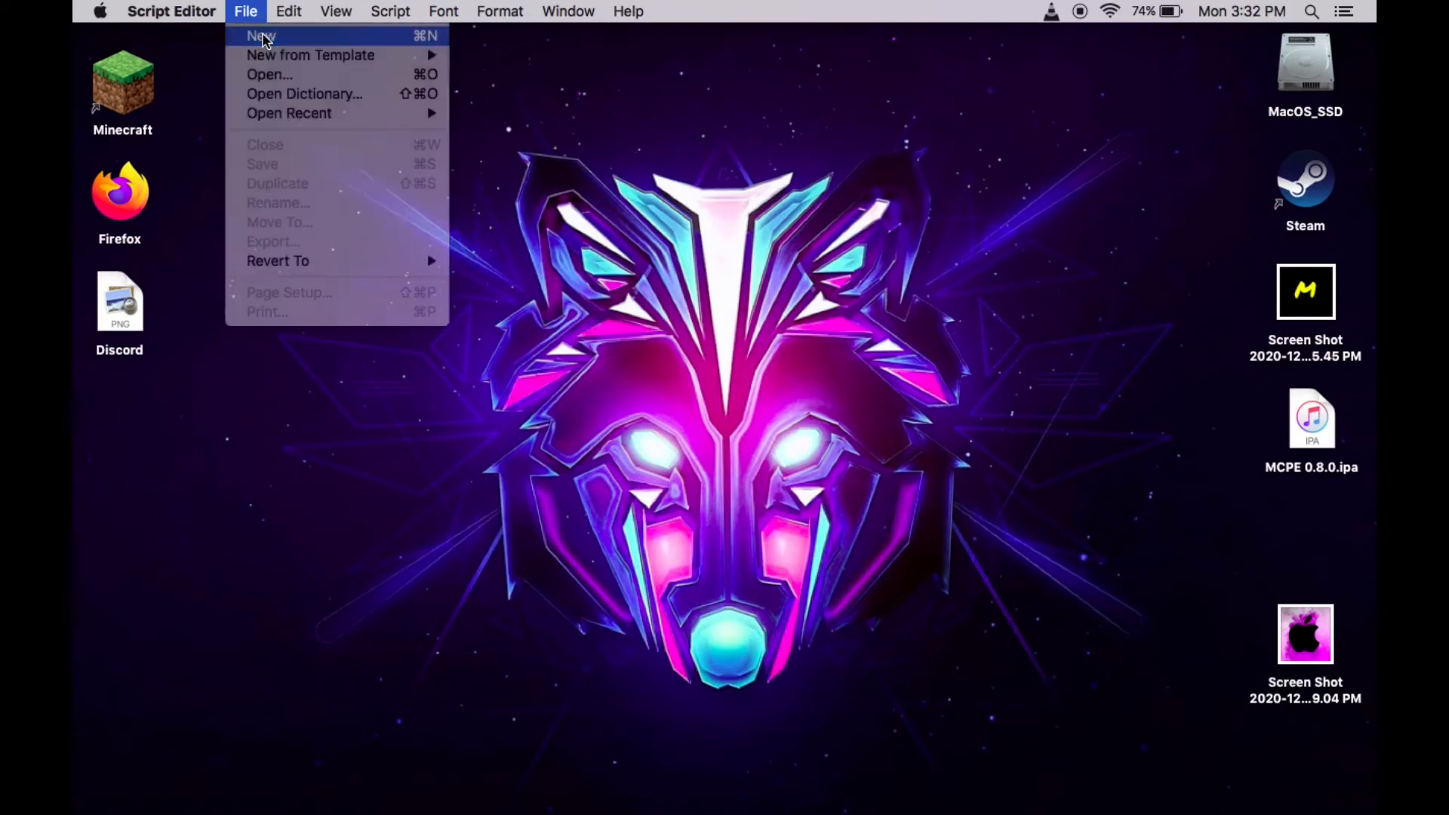
pyautogui.click(259, 34)
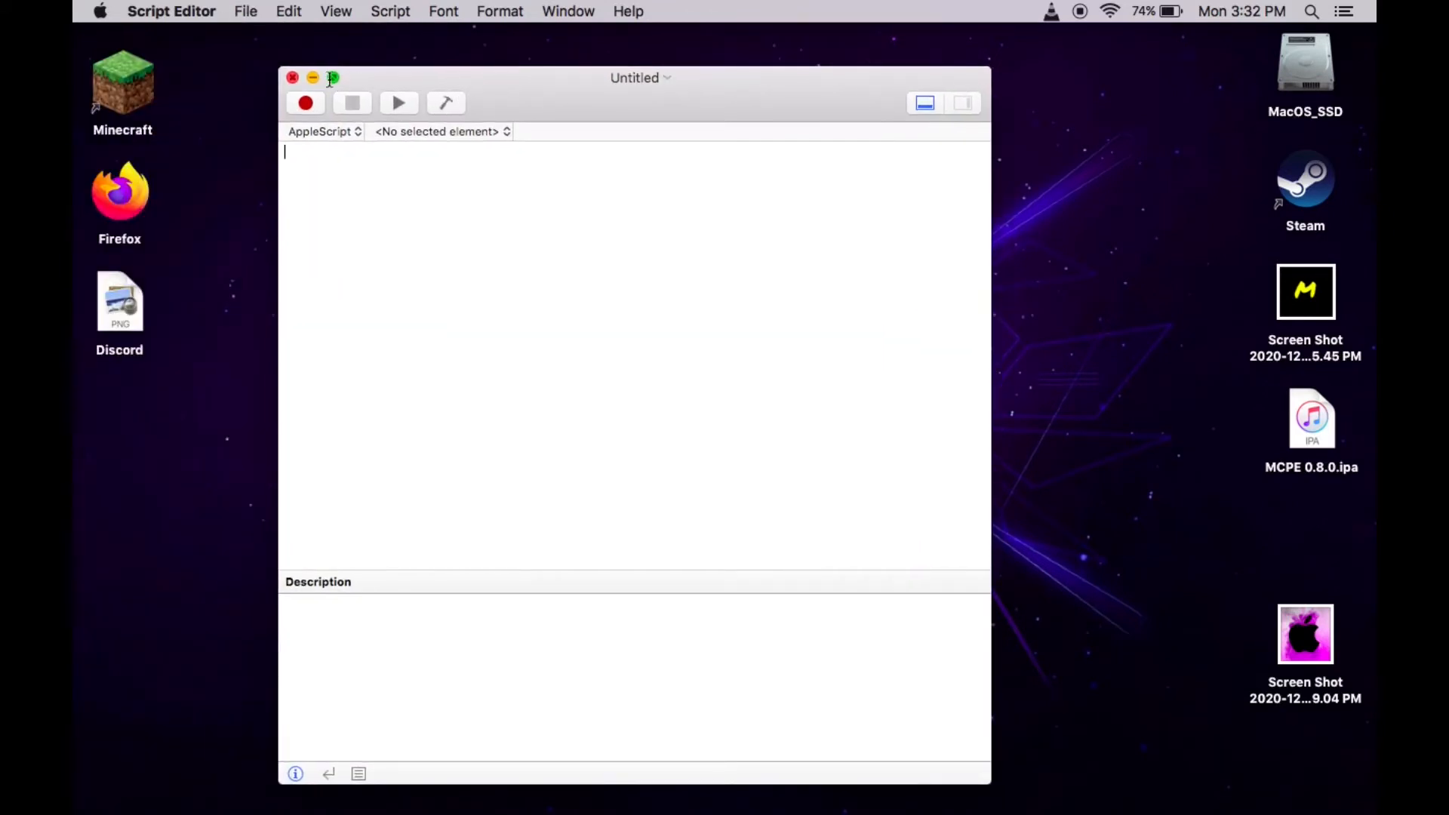
pyautogui.click(332, 77)
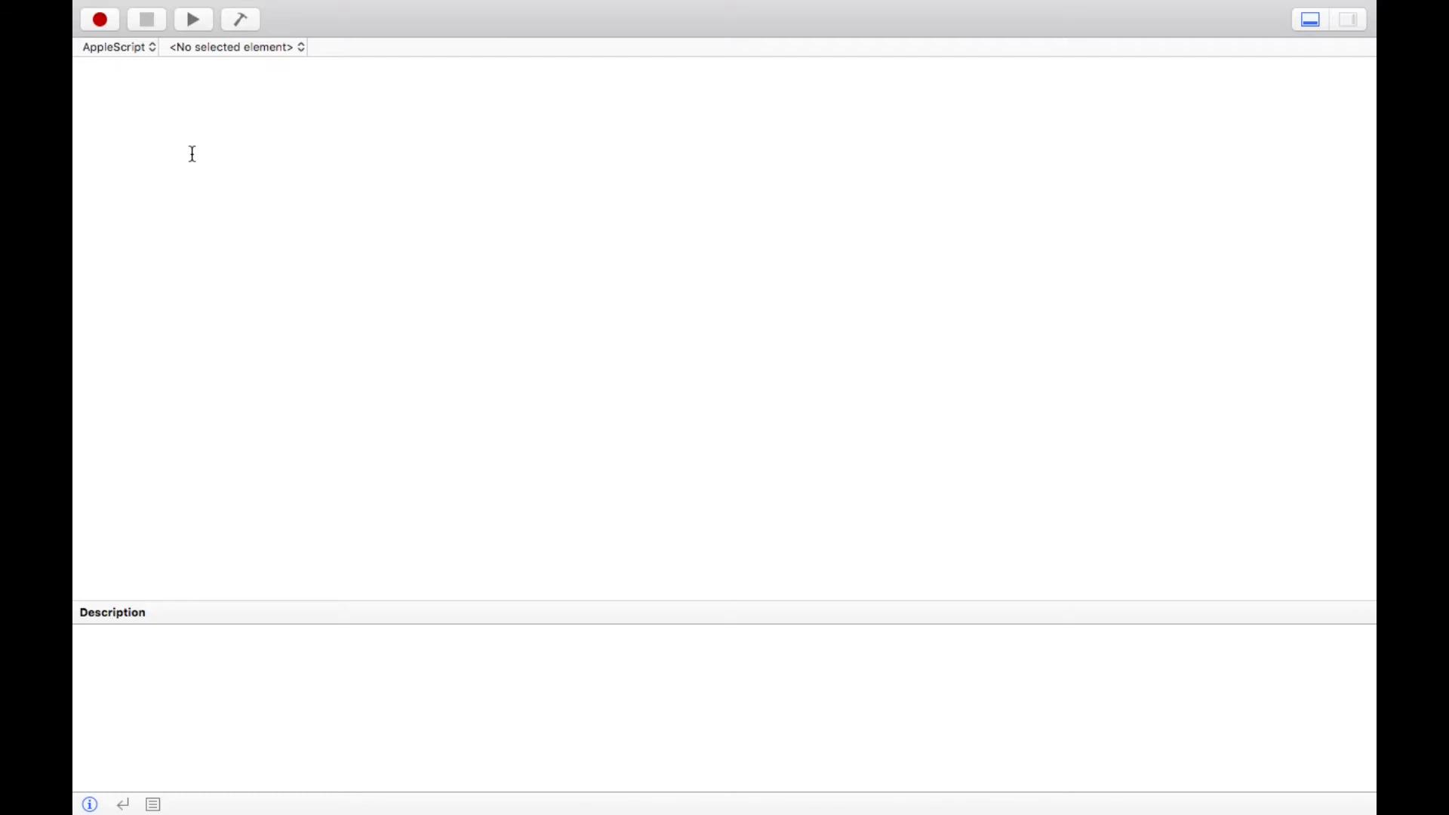
# Write a display alert line beginning "Finder has found viruses in your Mac".
pyautogui.write('displ')
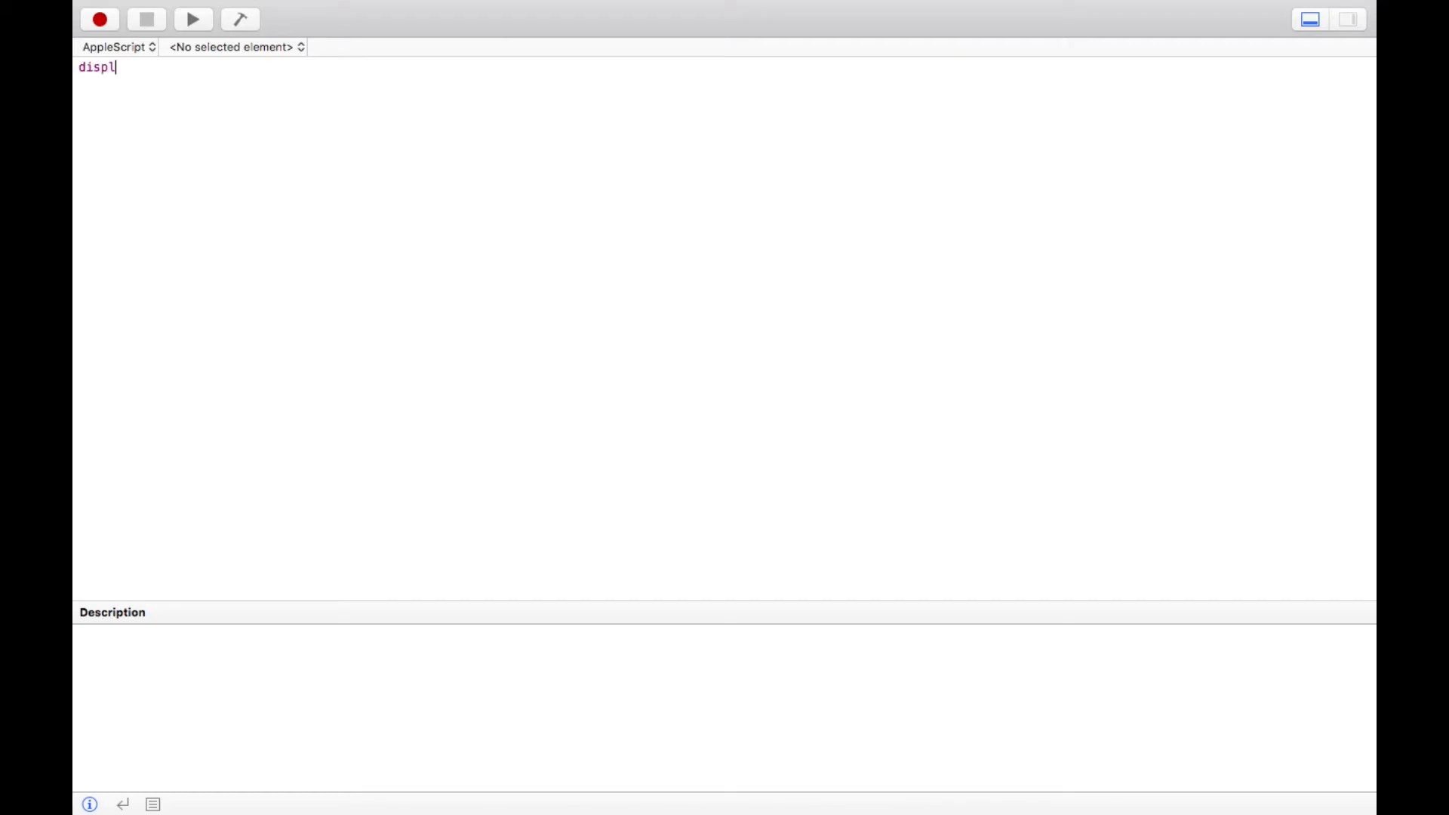
pyautogui.write('ay')
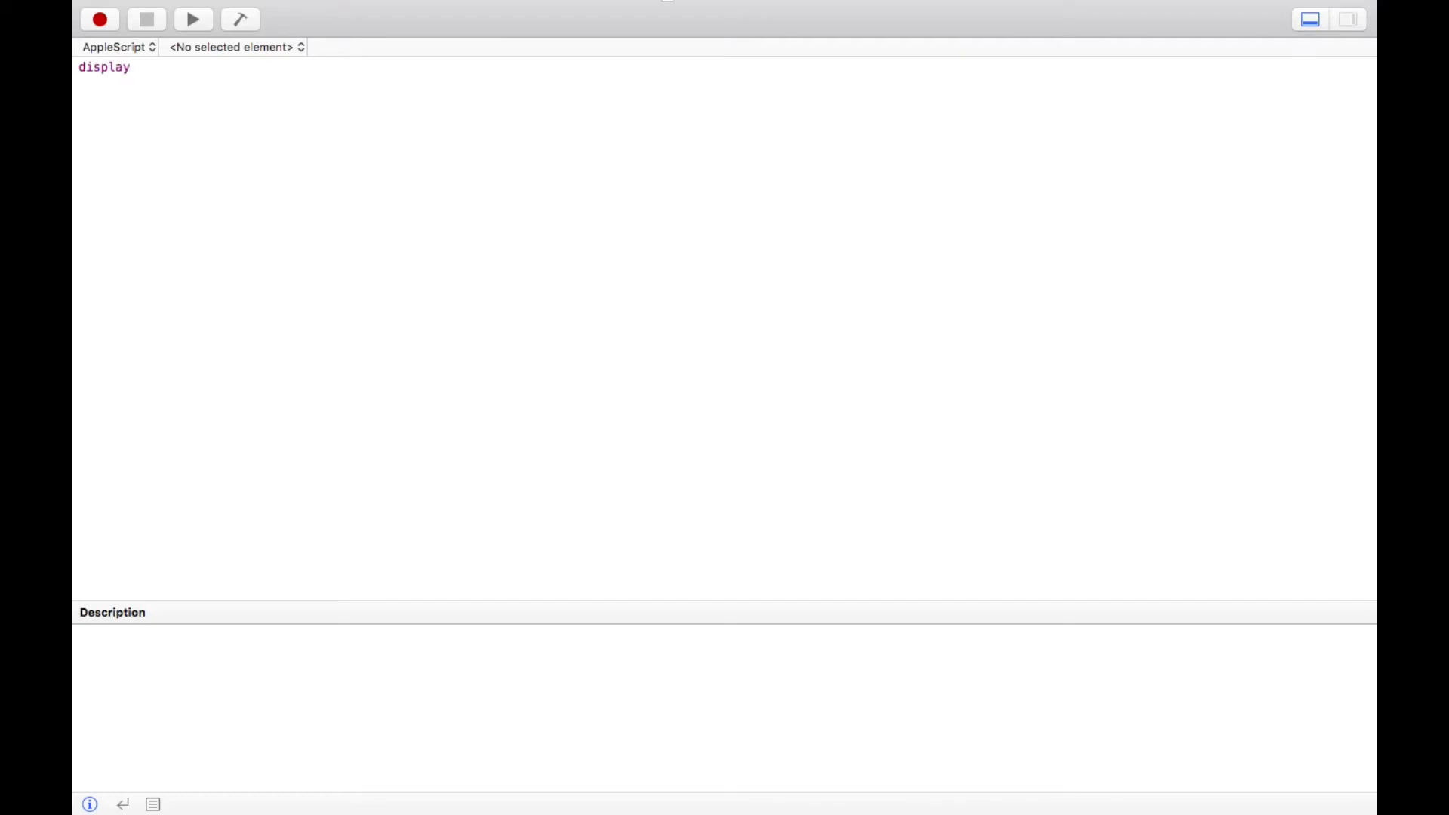
pyautogui.click(135, 66)
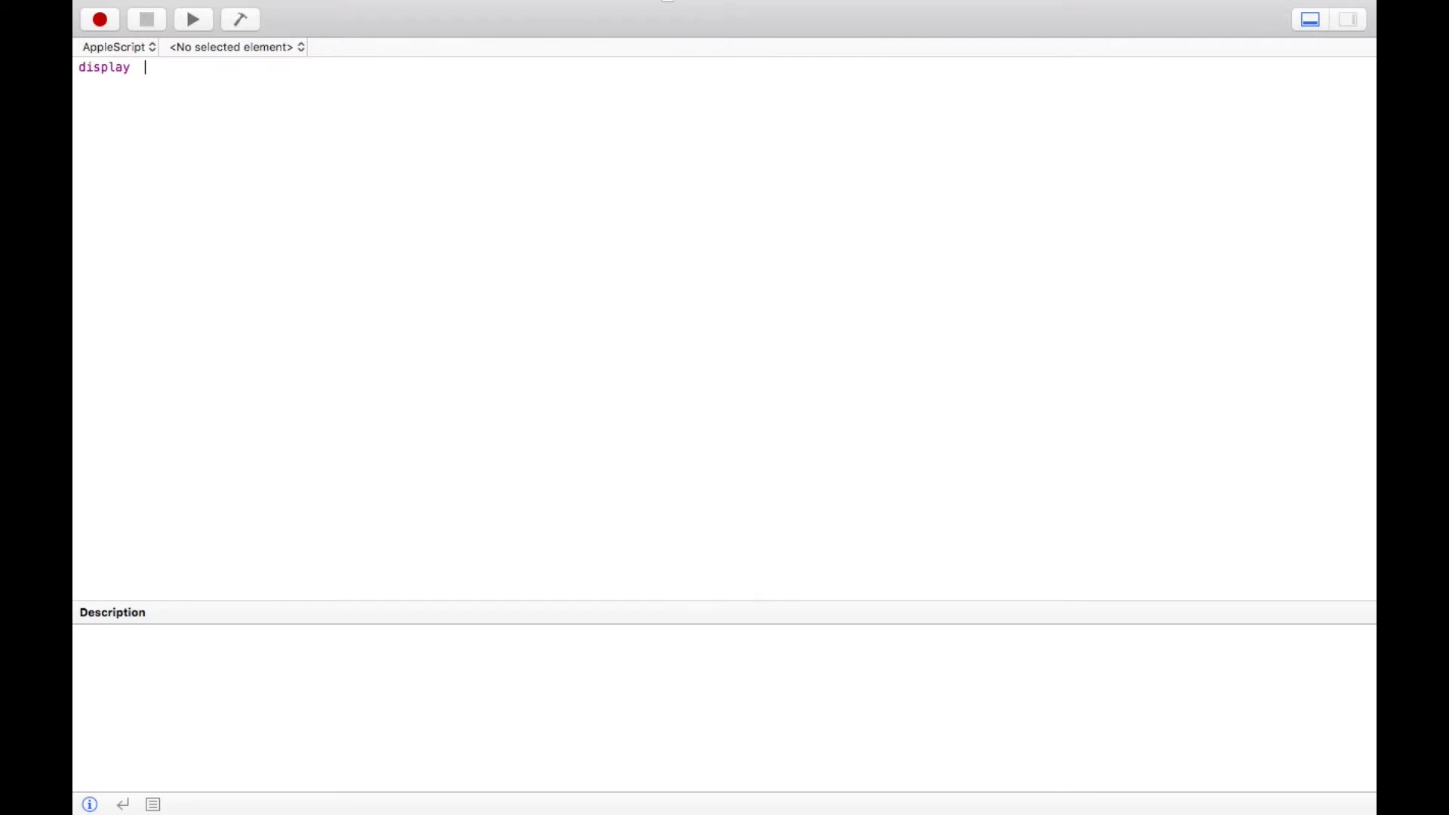
pyautogui.write('alert')
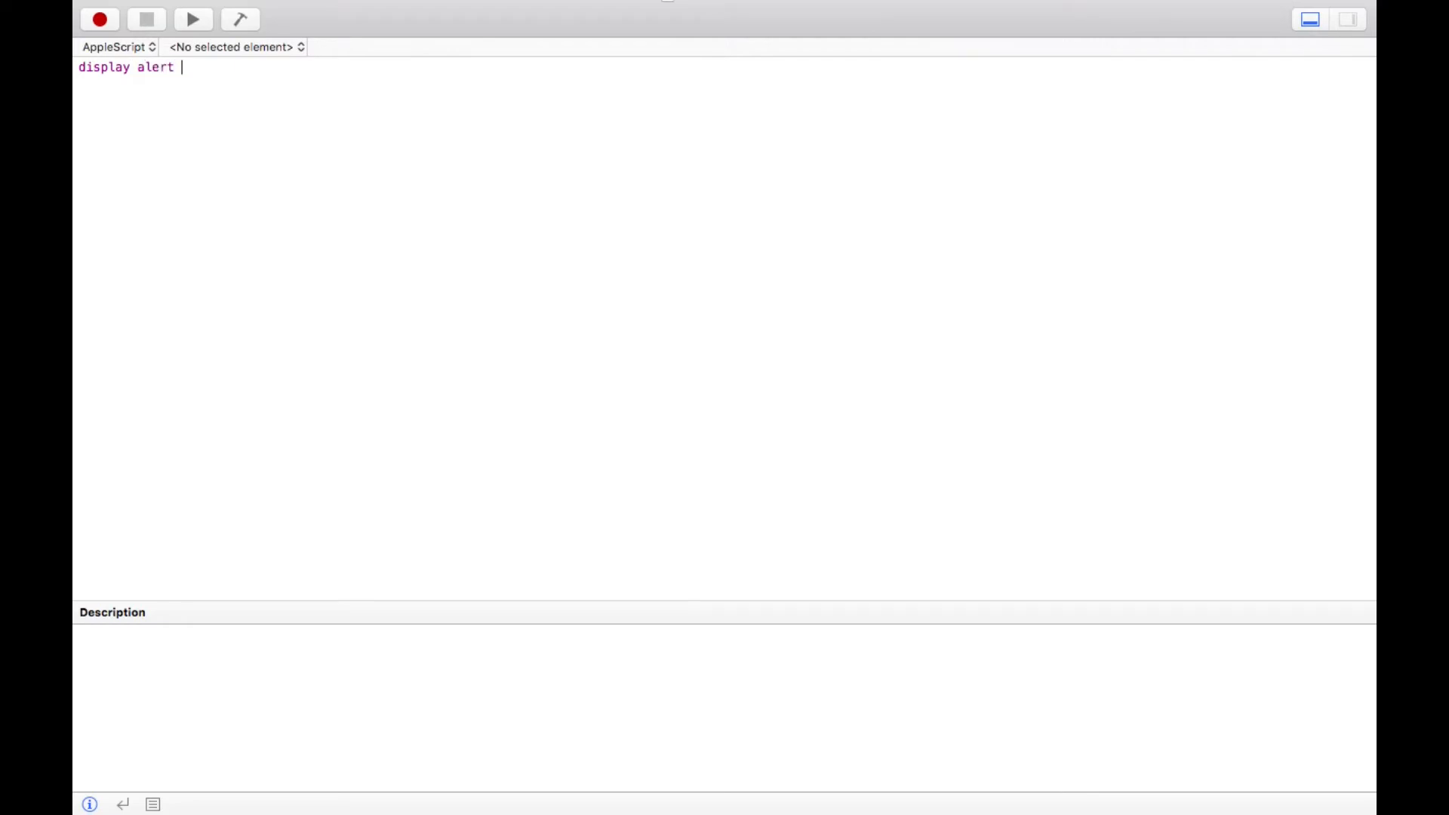
pyautogui.write('"Finder')
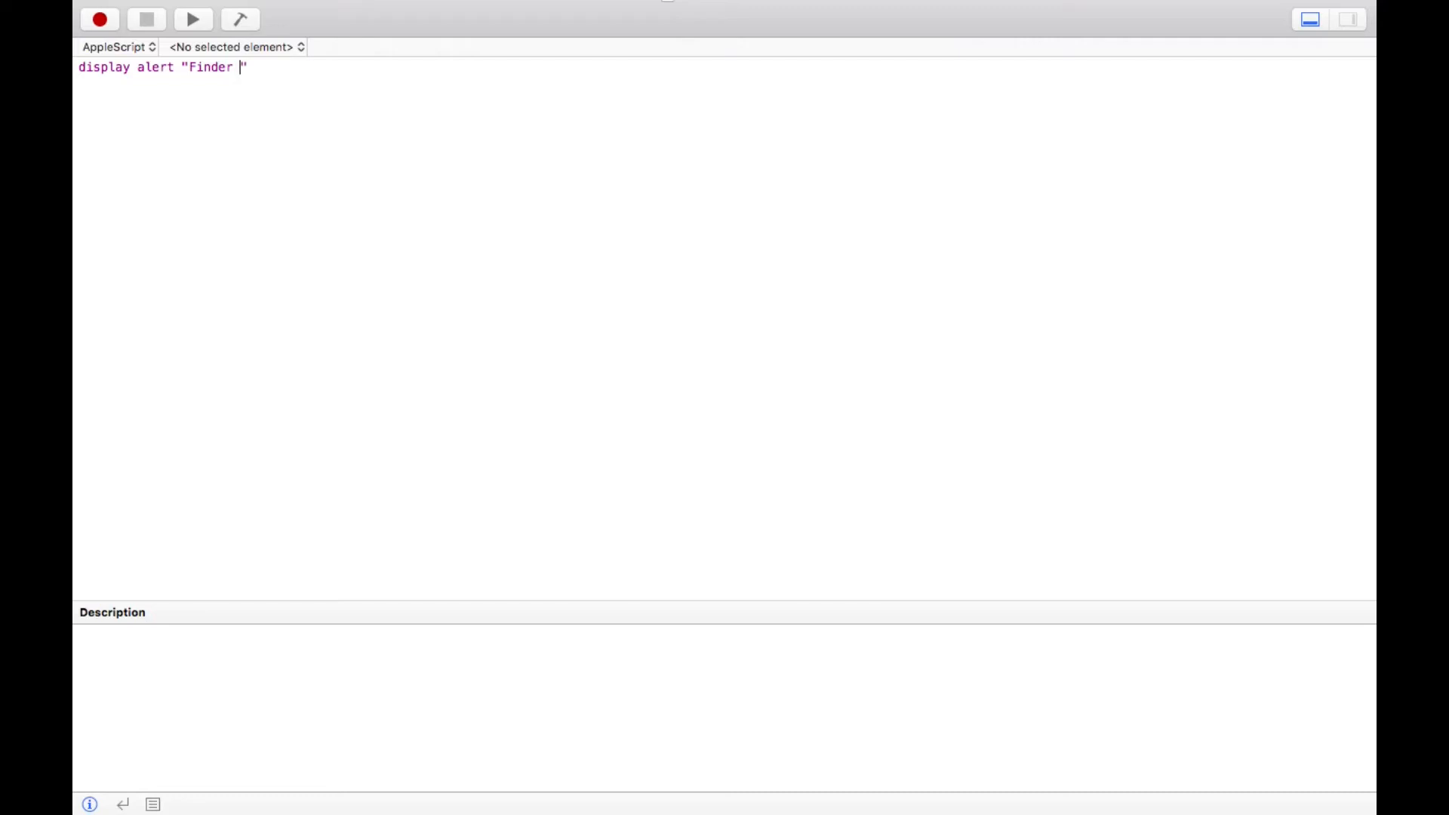
pyautogui.write('has')
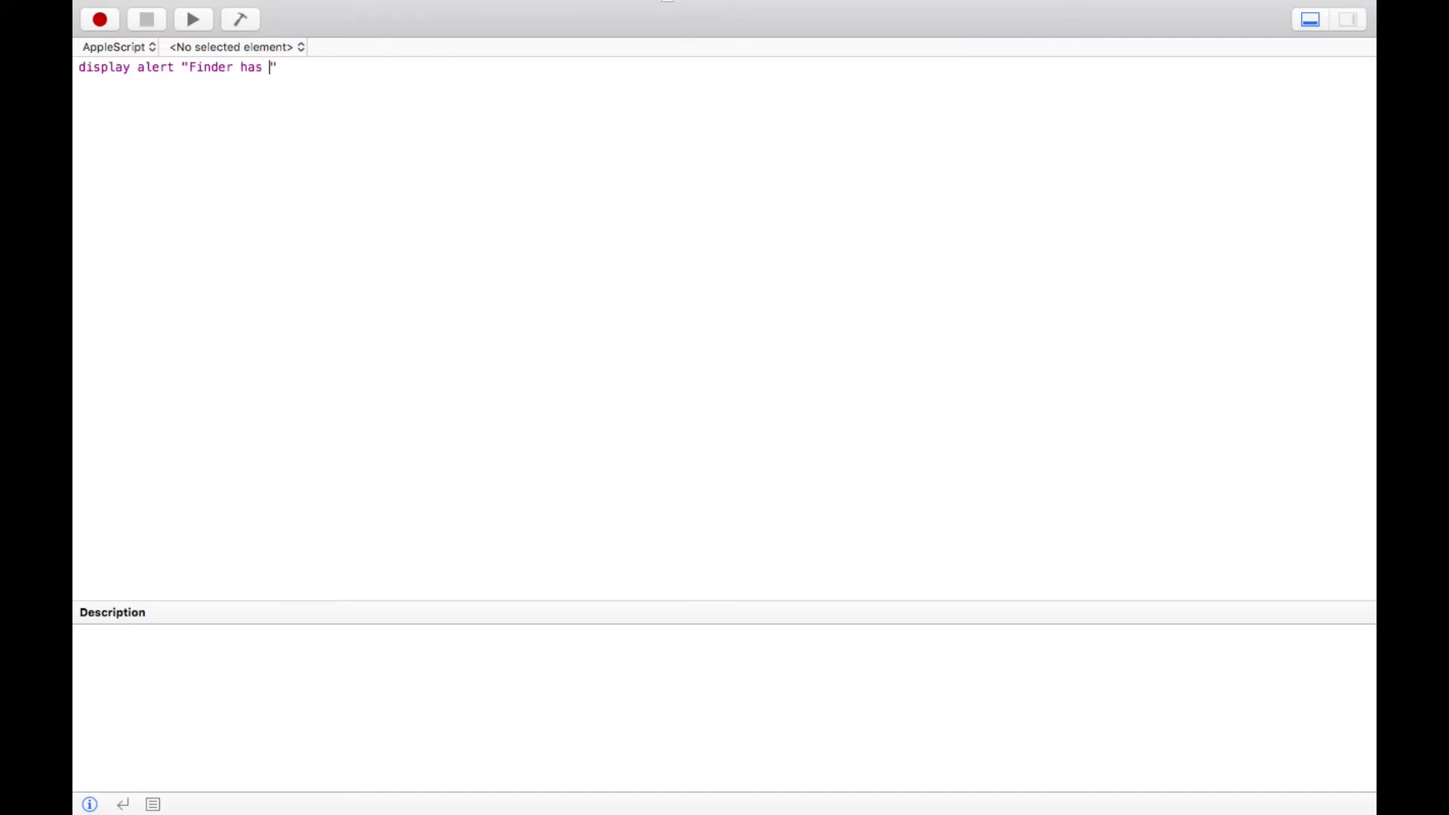
pyautogui.write('found vi')
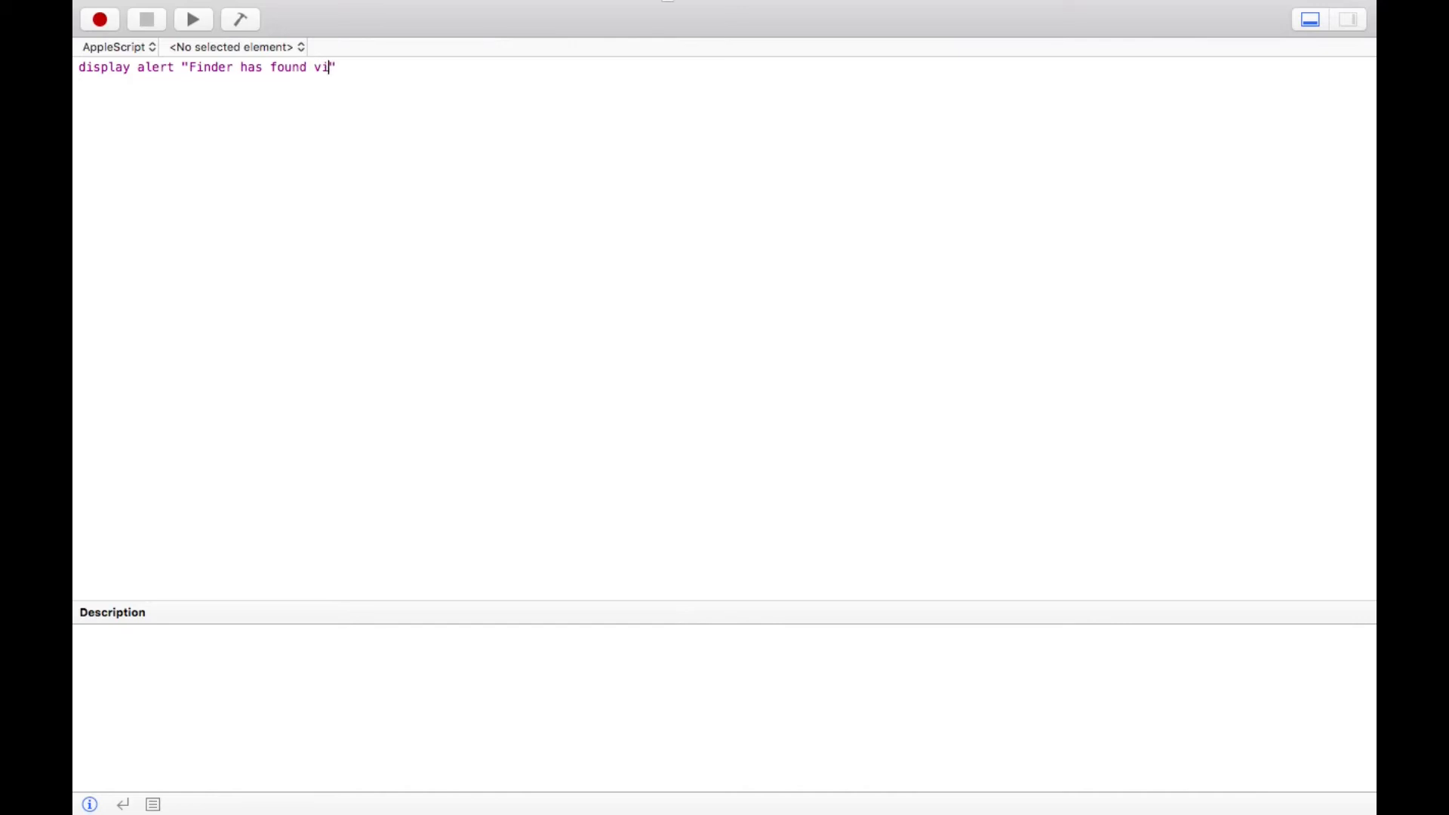
pyautogui.write('russ')
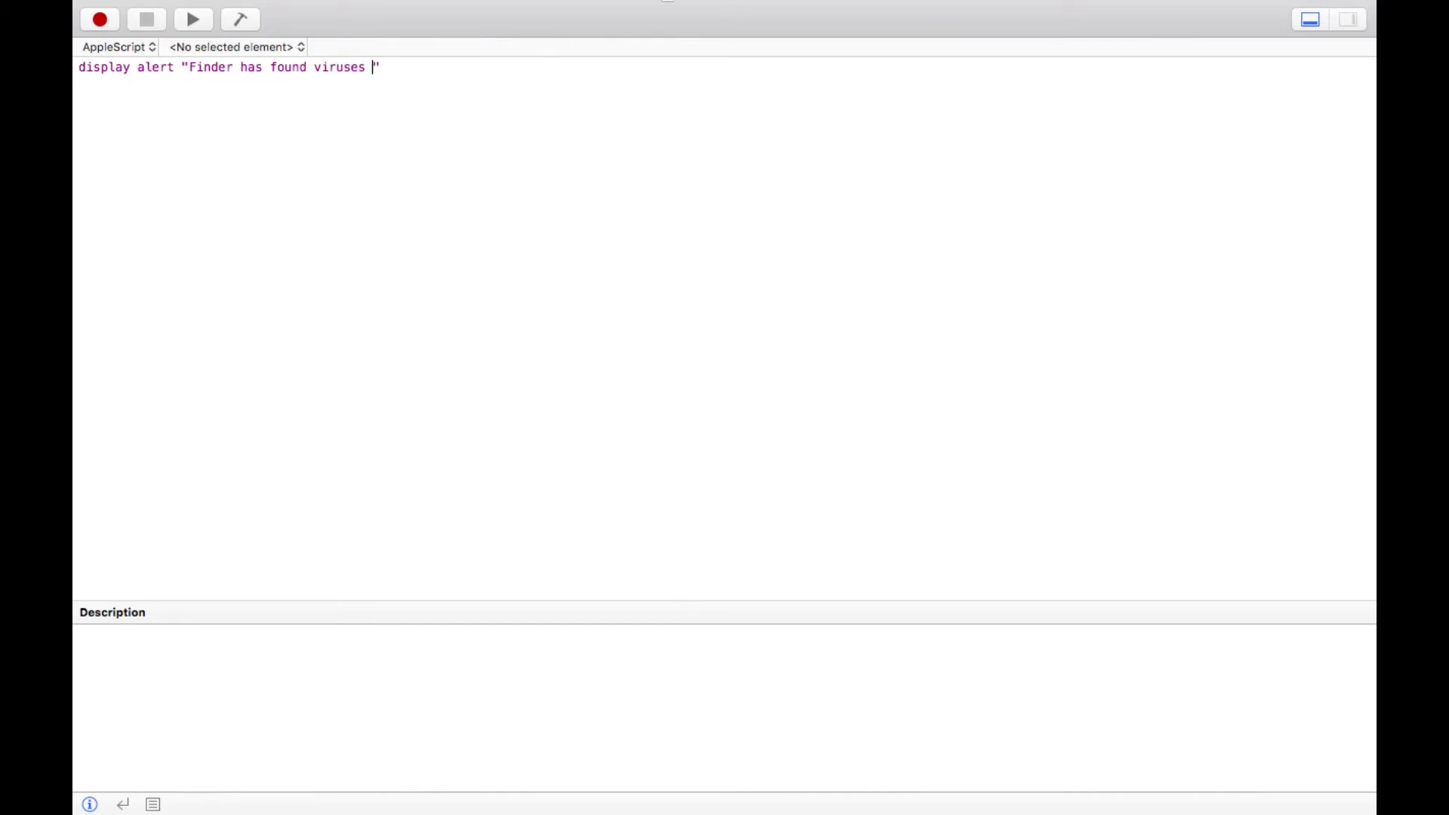
pyautogui.write('in your')
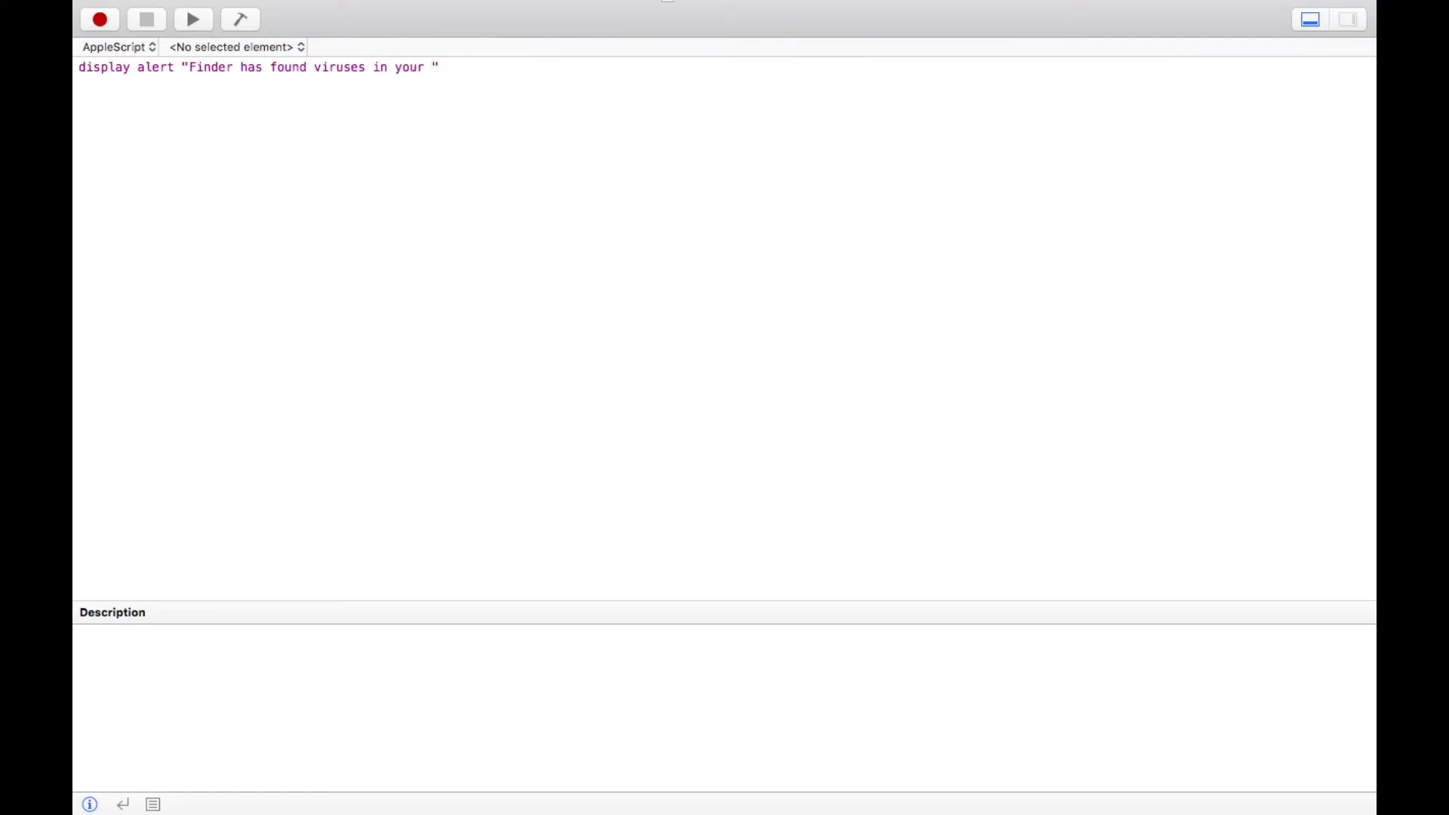
pyautogui.press('Backspace')
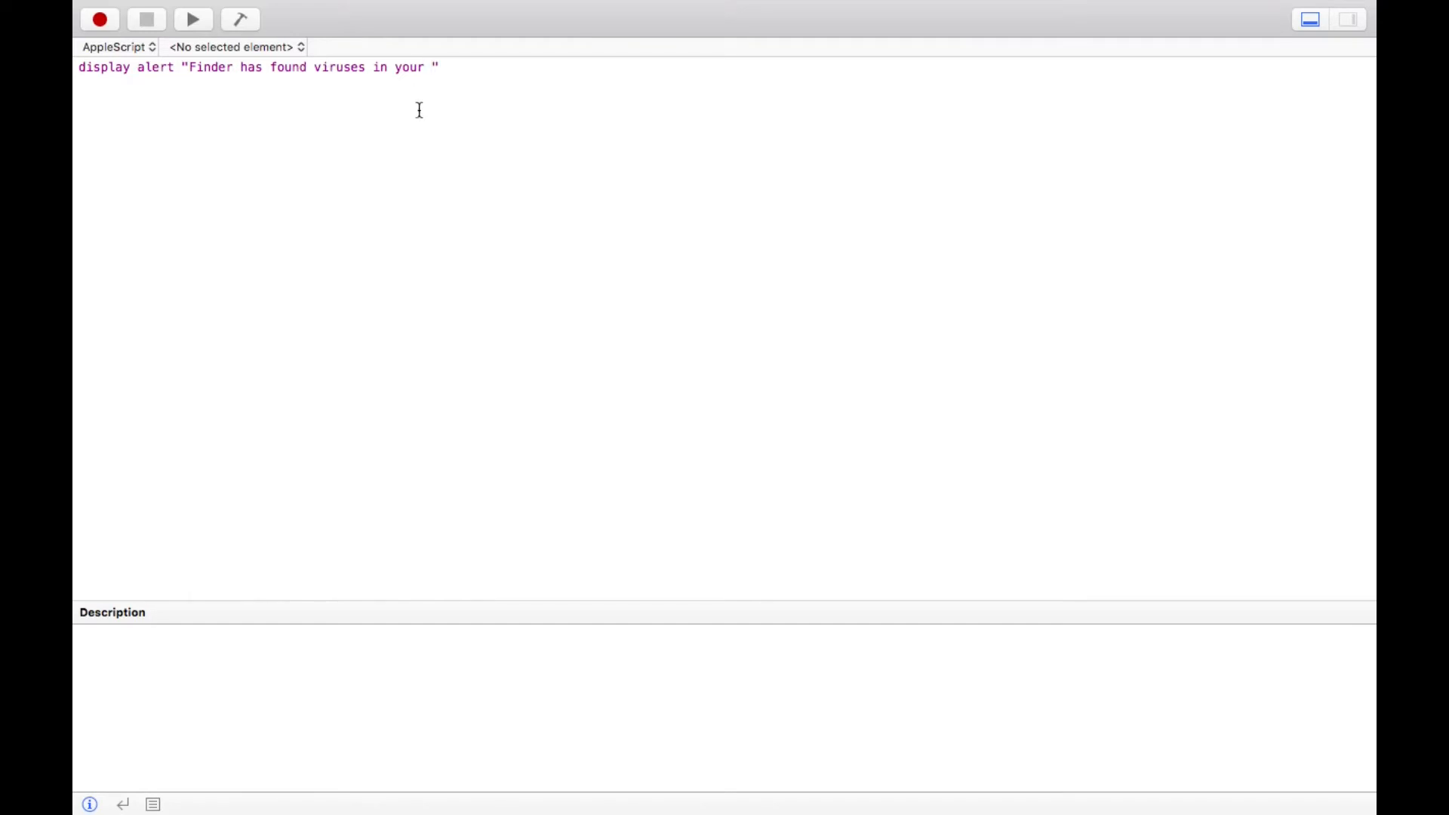
pyautogui.write('M')
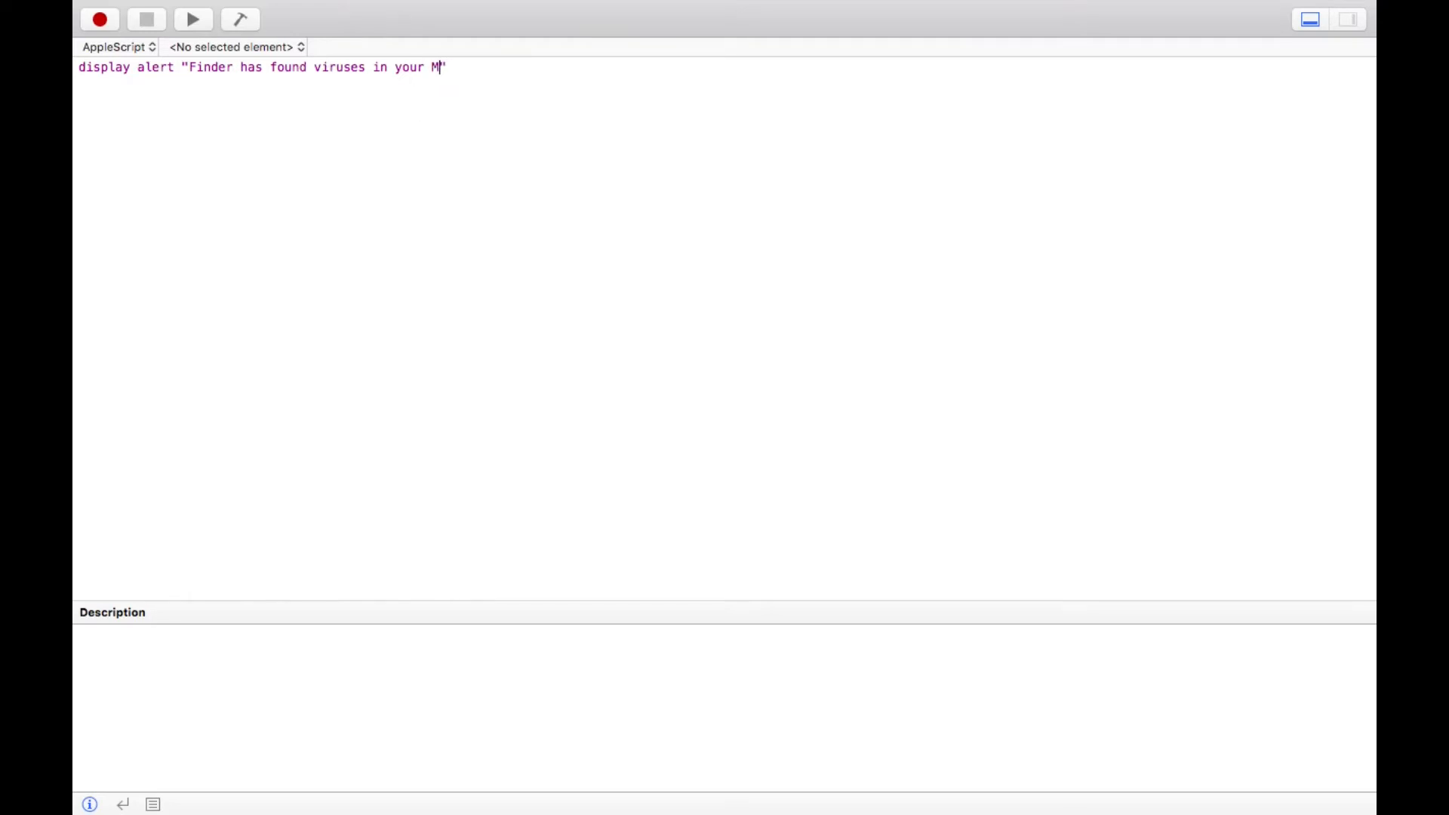
pyautogui.write('ac')
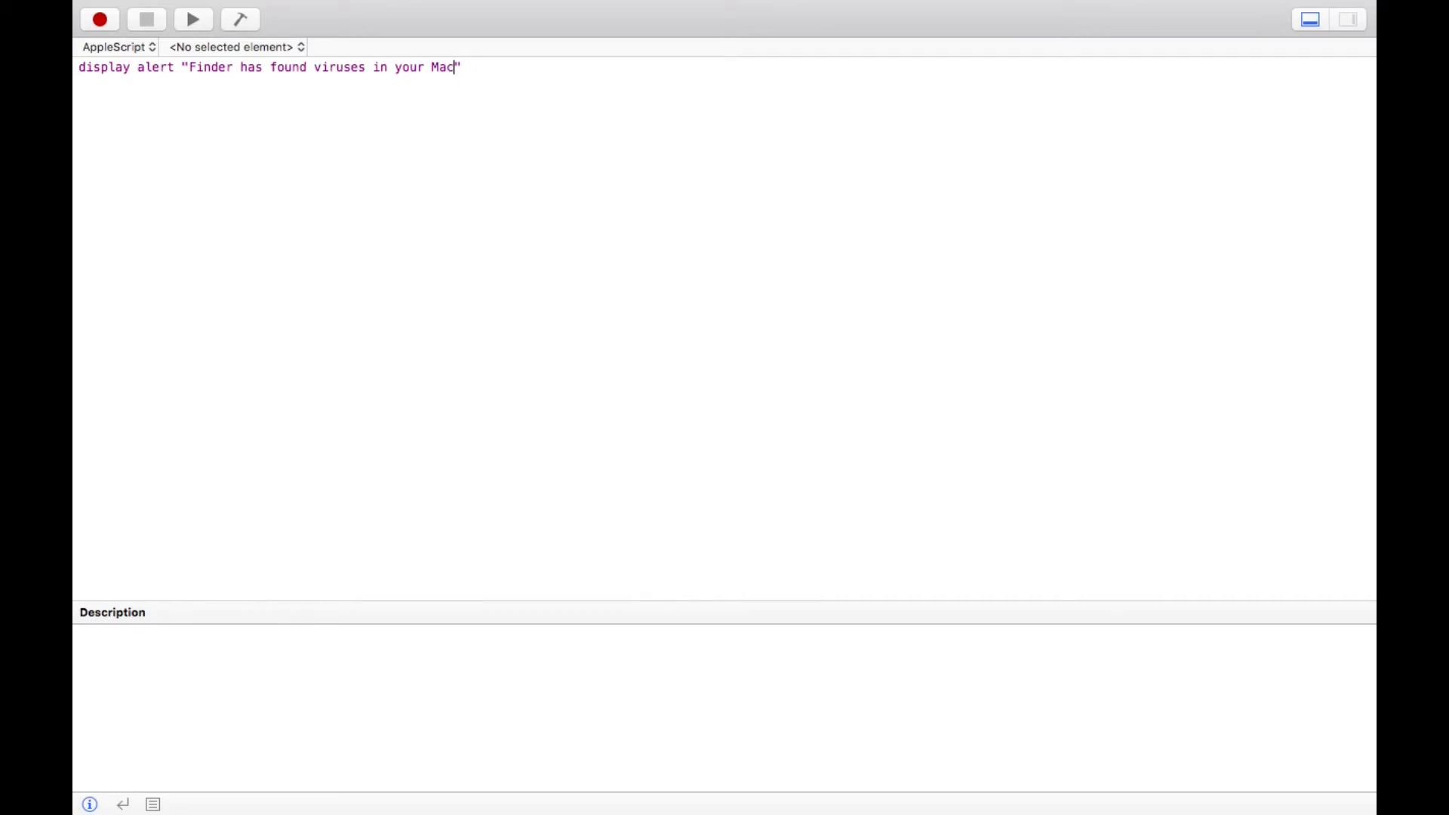
# Finish the alert text with "we will do a virus scan", correcting the spelling of virus.
pyautogui.write('" "')
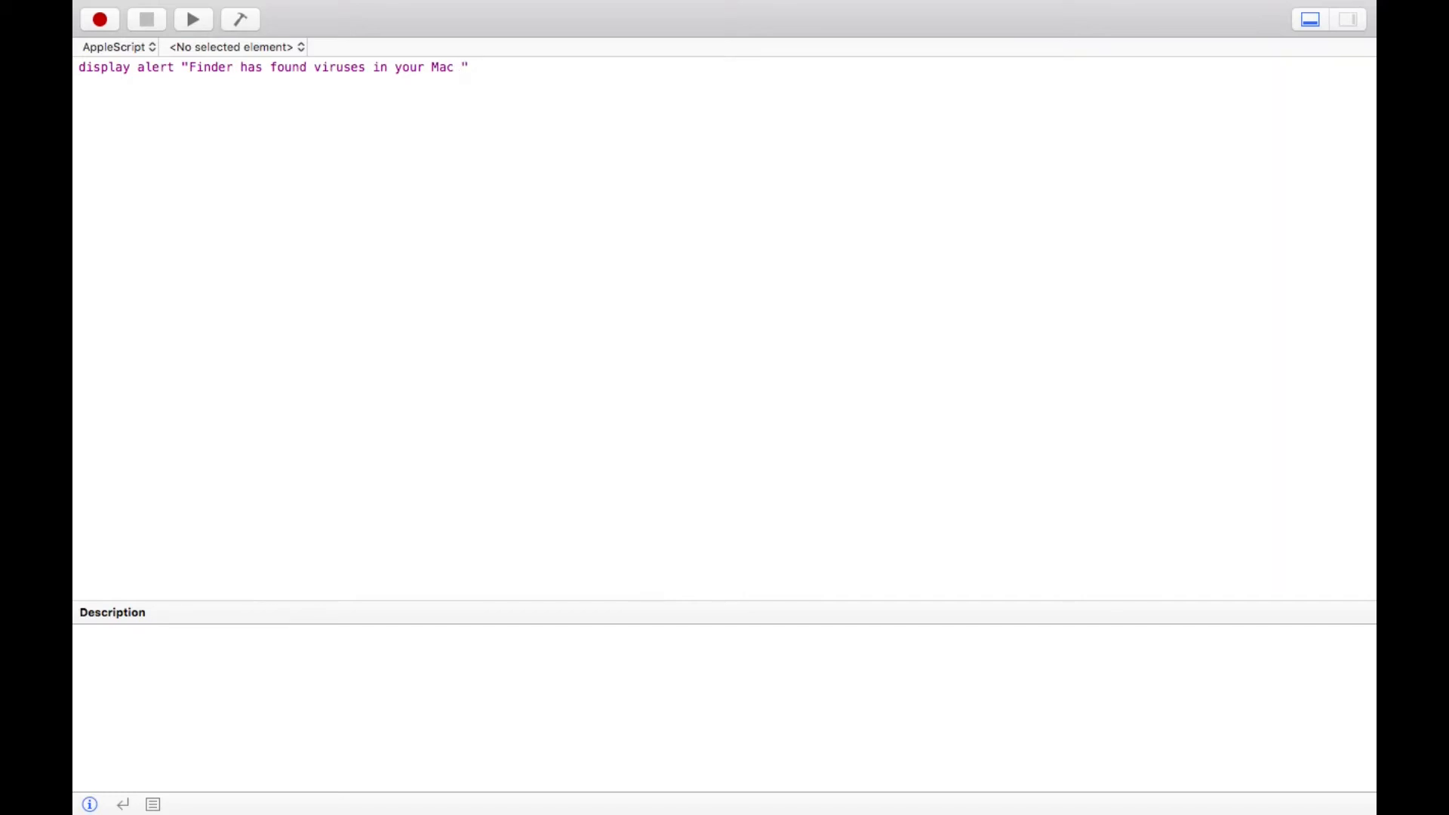
pyautogui.write('we will do a c')
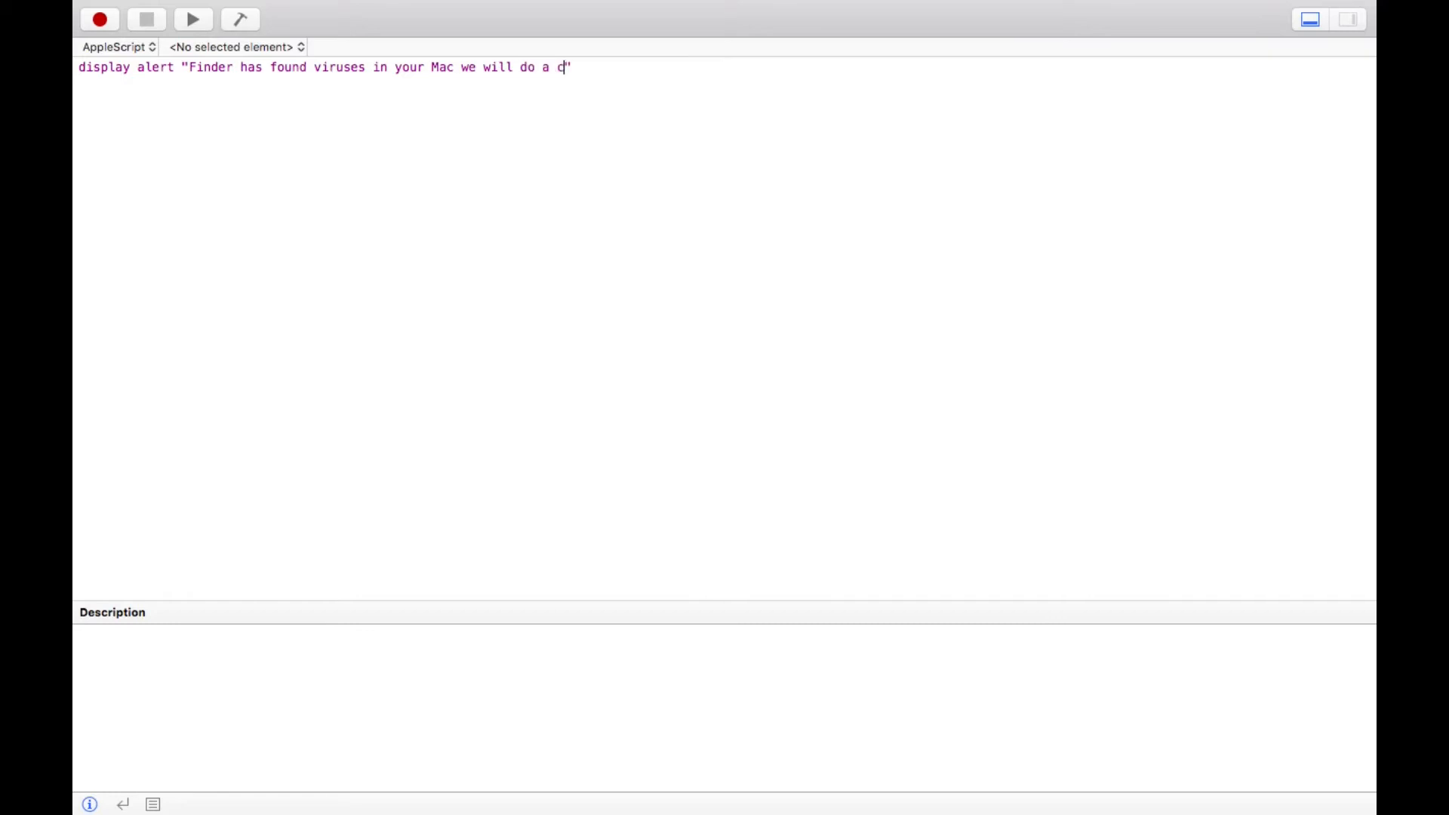
pyautogui.press('Backspace')
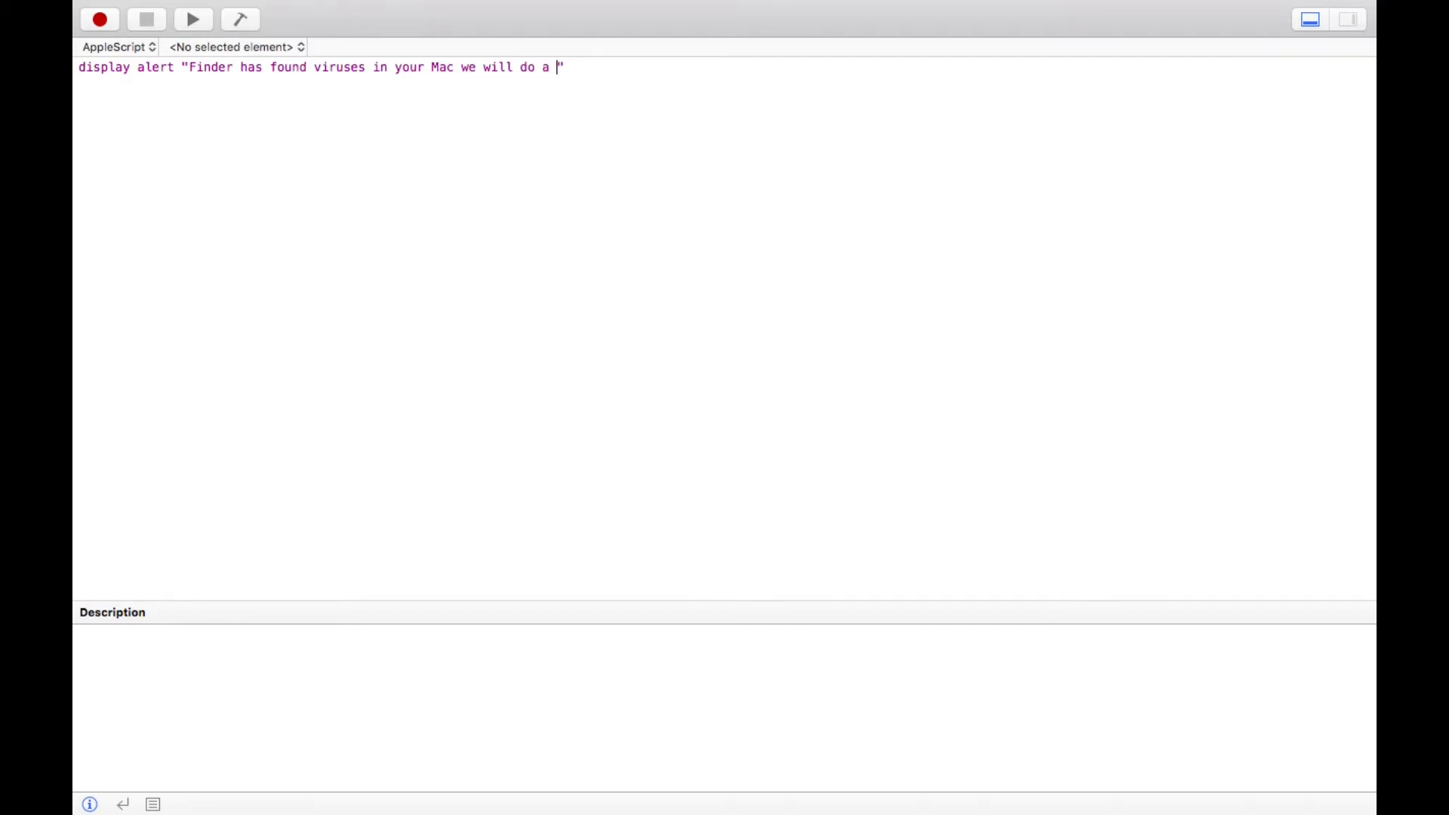
pyautogui.write('virs')
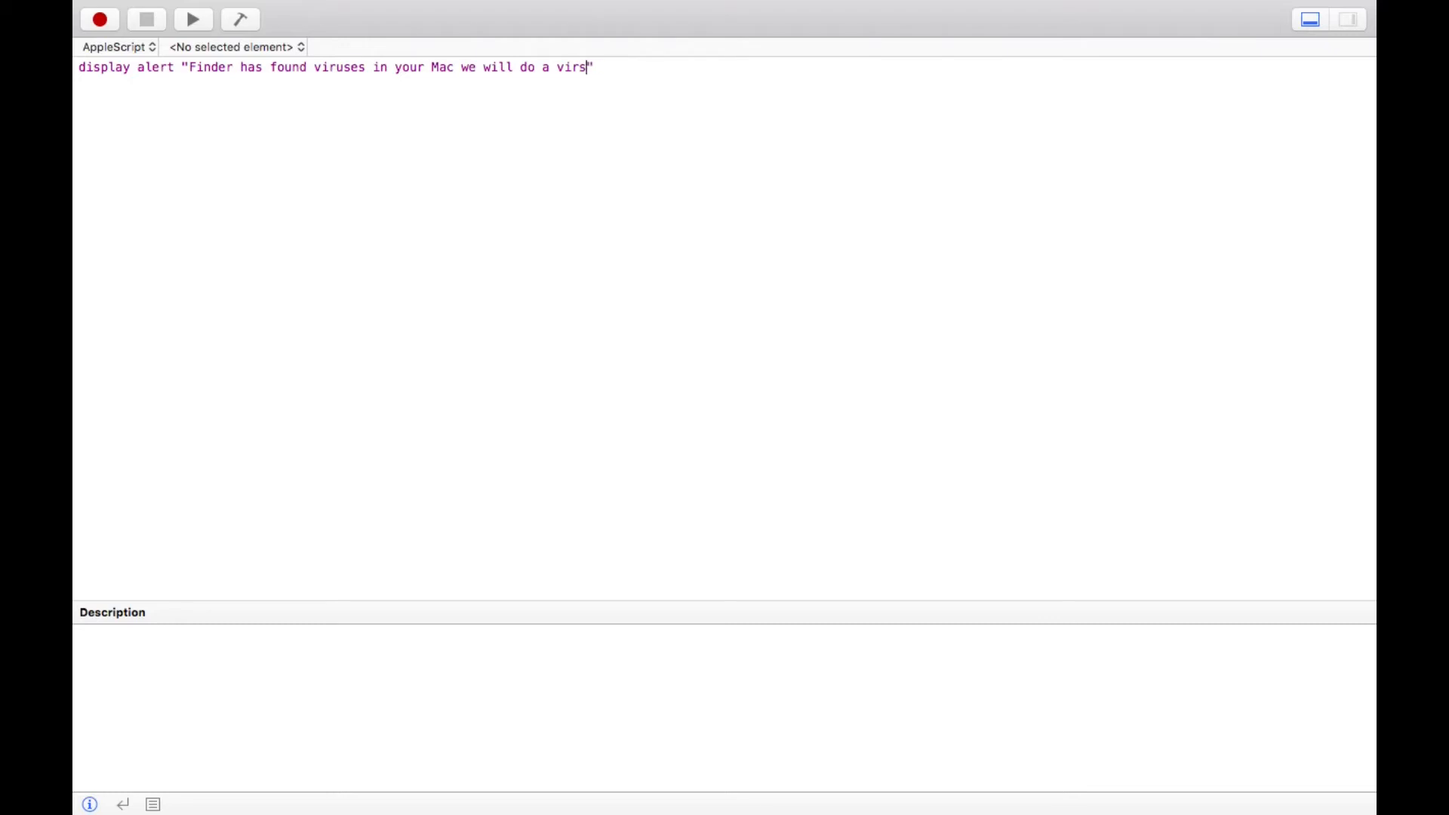
pyautogui.press('Backspace')
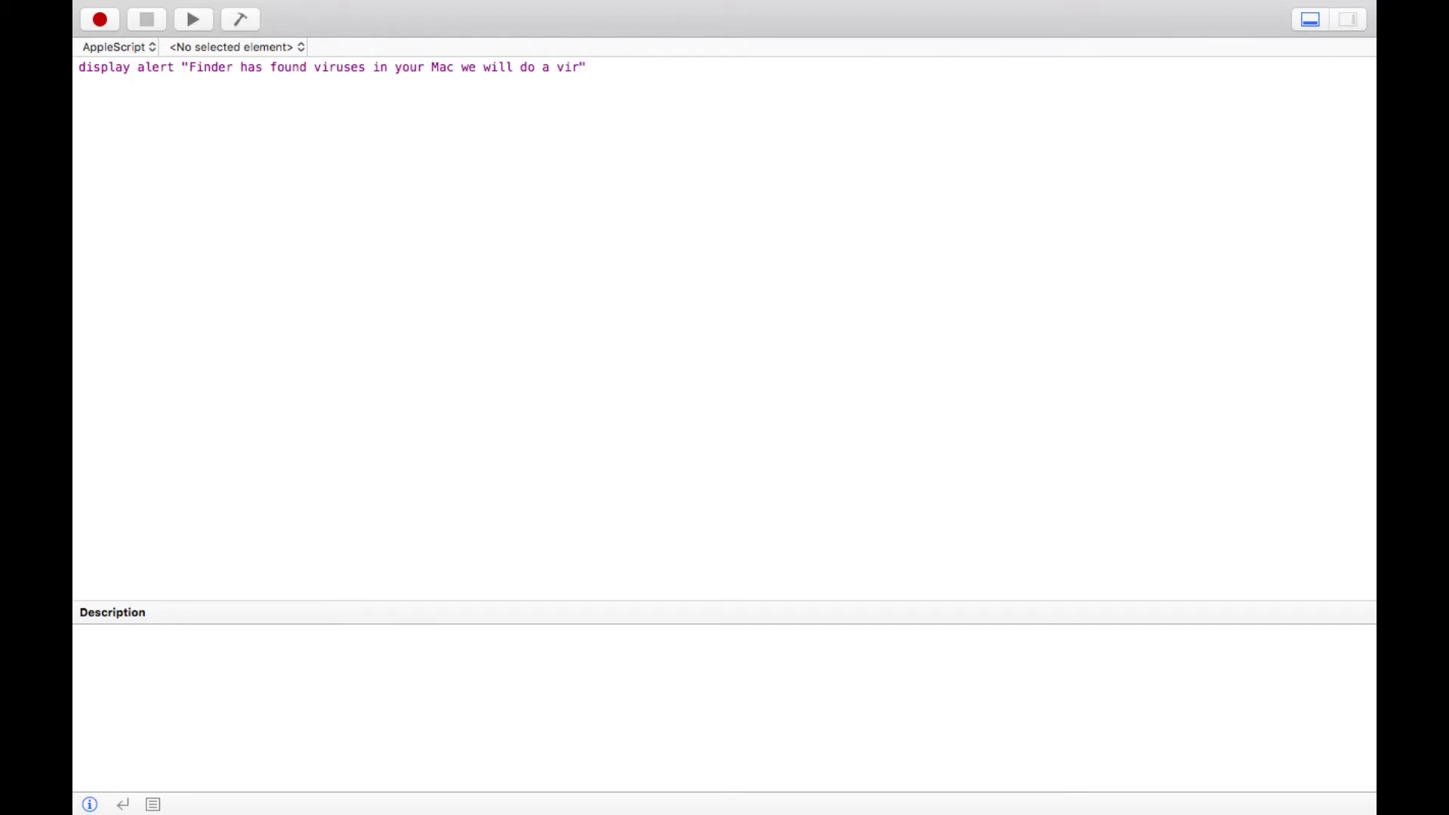
pyautogui.write('us')
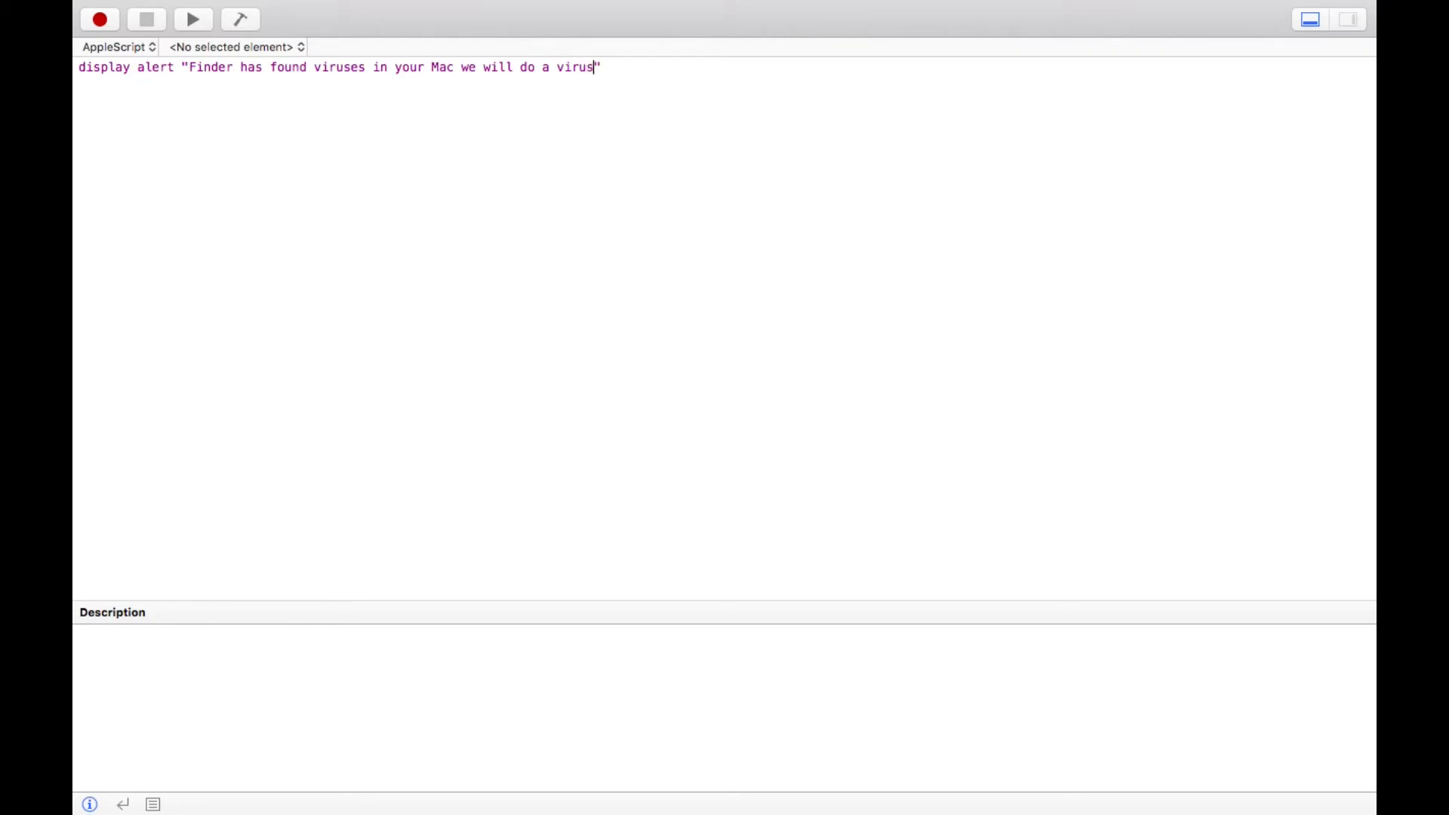
pyautogui.press('Backspace')
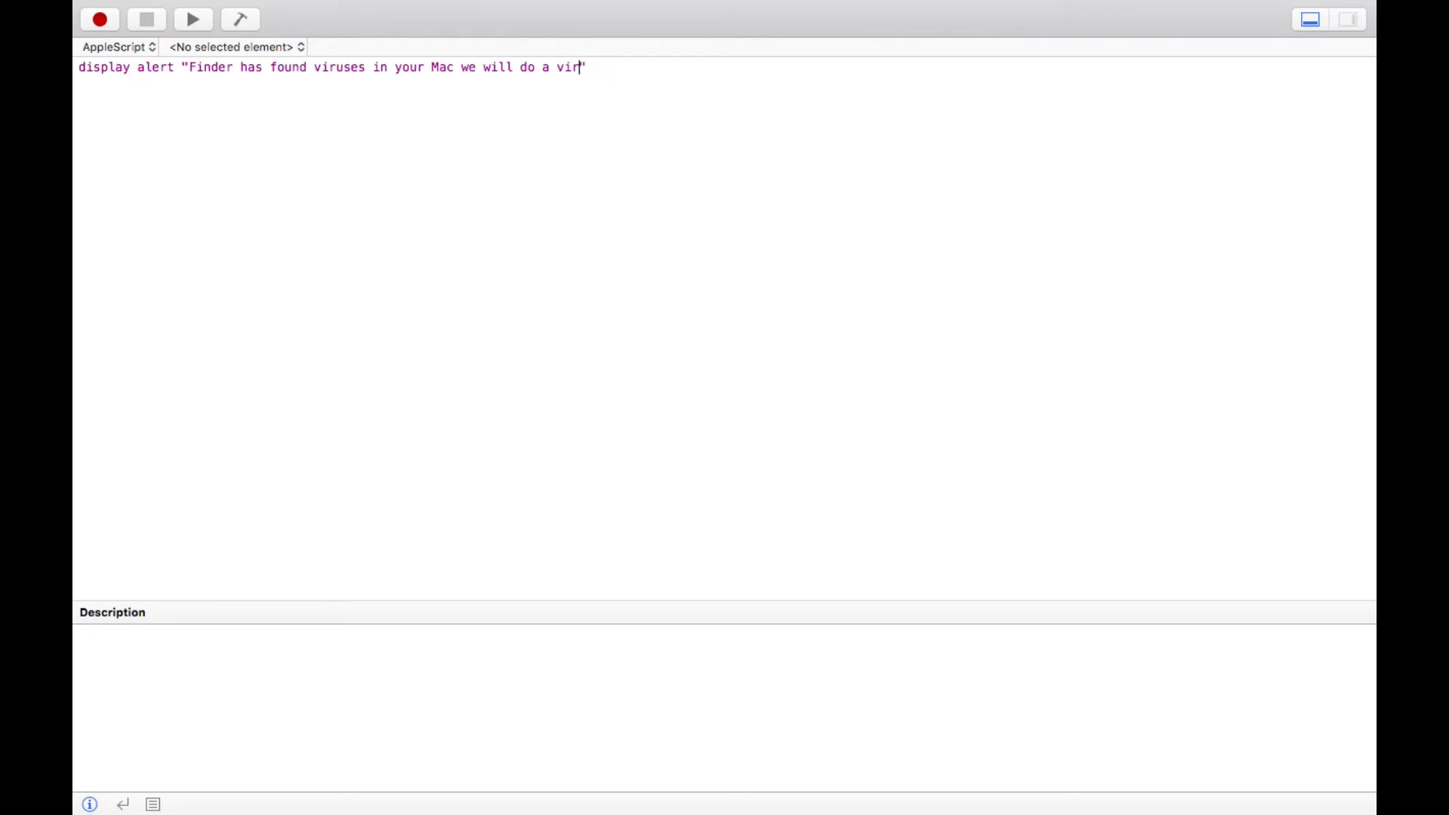
pyautogui.write('us')
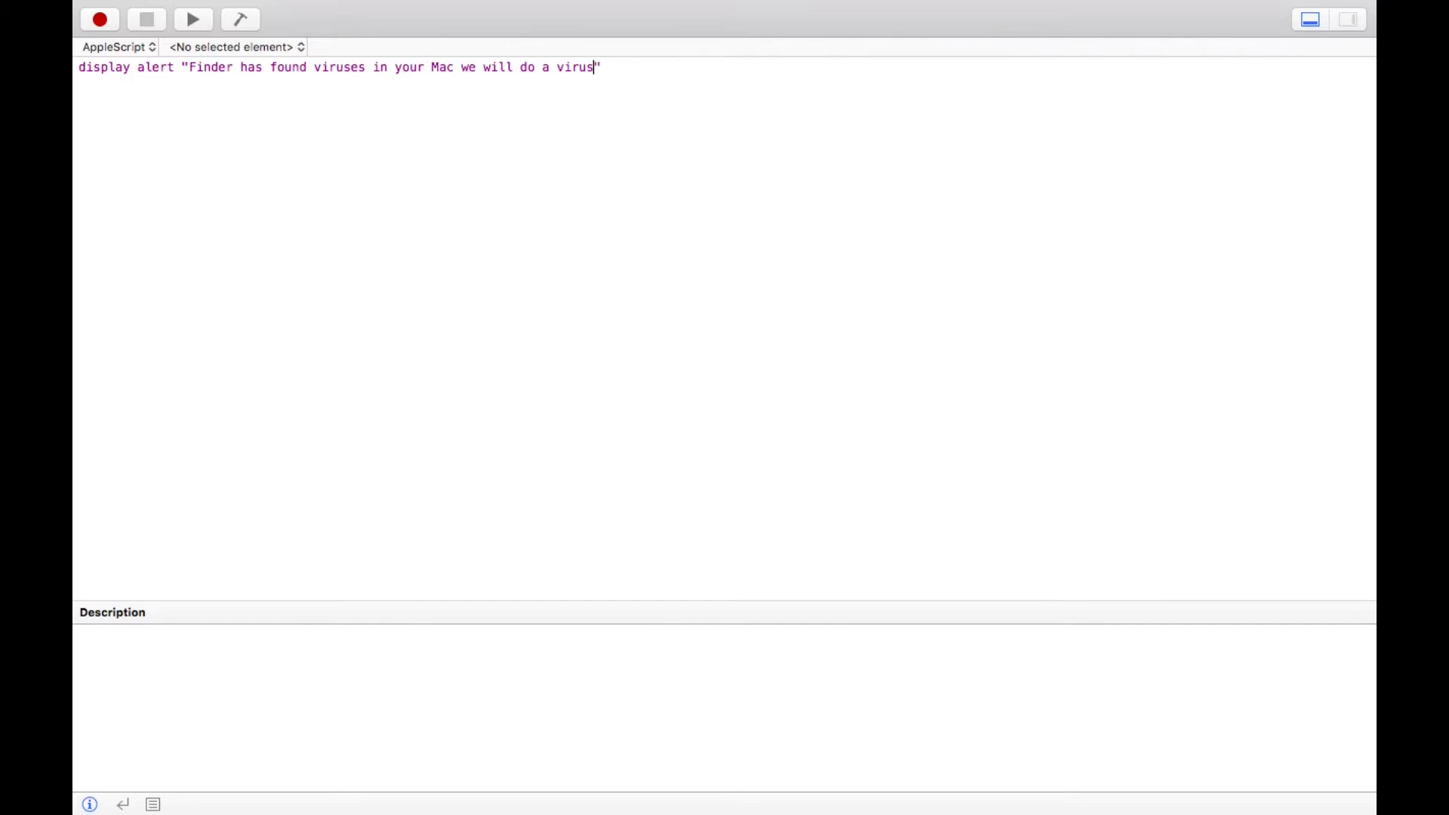
pyautogui.write('scan')
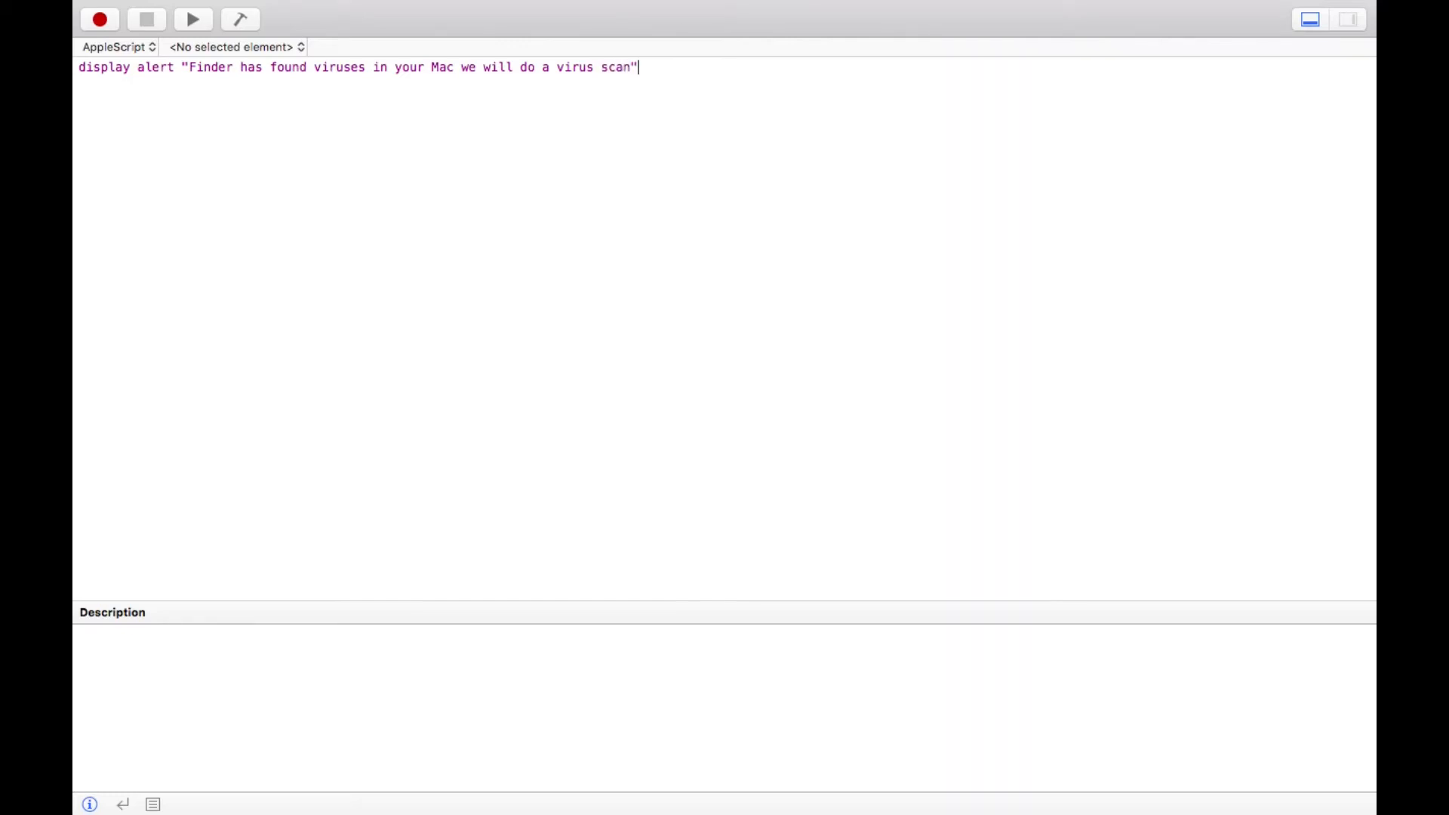
# Add button {OK}, a delay 2, and a second alert "Finder has fixed some problems".
pyautogui.write('button {OK}')
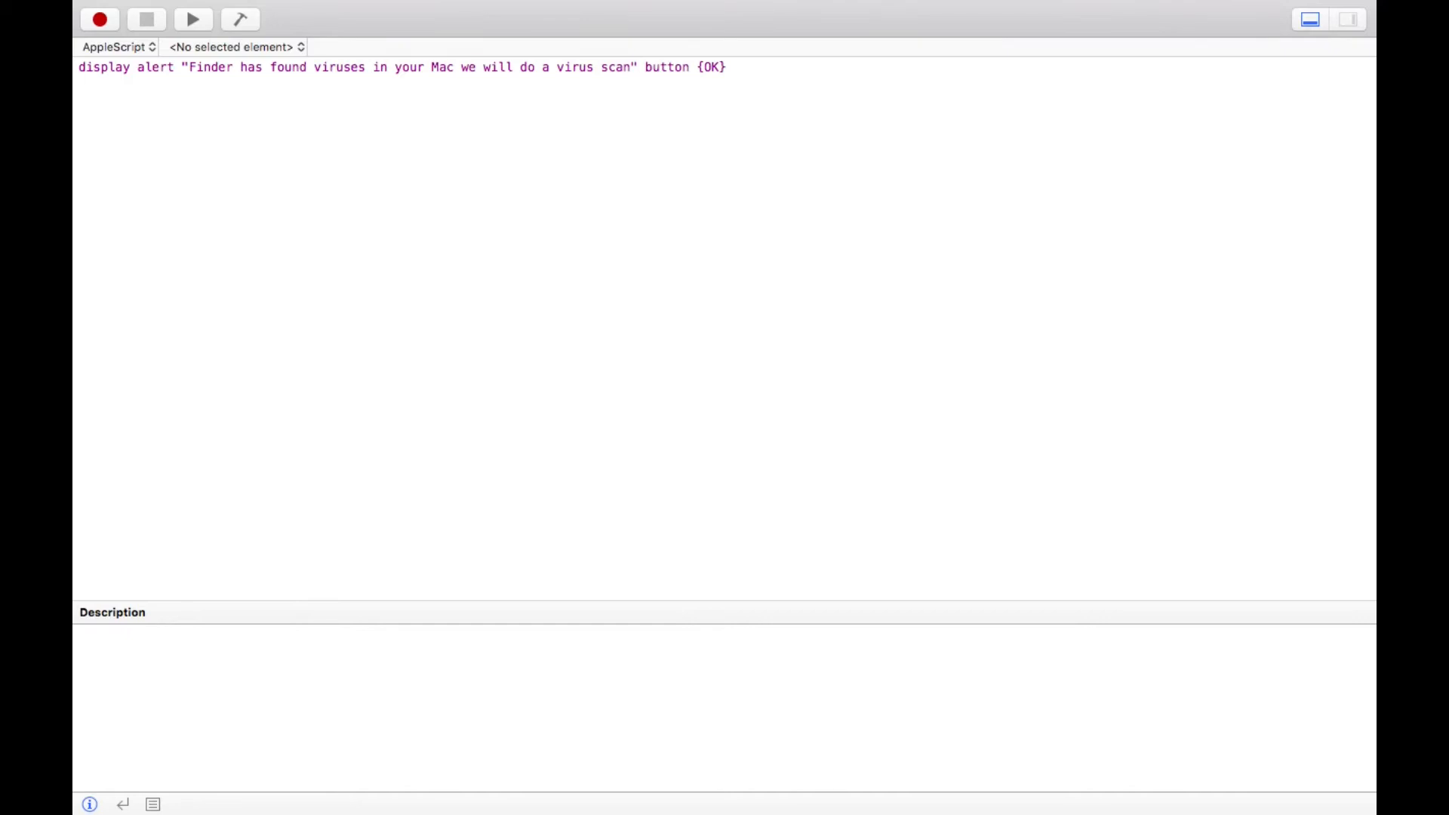
pyautogui.write('delay')
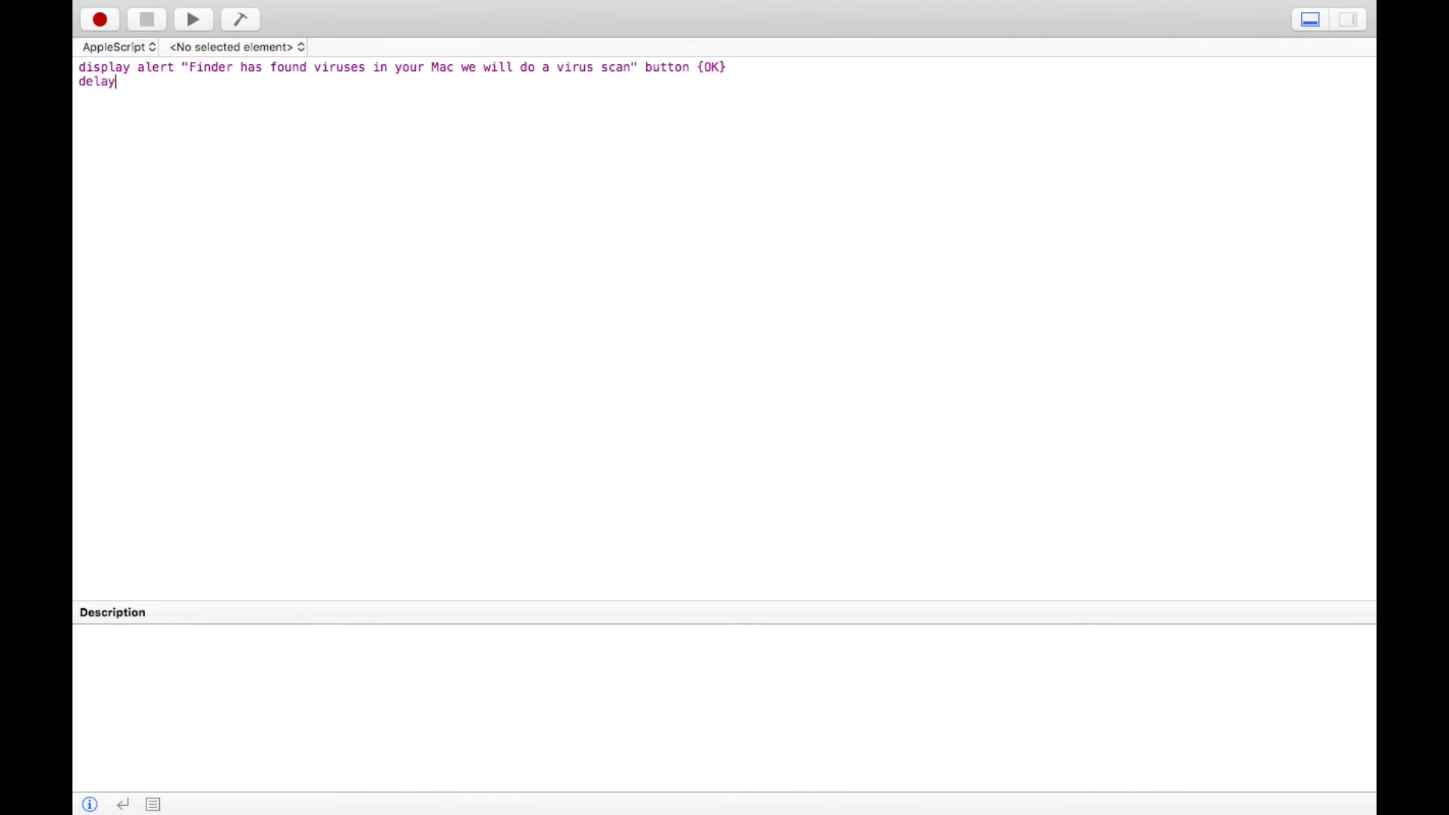
pyautogui.write('2')
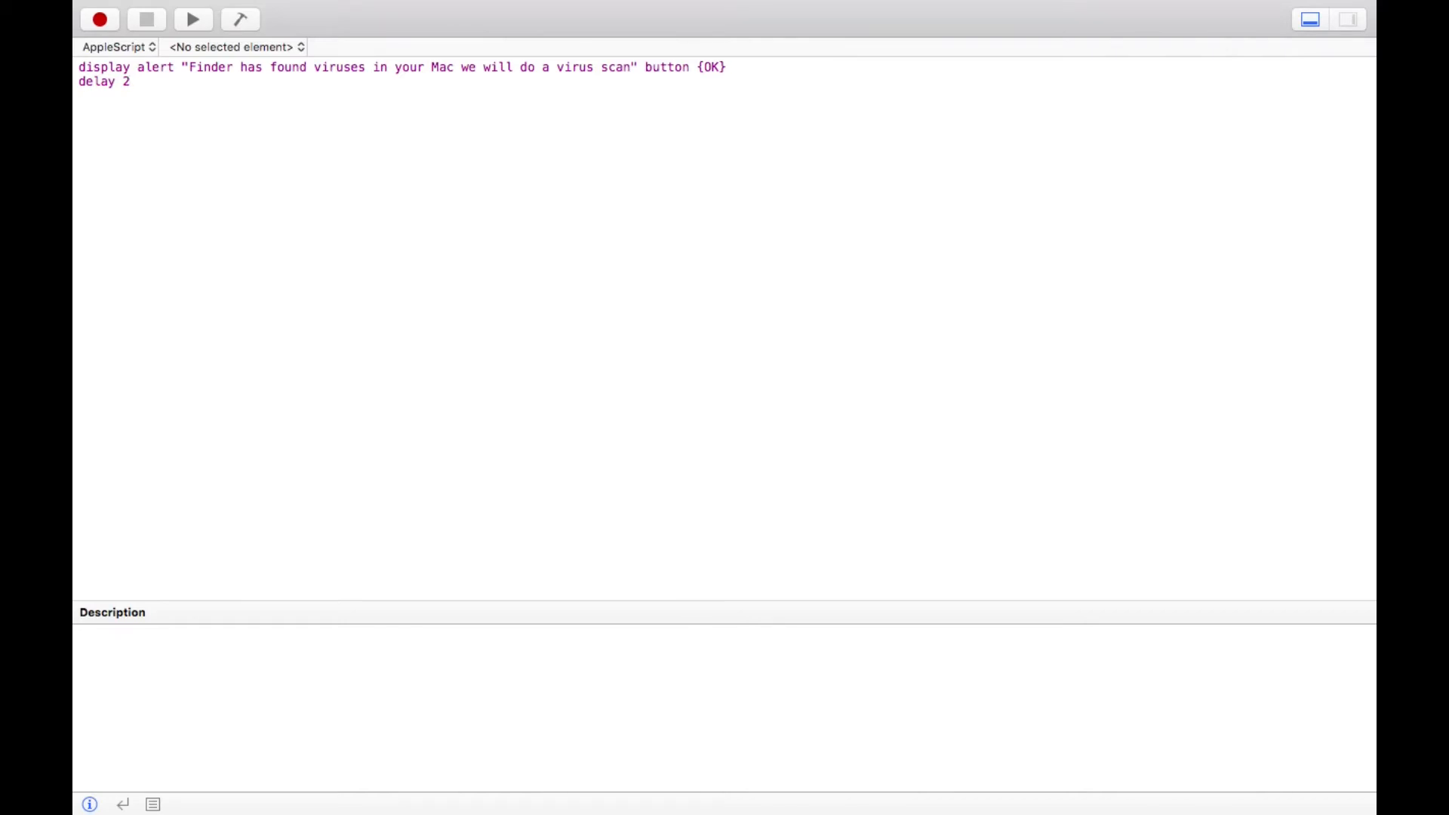
pyautogui.write('display ale')
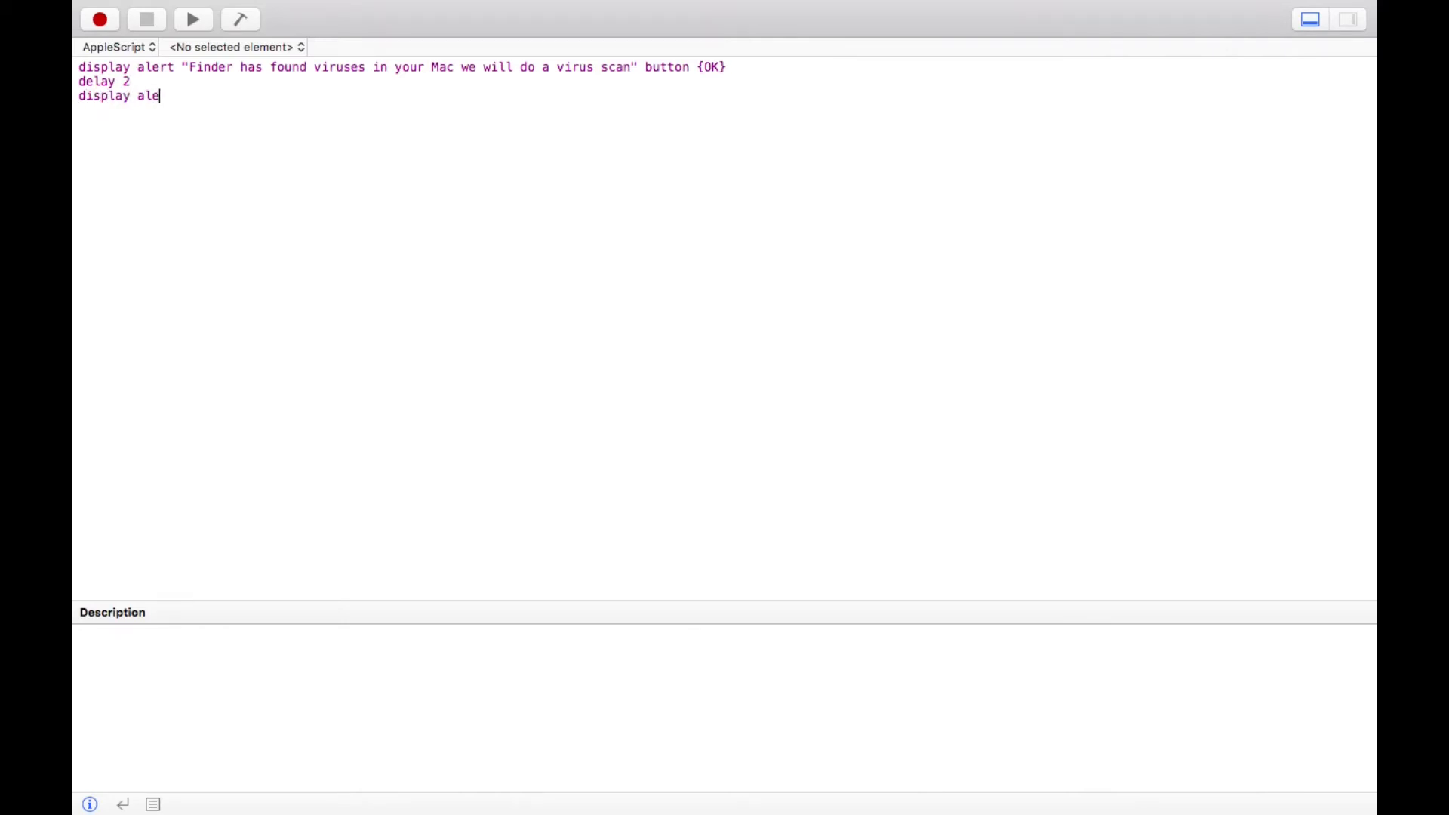
pyautogui.write('rt')
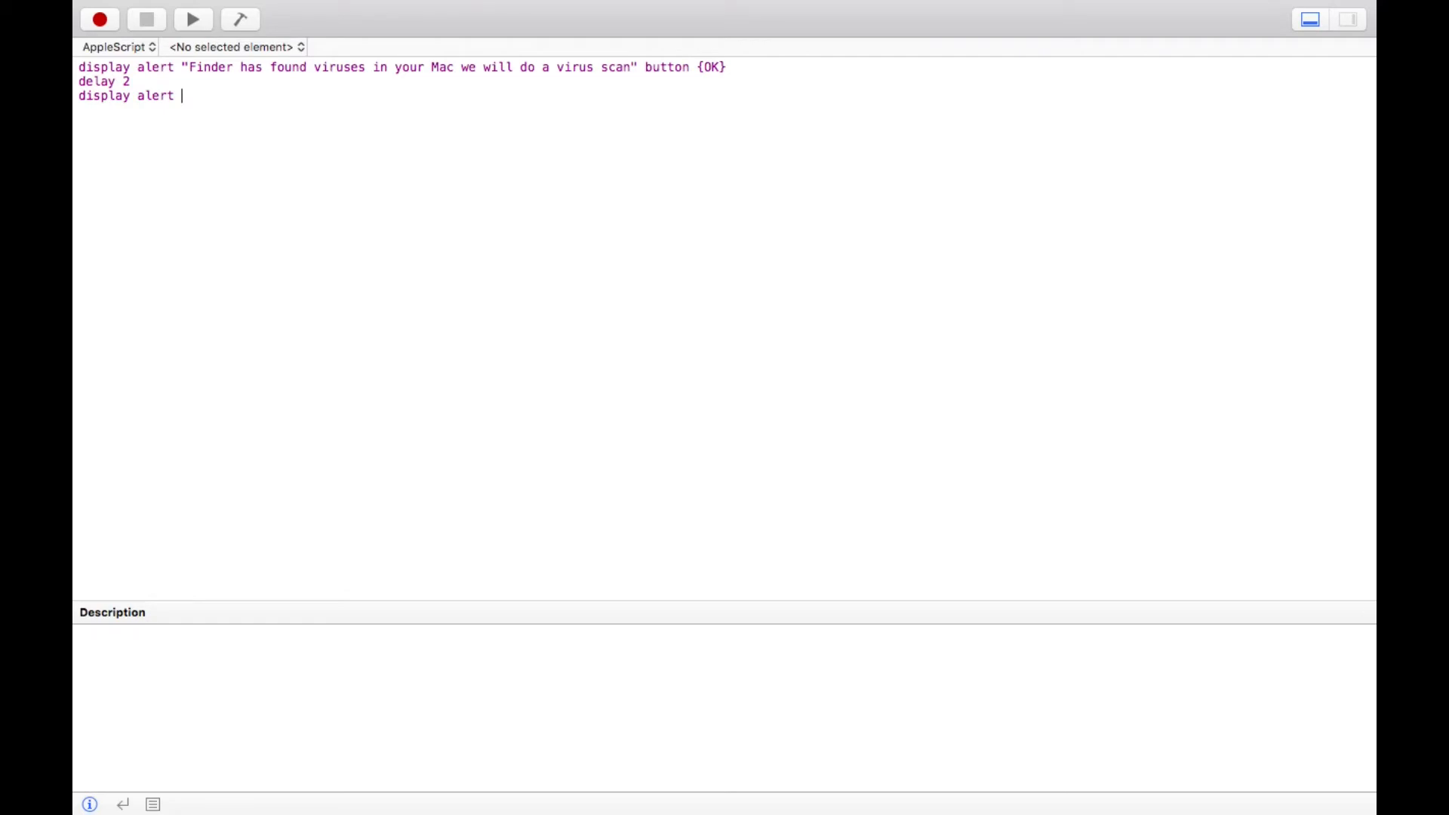
pyautogui.write('"Finder has')
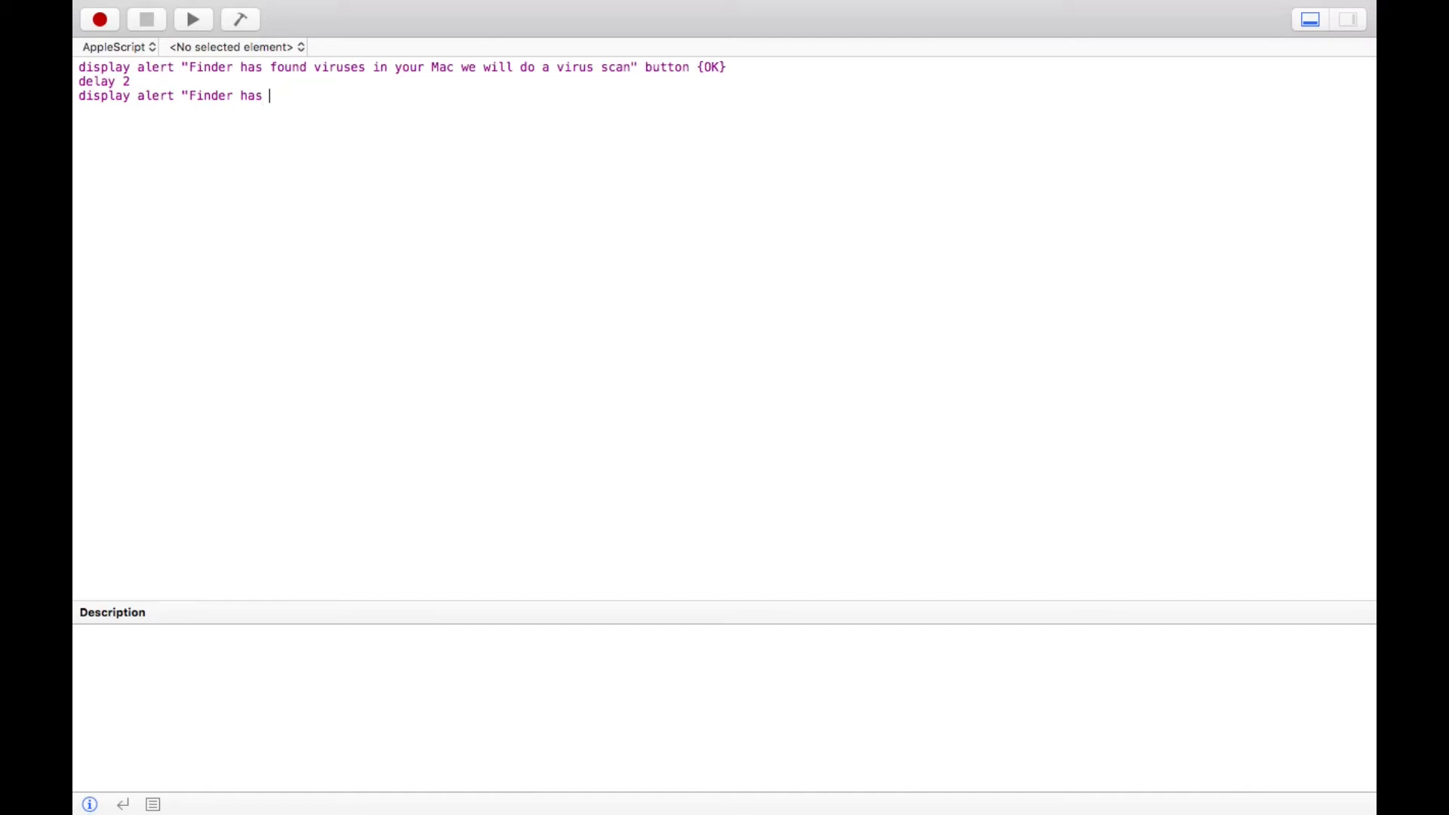
pyautogui.write('fixed some p')
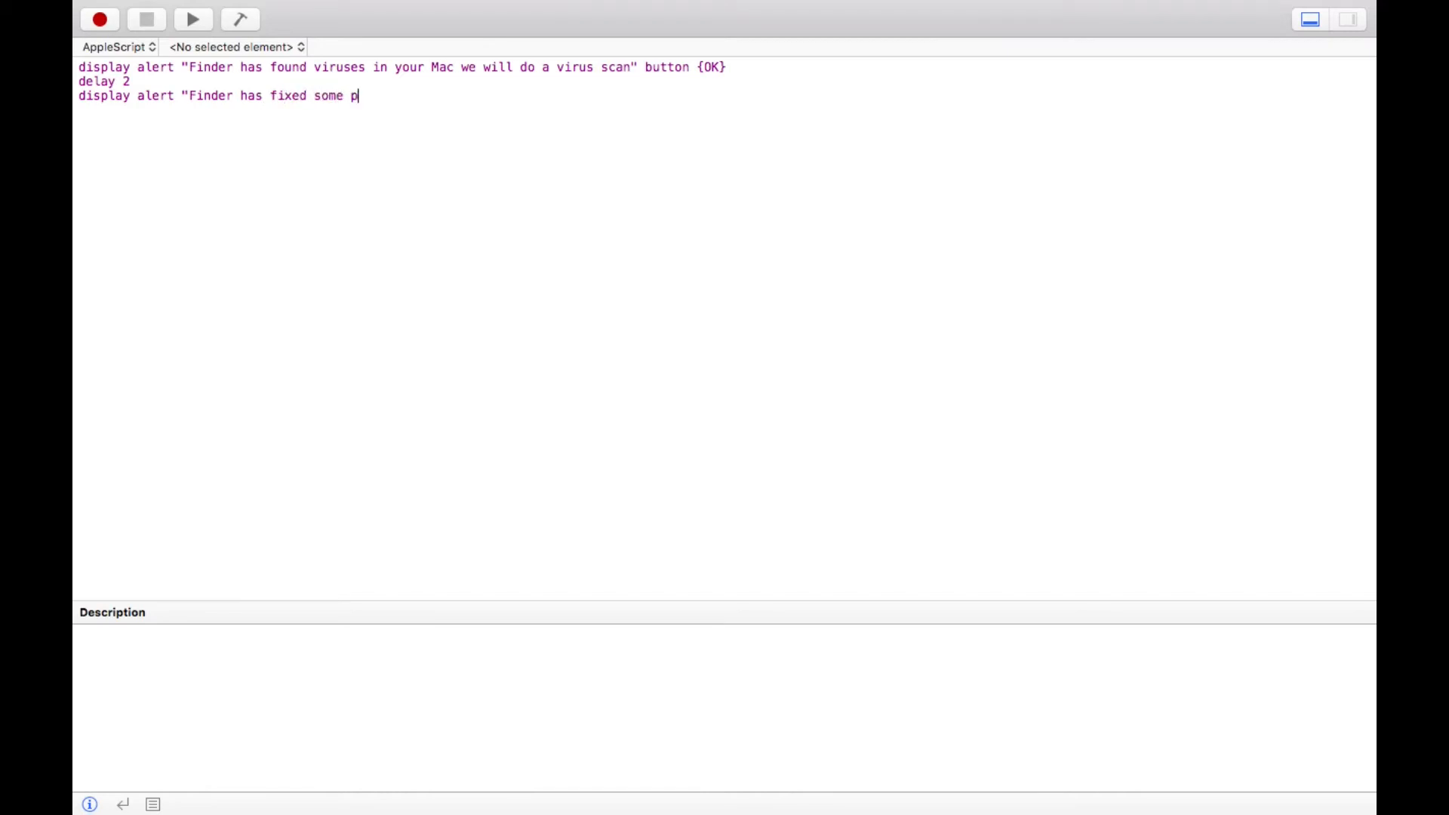
pyautogui.write('roblems')
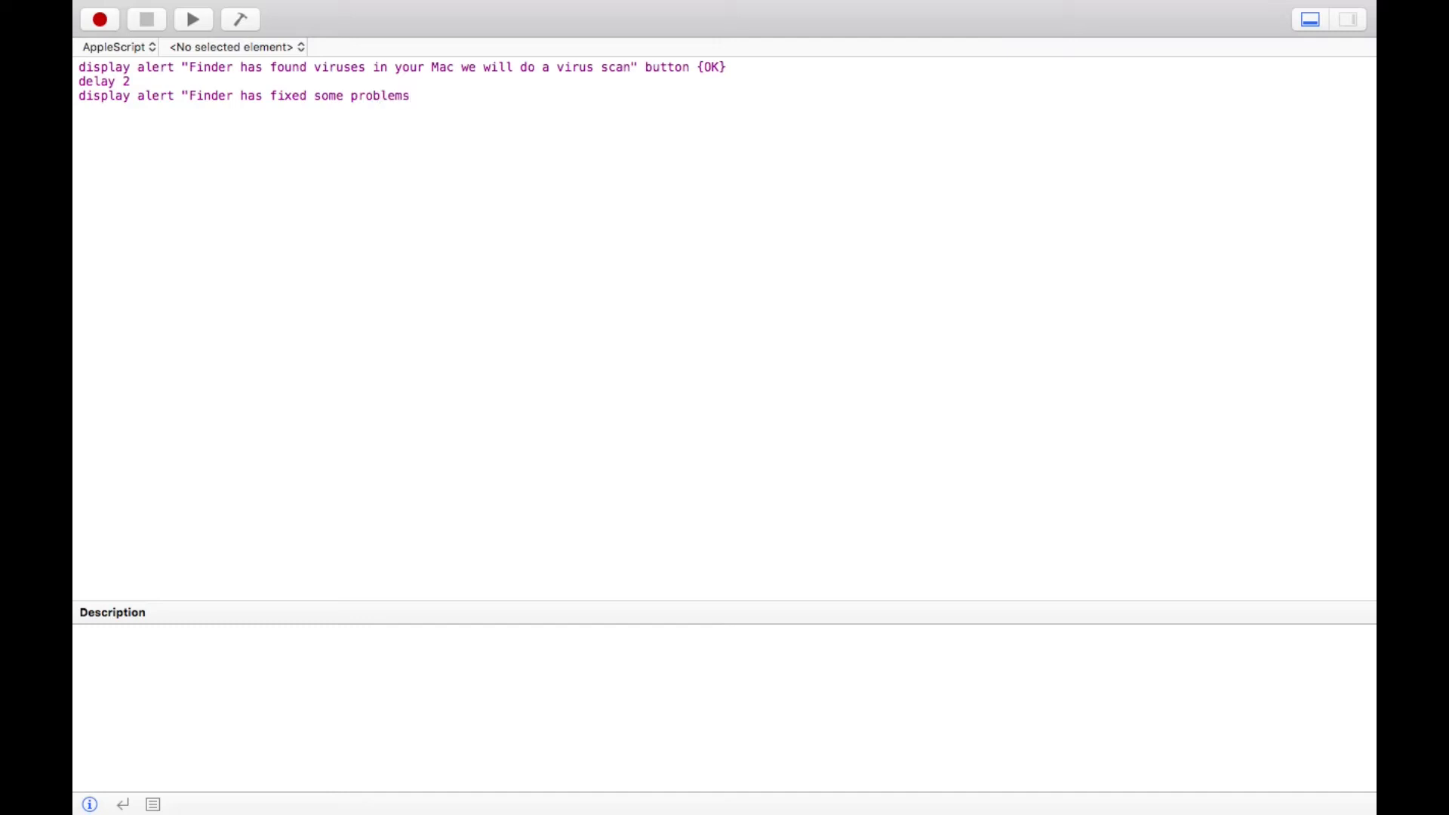
pyautogui.write('"')
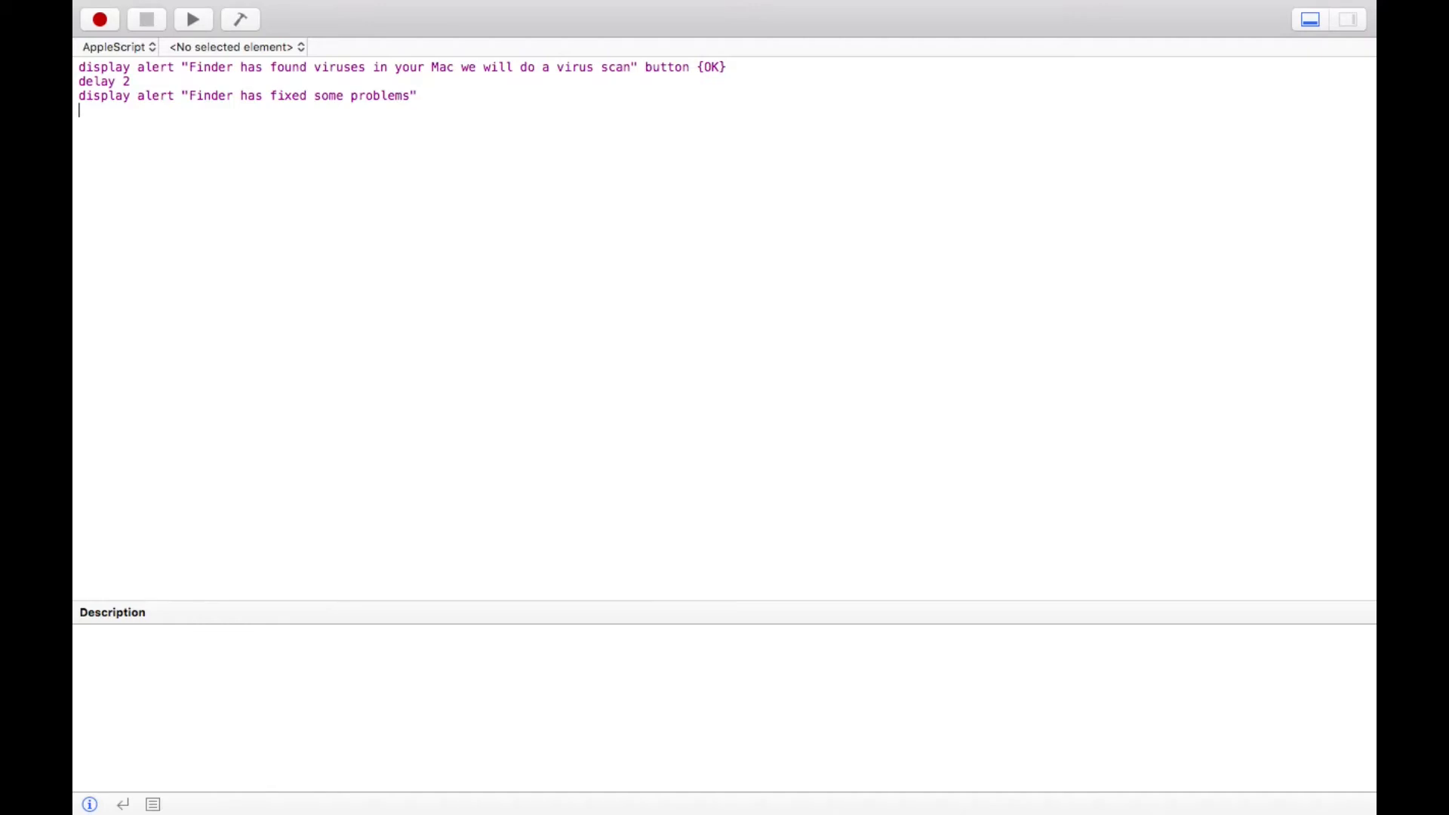
# Add another delay 2 and a launch application "Appstore" line.
pyautogui.write('delay')
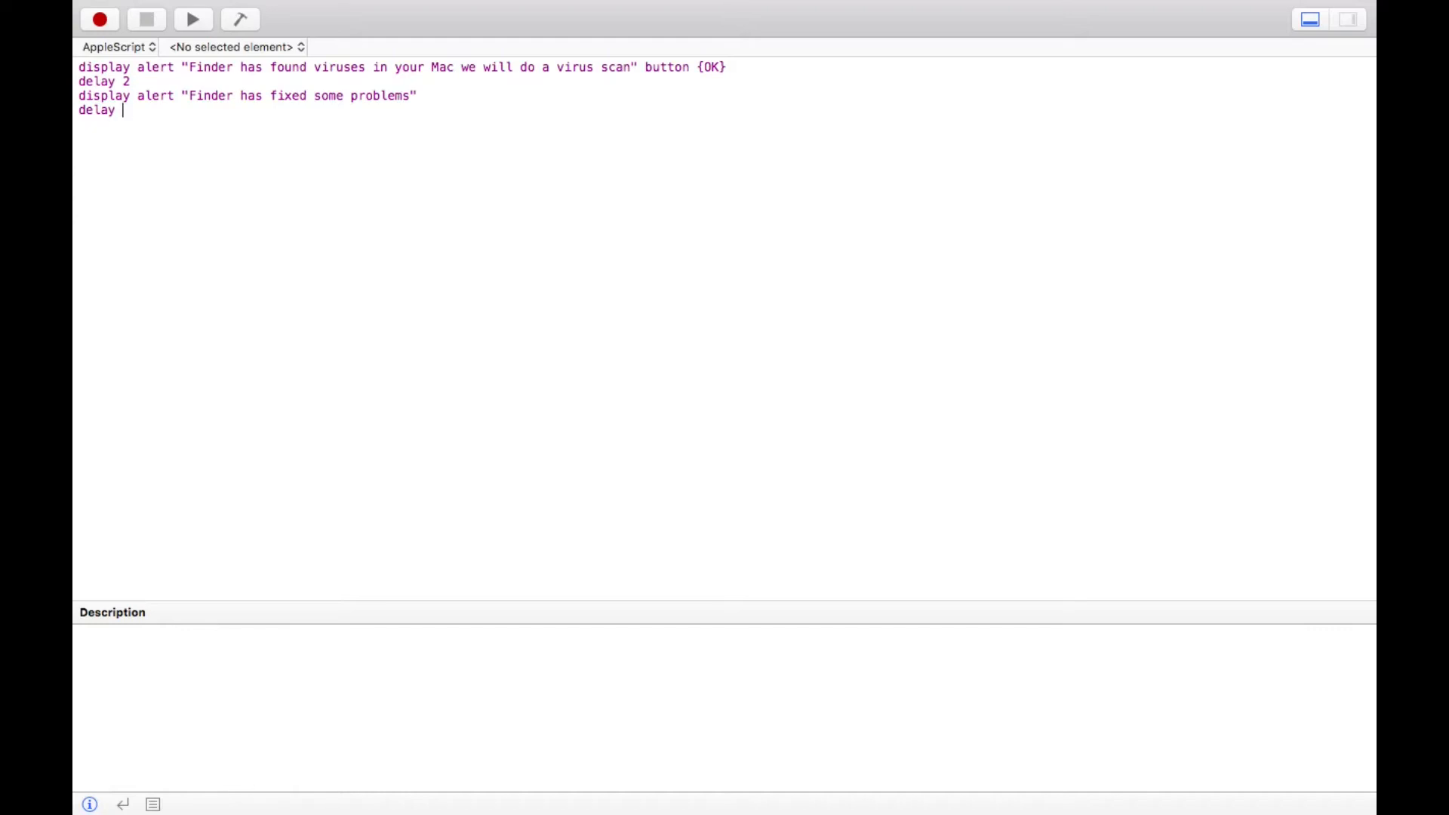
pyautogui.write('2')
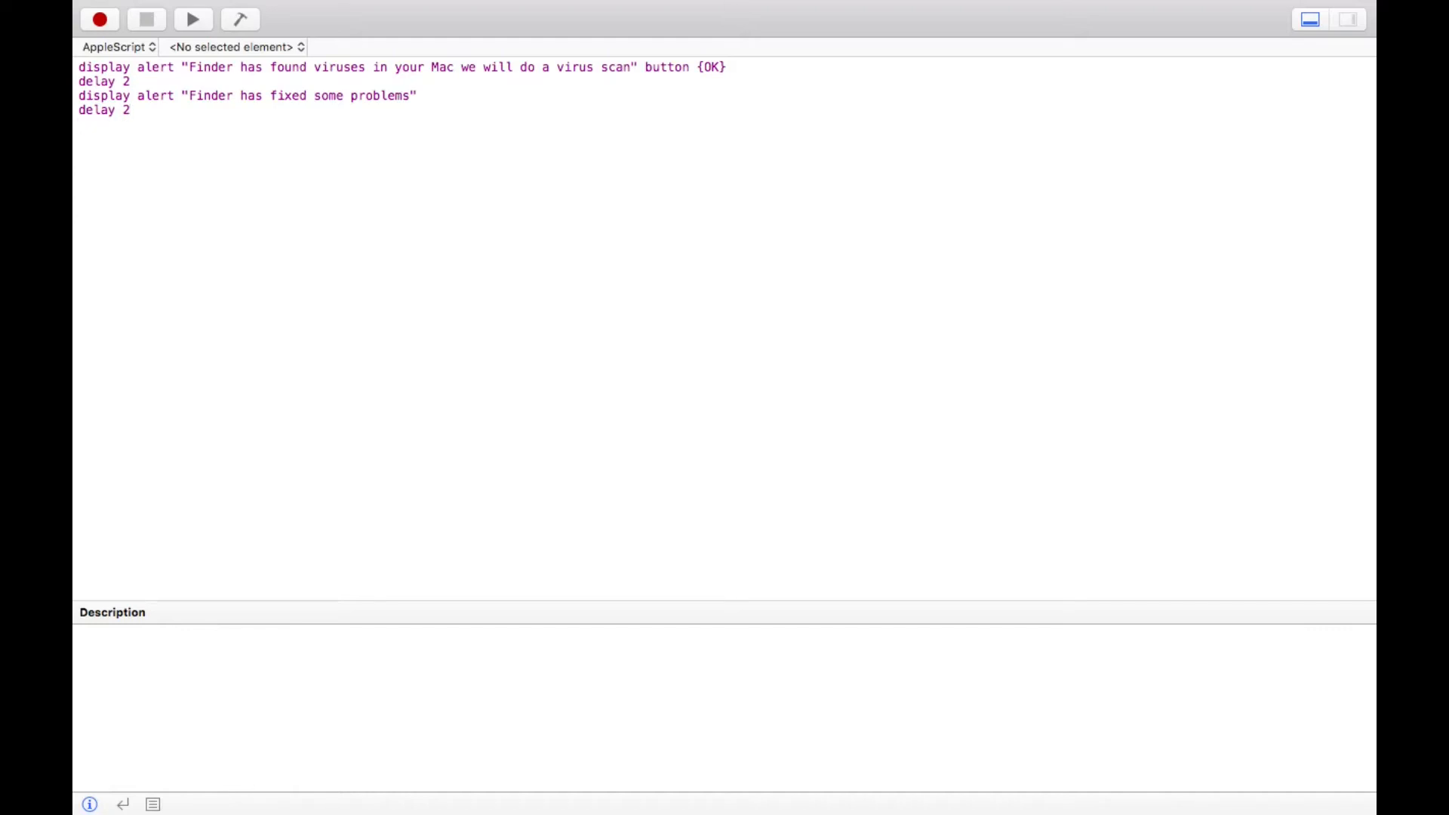
pyautogui.write('lau')
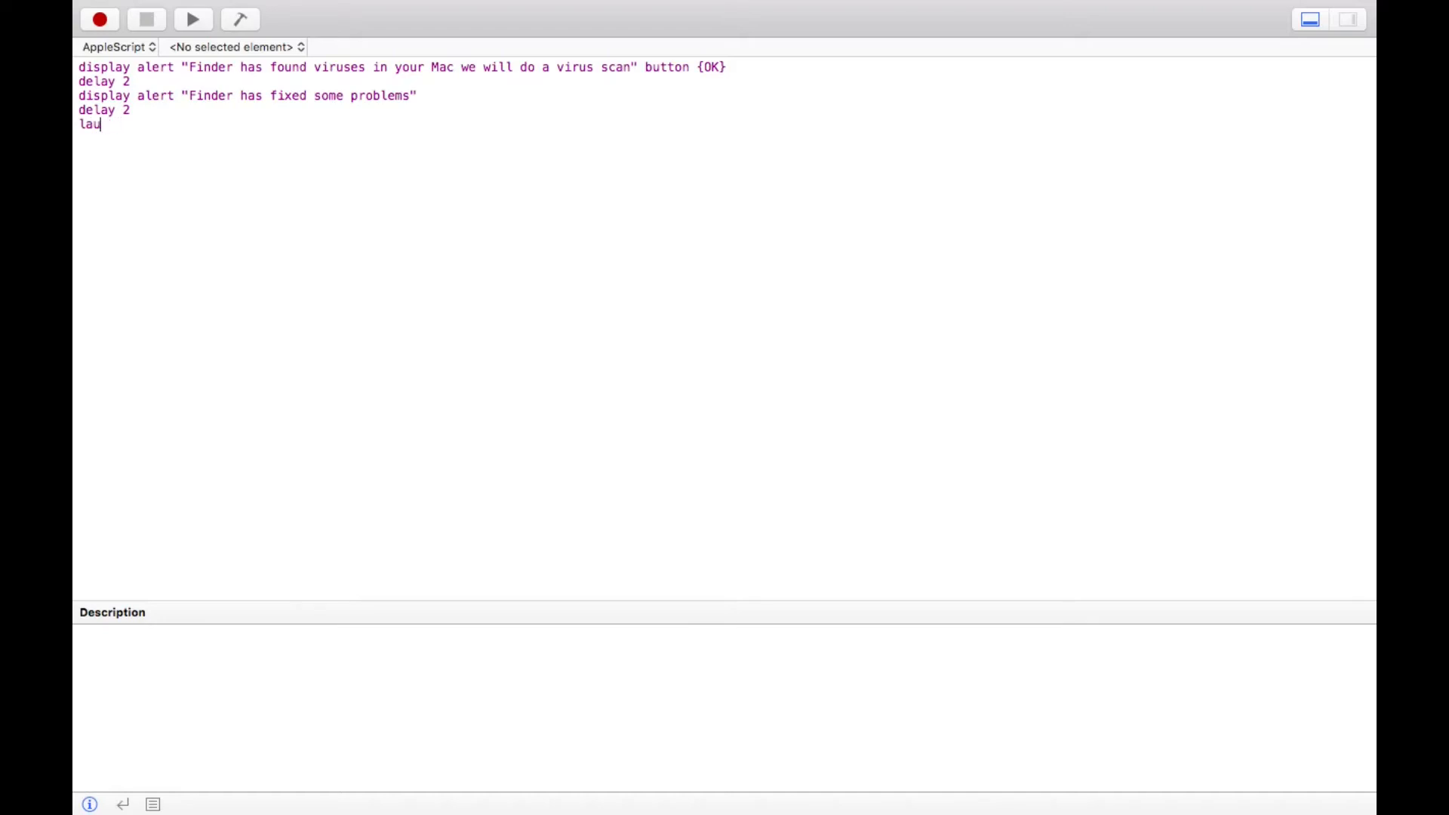
pyautogui.write('nch')
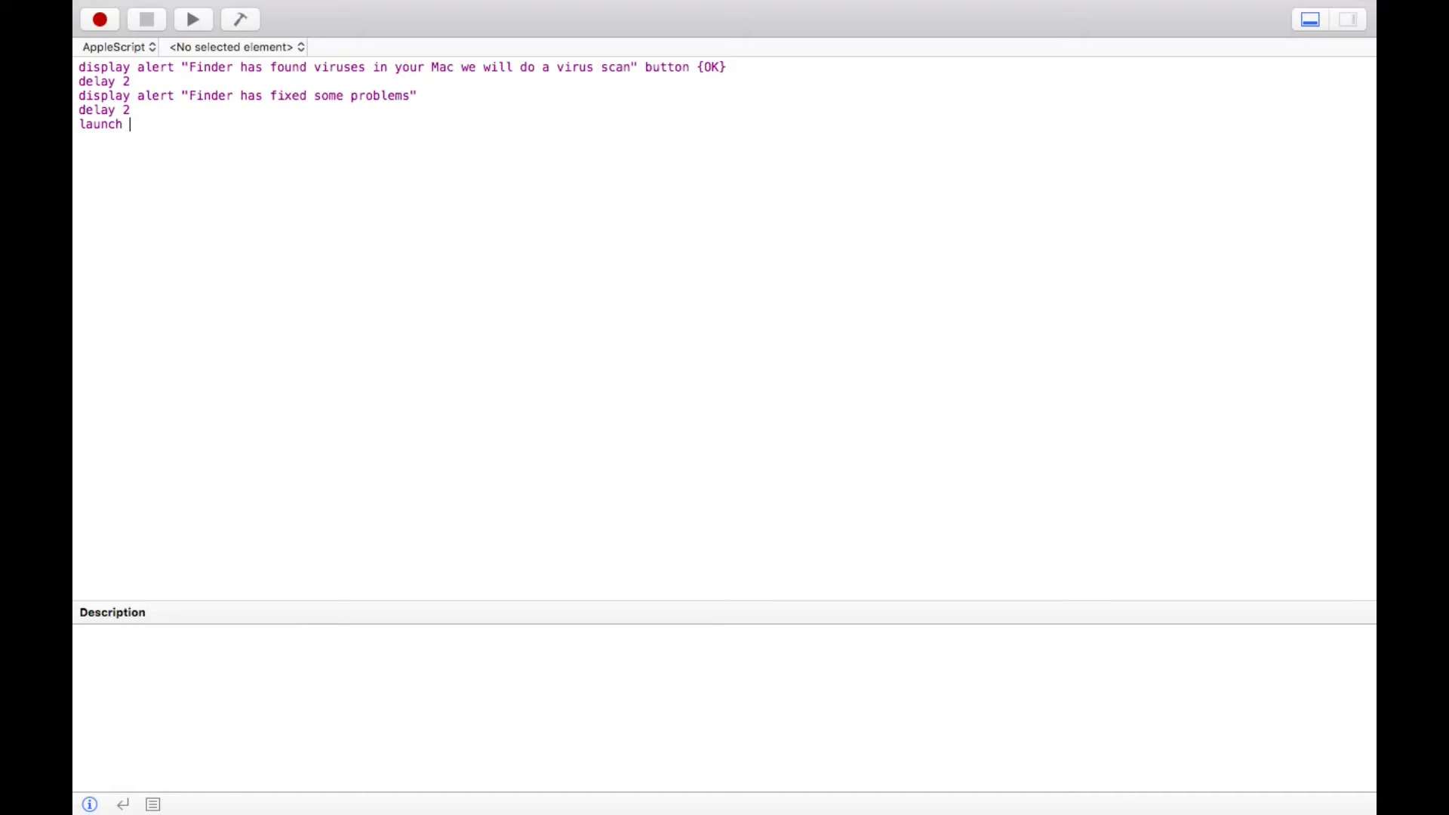
pyautogui.write('appl')
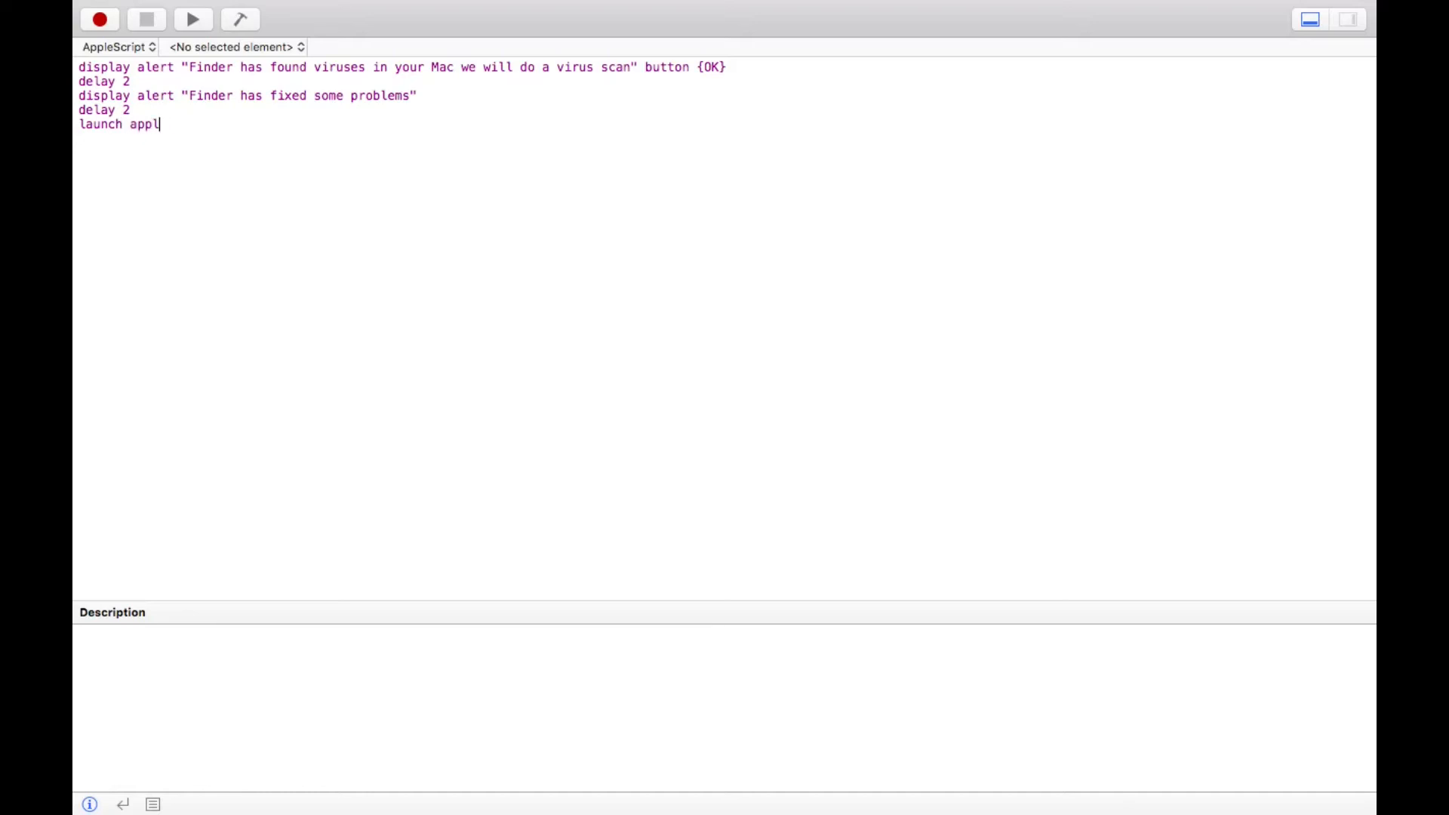
pyautogui.write('ication')
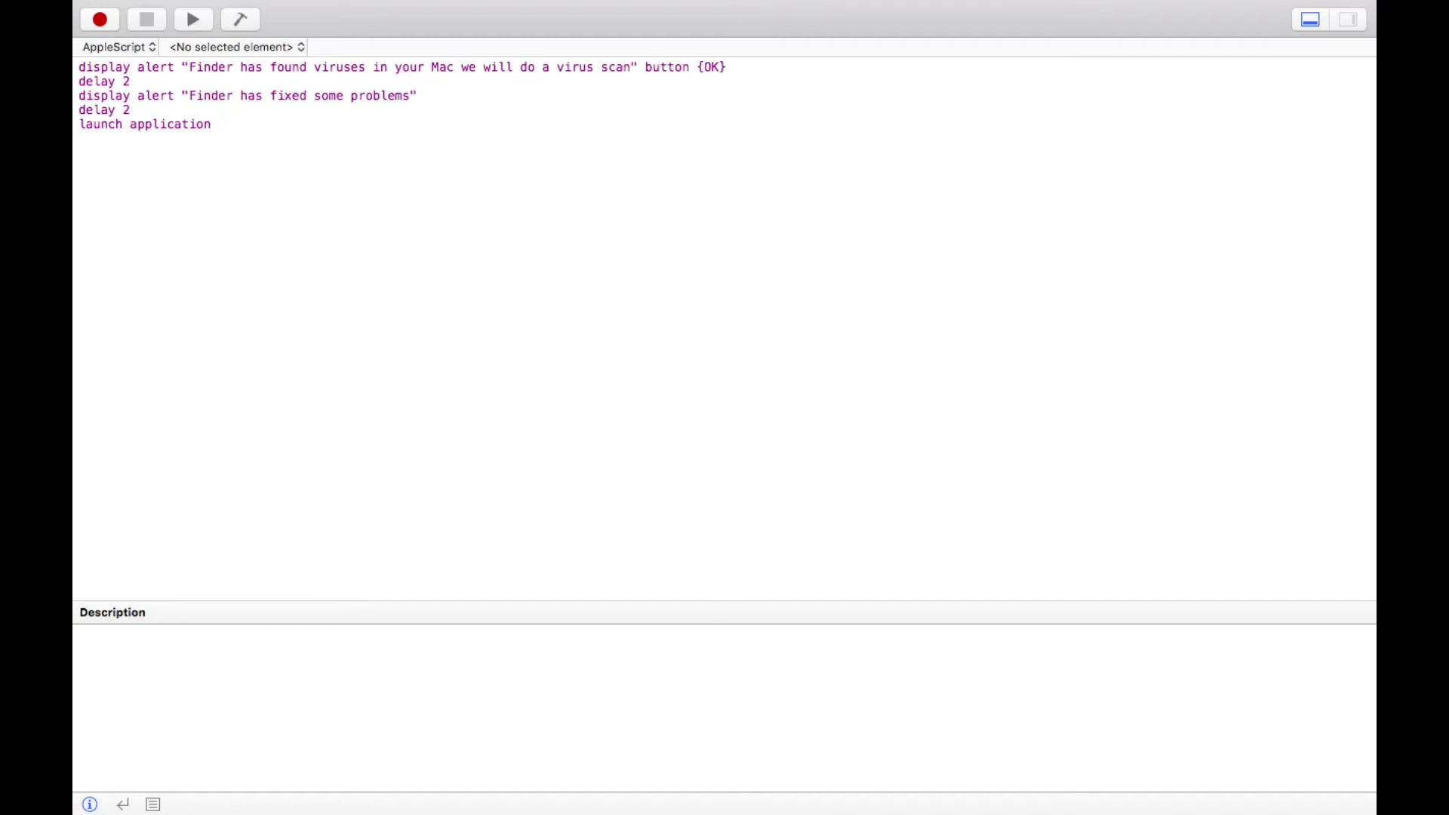
pyautogui.write('"A')
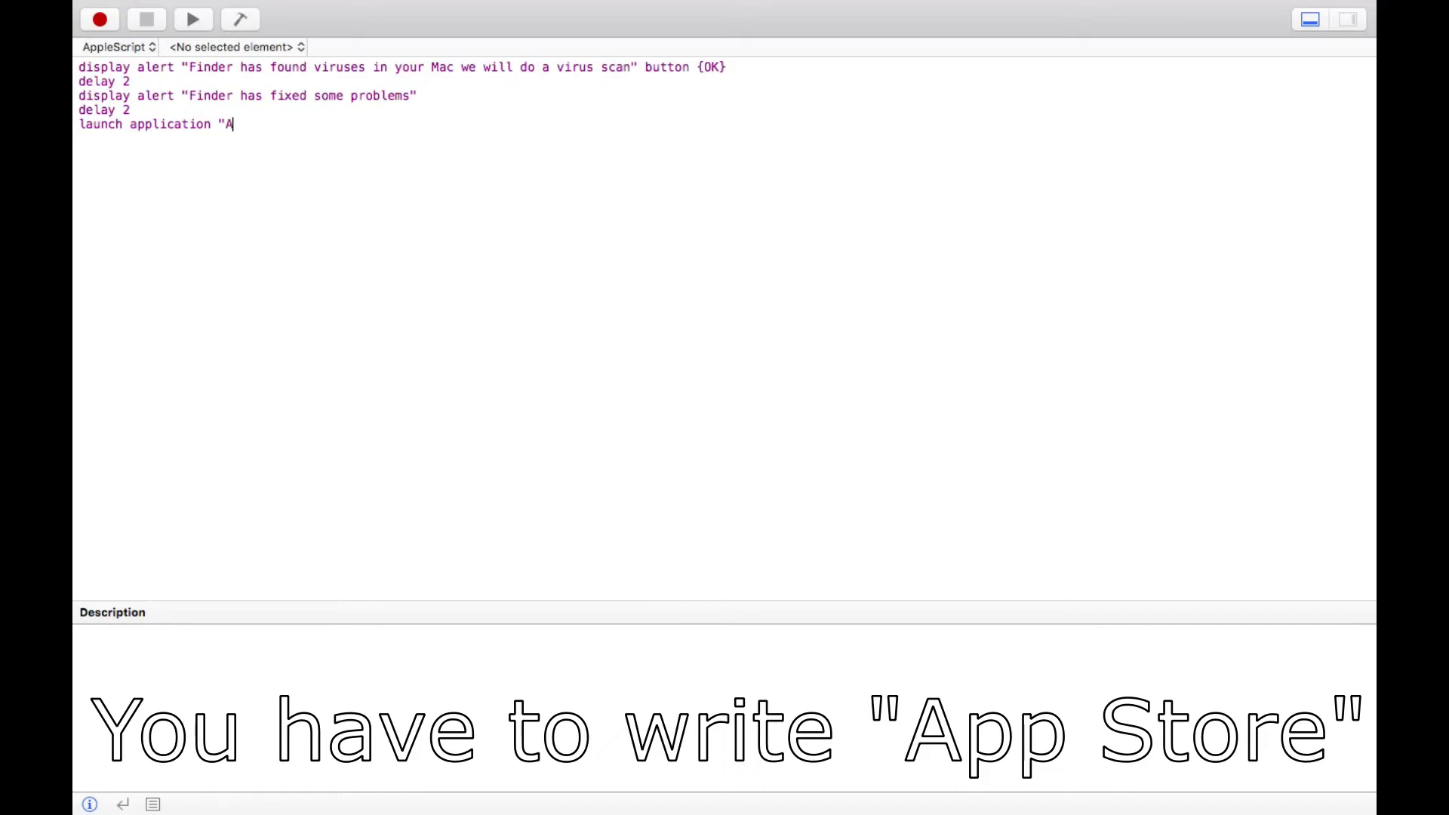
pyautogui.write('ppstore')
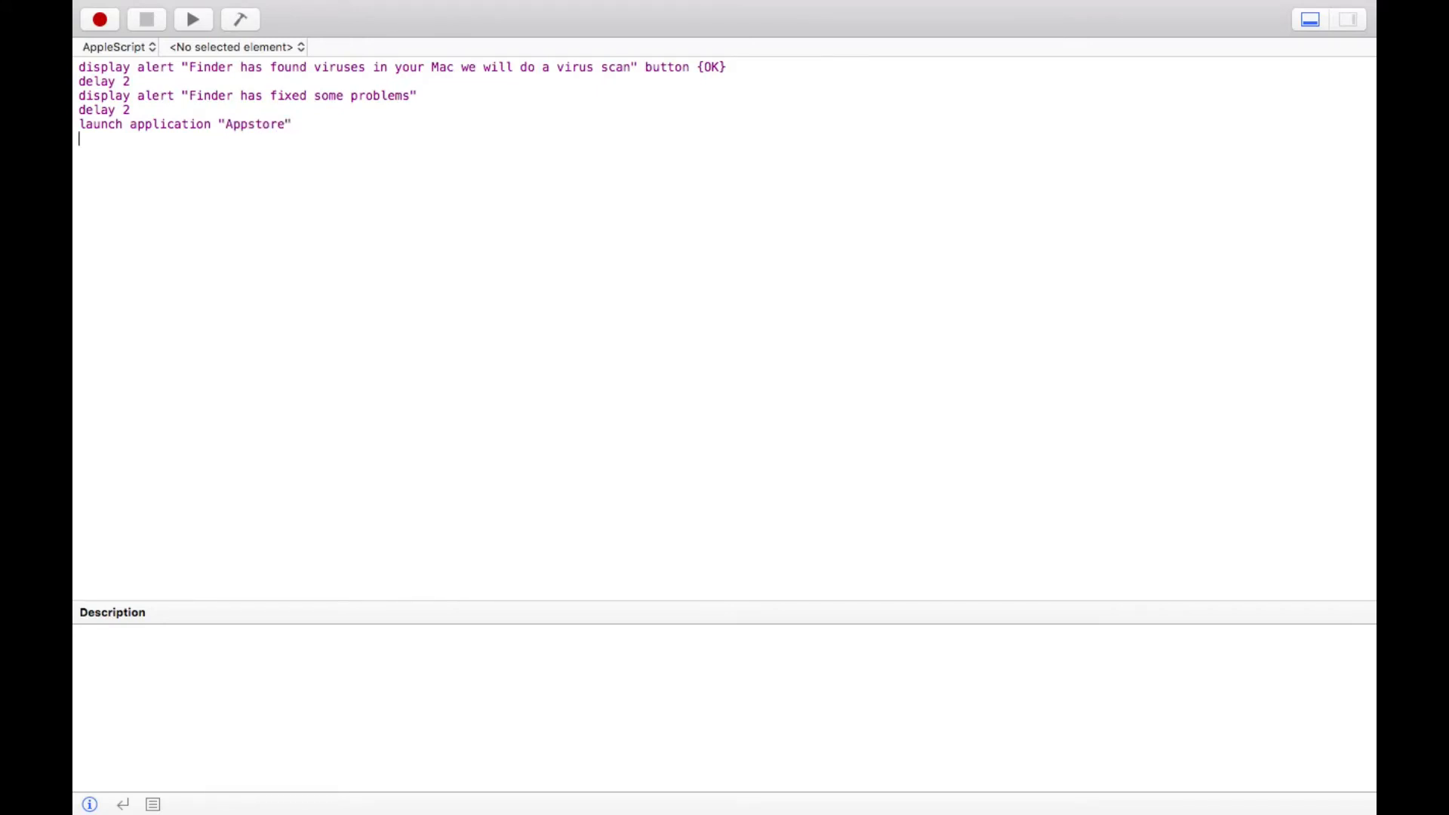
# Add delay 2, launch application "iTunes", and a further delay 2 line.
pyautogui.write('delay')
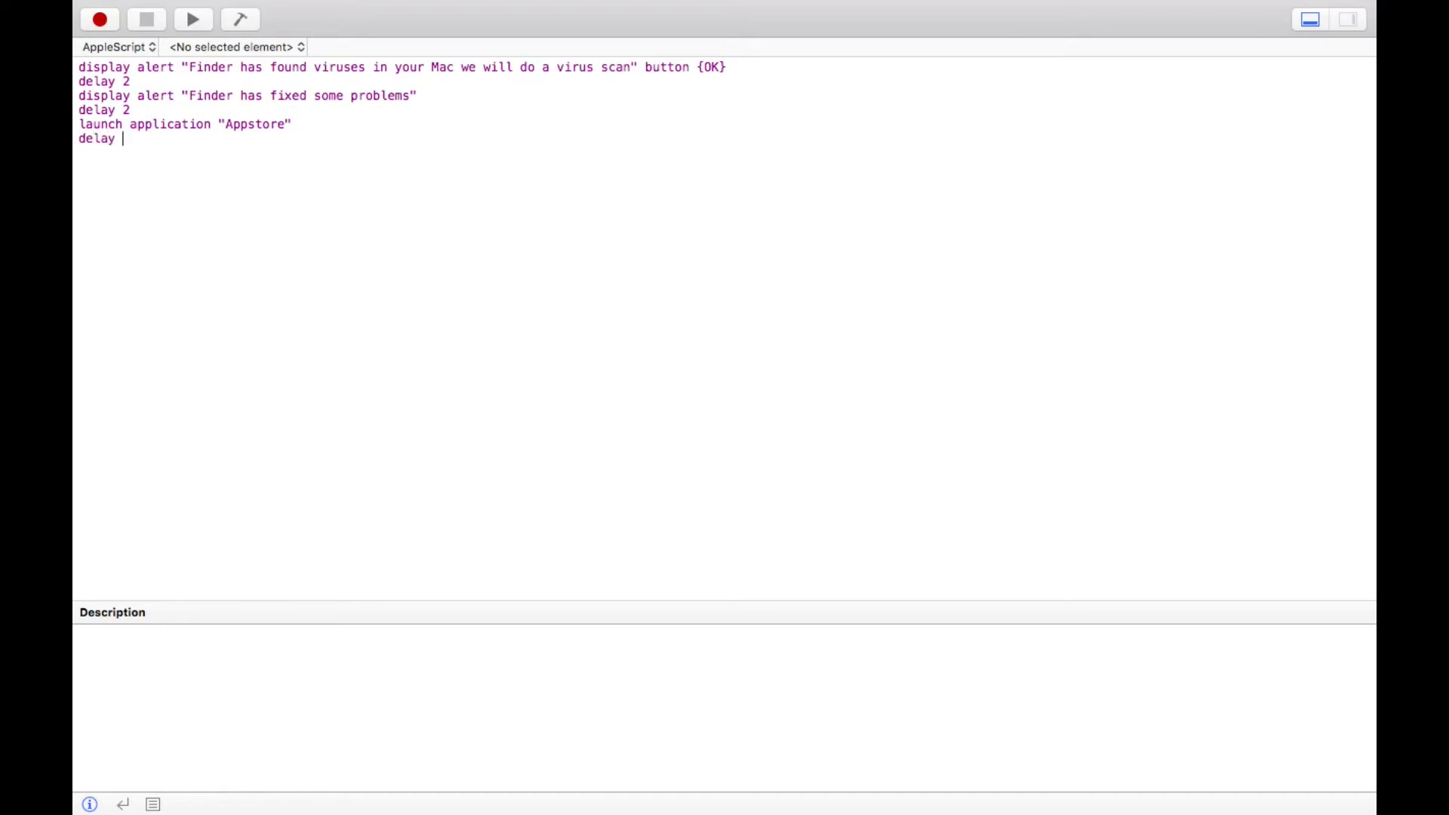
pyautogui.write('2')
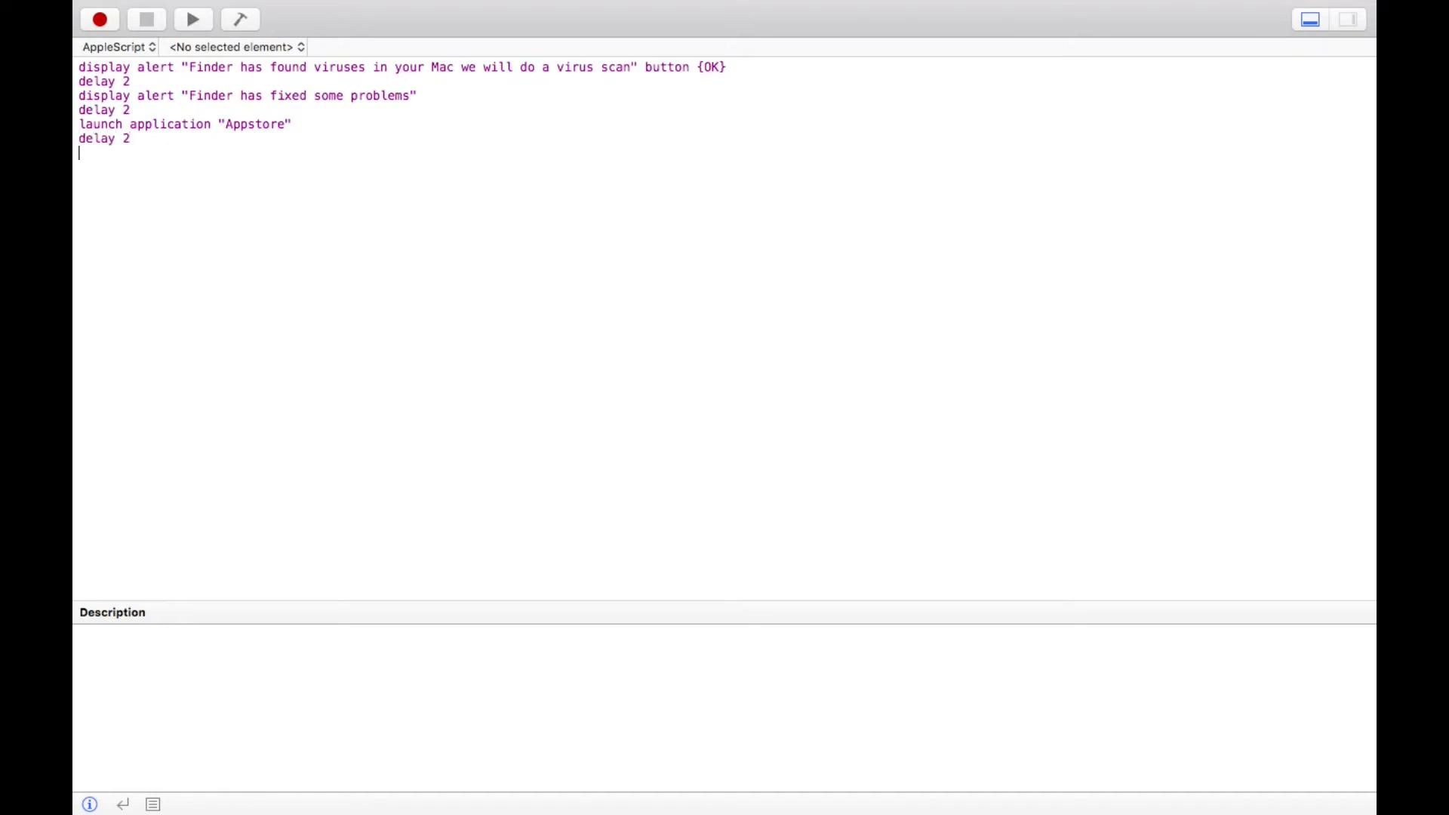
pyautogui.write('L')
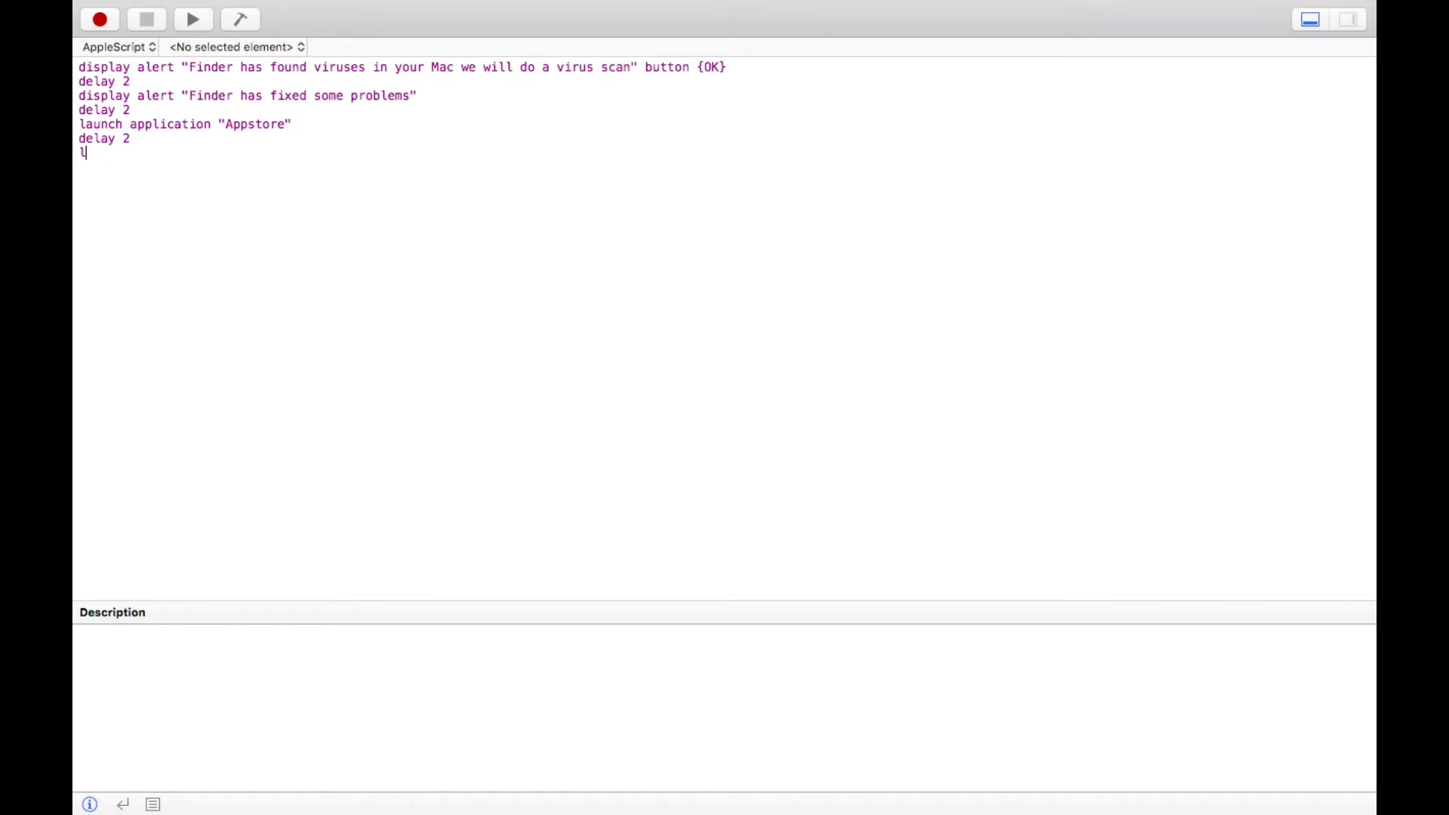
pyautogui.write('aunch')
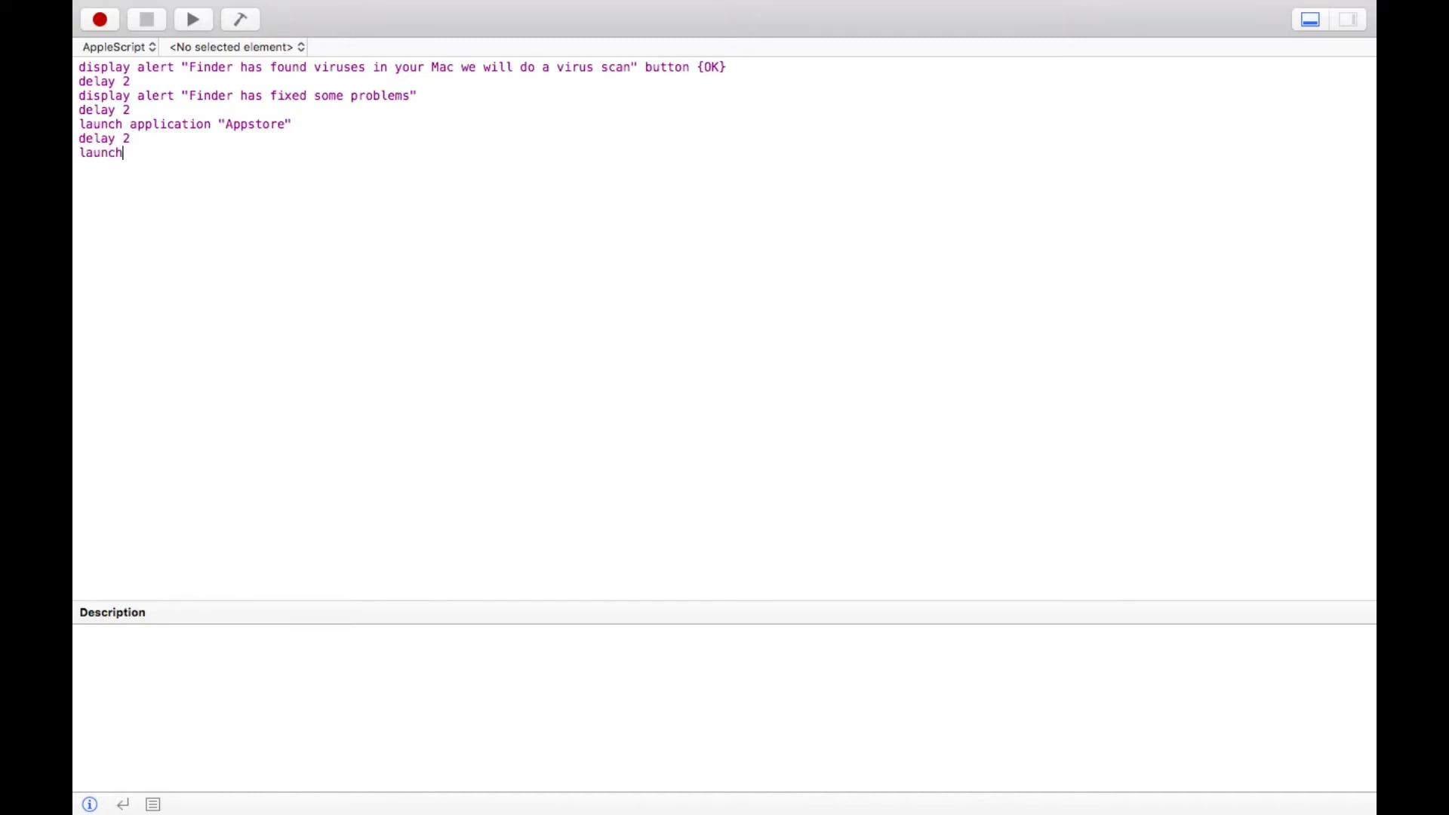
pyautogui.write('appl')
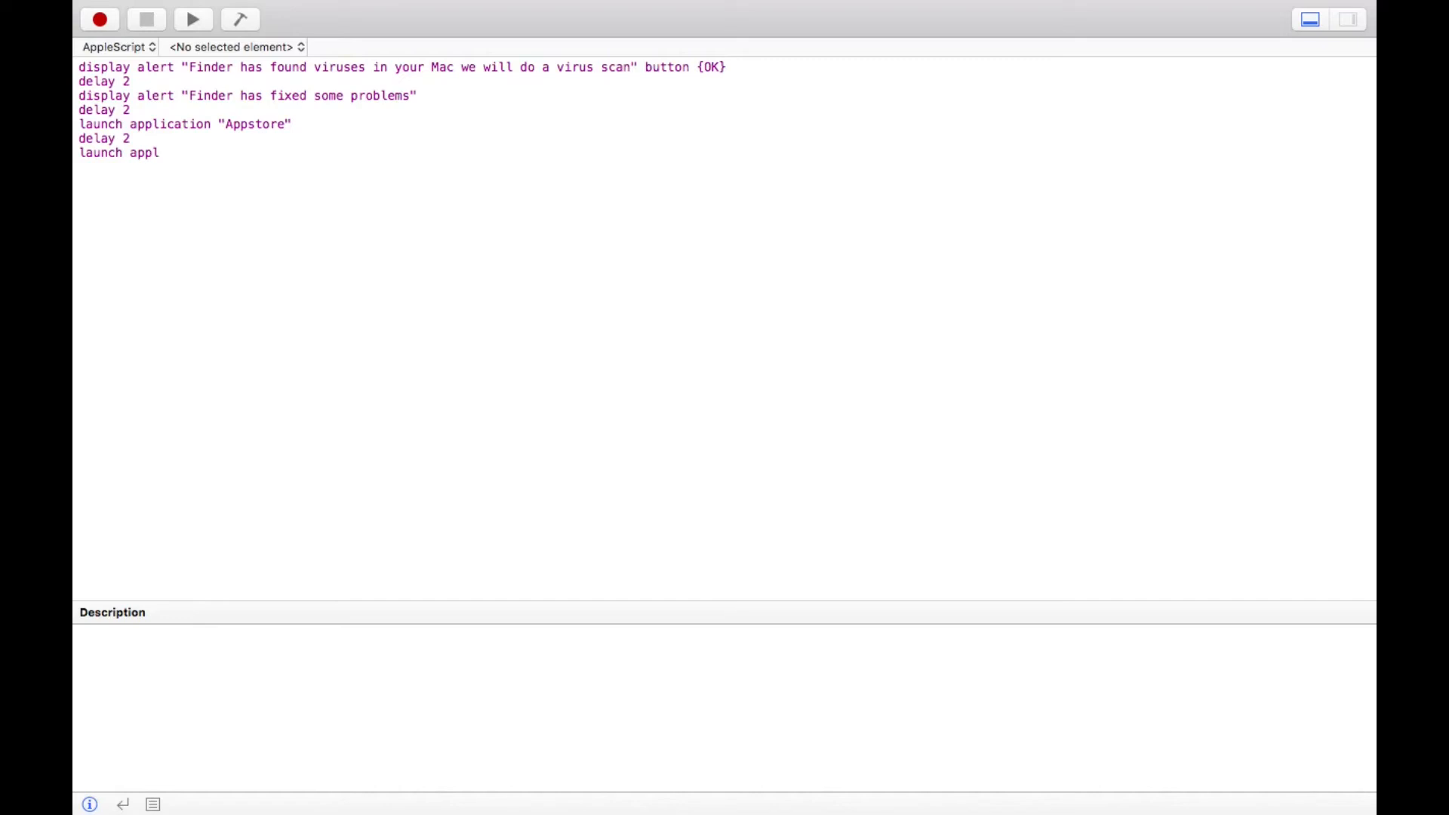
pyautogui.write('ication')
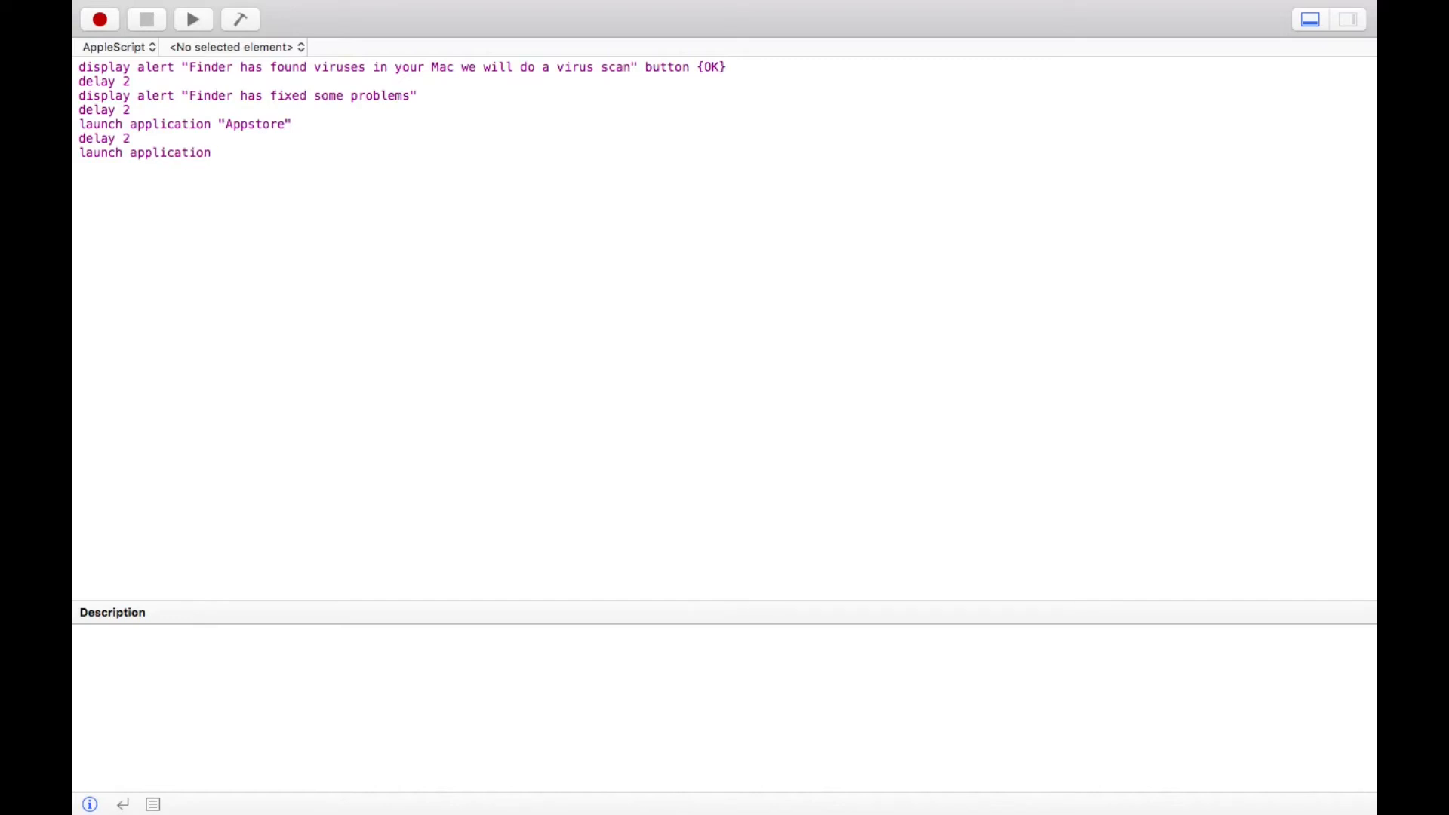
pyautogui.write('"')
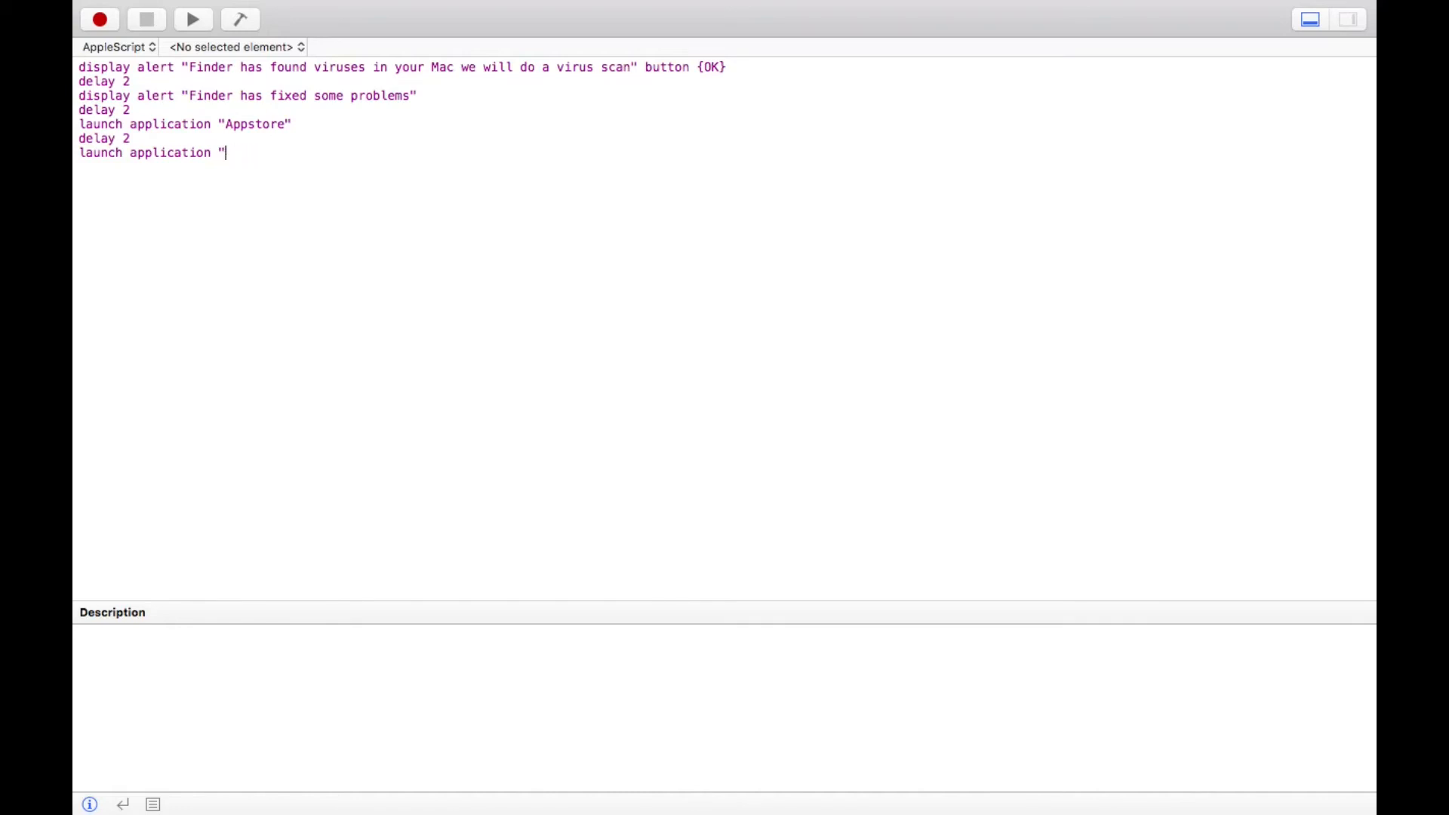
pyautogui.write('iT')
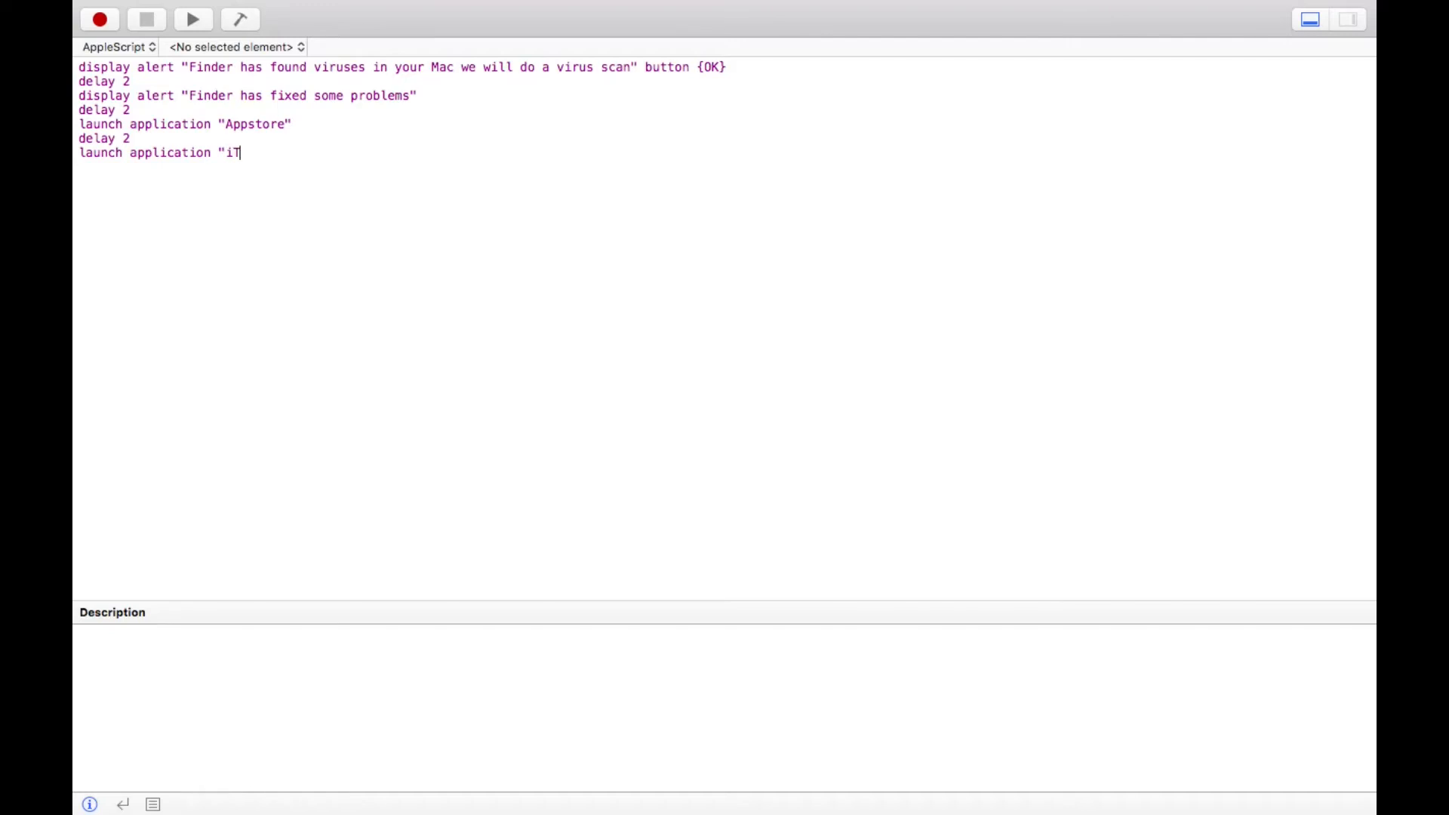
pyautogui.write('unes"')
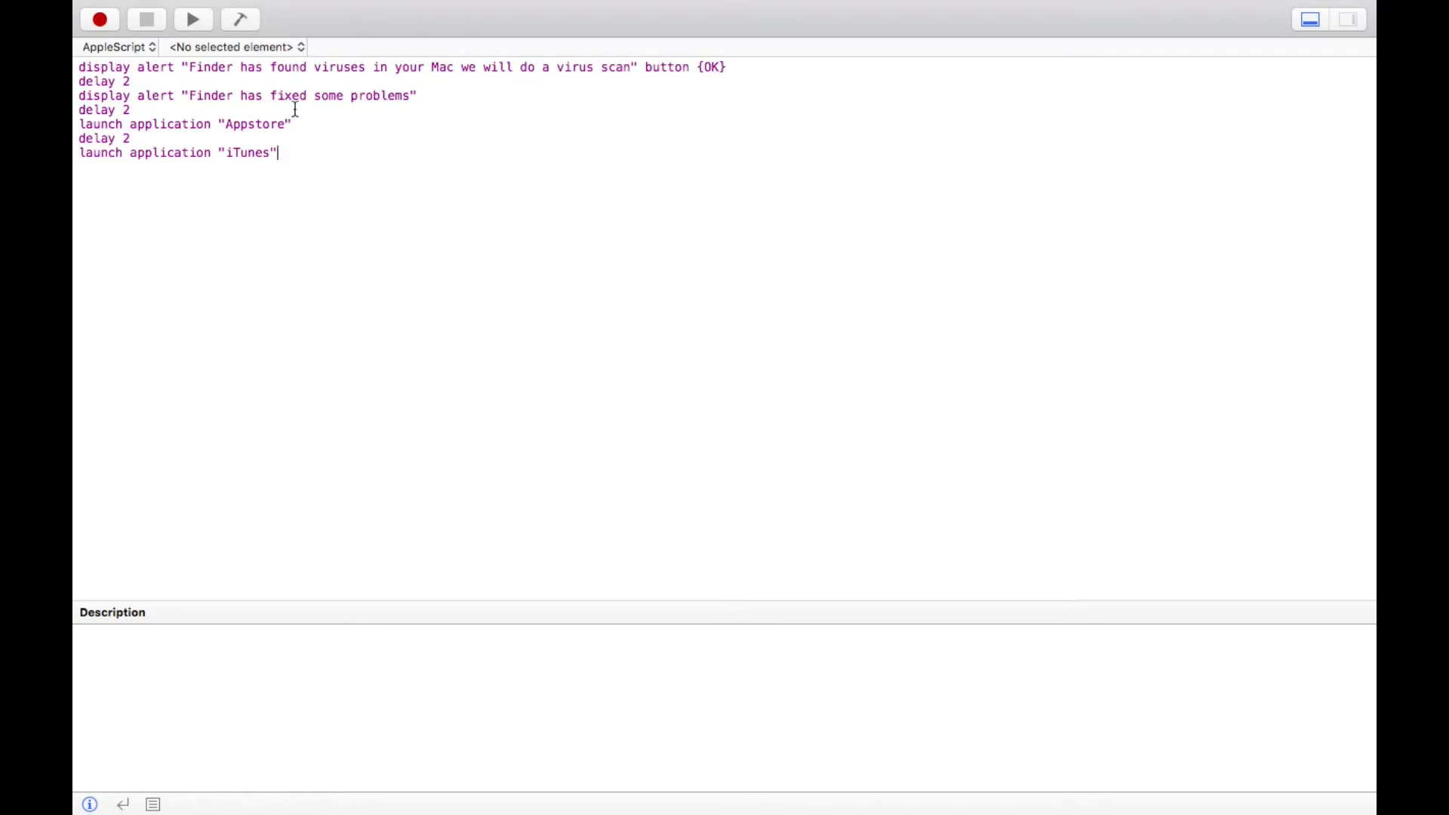
pyautogui.write('delay')
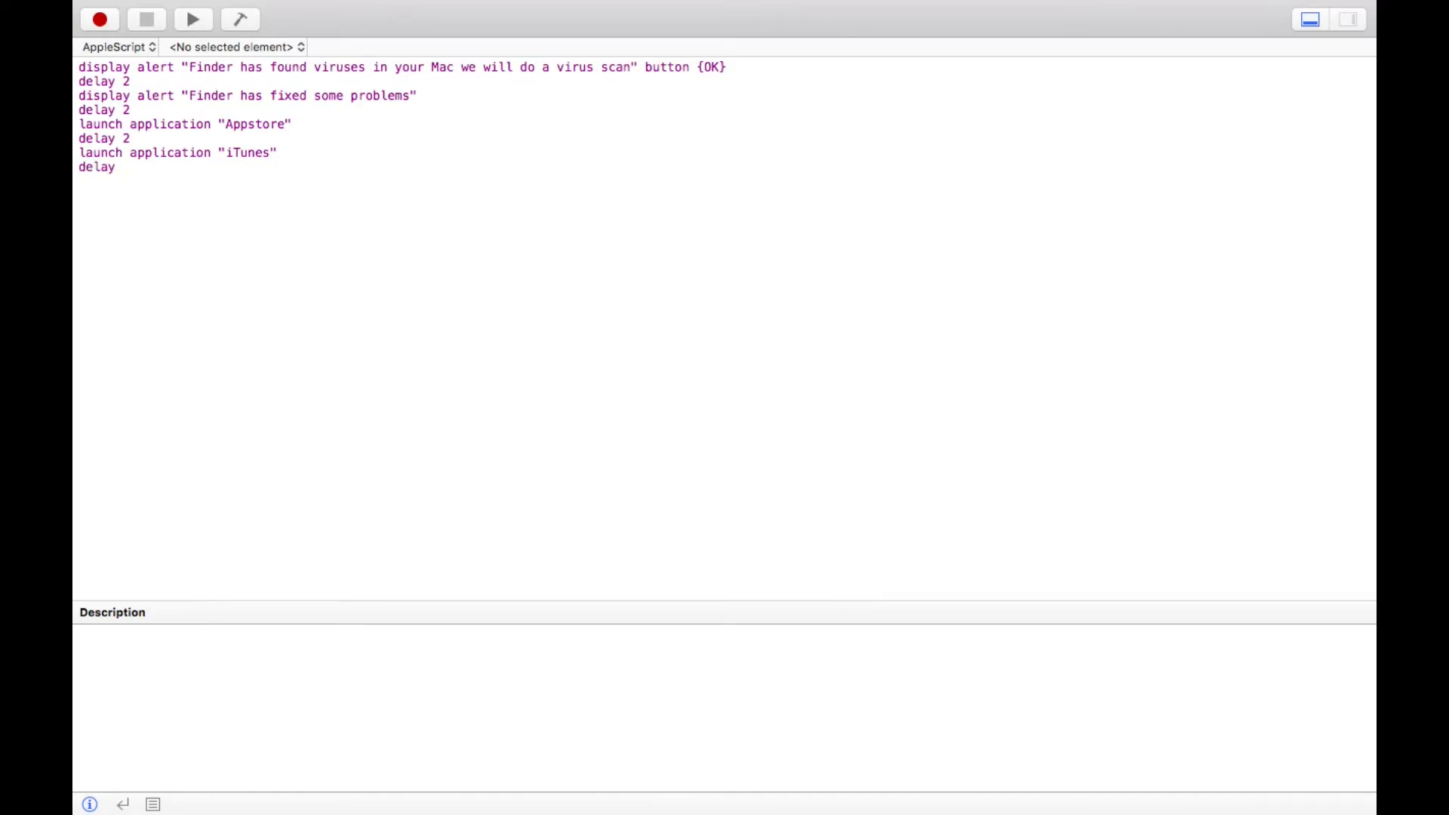
pyautogui.write('2')
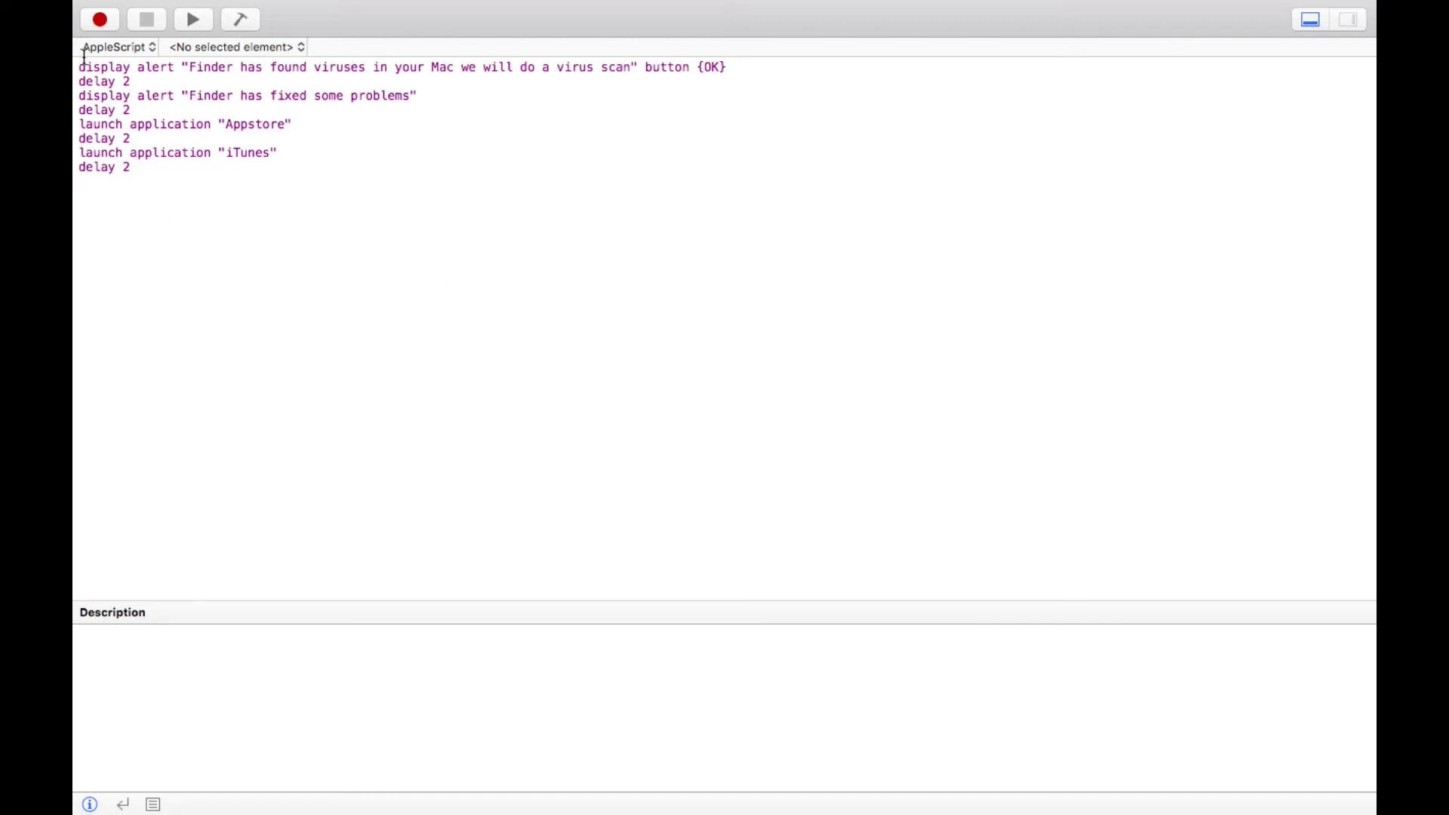
pyautogui.moveTo(746, 7)
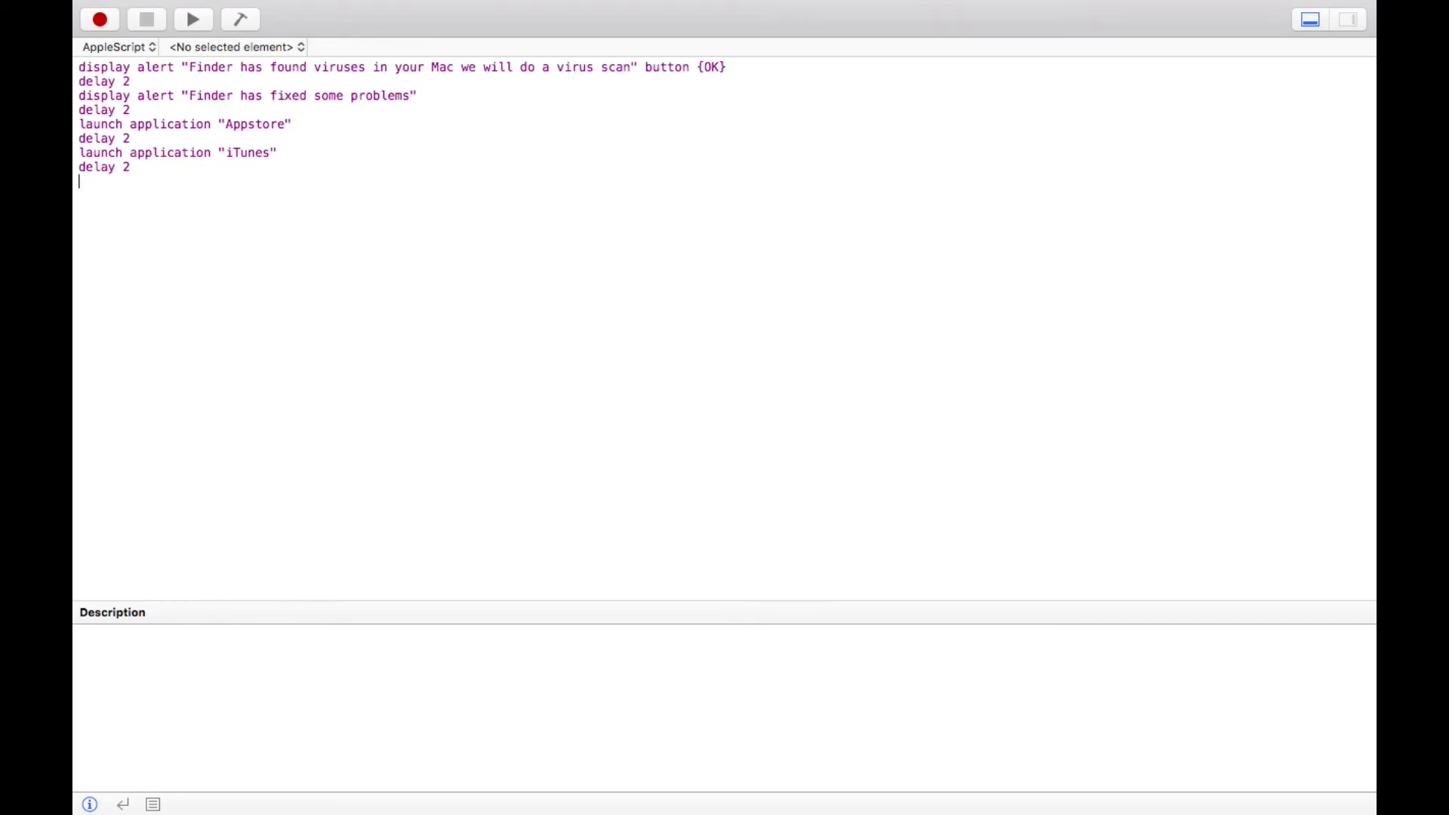
pyautogui.write('luach')
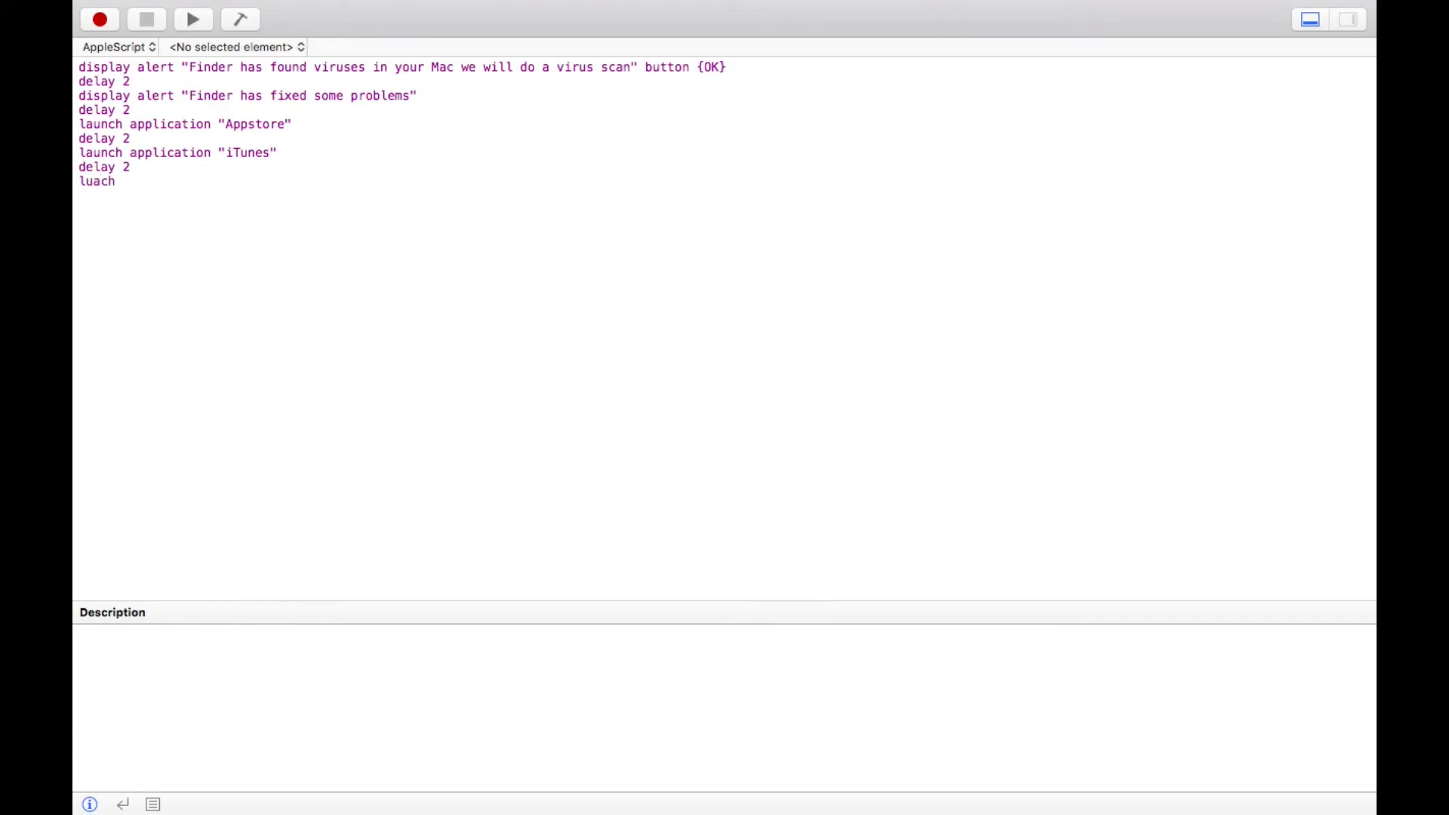
pyautogui.press('backspace')
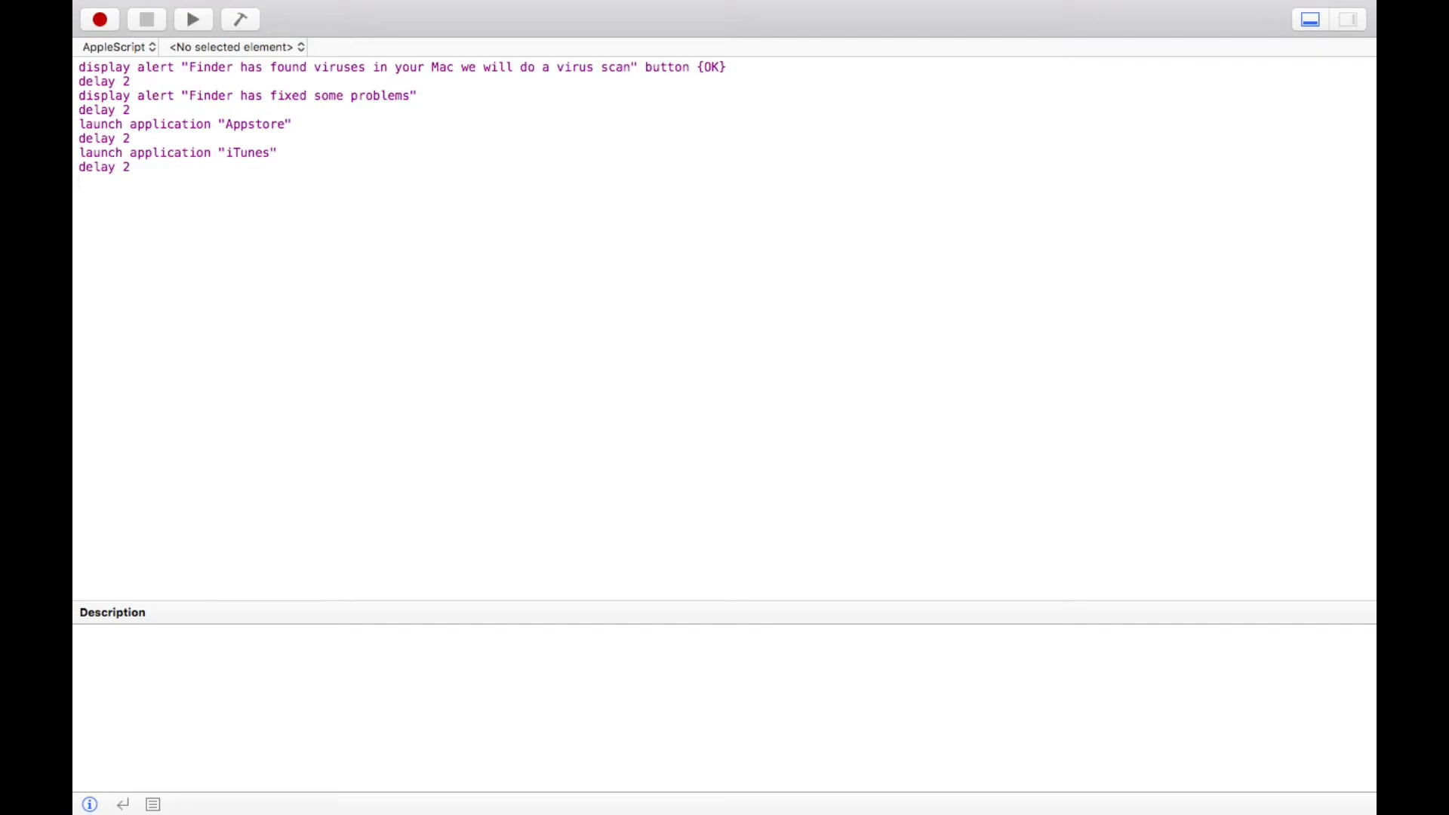
# Write the alert "Hard-Drive has been corrupted, aborting all tasks!" inside the quotes.
pyautogui.write('displat')
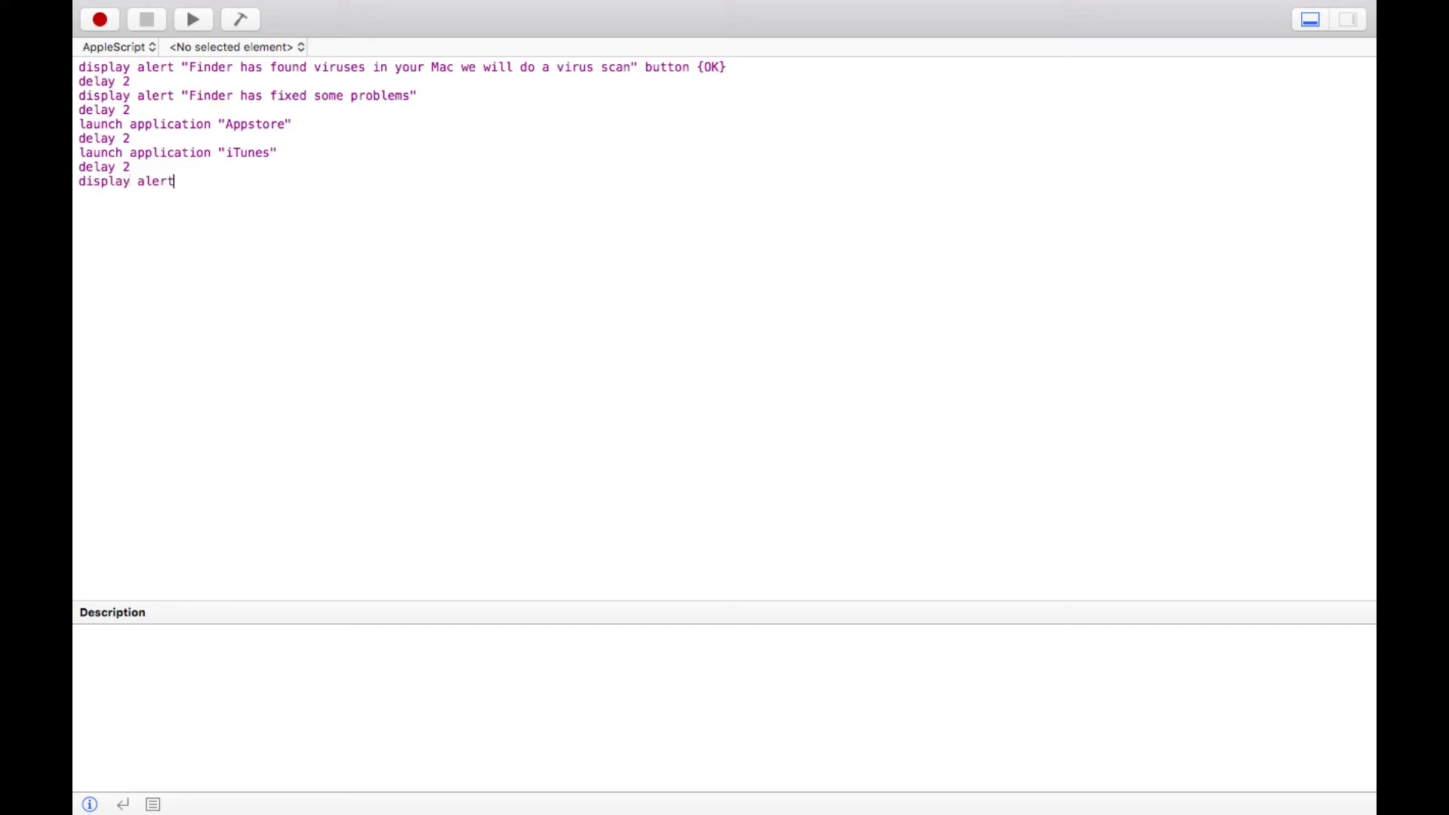
pyautogui.write('"')
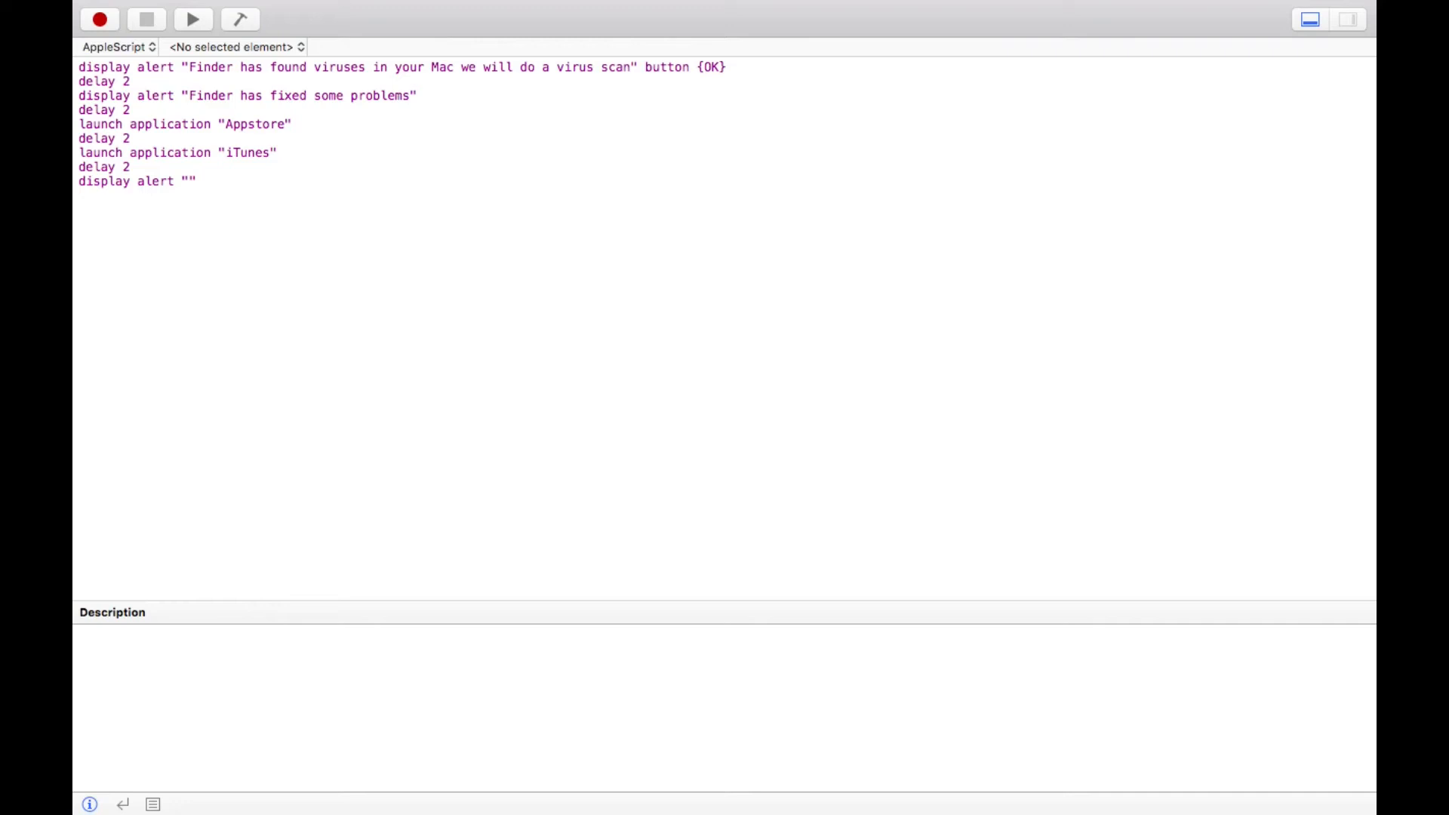
pyautogui.click(190, 181)
pyautogui.write('Hard-Drive has')
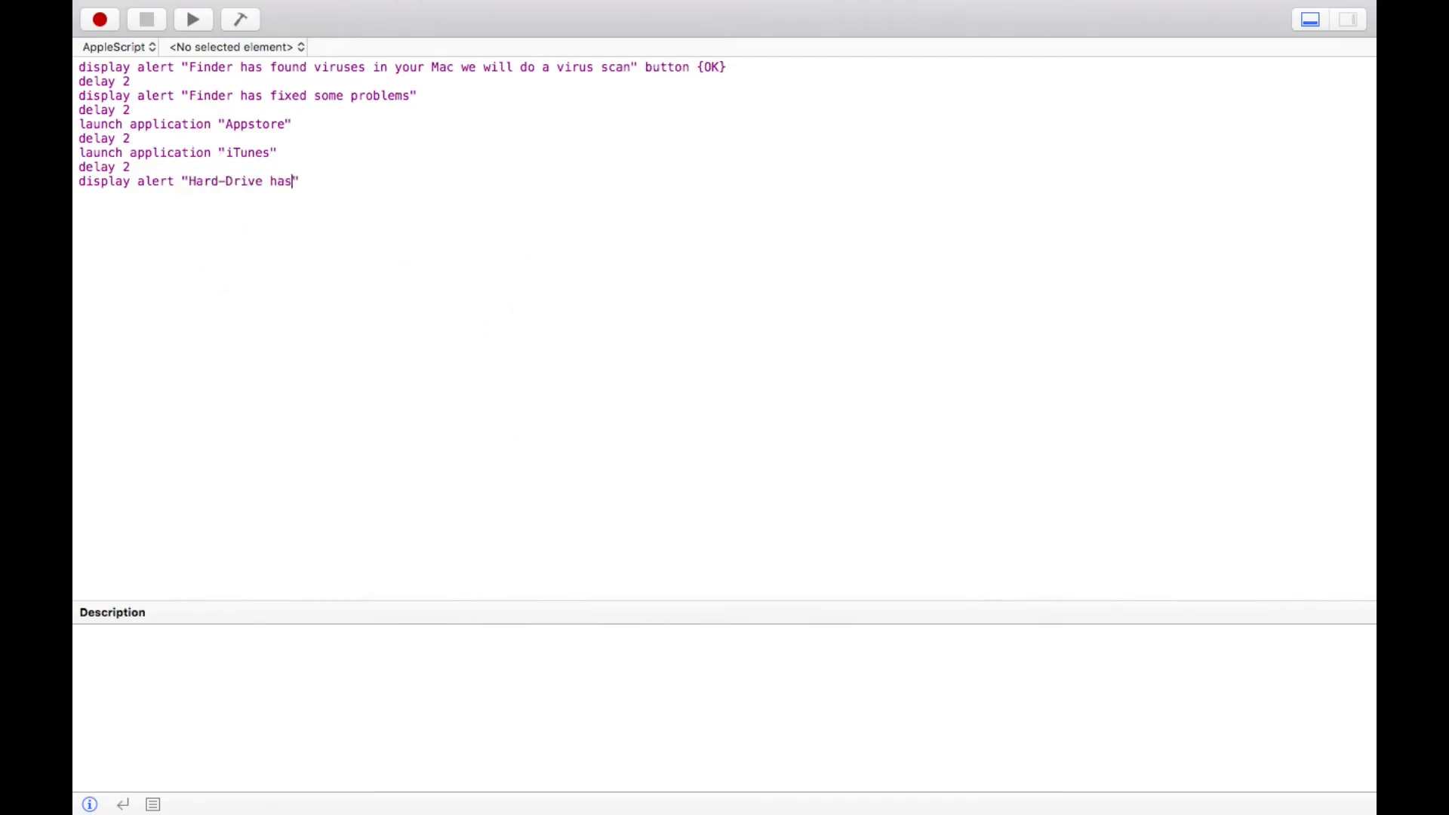
pyautogui.write('been')
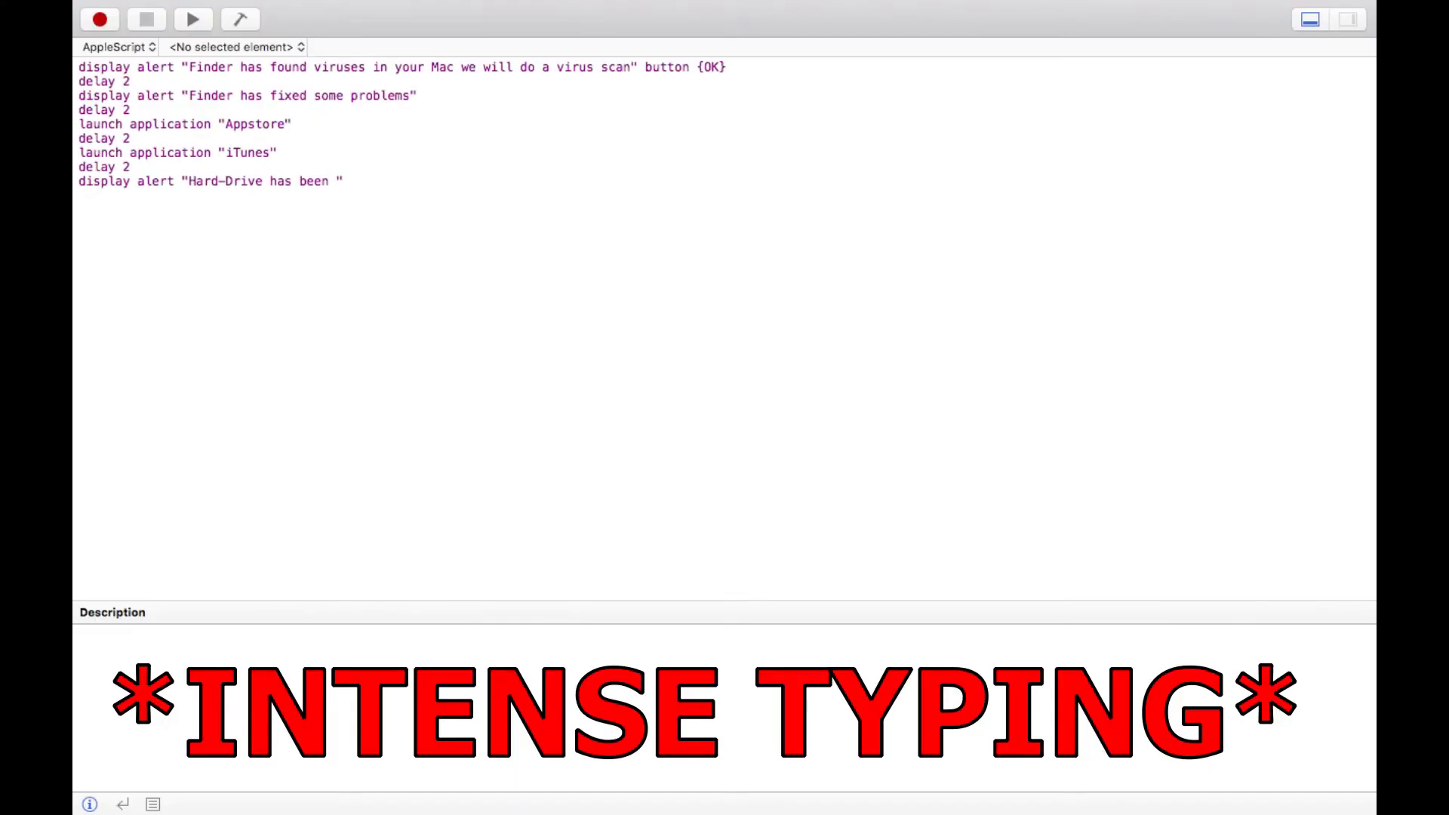
pyautogui.write('corrupted')
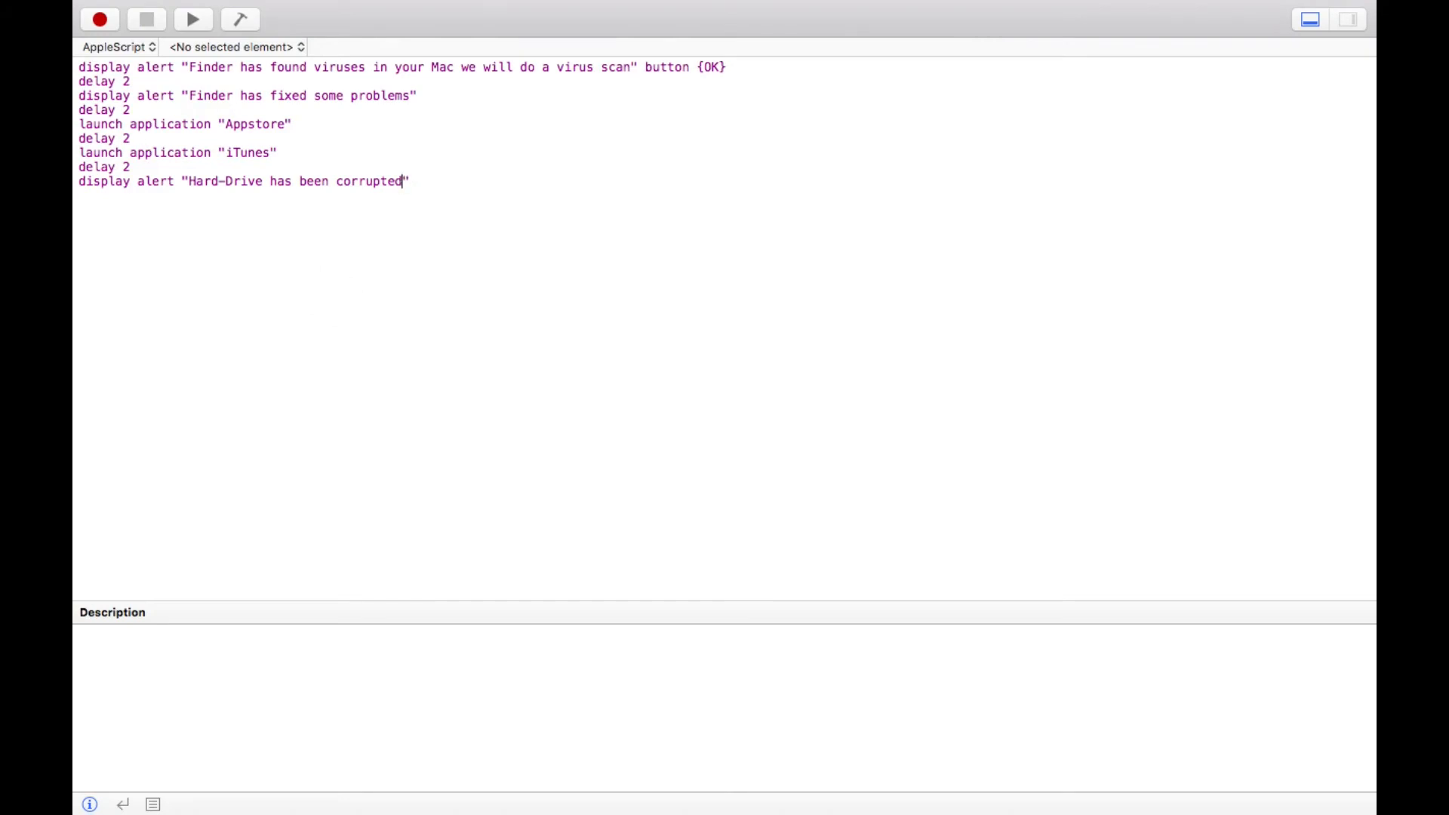
pyautogui.write(', abot')
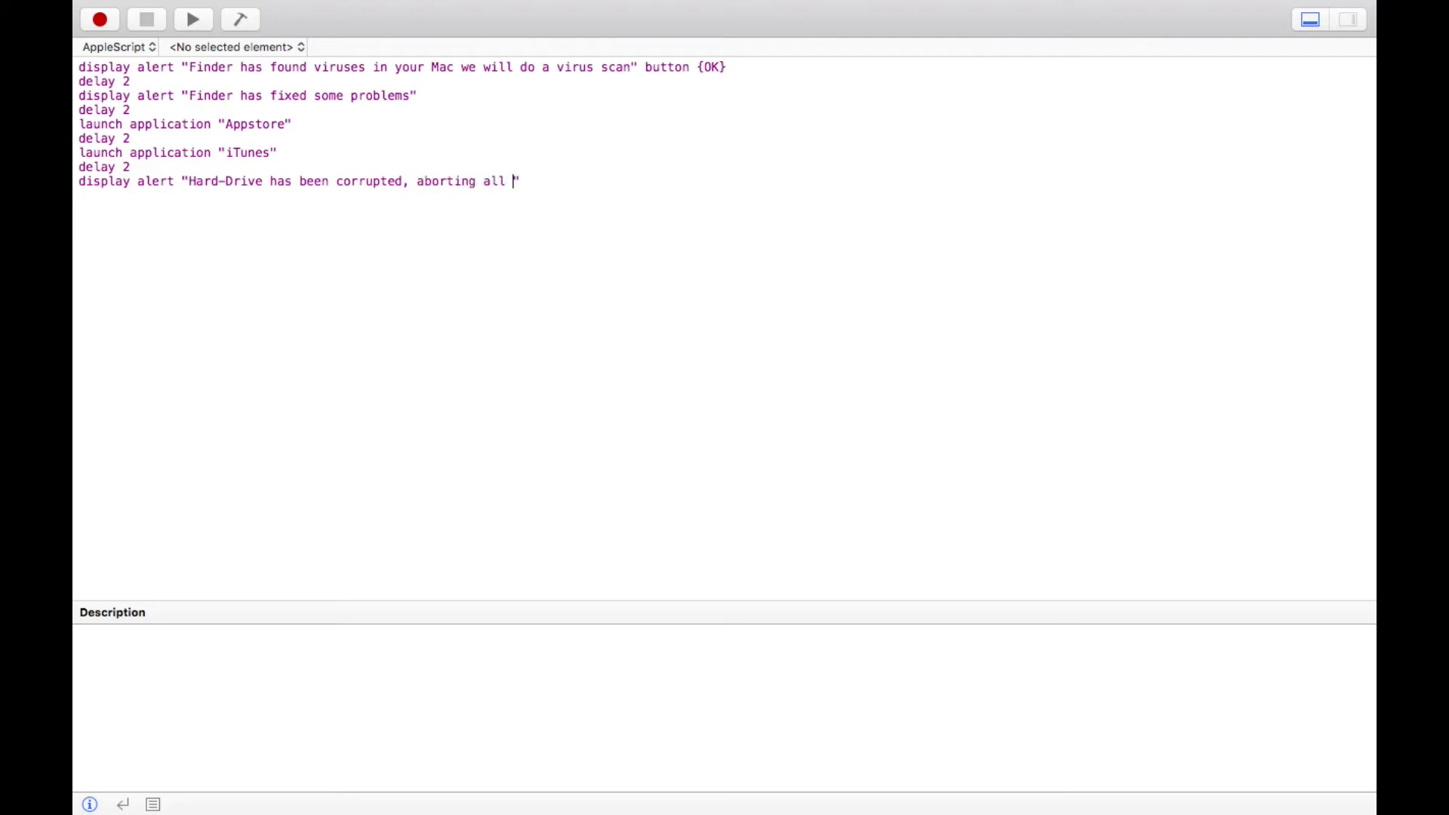
pyautogui.write('tasks')
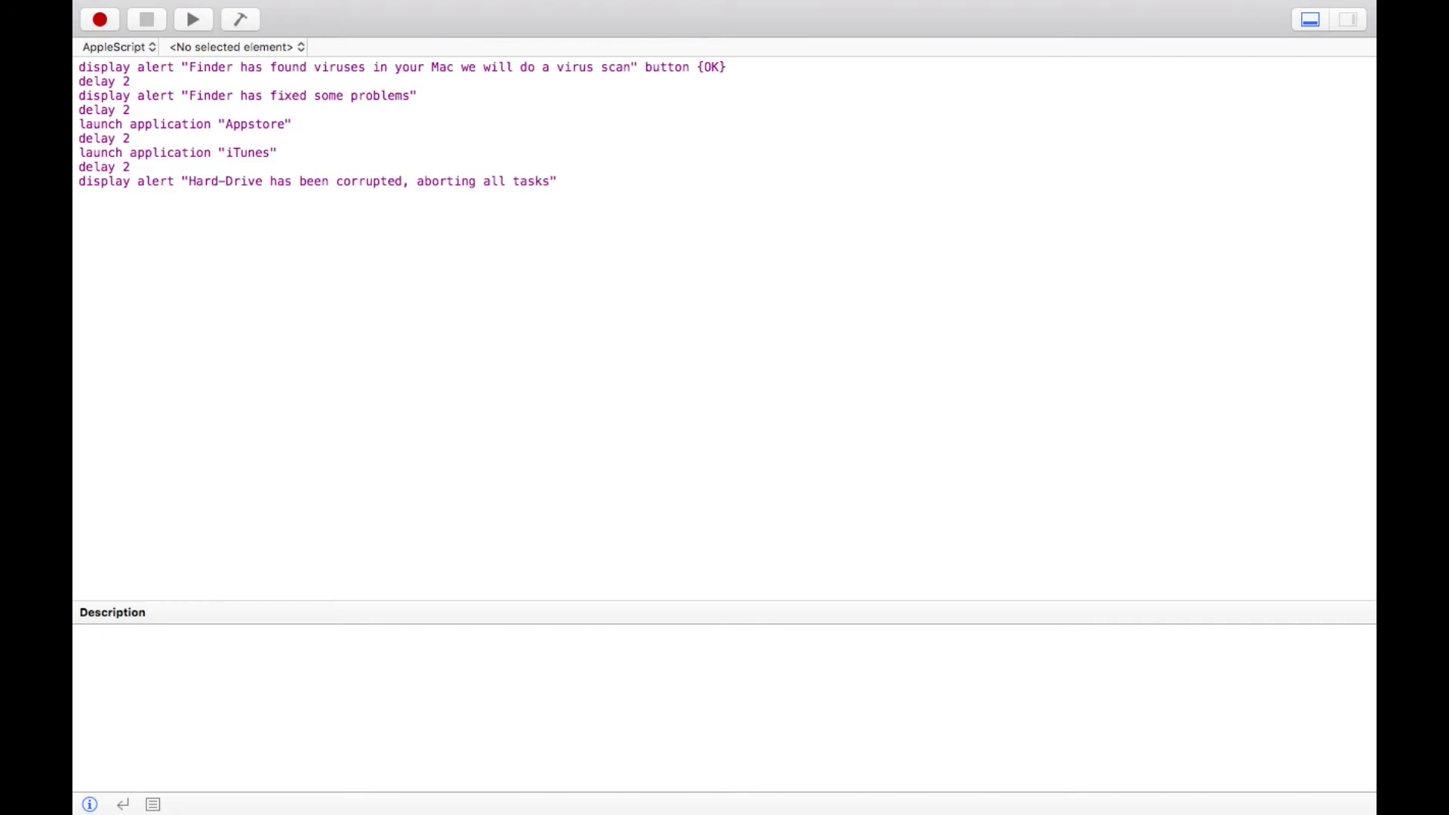
pyautogui.write('!')
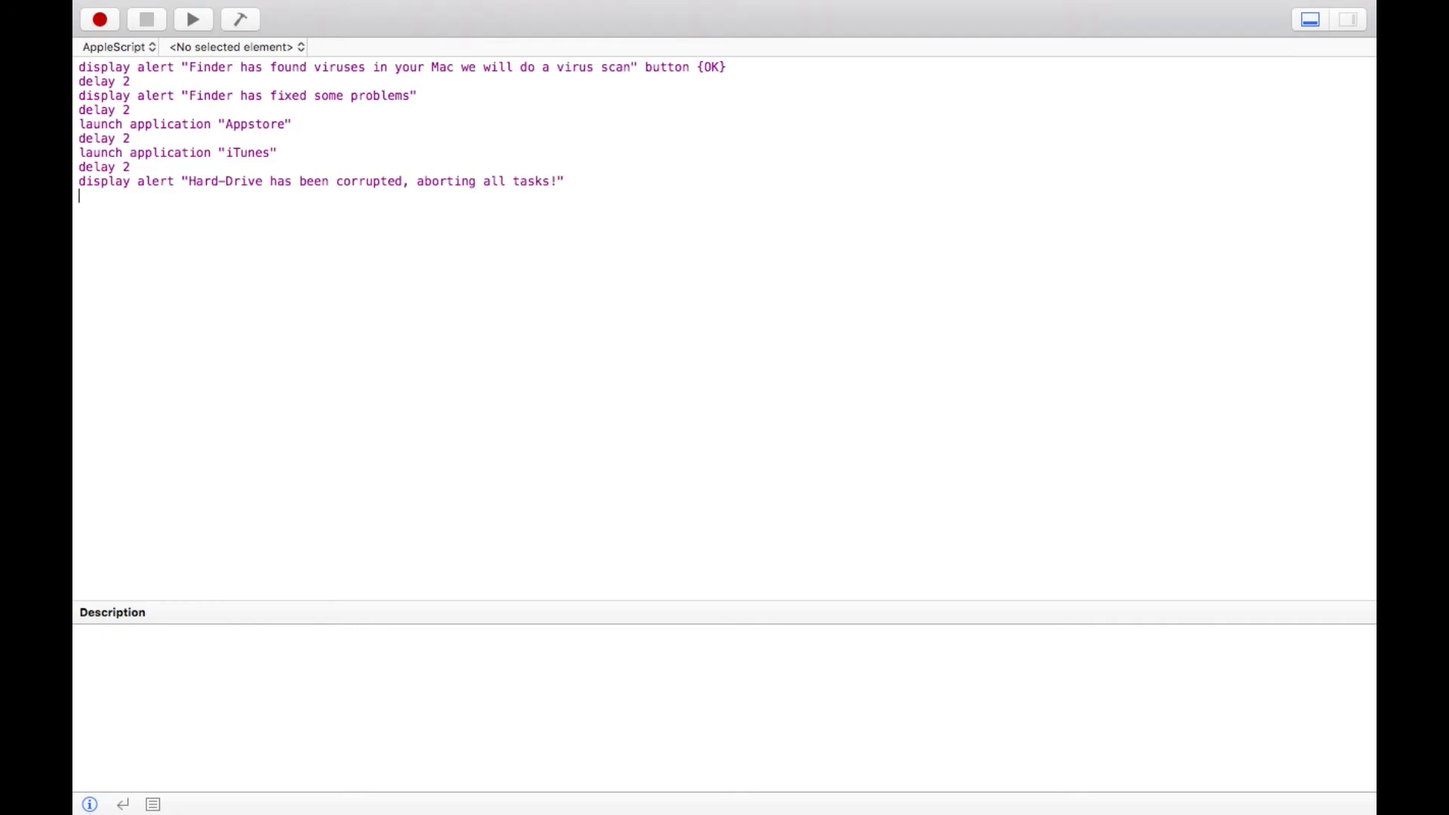
# Add a delay 3 line and start an alert "Bad response from Disk".
pyautogui.write('del')
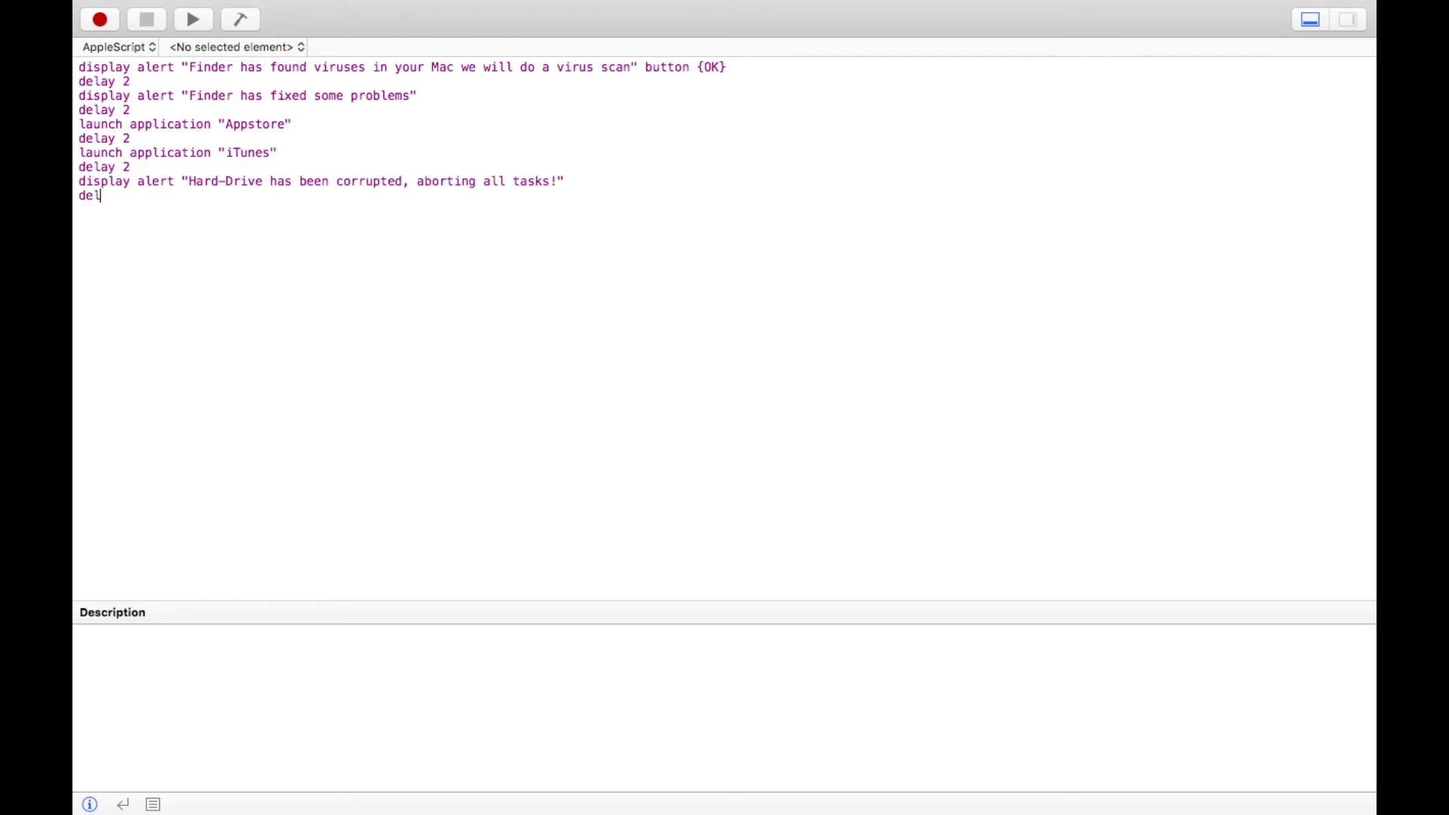
pyautogui.write('ay2')
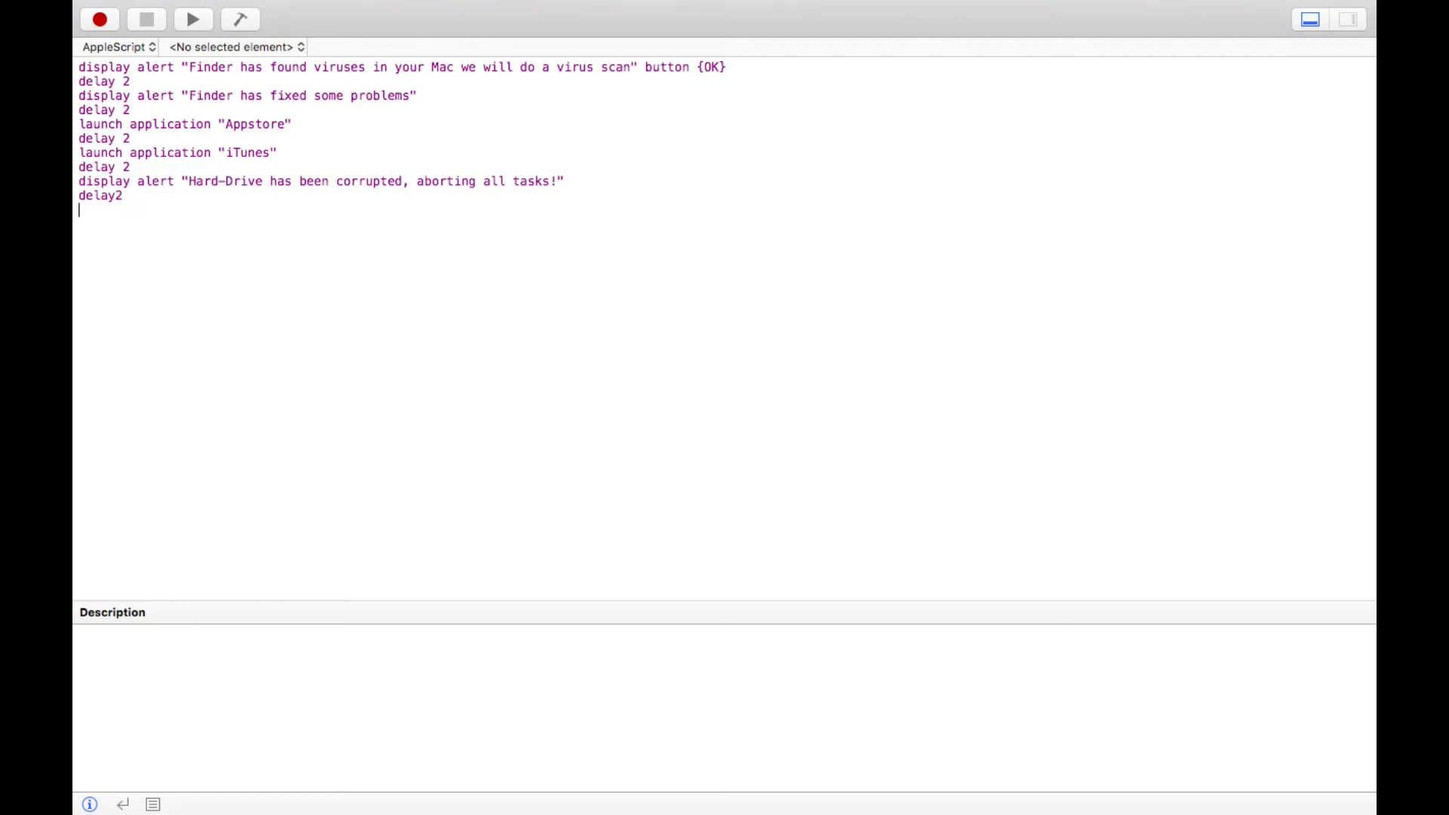
pyautogui.press('backspace')
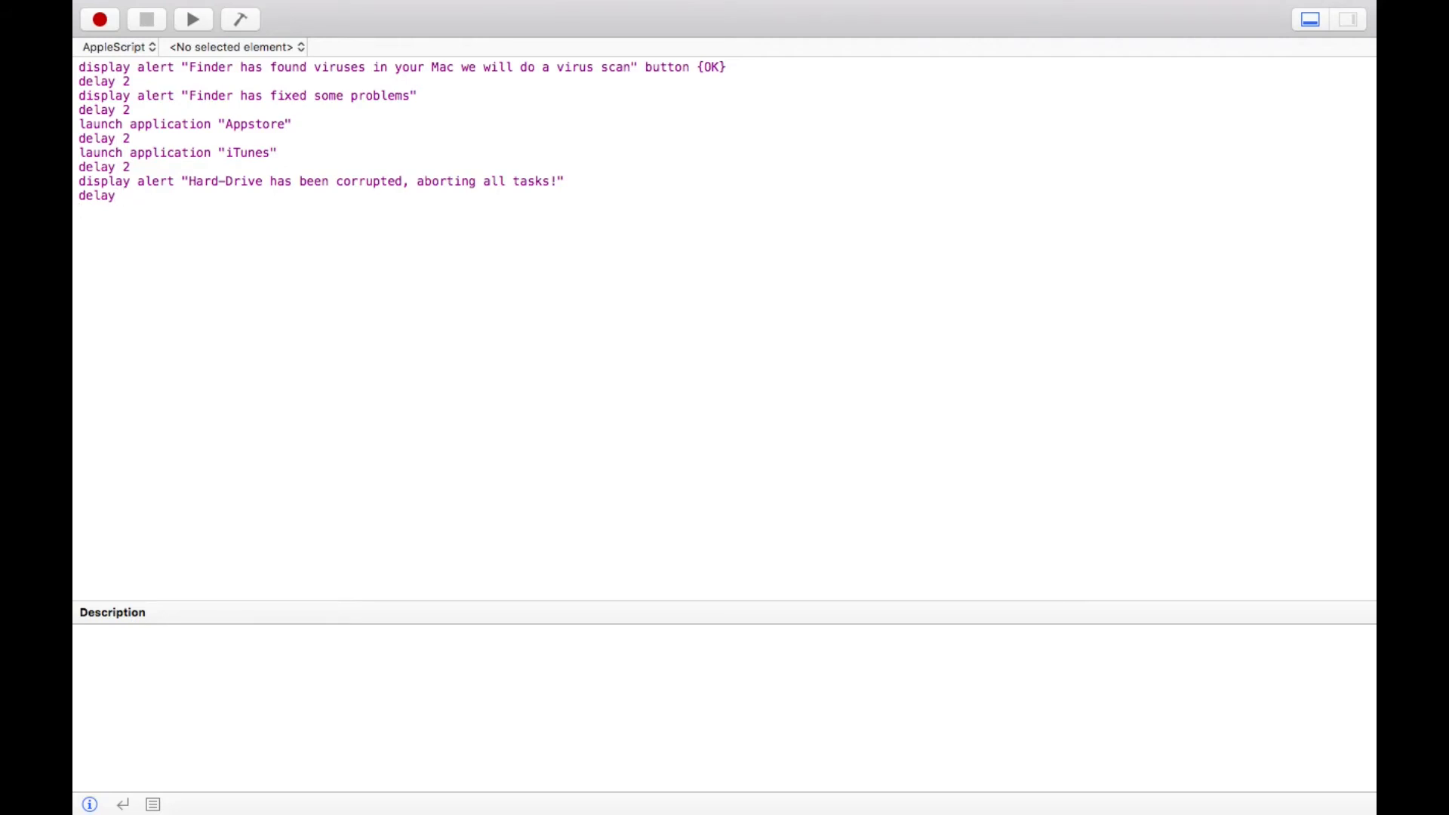
pyautogui.write('3')
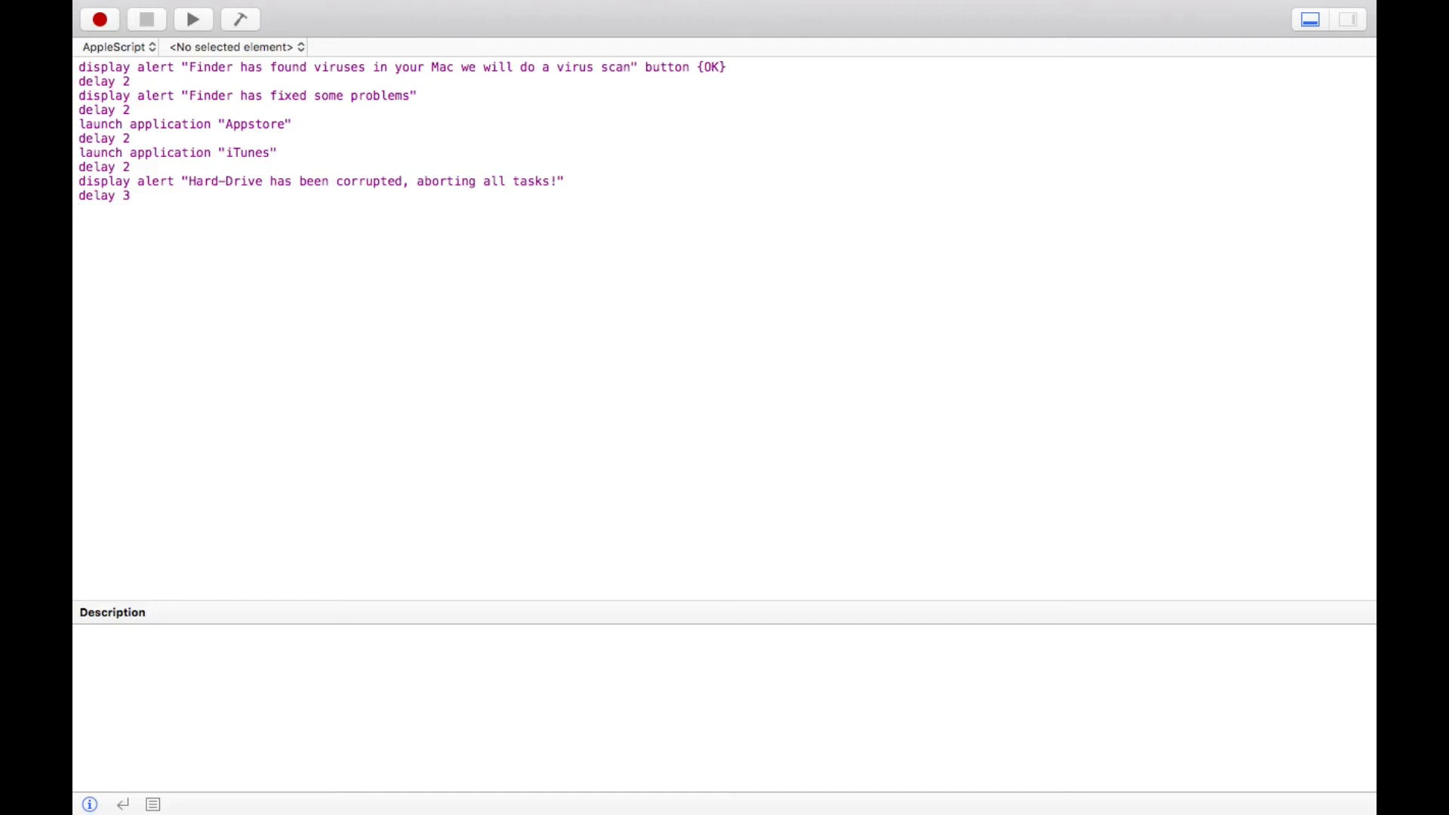
pyautogui.write('dis')
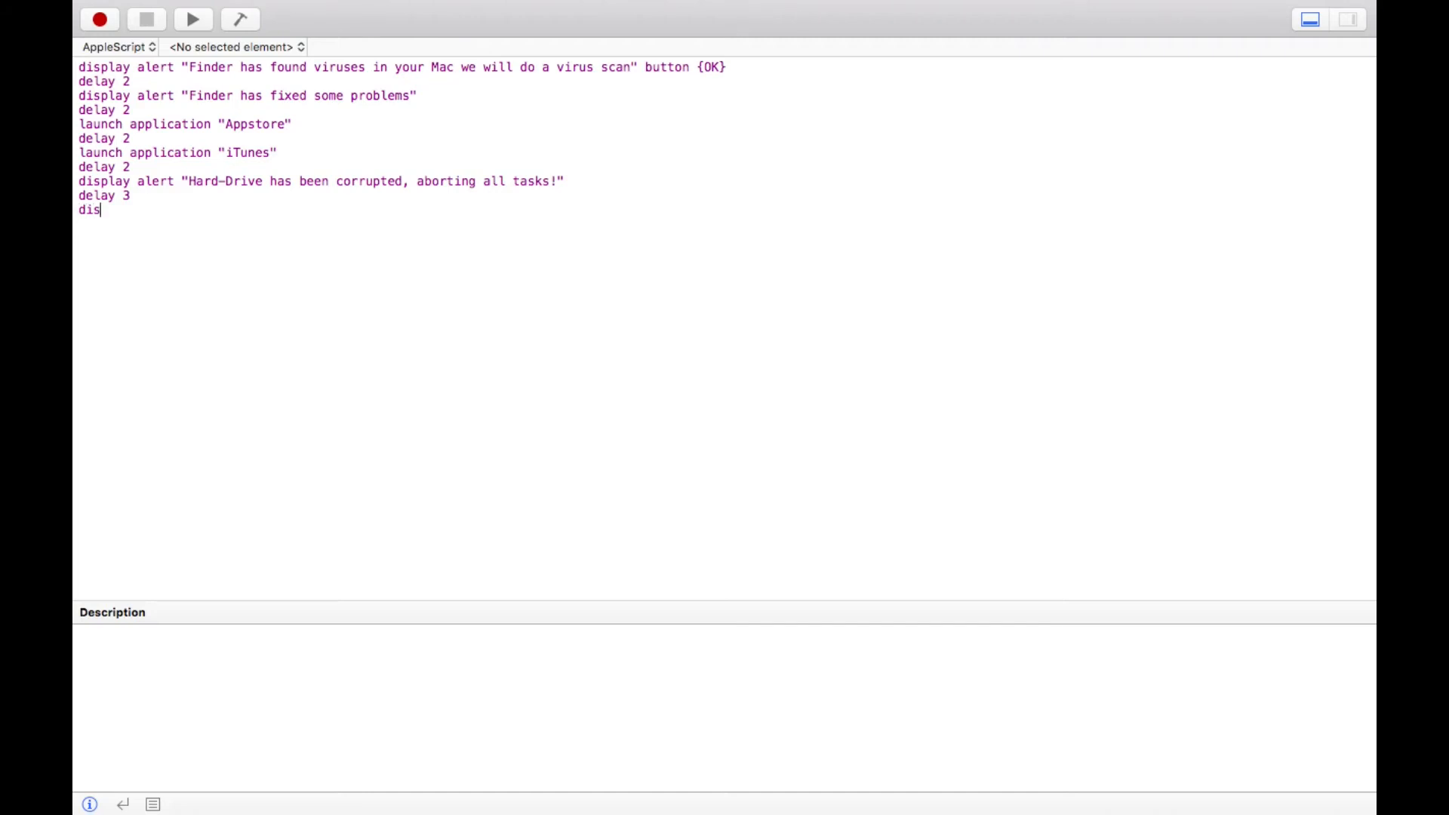
pyautogui.write('play aler')
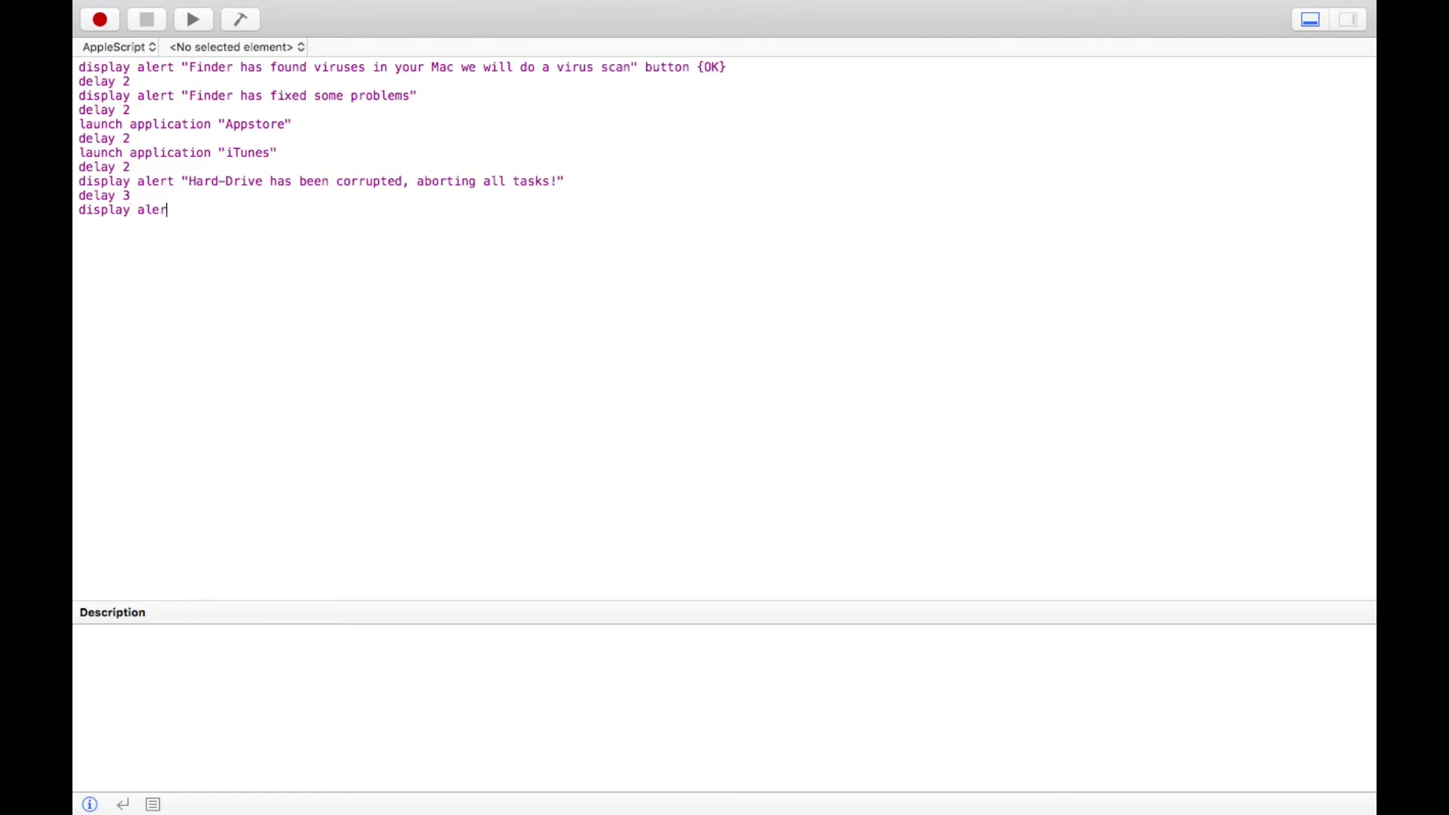
pyautogui.write('t')
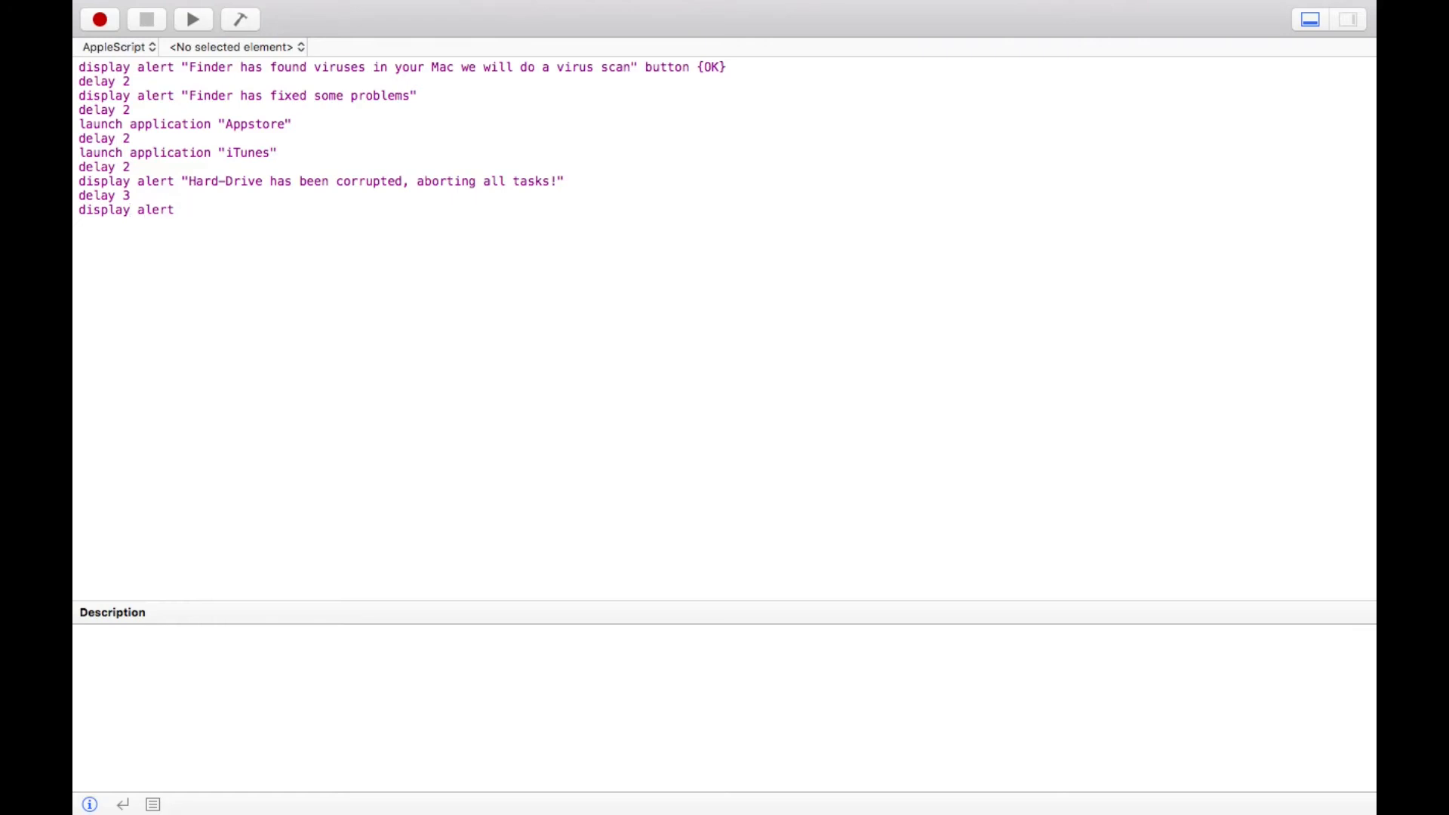
pyautogui.write('"ba')
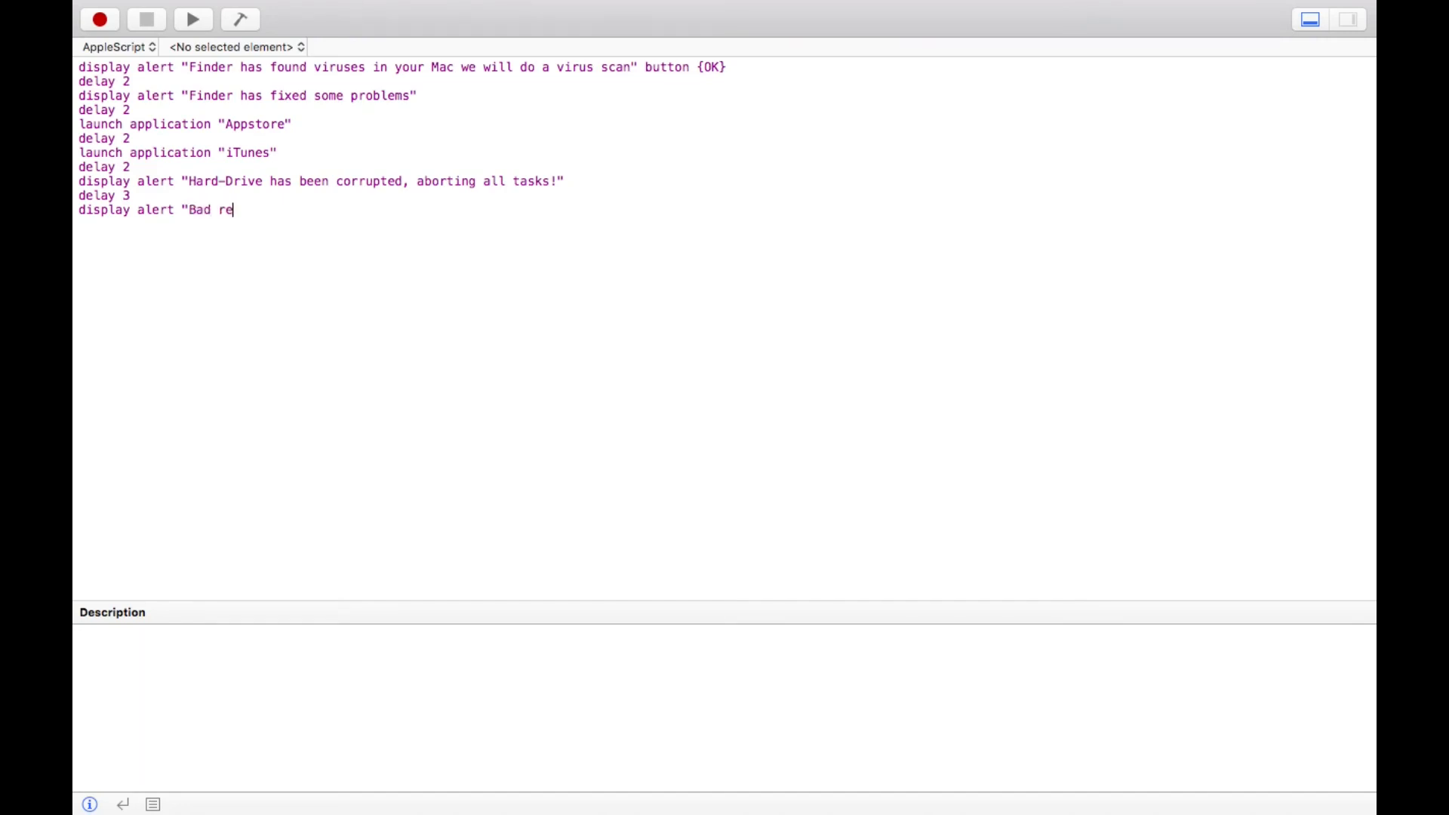
pyautogui.write('spon')
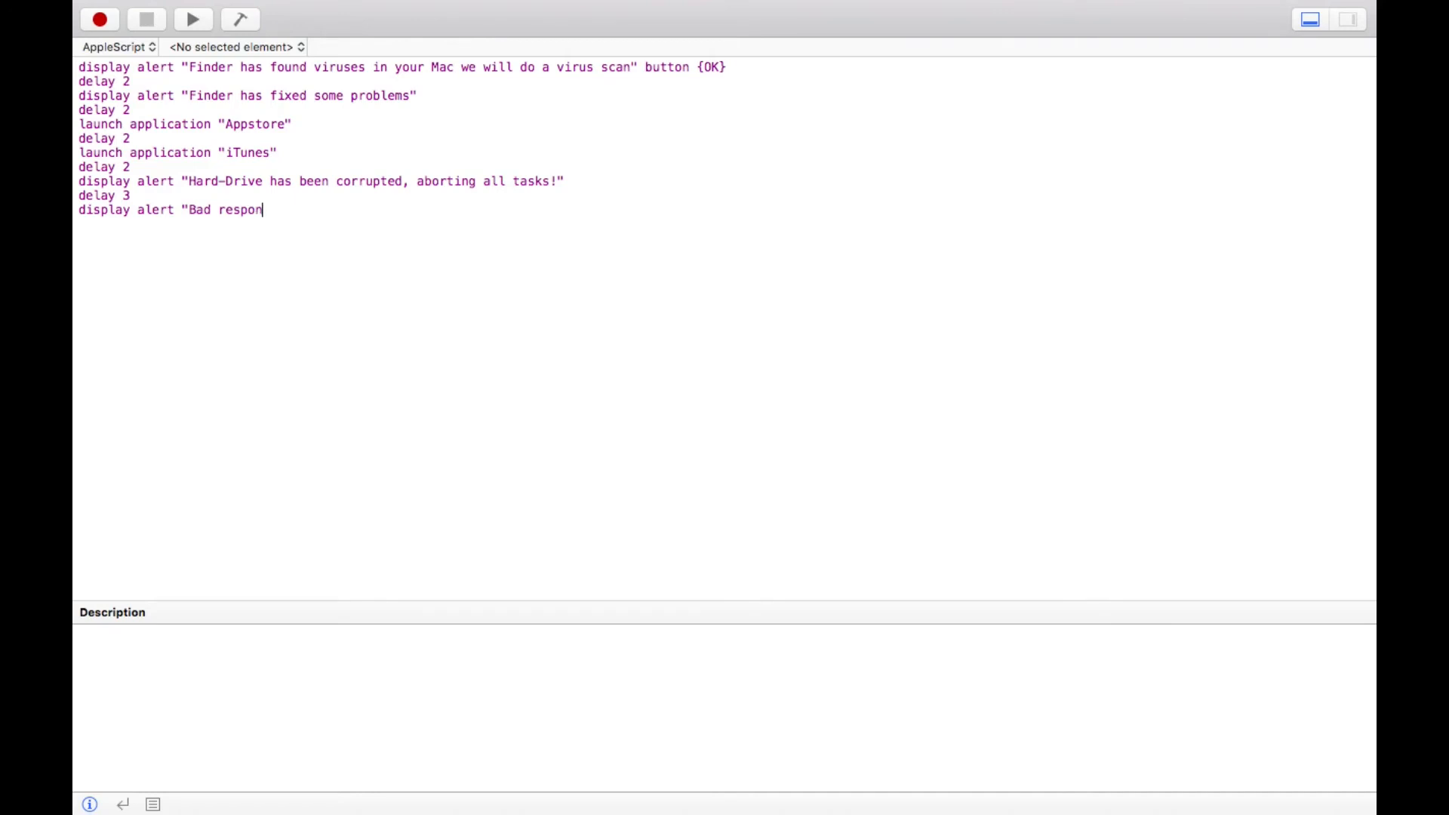
pyautogui.write('se from')
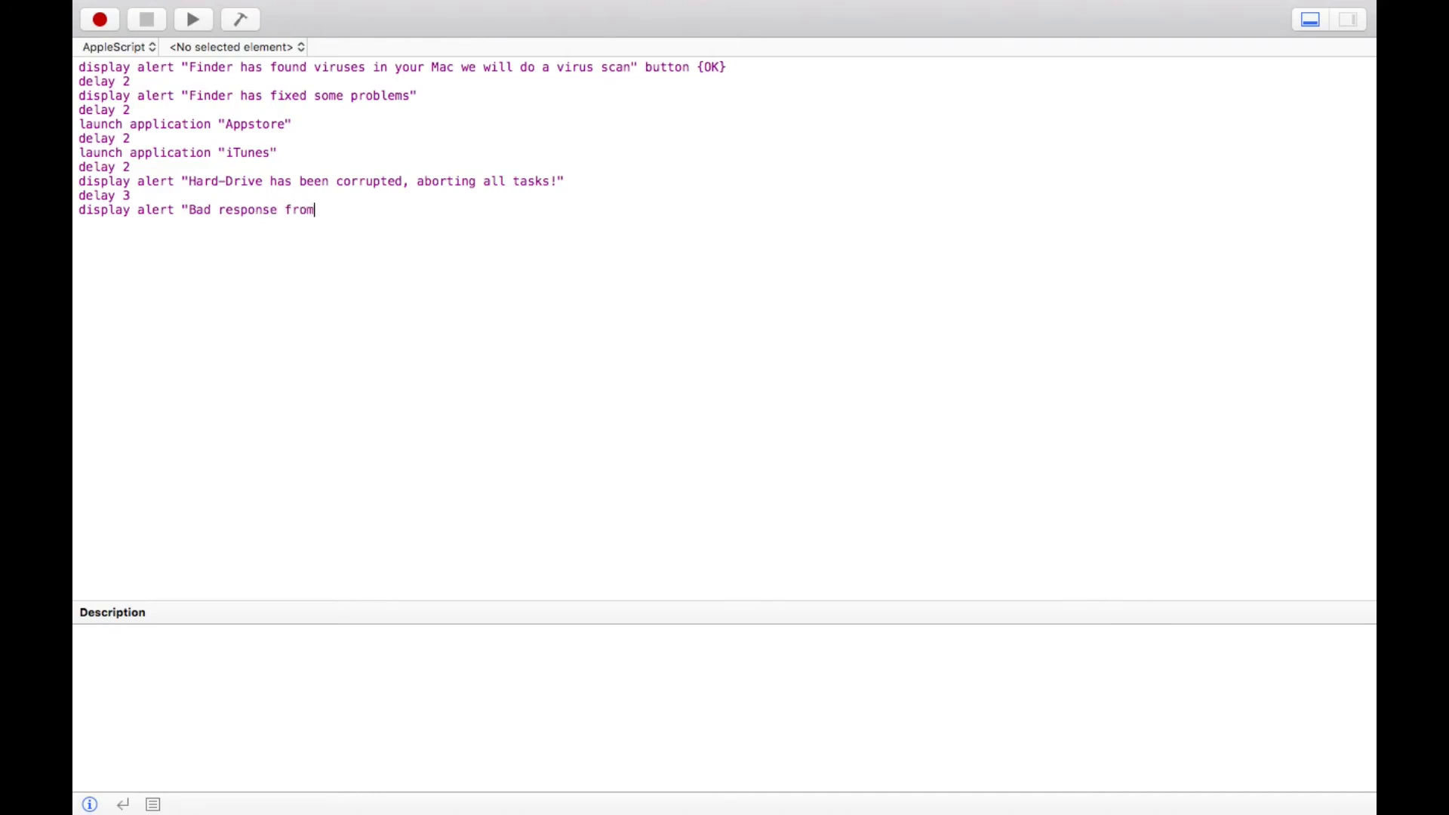
pyautogui.write('Disk')
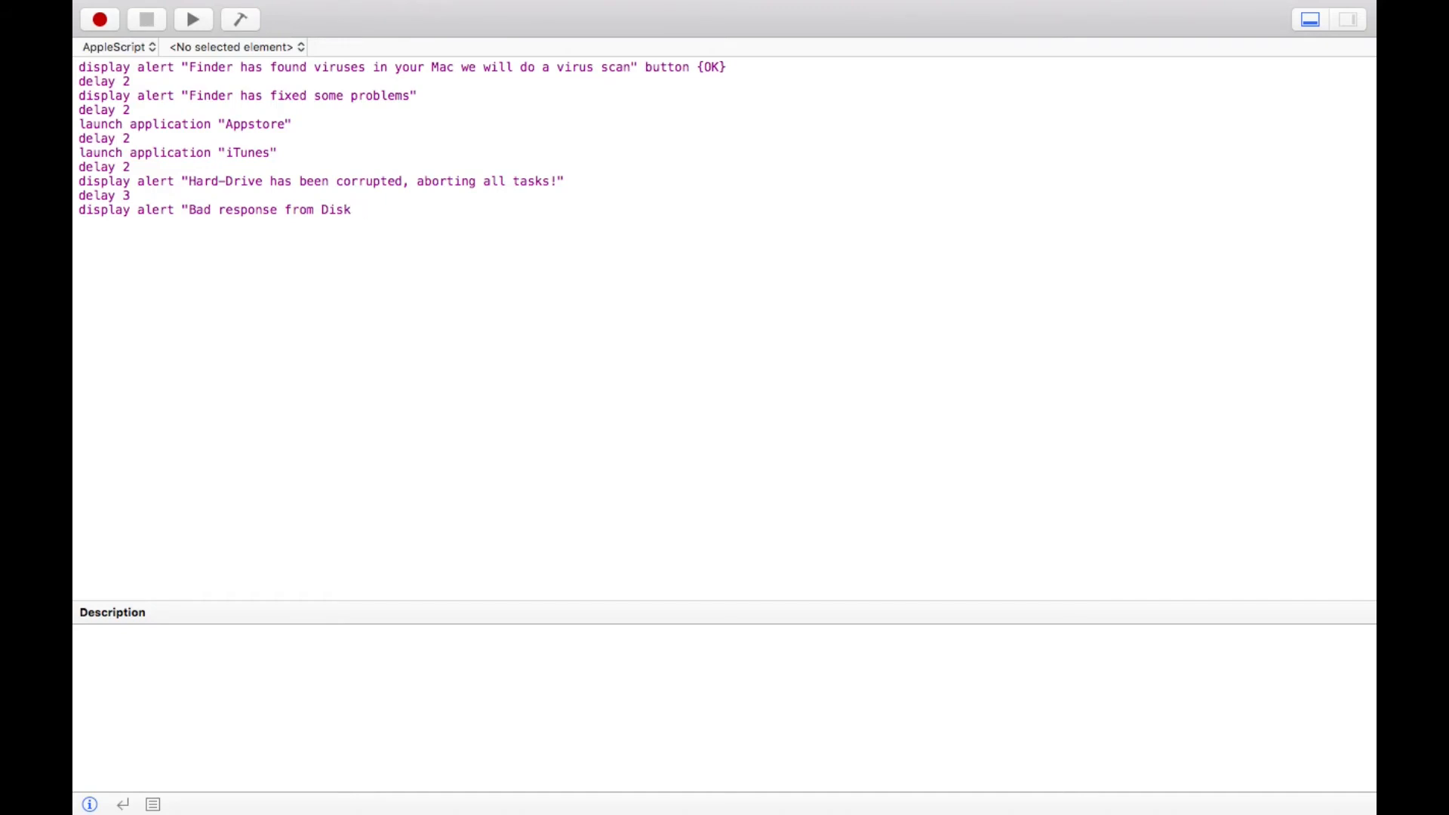
# Complete the alert message with ", Shutting Down MacBook".
pyautogui.write(',')
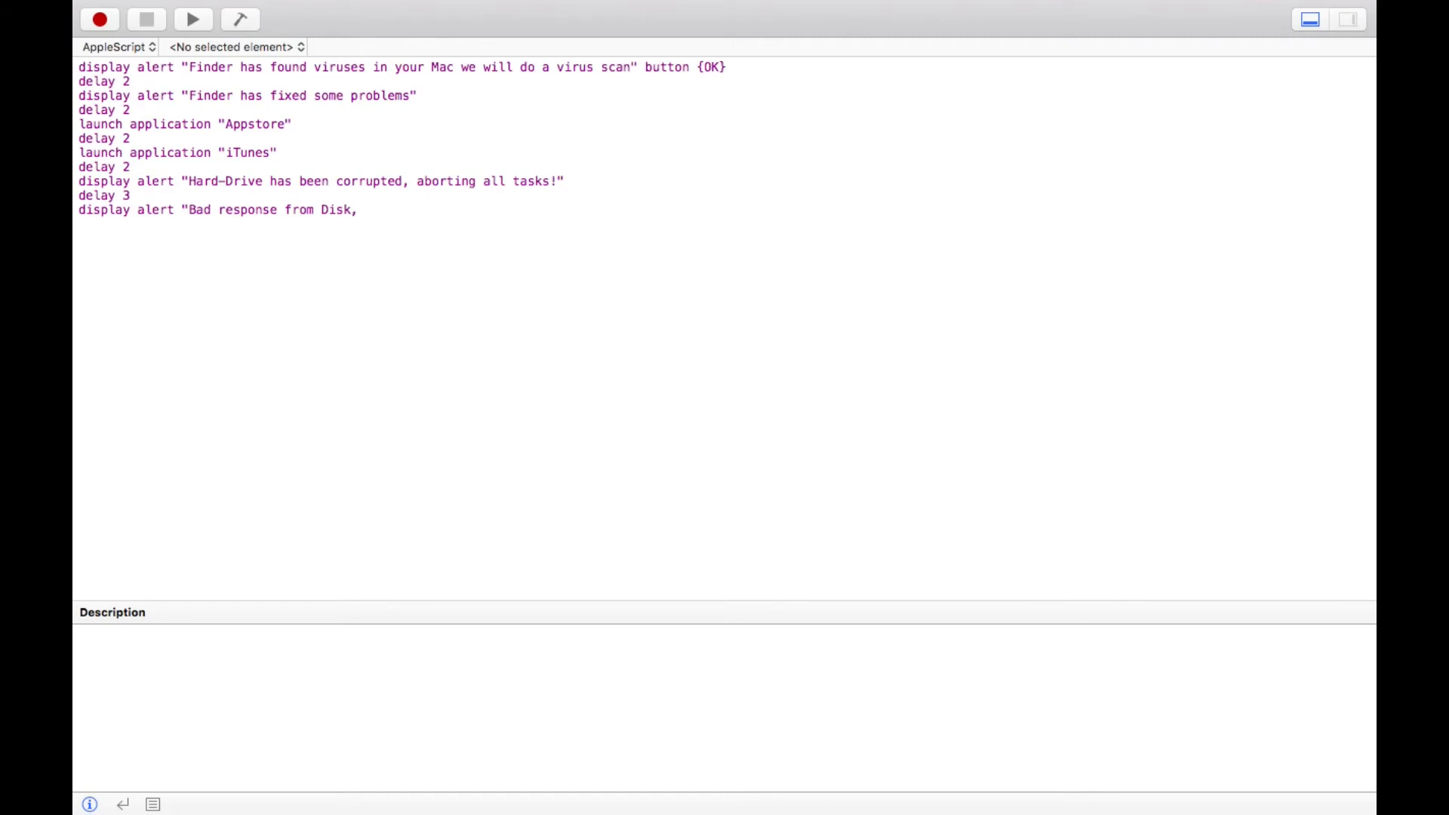
pyautogui.write('Shi')
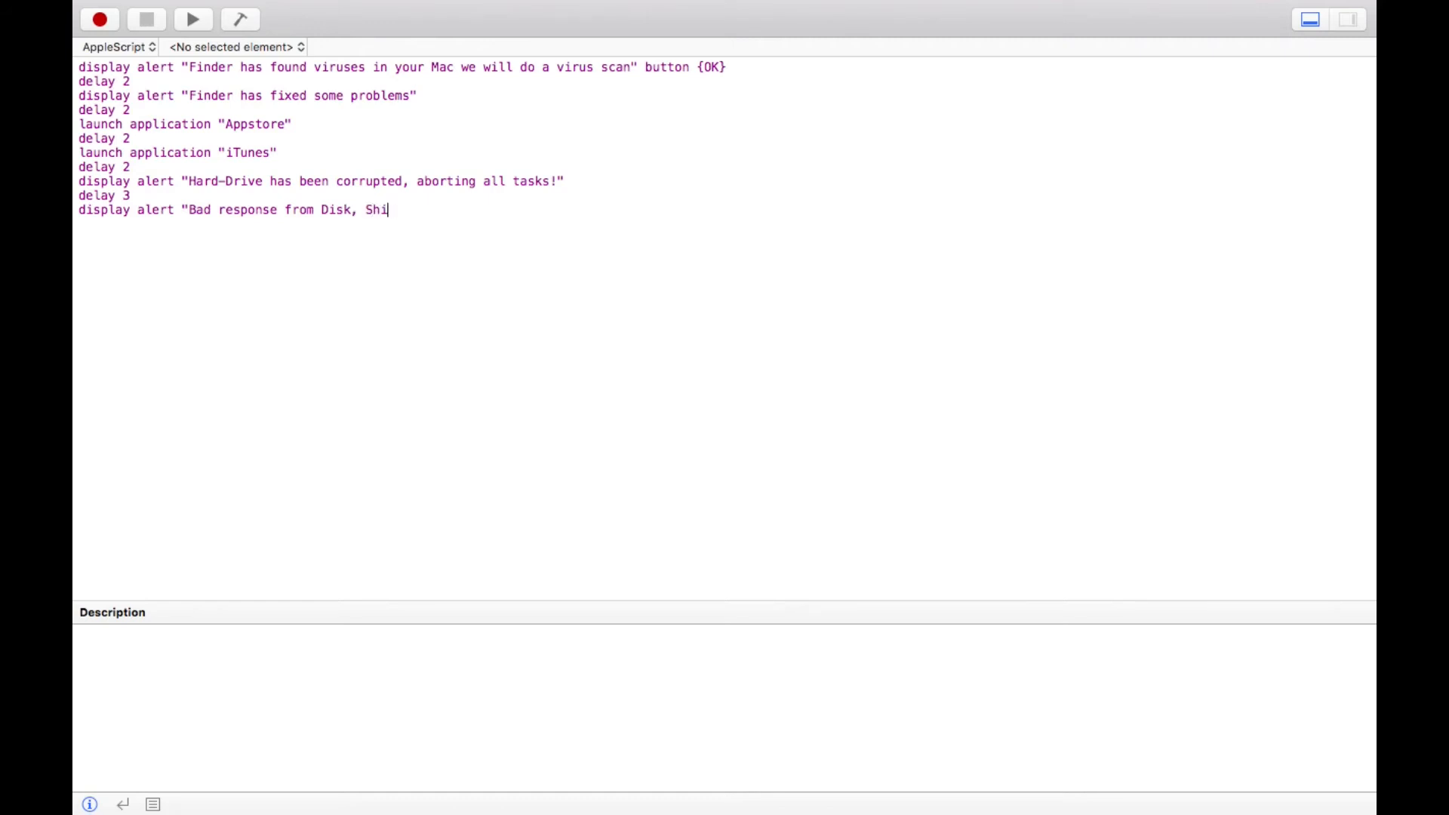
pyautogui.write('tting')
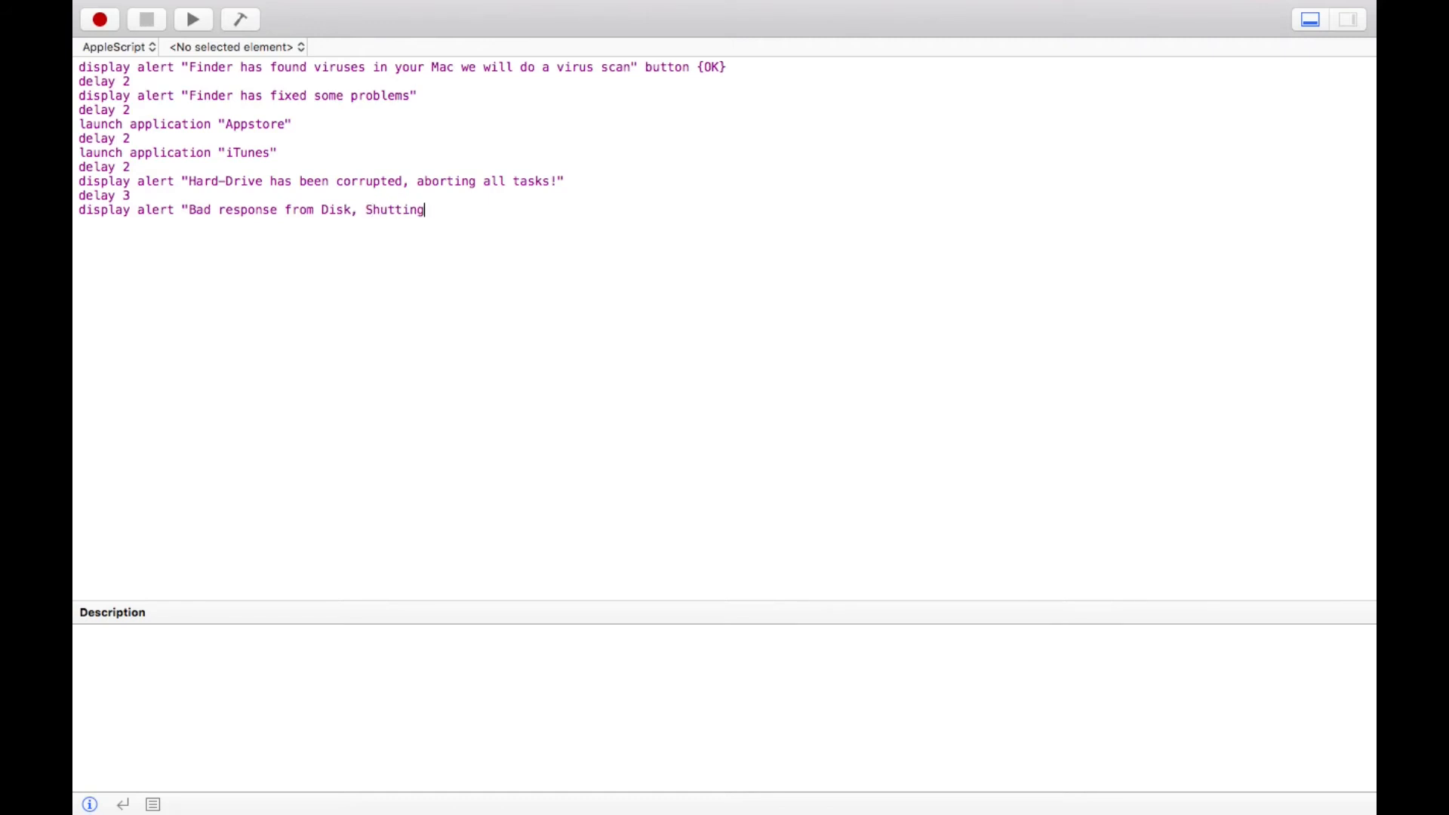
pyautogui.write('Down')
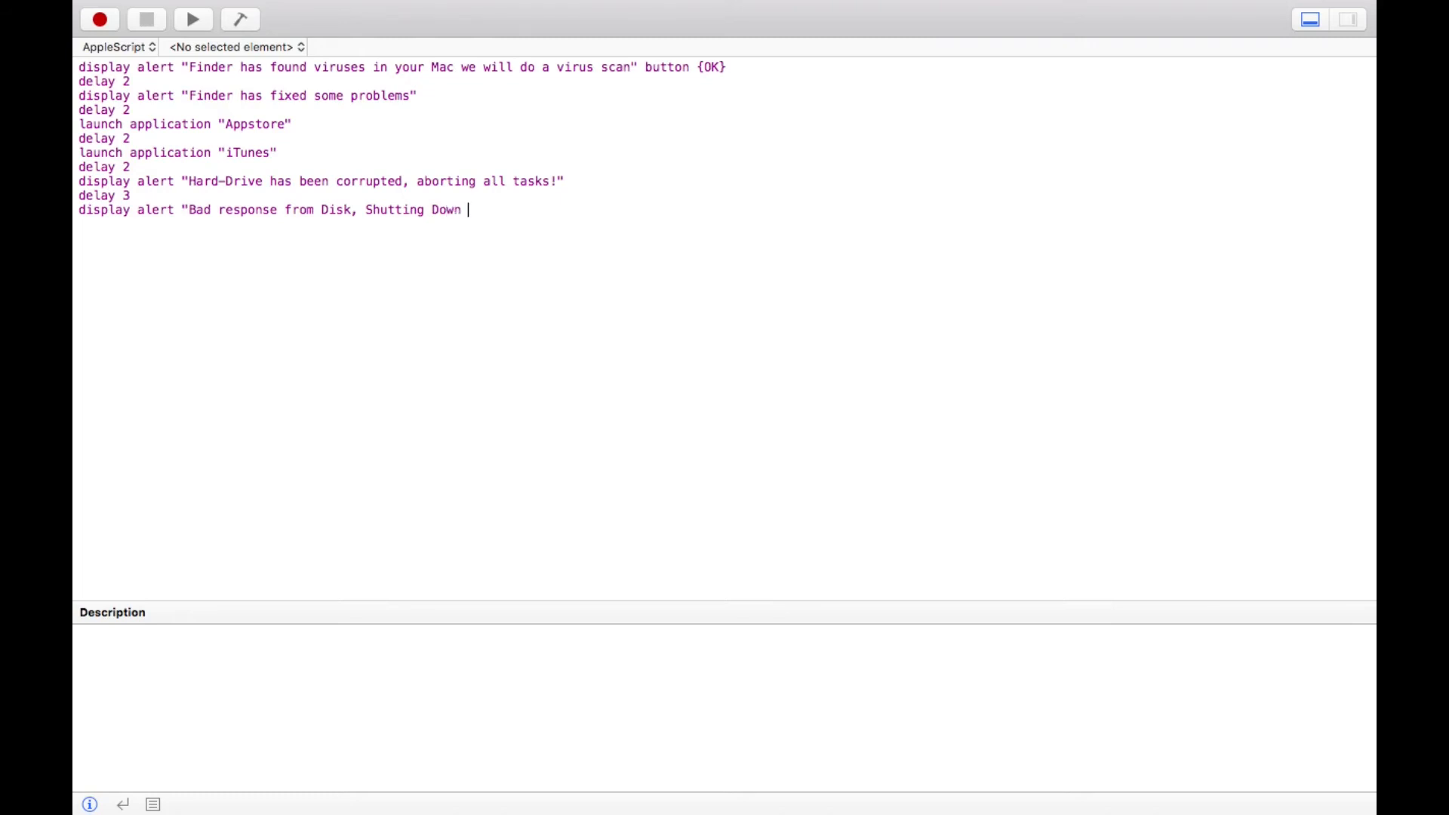
pyautogui.write('Mac')
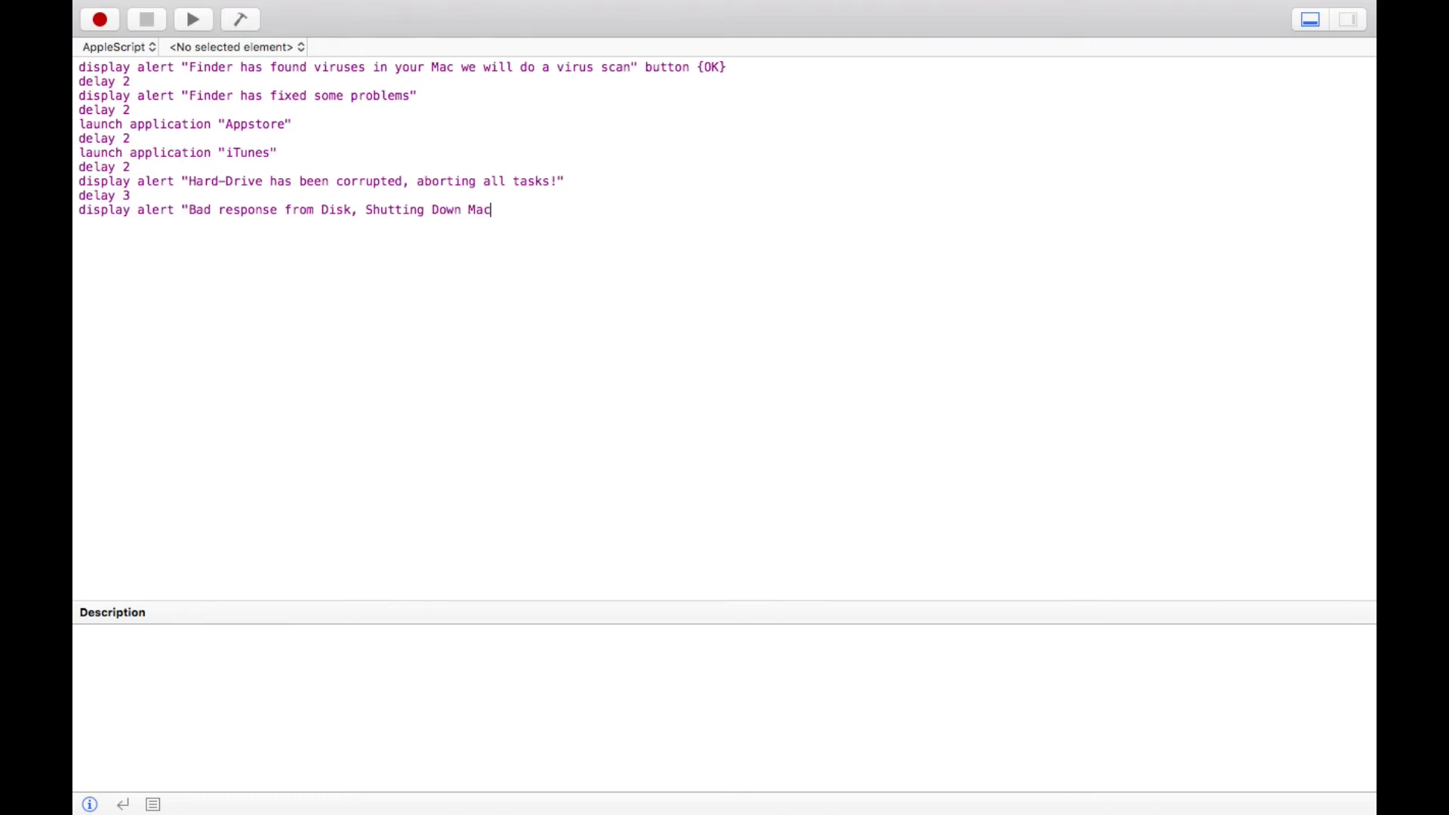
pyautogui.write('B')
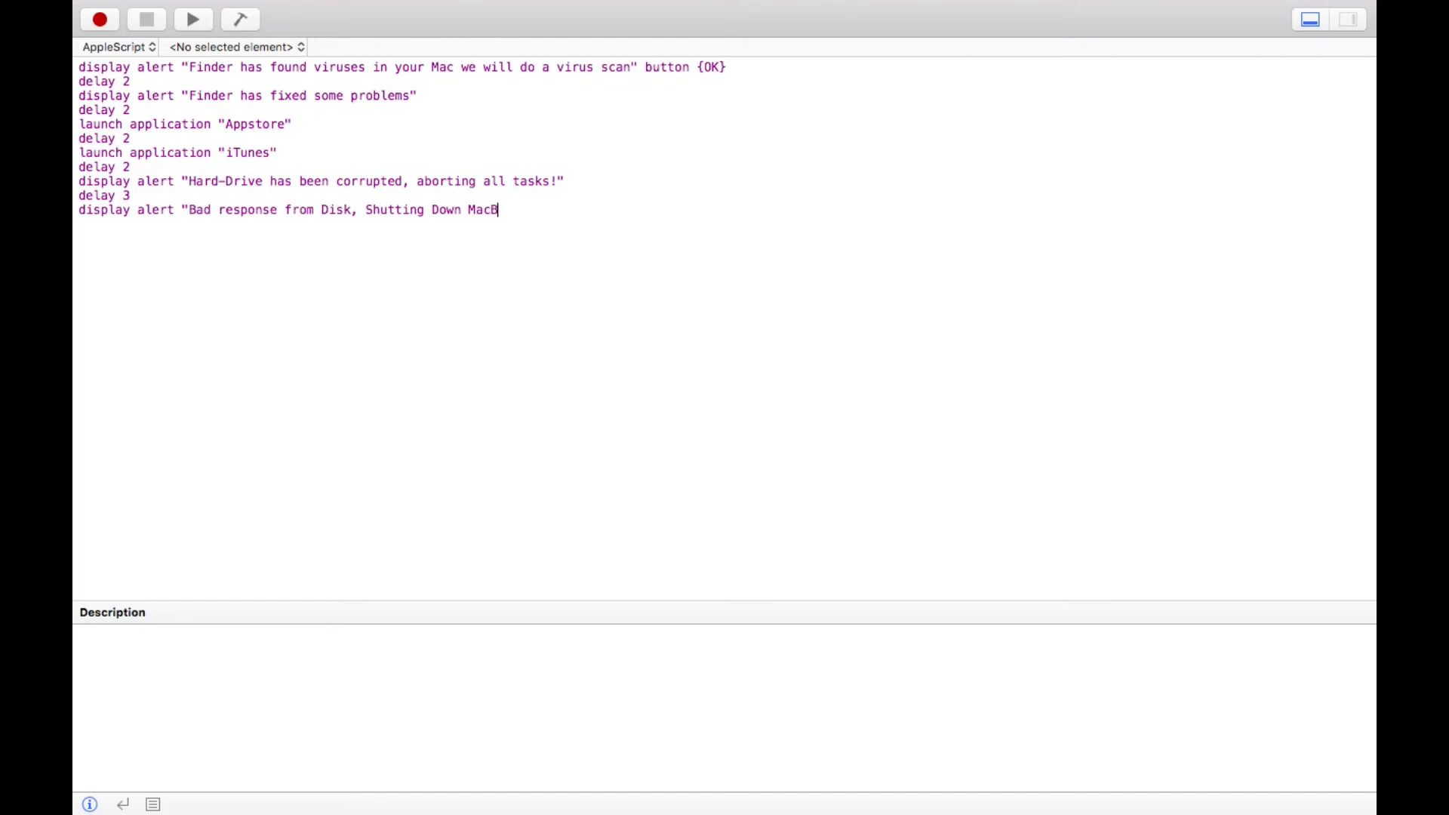
pyautogui.write('ook')
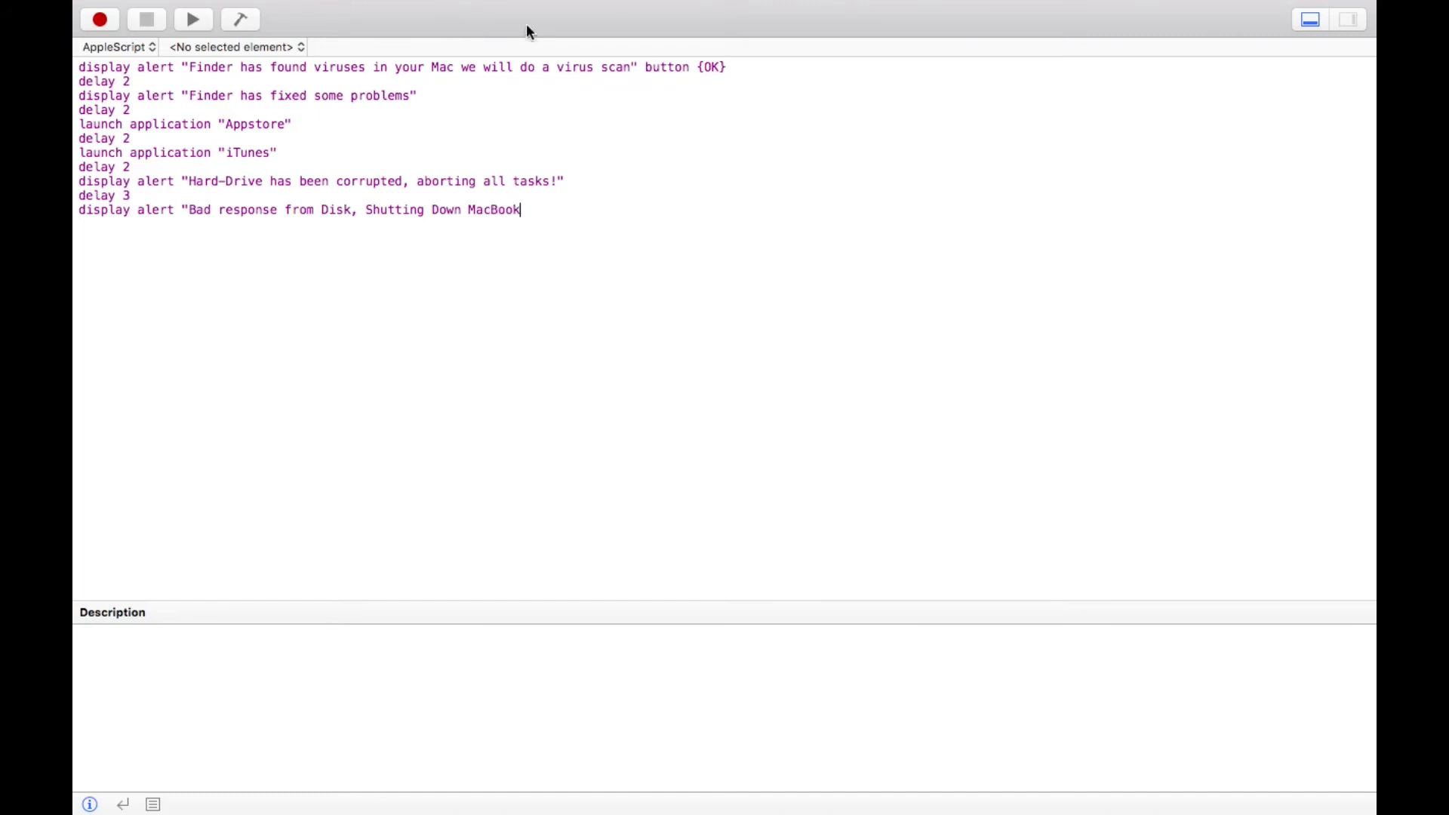
pyautogui.moveTo(513, 327)
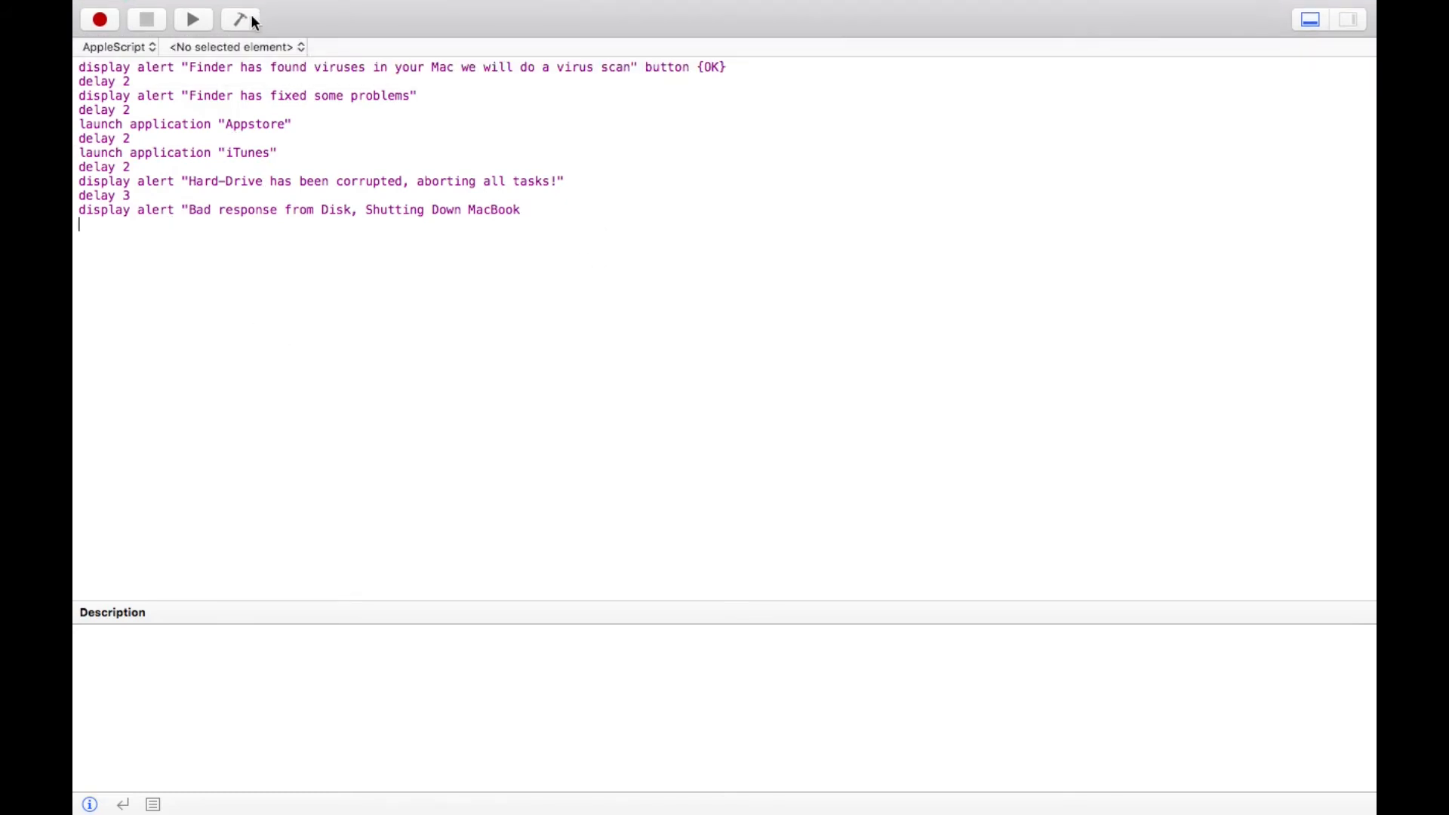
# Compile the script, dismiss the syntax error, and add the missing period and closing quote.
pyautogui.click(240, 18)
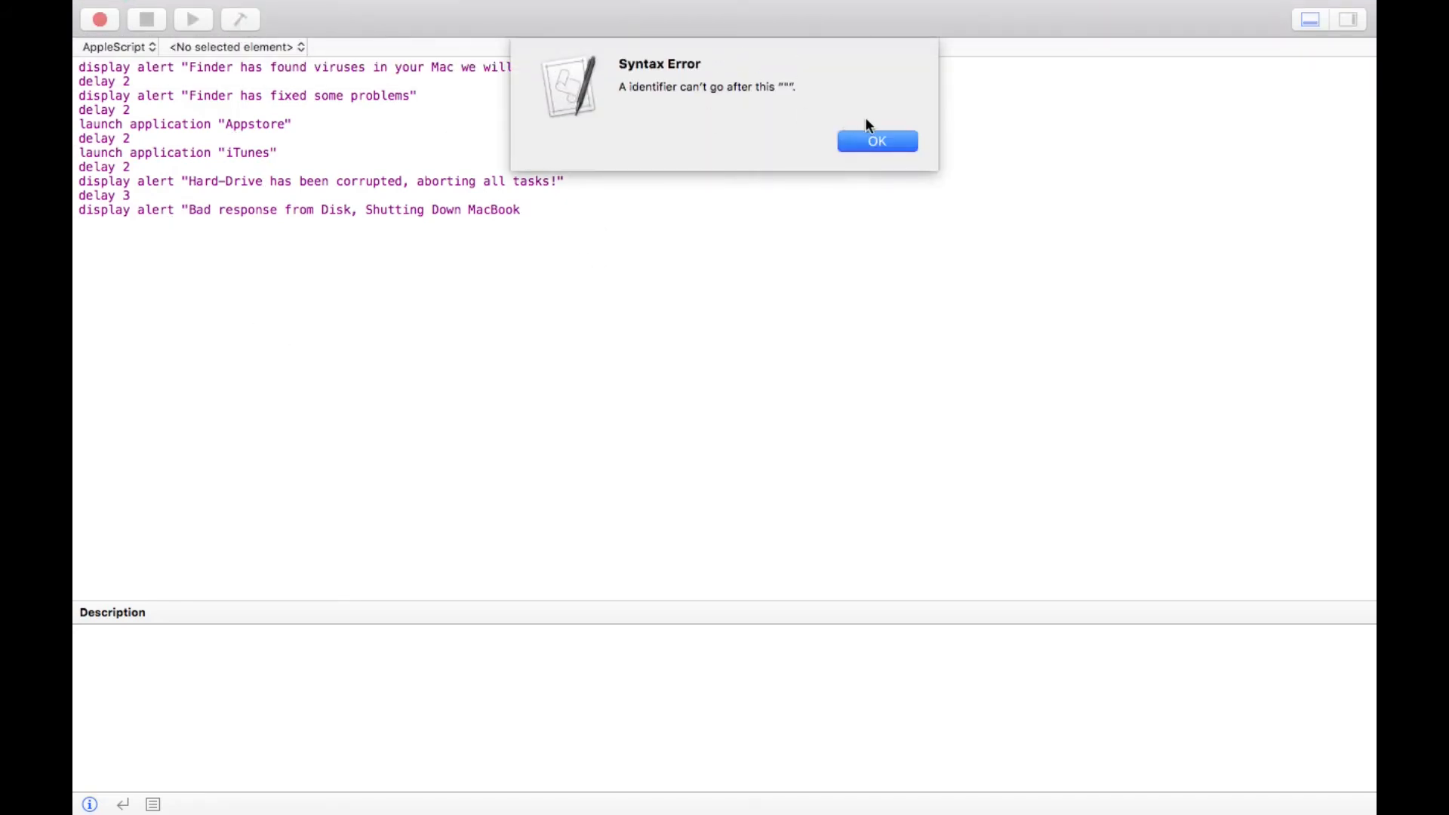
pyautogui.click(876, 140)
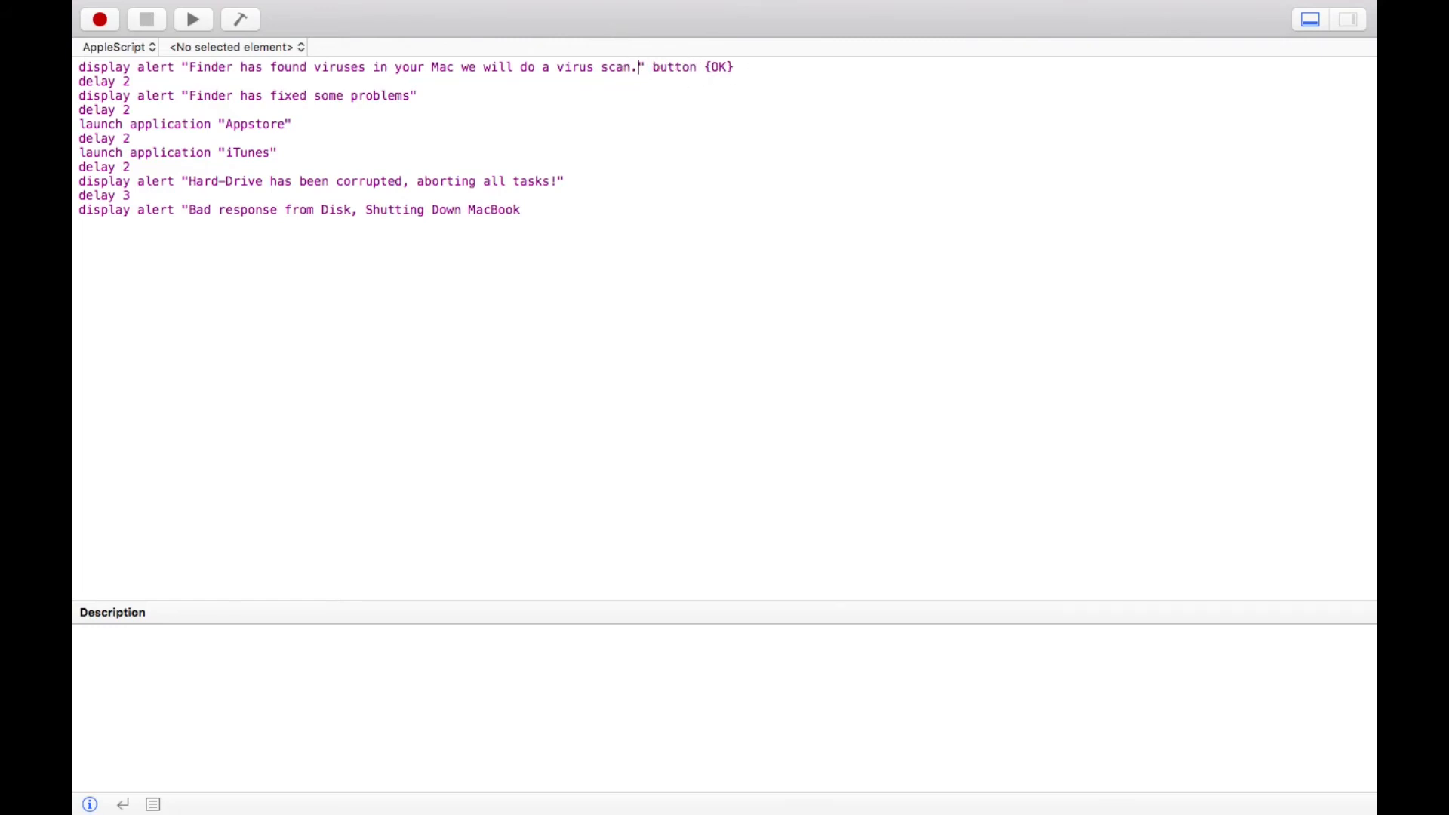
pyautogui.moveTo(417, 107)
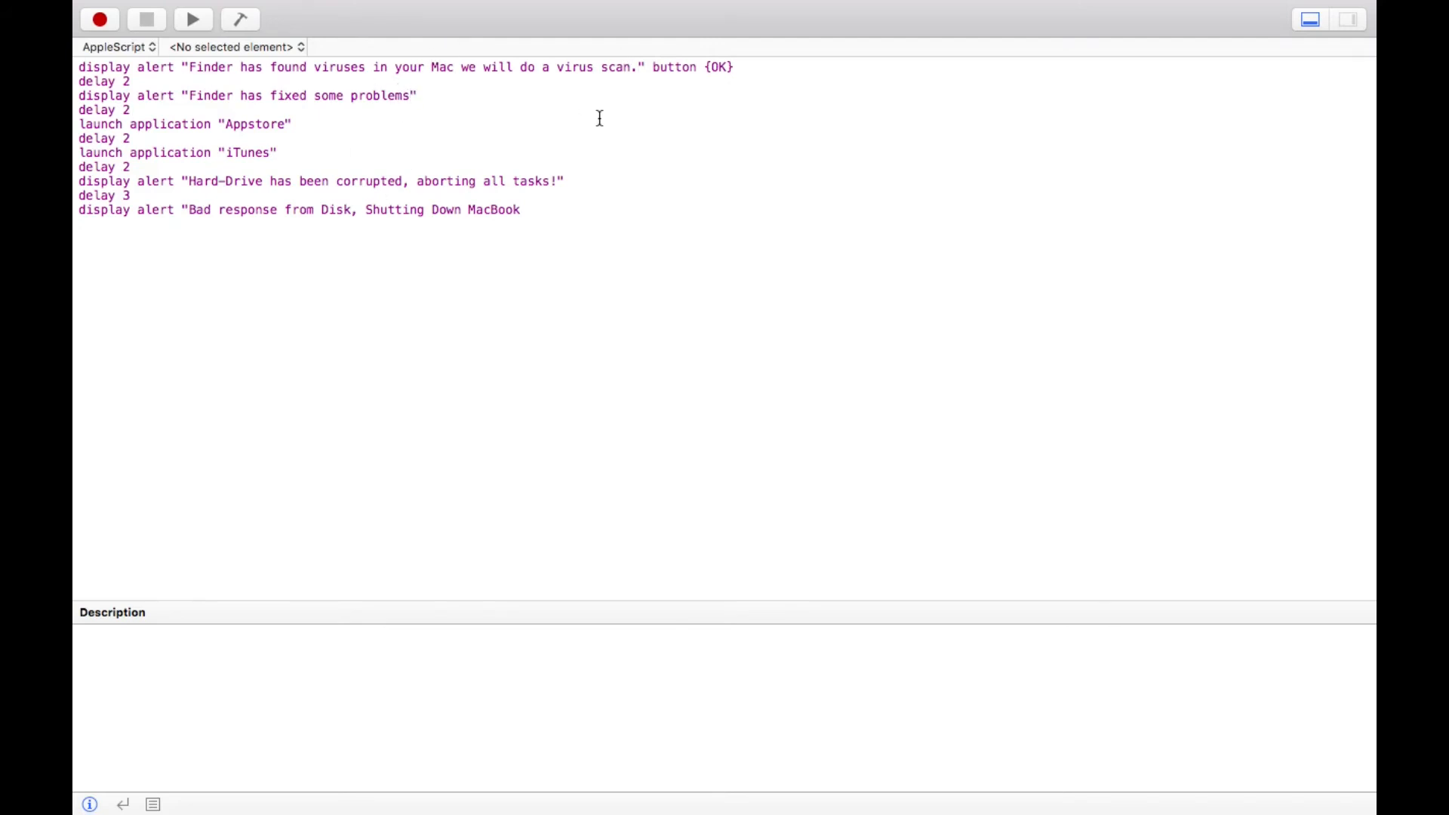
pyautogui.write('.')
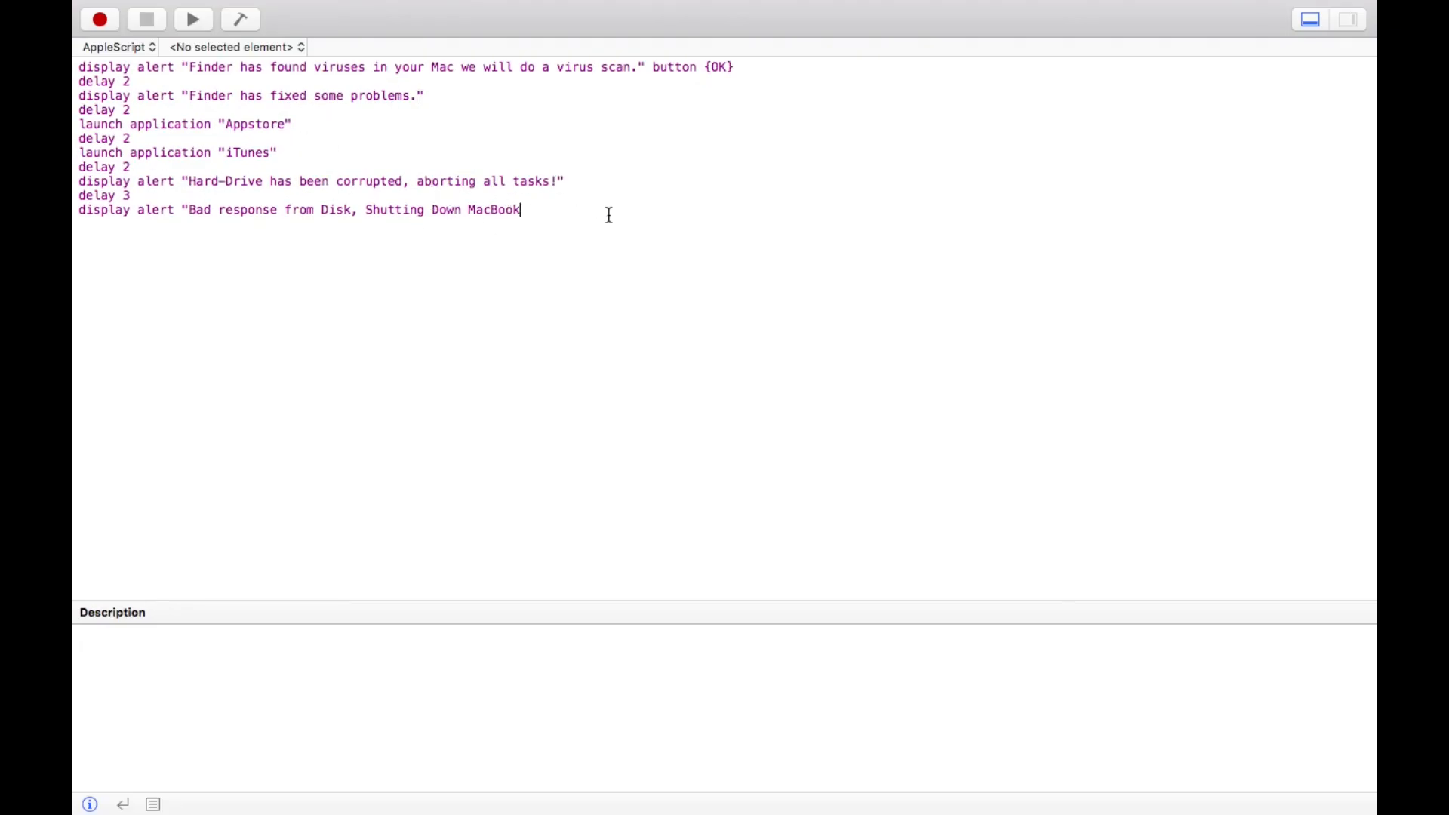
pyautogui.write('"')
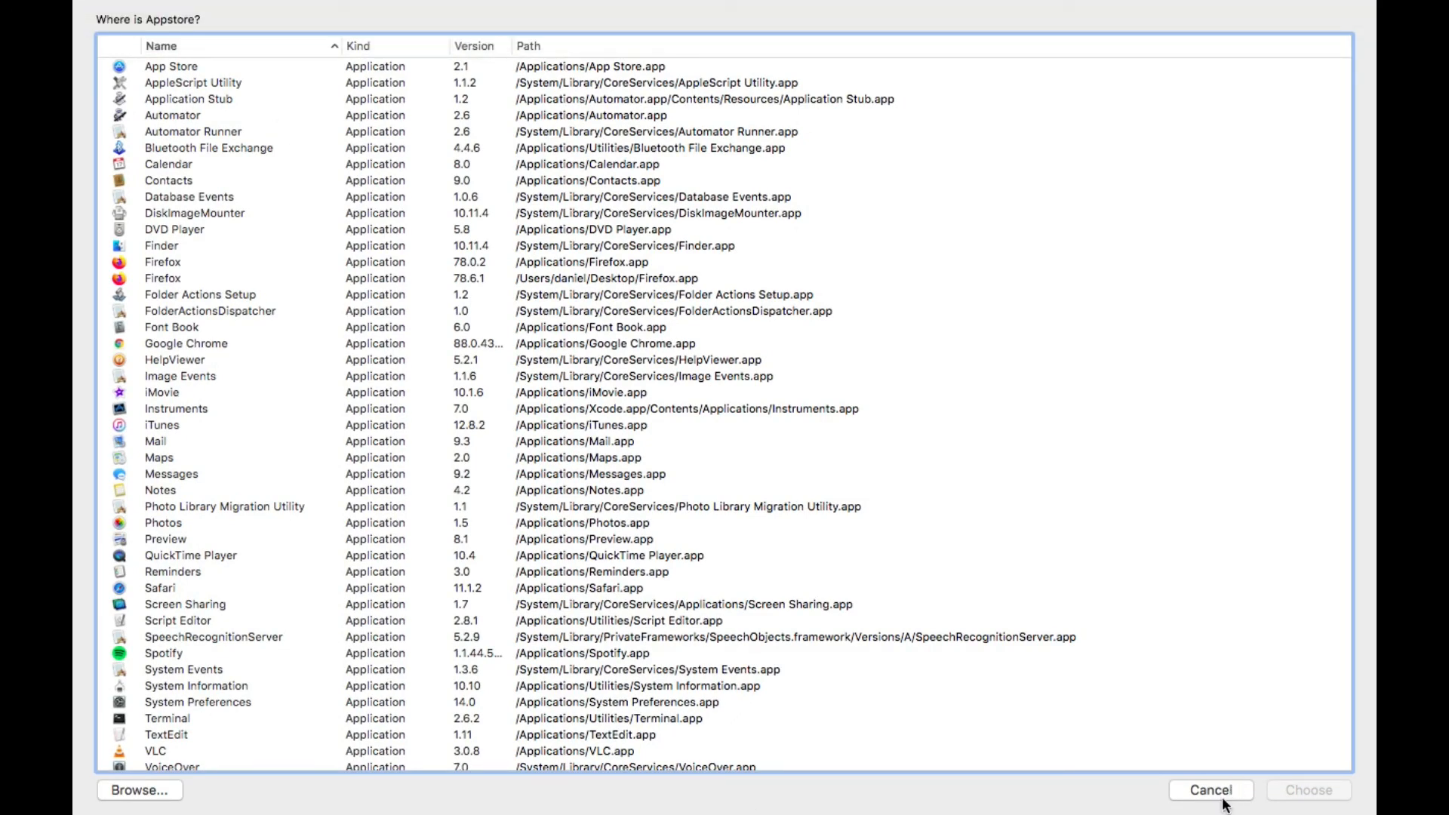
pyautogui.moveTo(1141, 803)
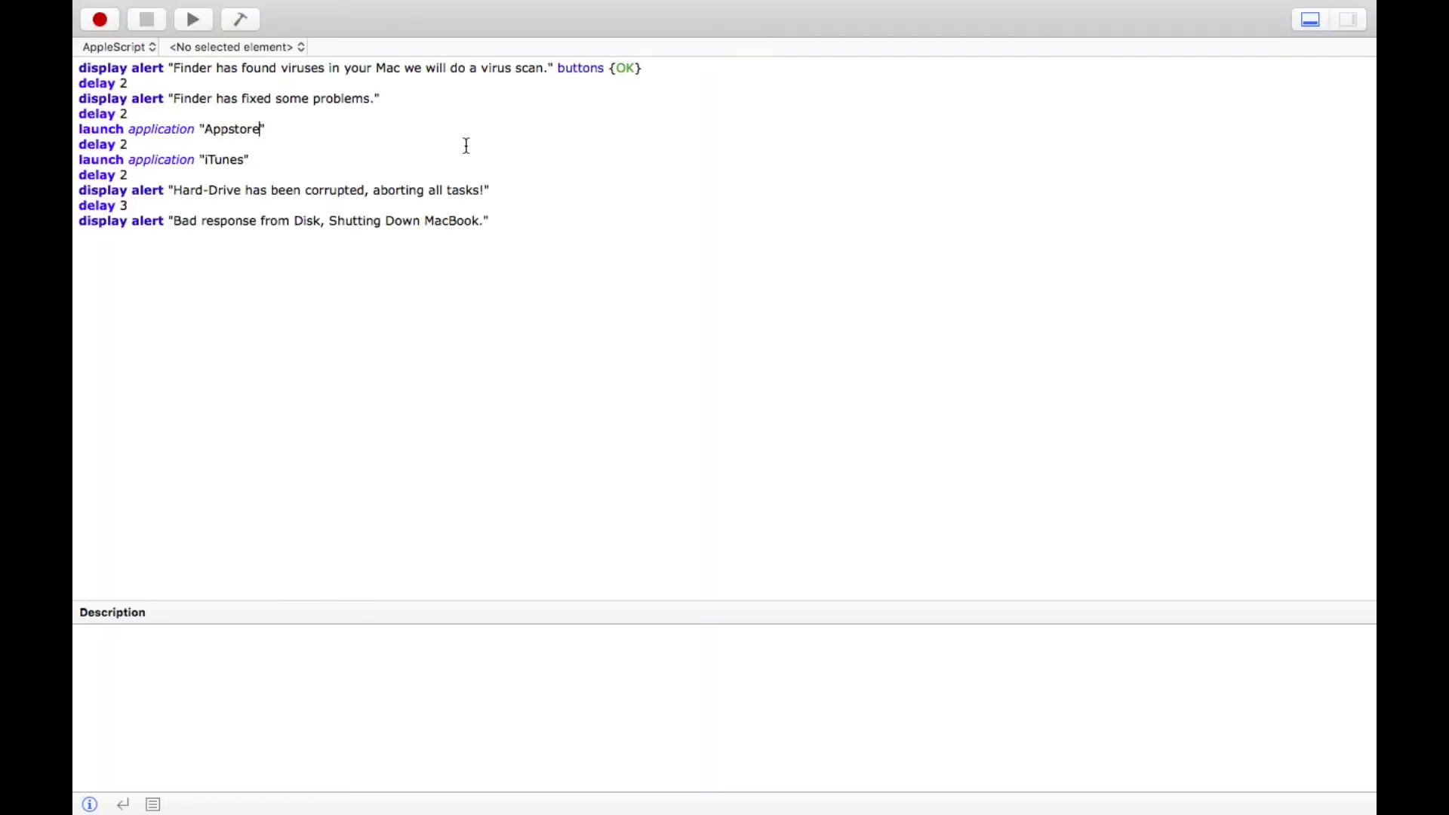
# Correct the launched application name from "Appstore" to "App Store".
pyautogui.press('Backspace')
pyautogui.write(' S')
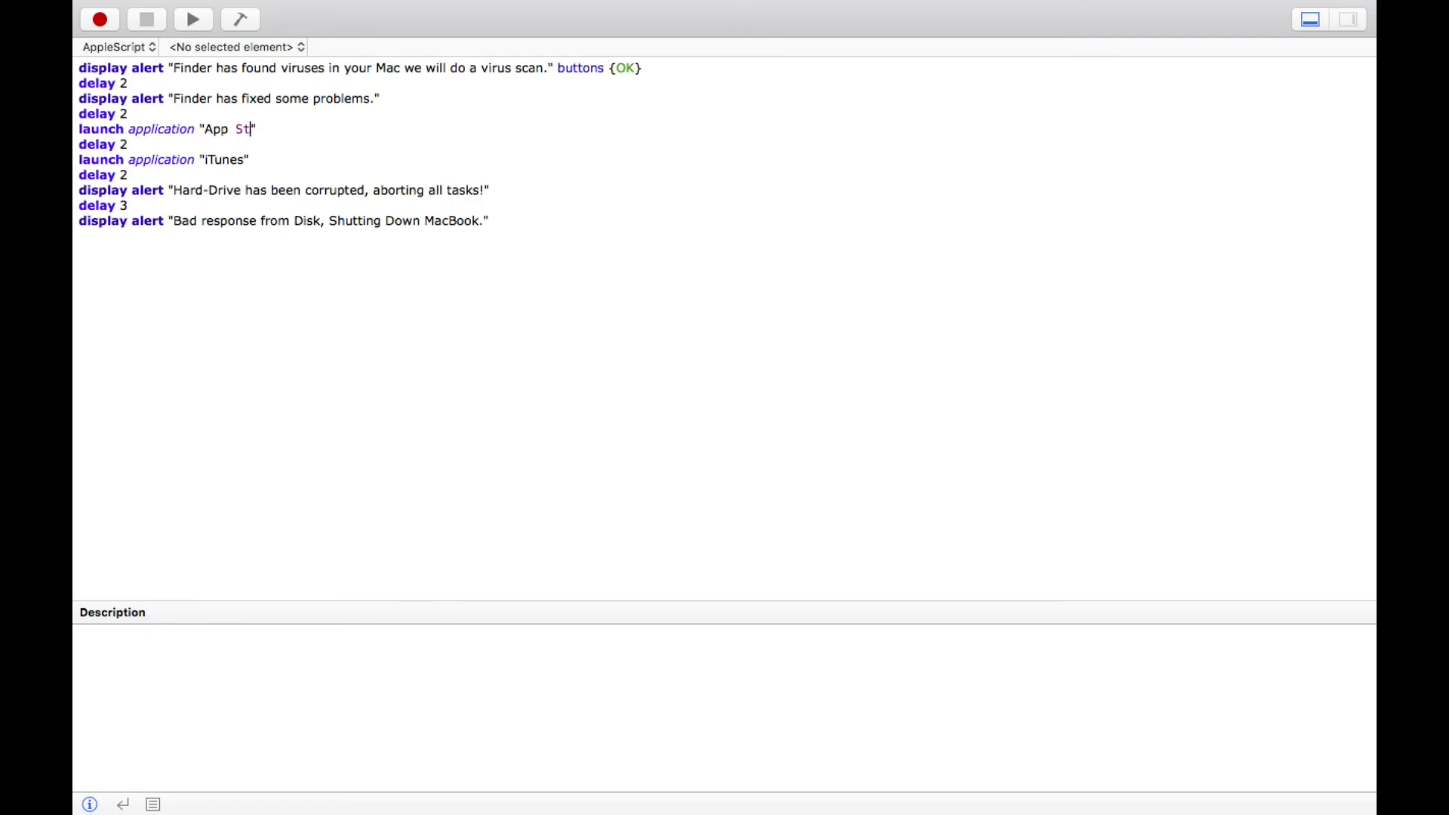
pyautogui.write('ore')
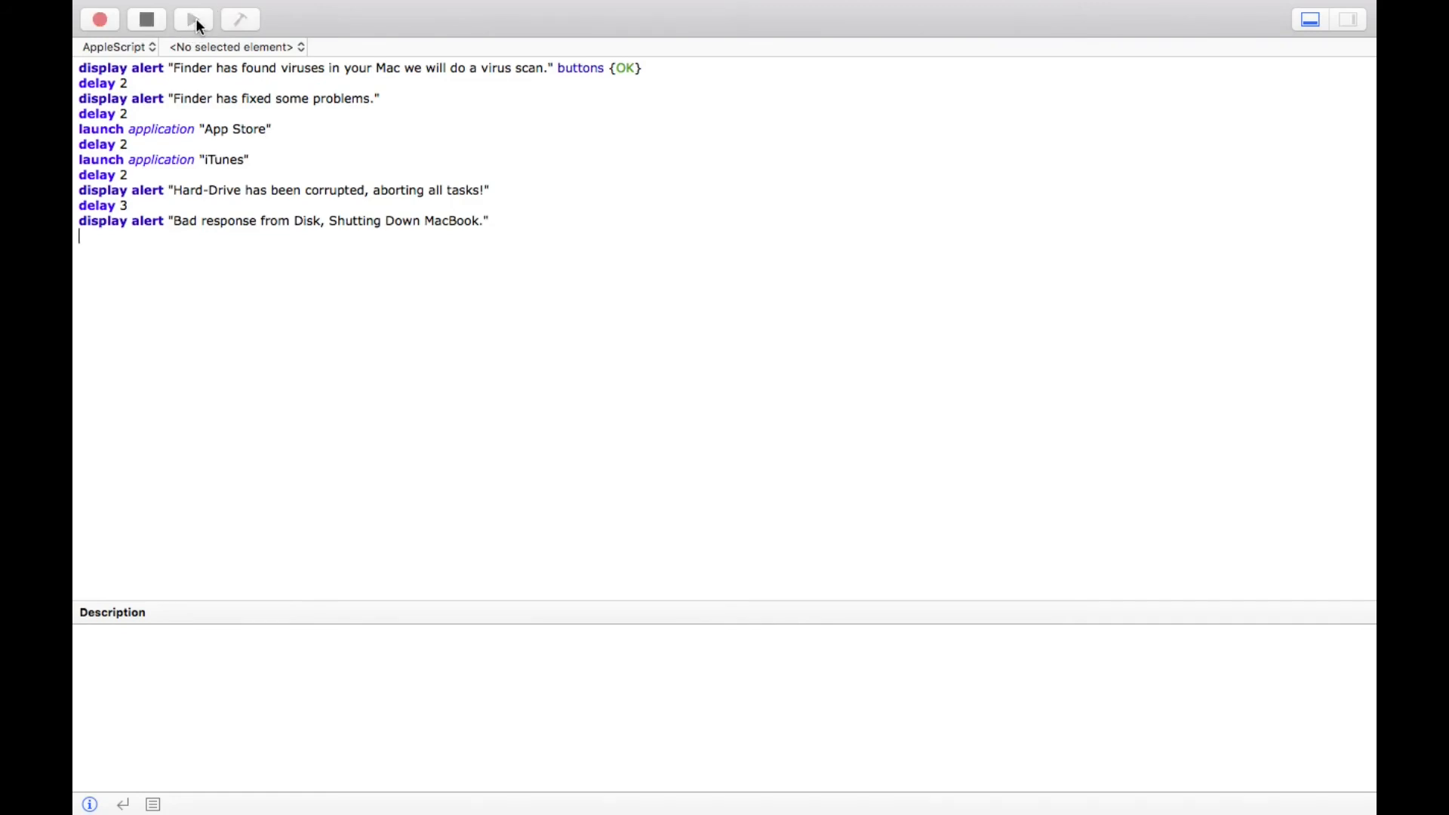
# Run the script, dismiss the undefined OK error, and delete the OK button list from the first alert.
pyautogui.click(195, 18)
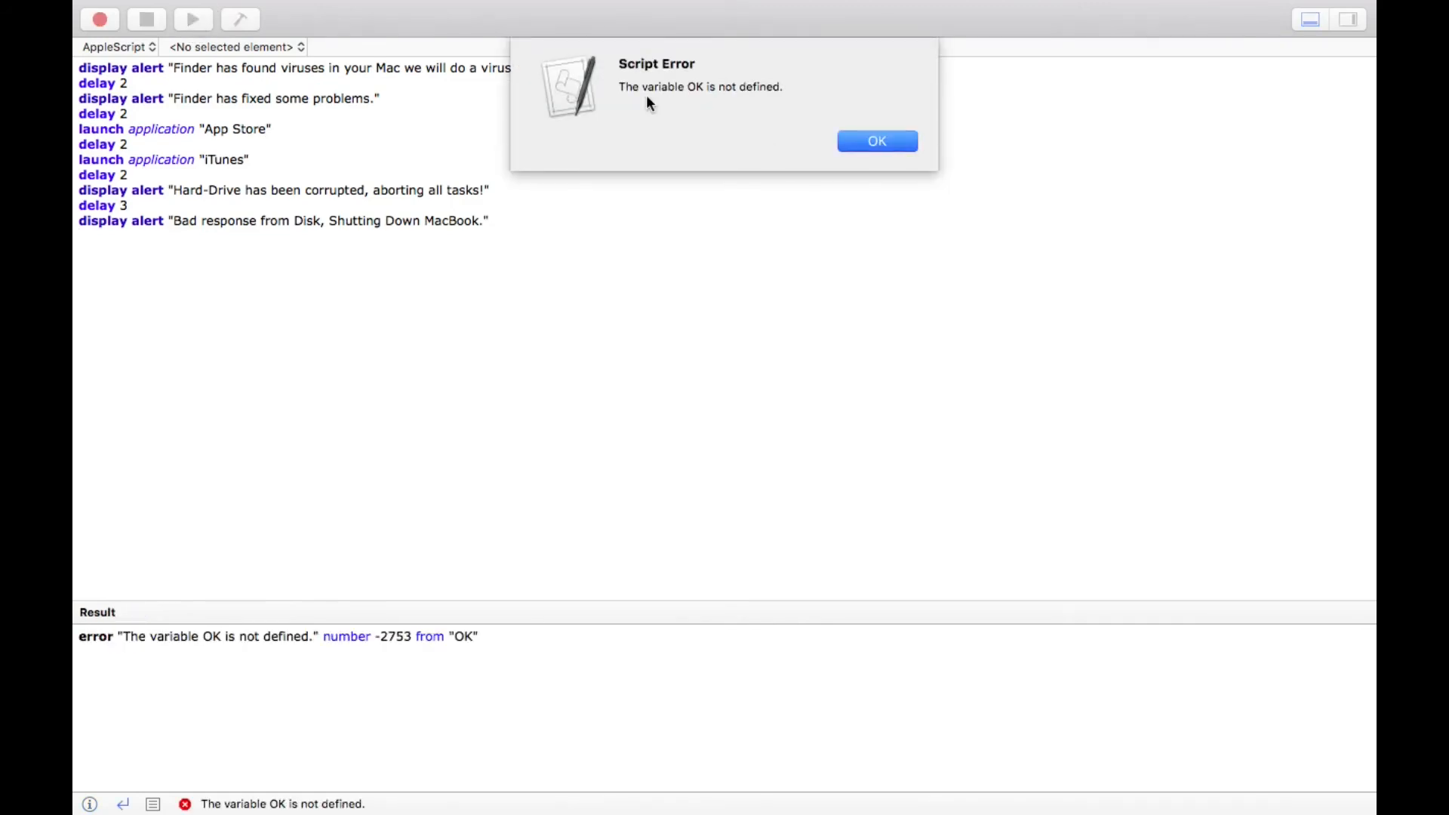
pyautogui.click(876, 141)
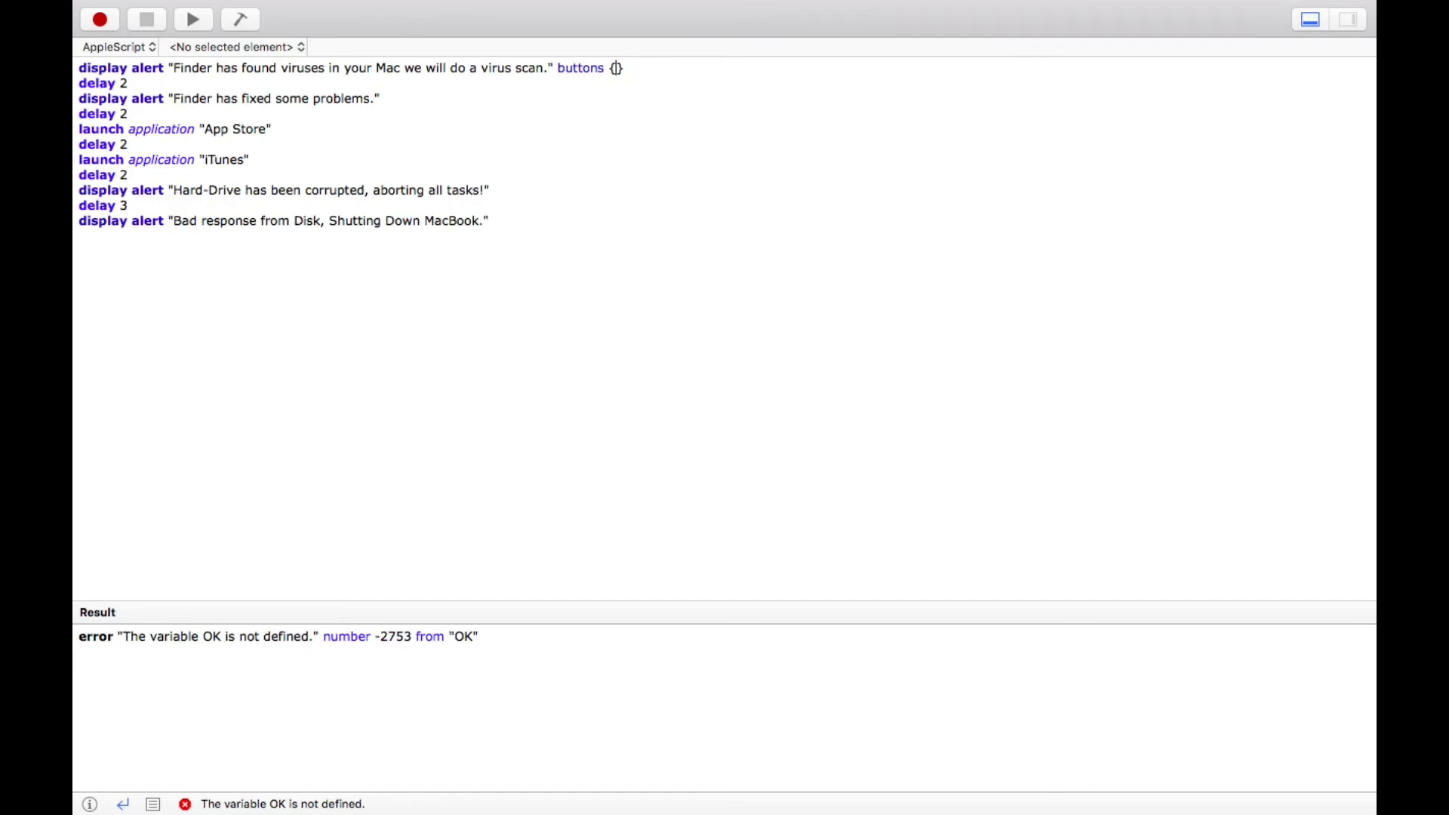
pyautogui.press('backspace')
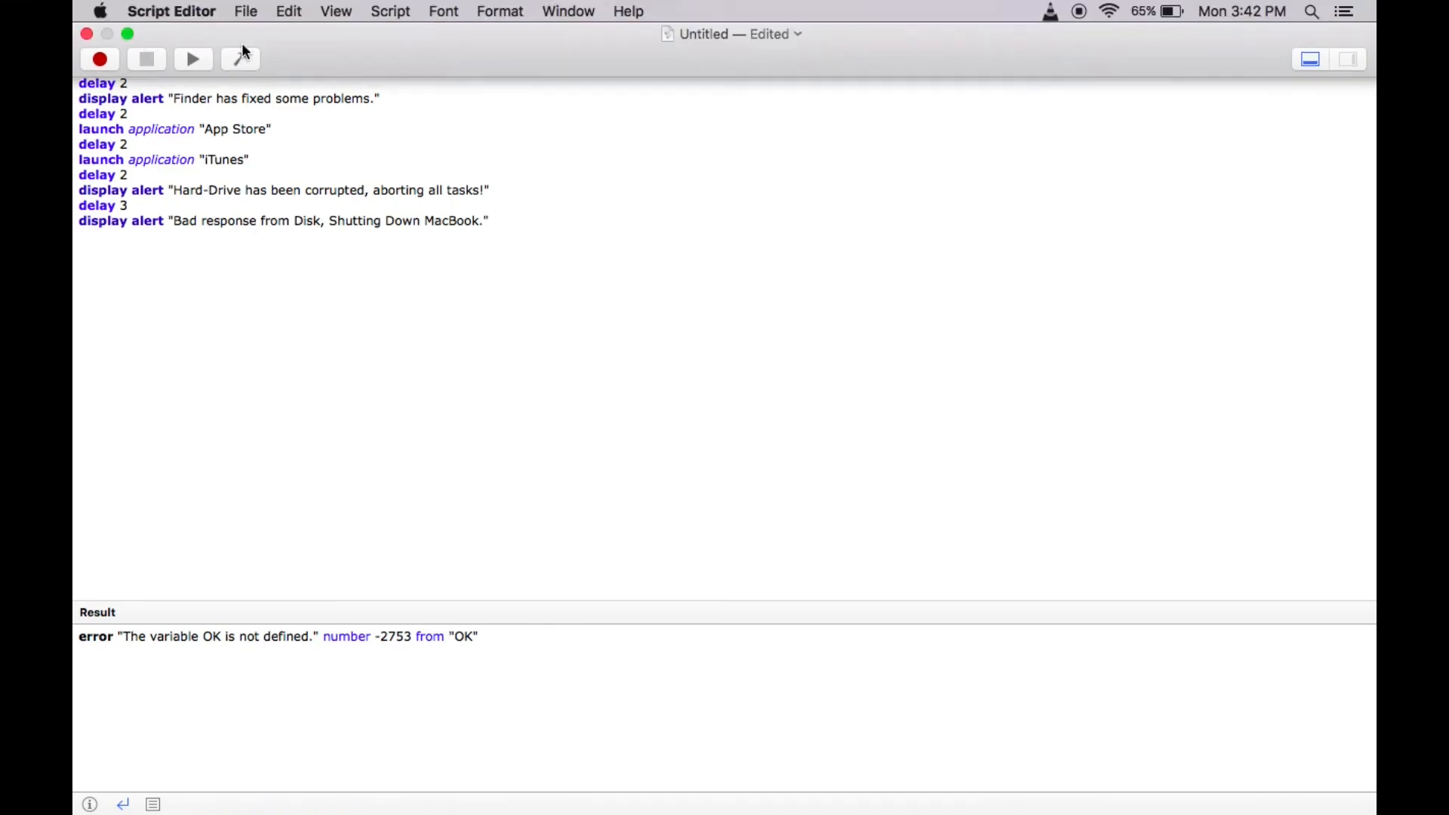
# Run the corrected script and OK all four fake alerts until it returns {button returned:"OK"}.
pyautogui.click(193, 58)
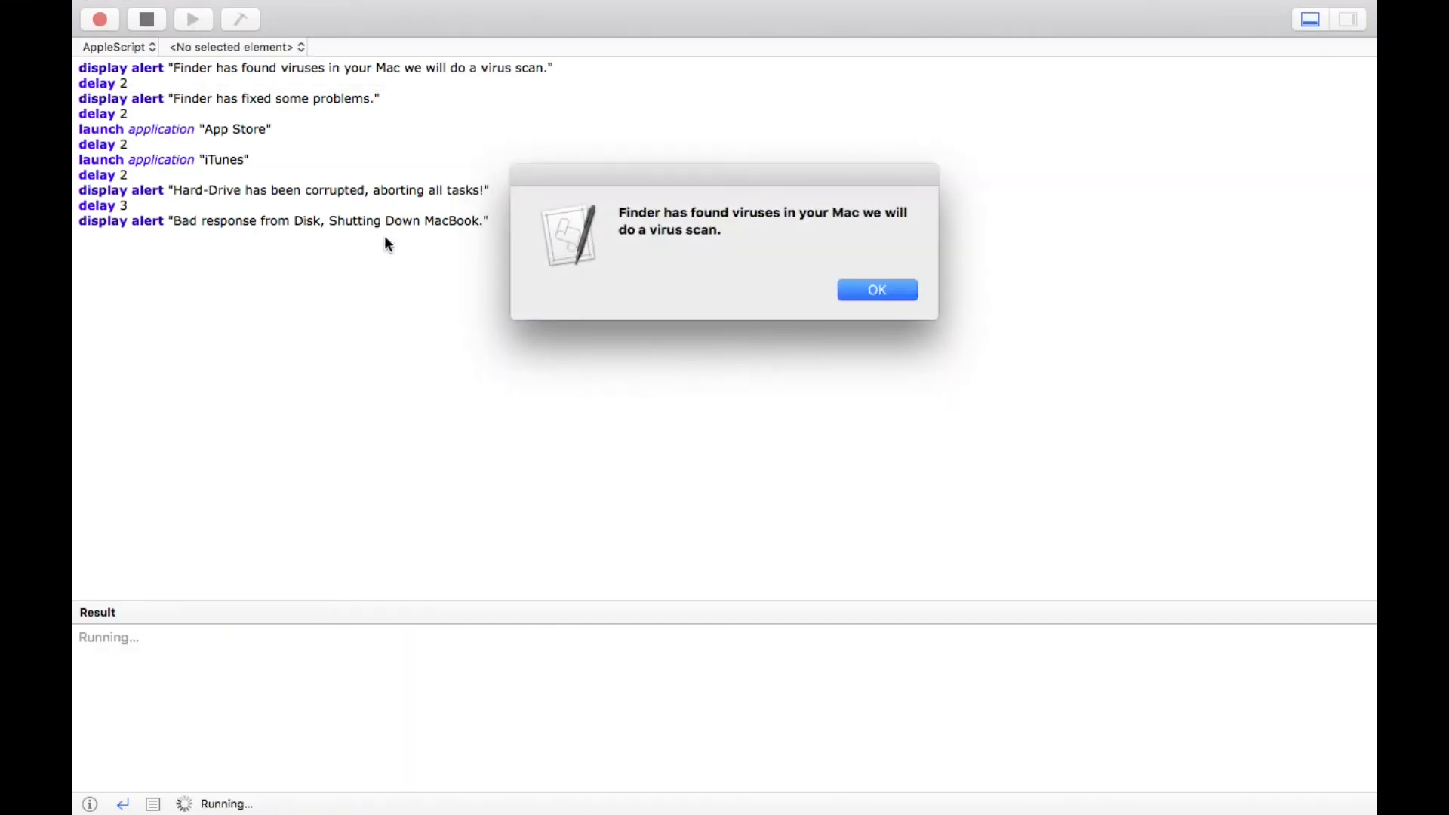
pyautogui.moveTo(933, 231)
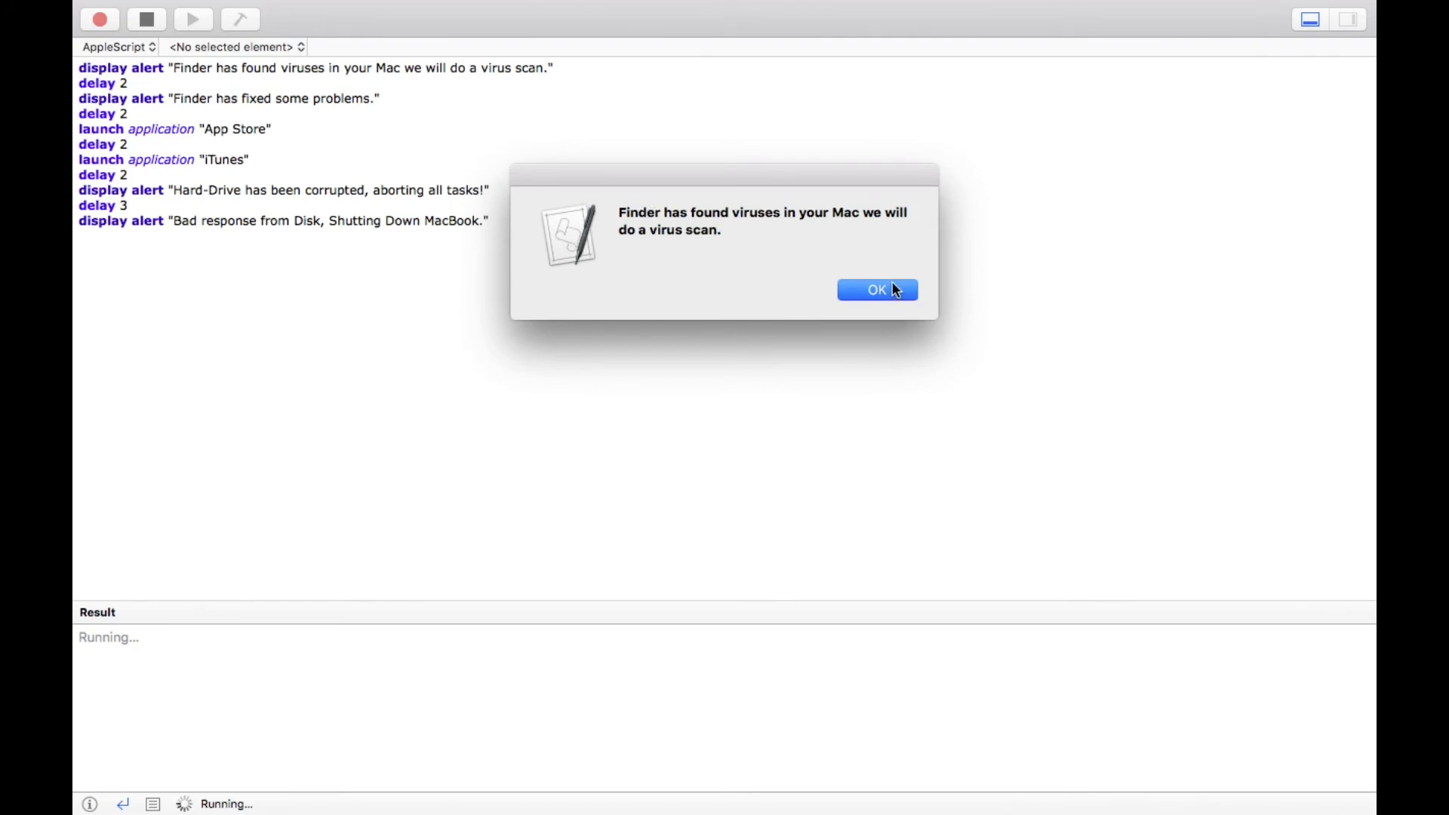
pyautogui.click(875, 290)
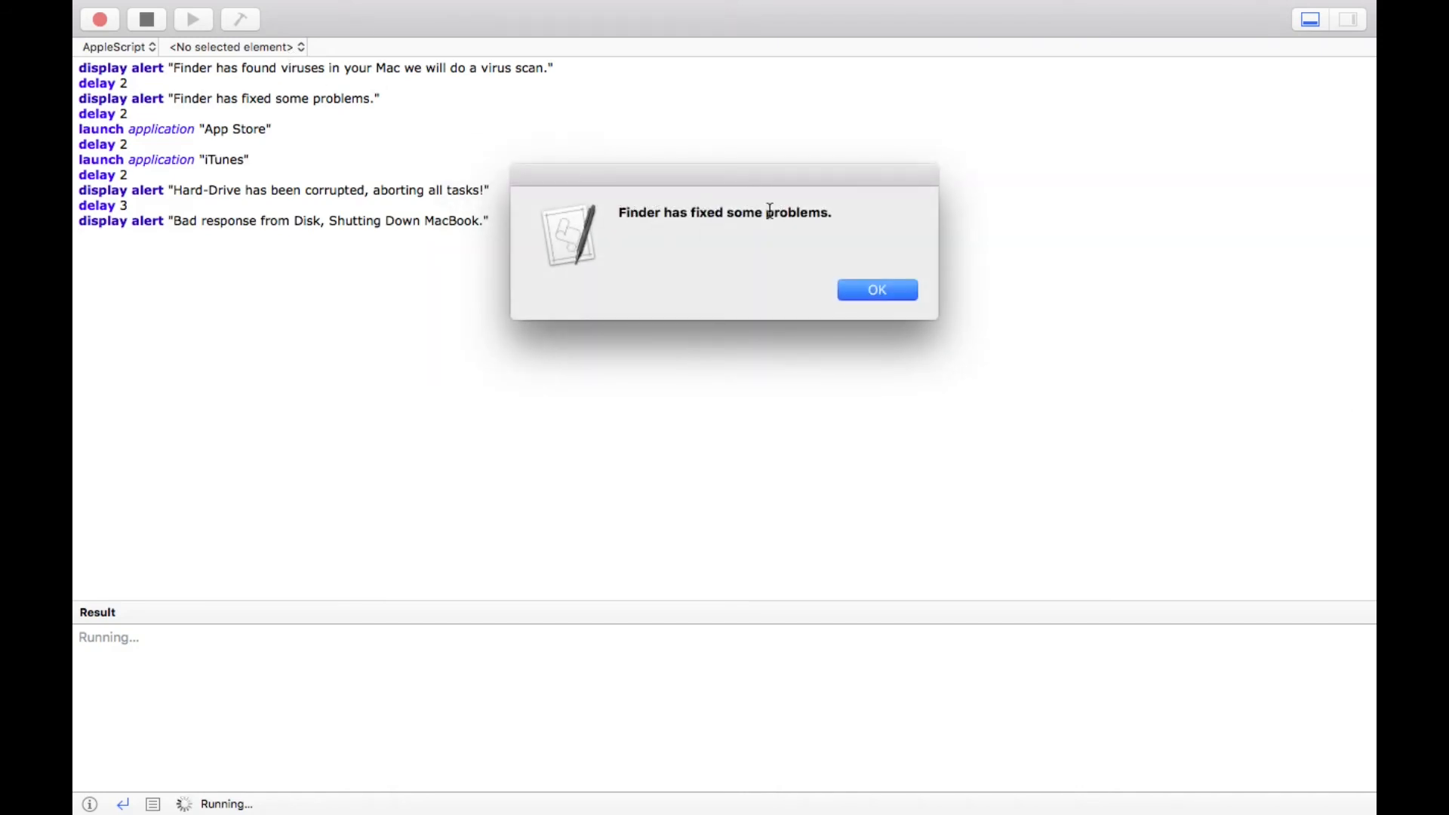
pyautogui.click(875, 290)
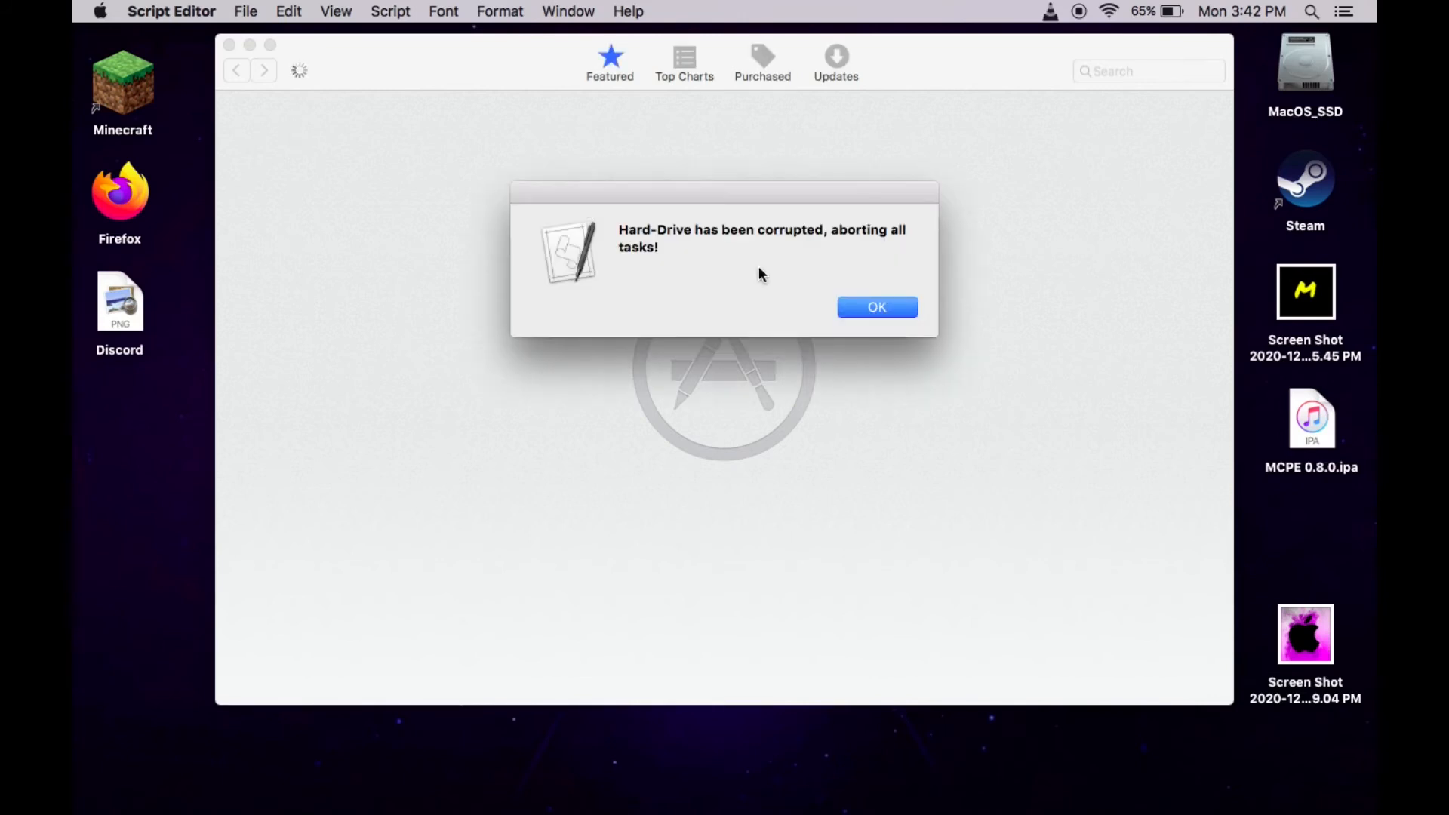
pyautogui.click(876, 307)
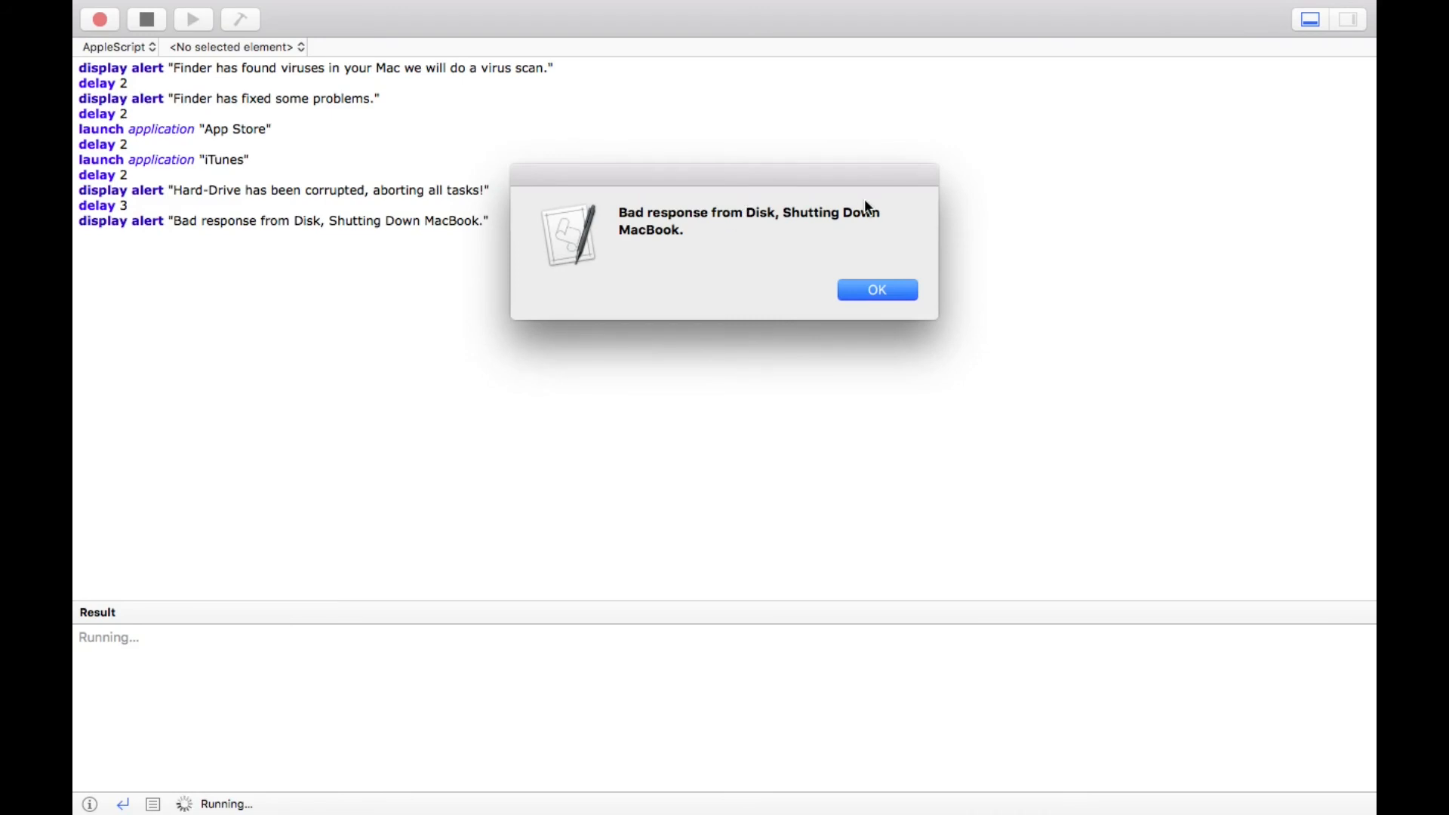
pyautogui.moveTo(817, 299)
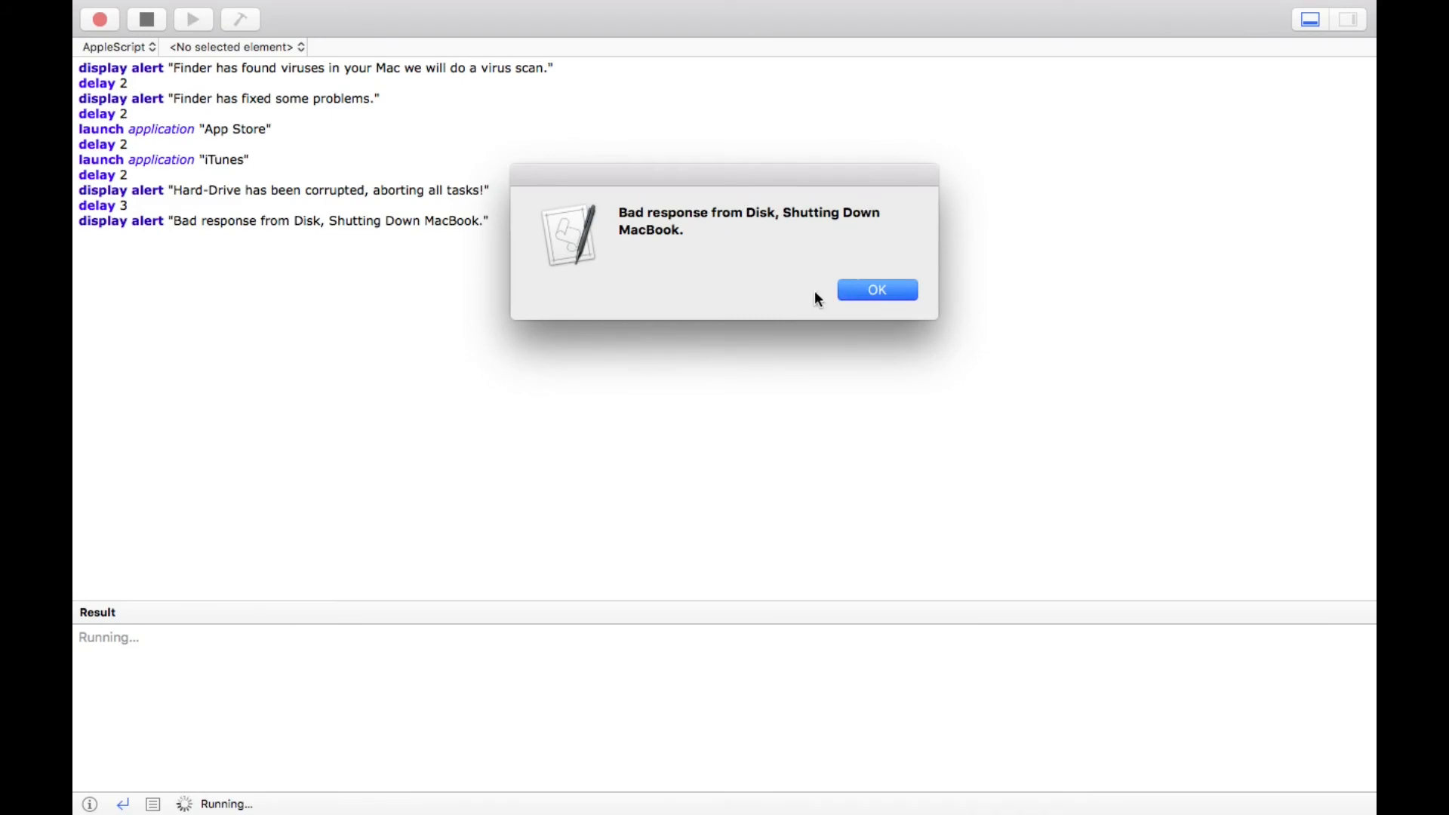
pyautogui.click(875, 290)
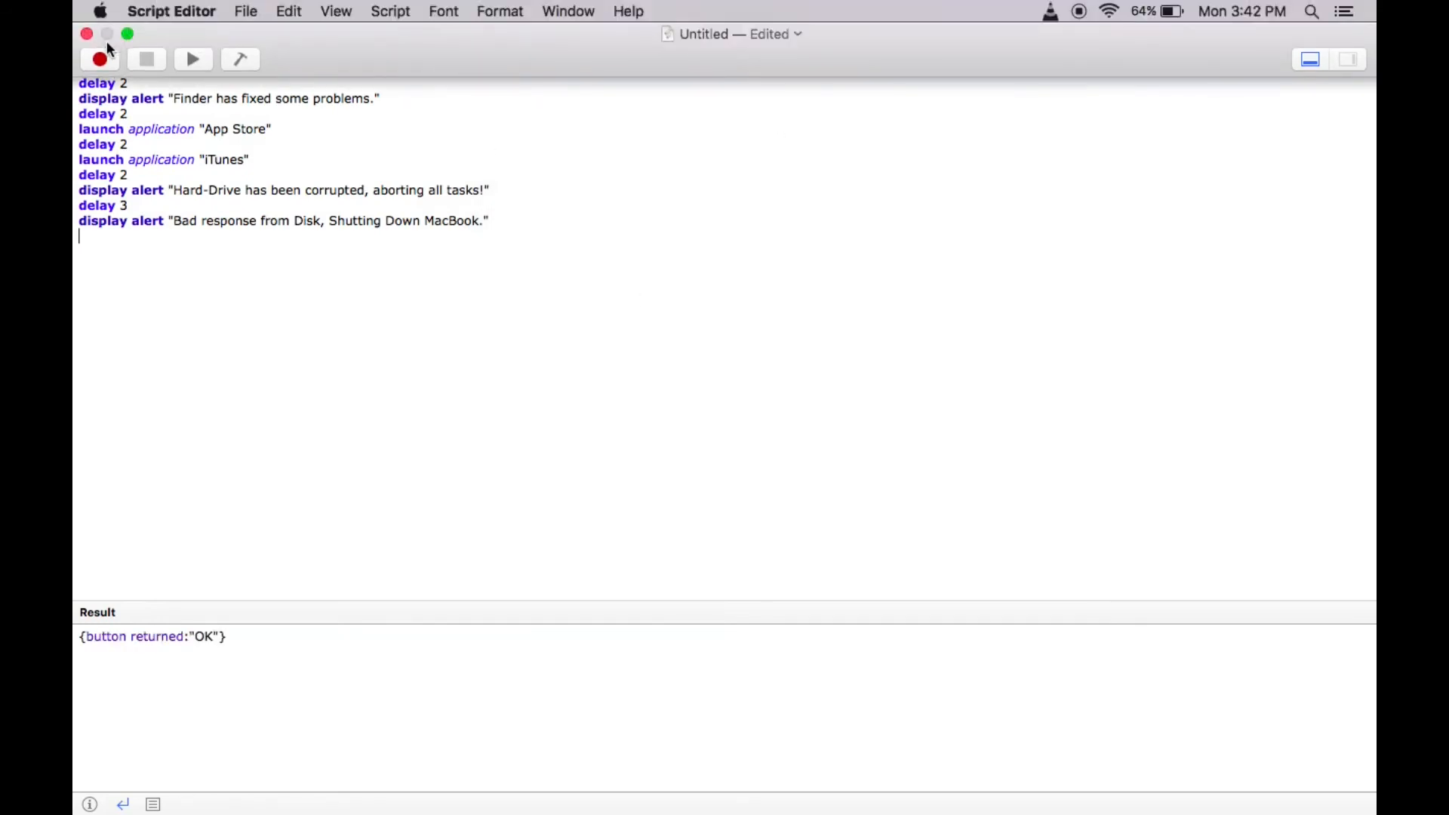
# Save the script to the Desktop as an Application named 'Mozilla Firefox'.
pyautogui.click(246, 11)
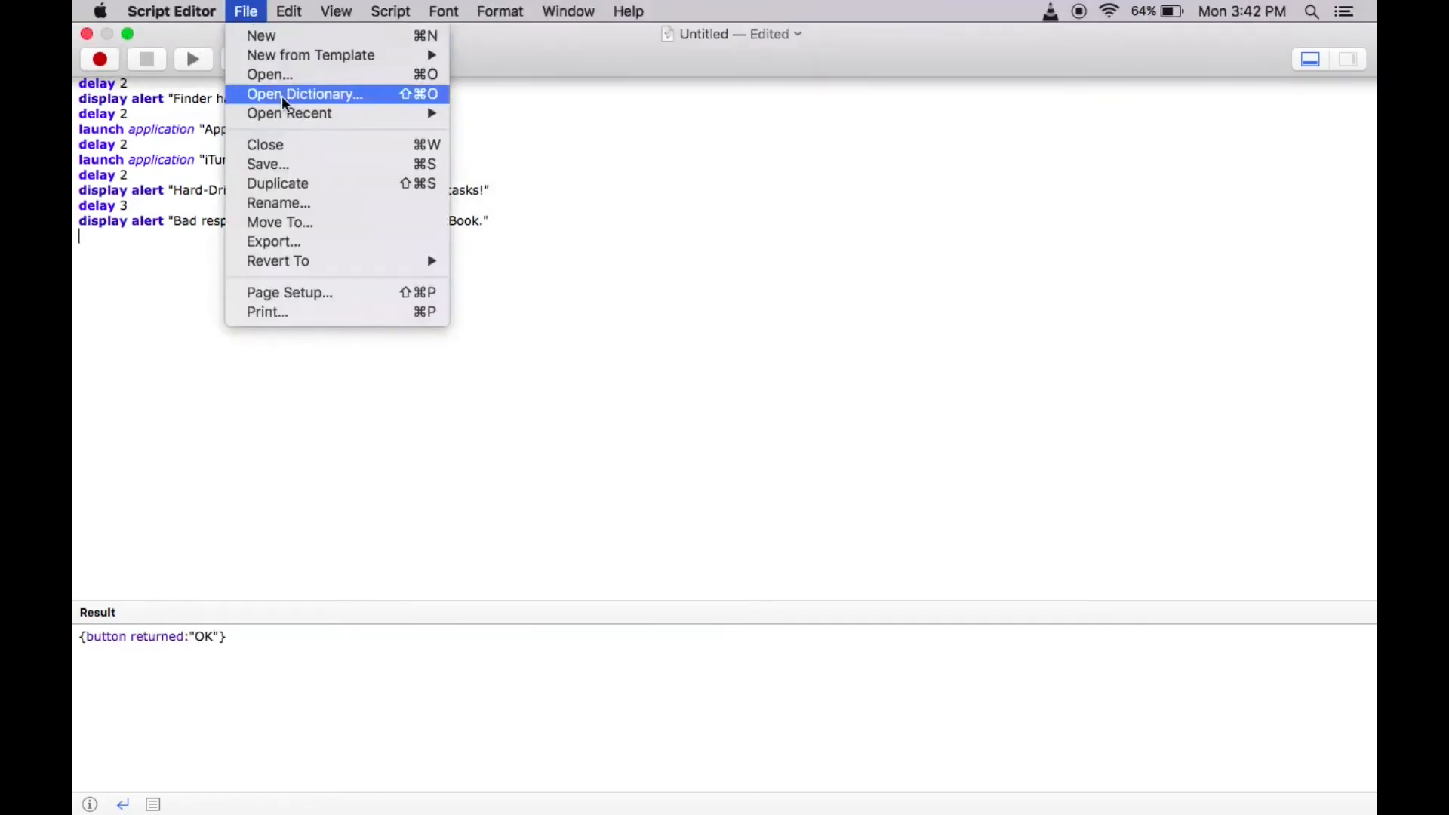
pyautogui.moveTo(268, 163)
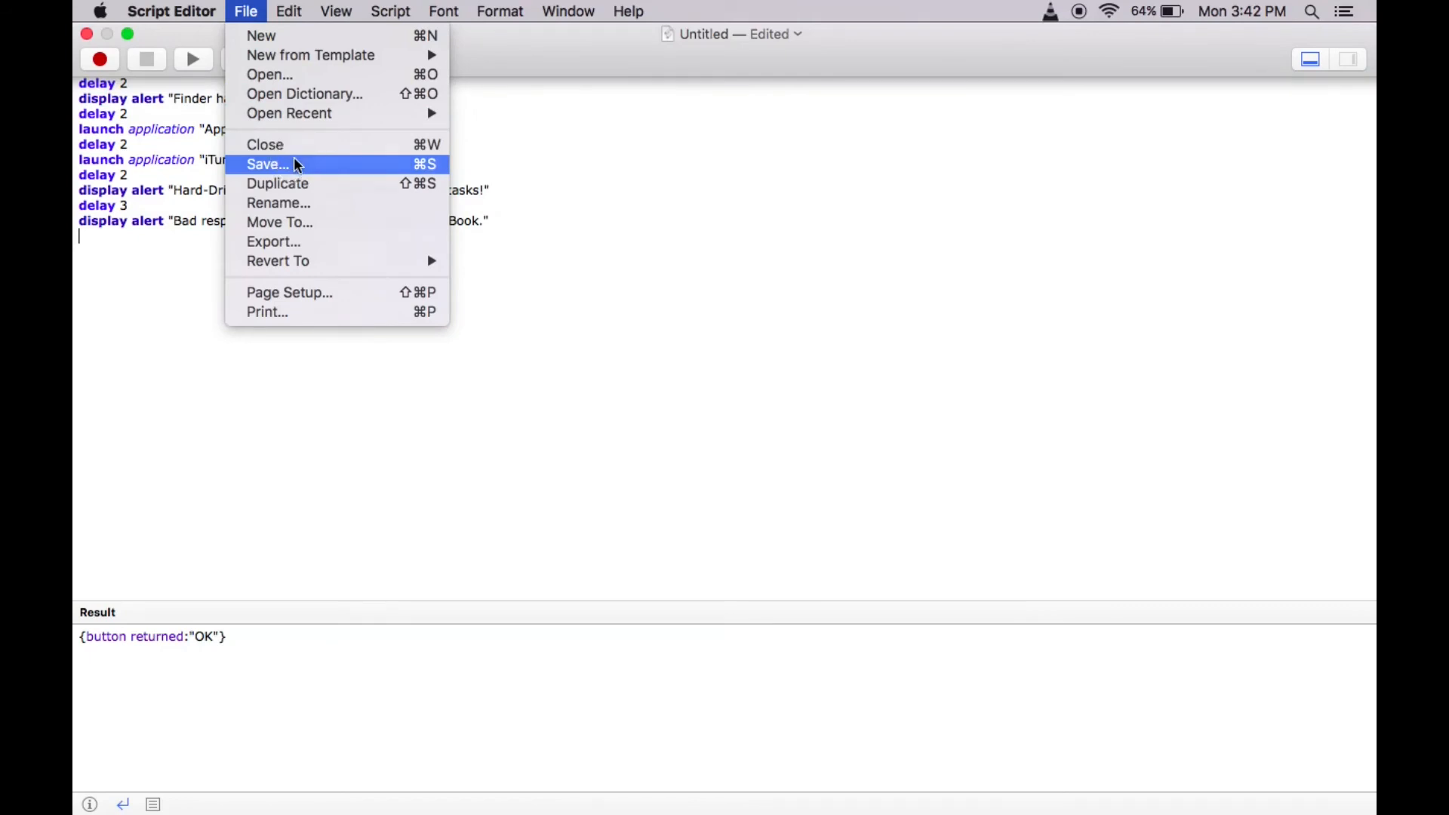
pyautogui.click(269, 163)
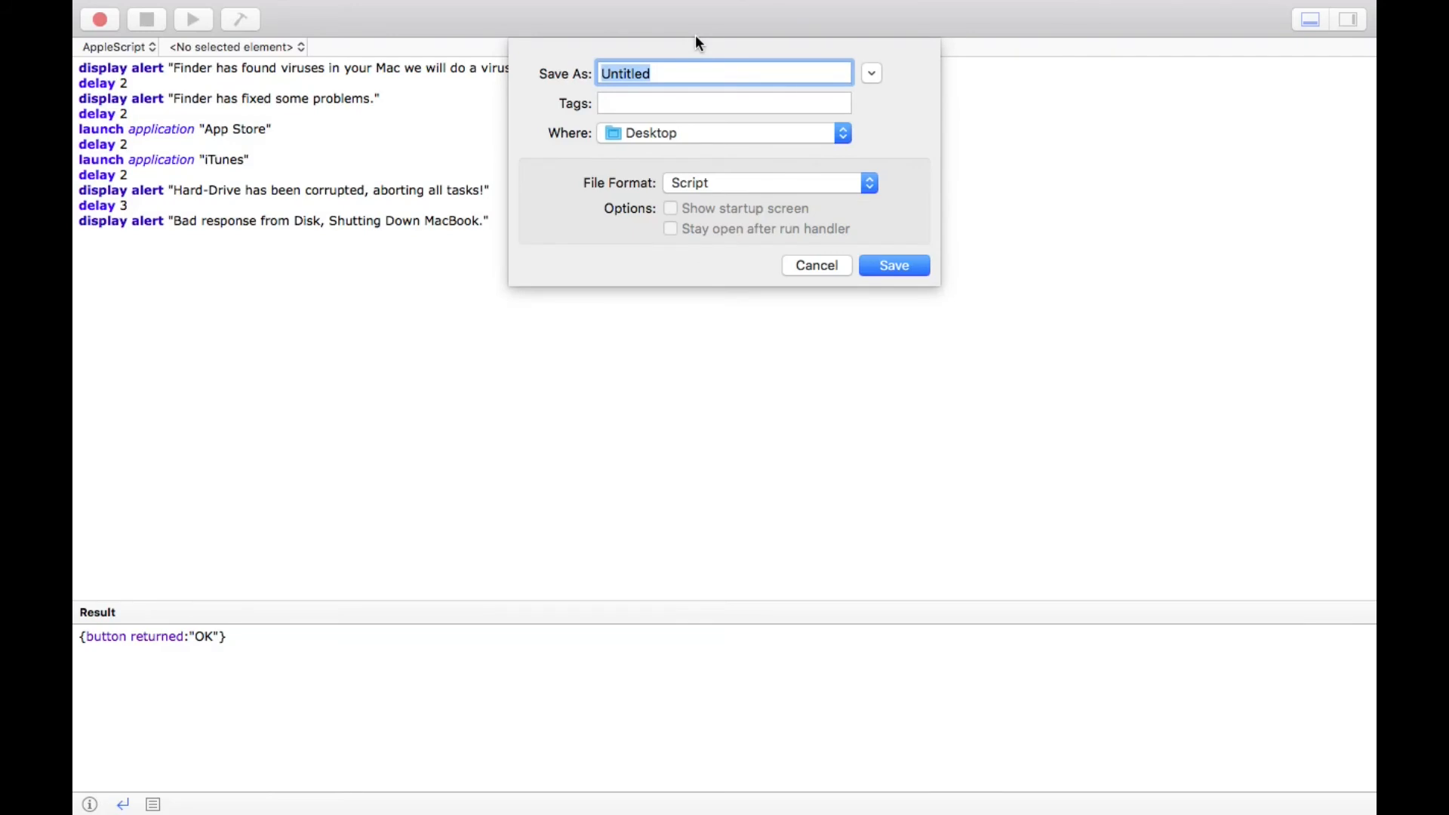
pyautogui.write('Mozi')
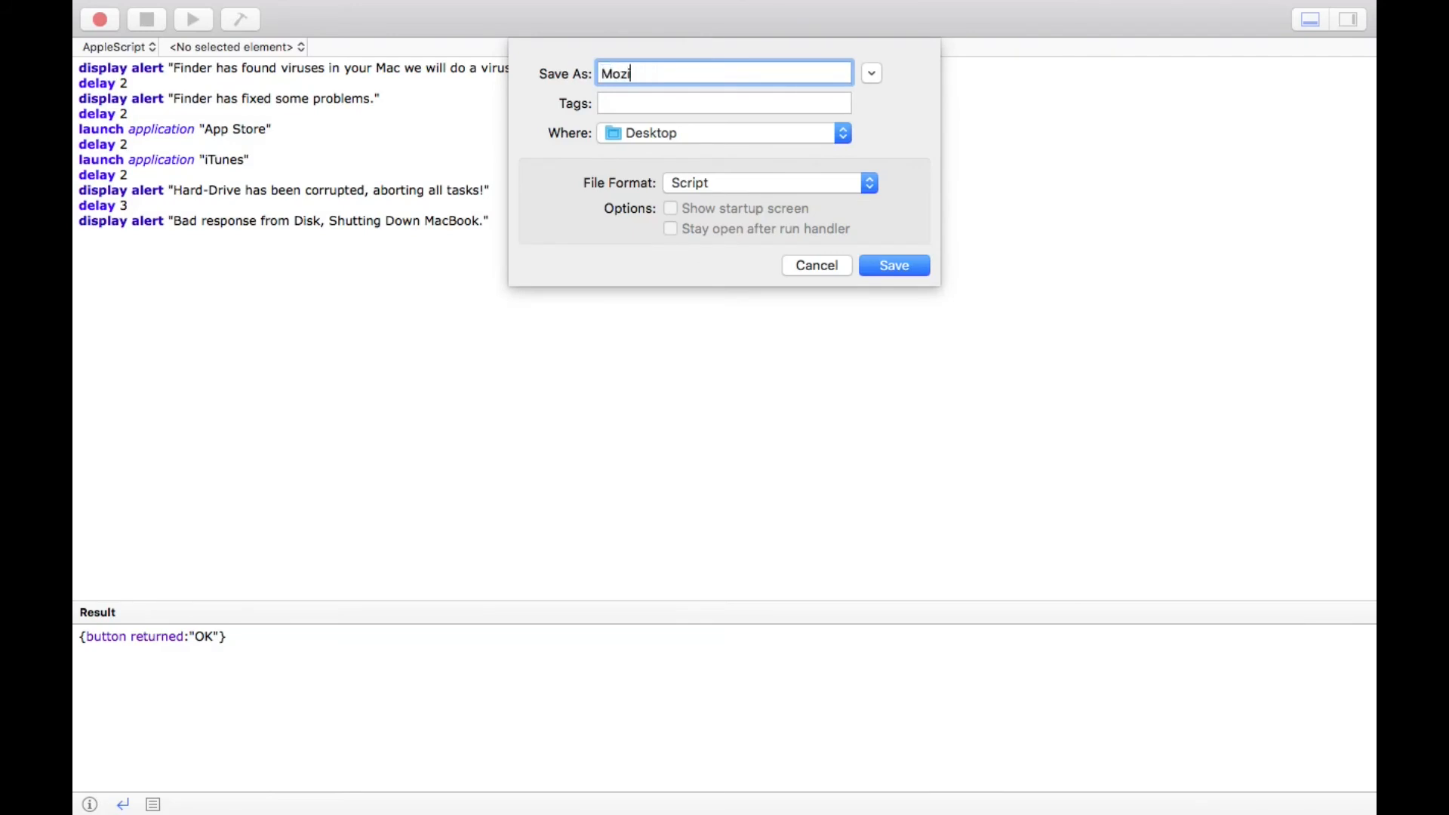
pyautogui.write('lla')
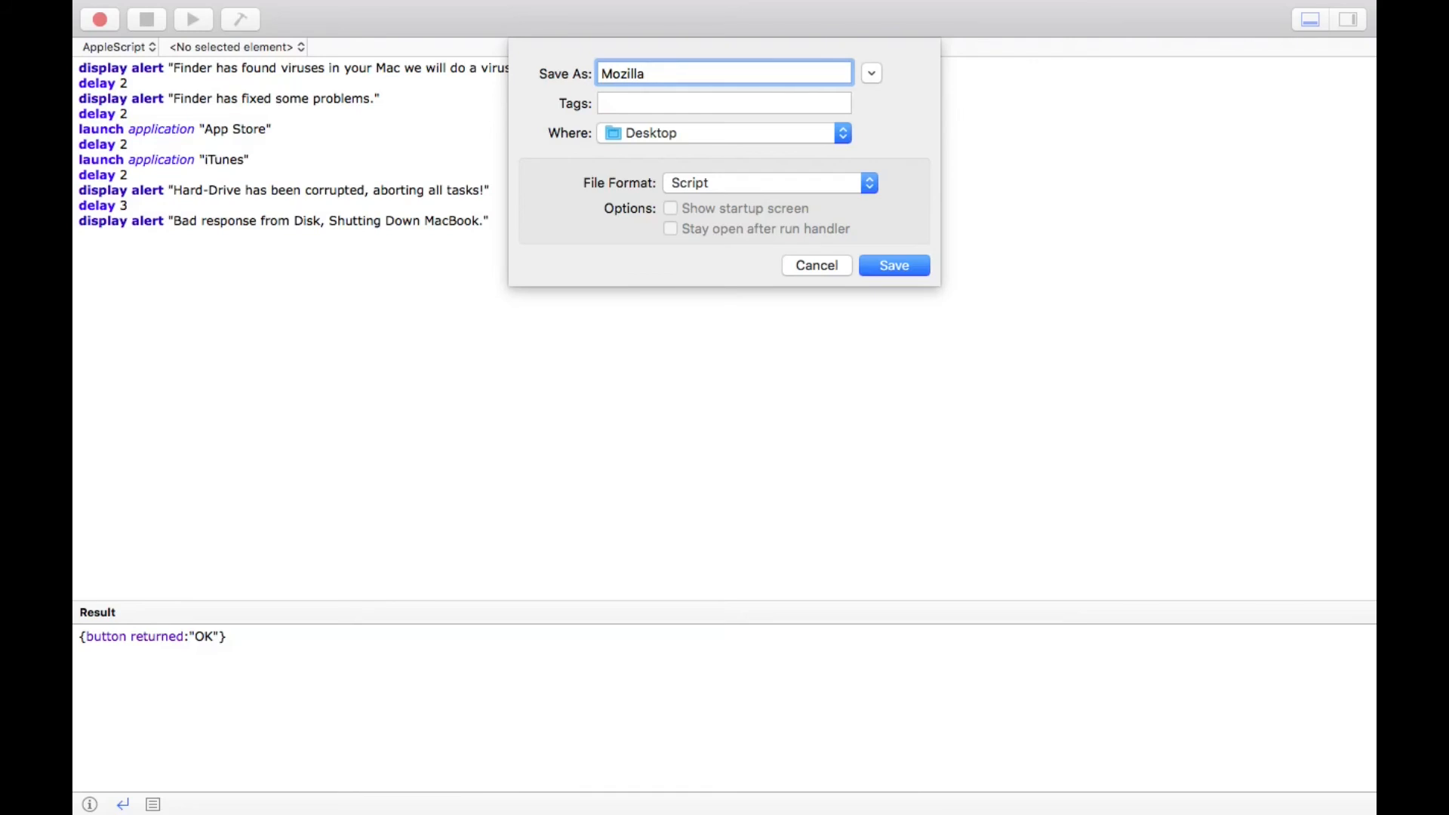
pyautogui.write('Firefox')
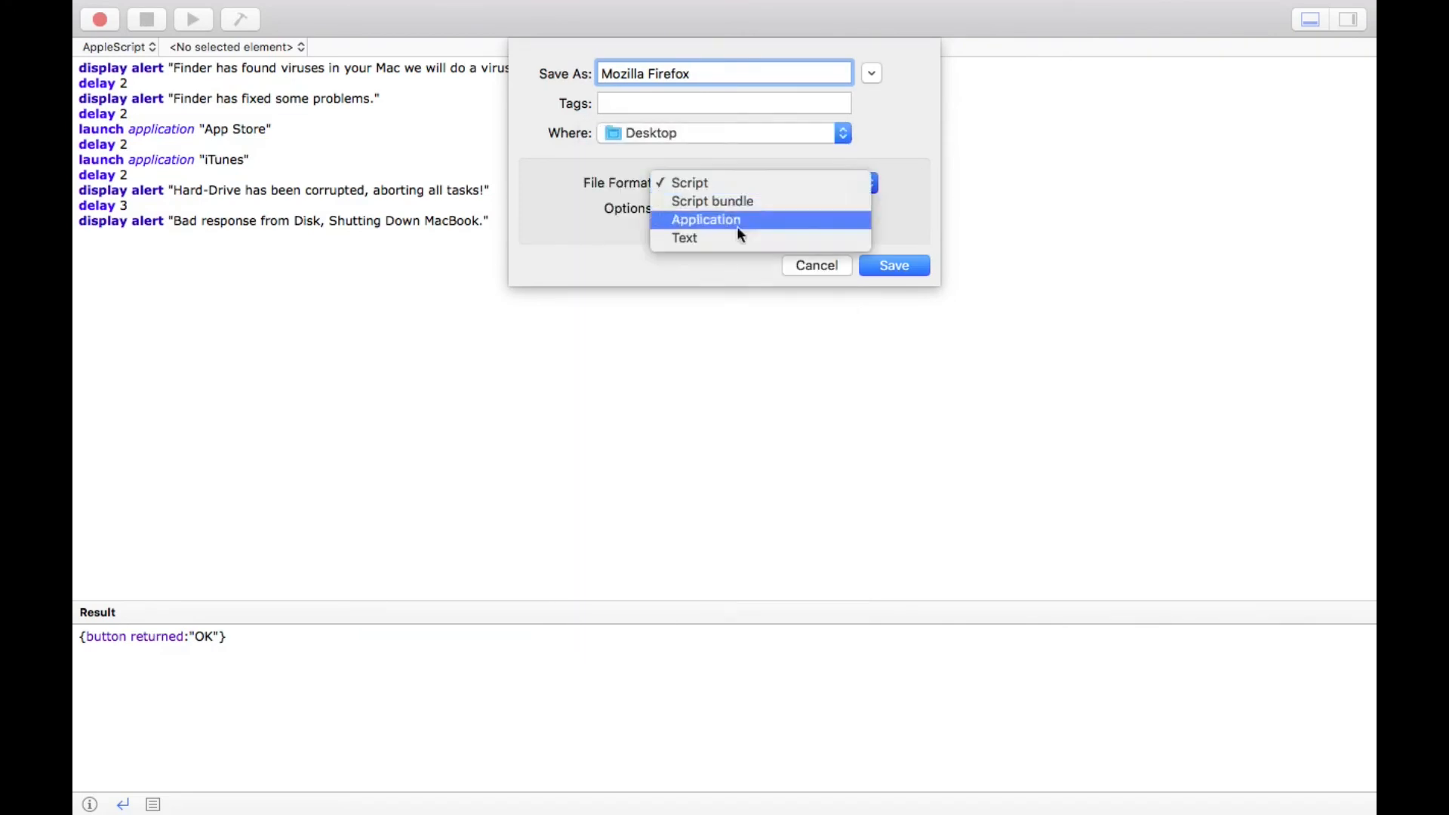
pyautogui.click(707, 219)
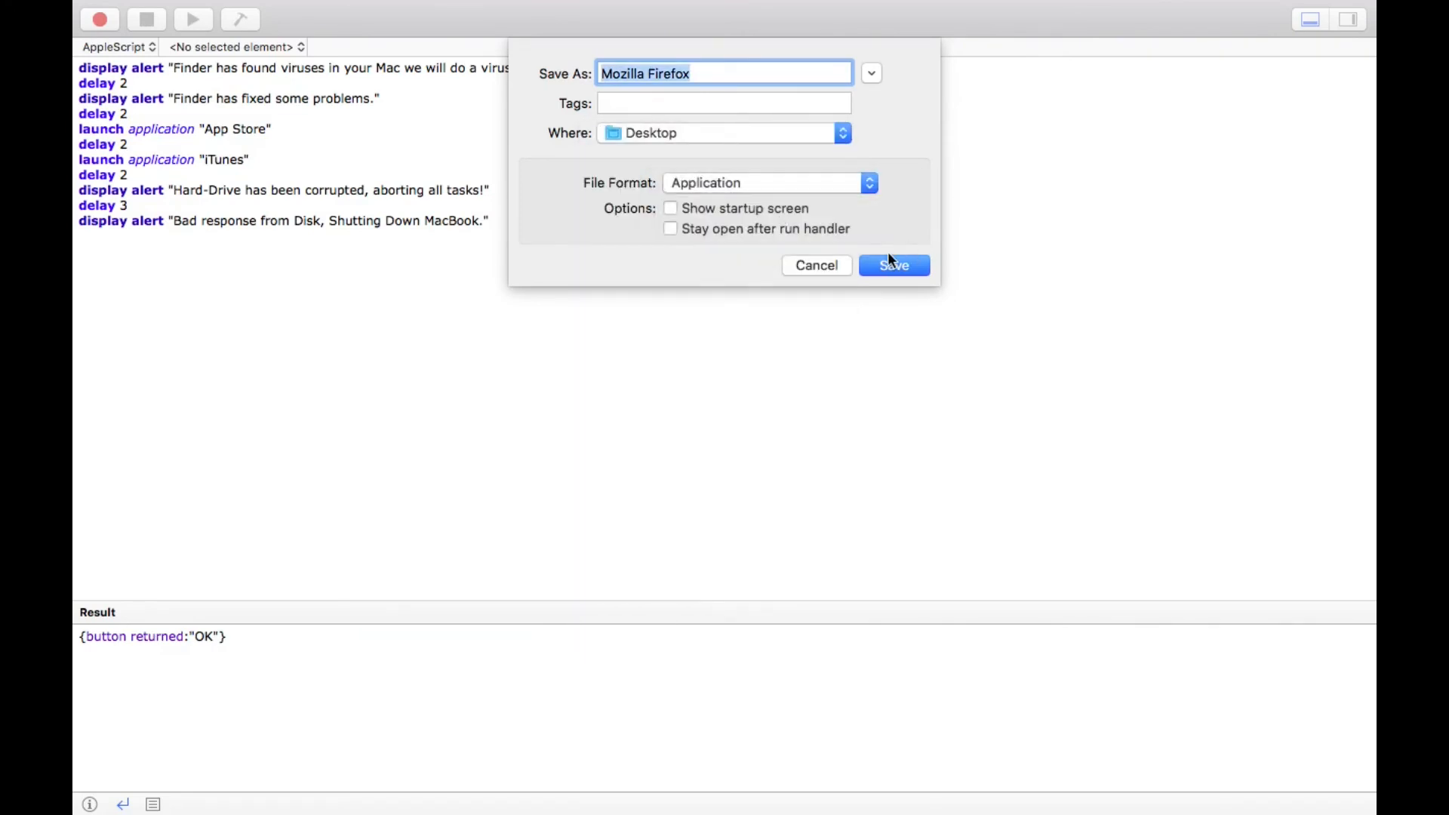
pyautogui.click(892, 266)
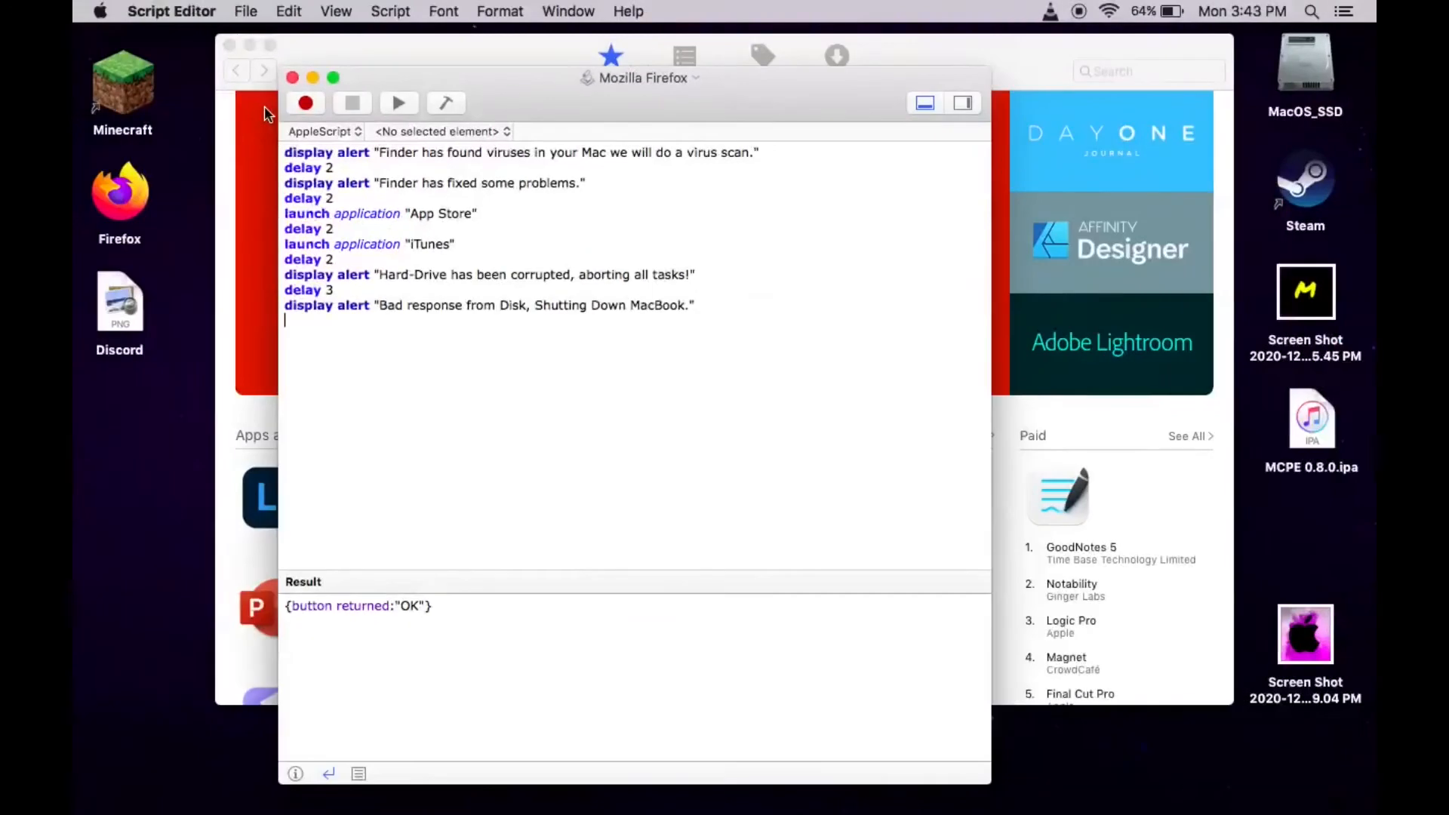
# Close Script Editor and drag the new Mozilla Firefox app up on the desktop.
pyautogui.click(293, 77)
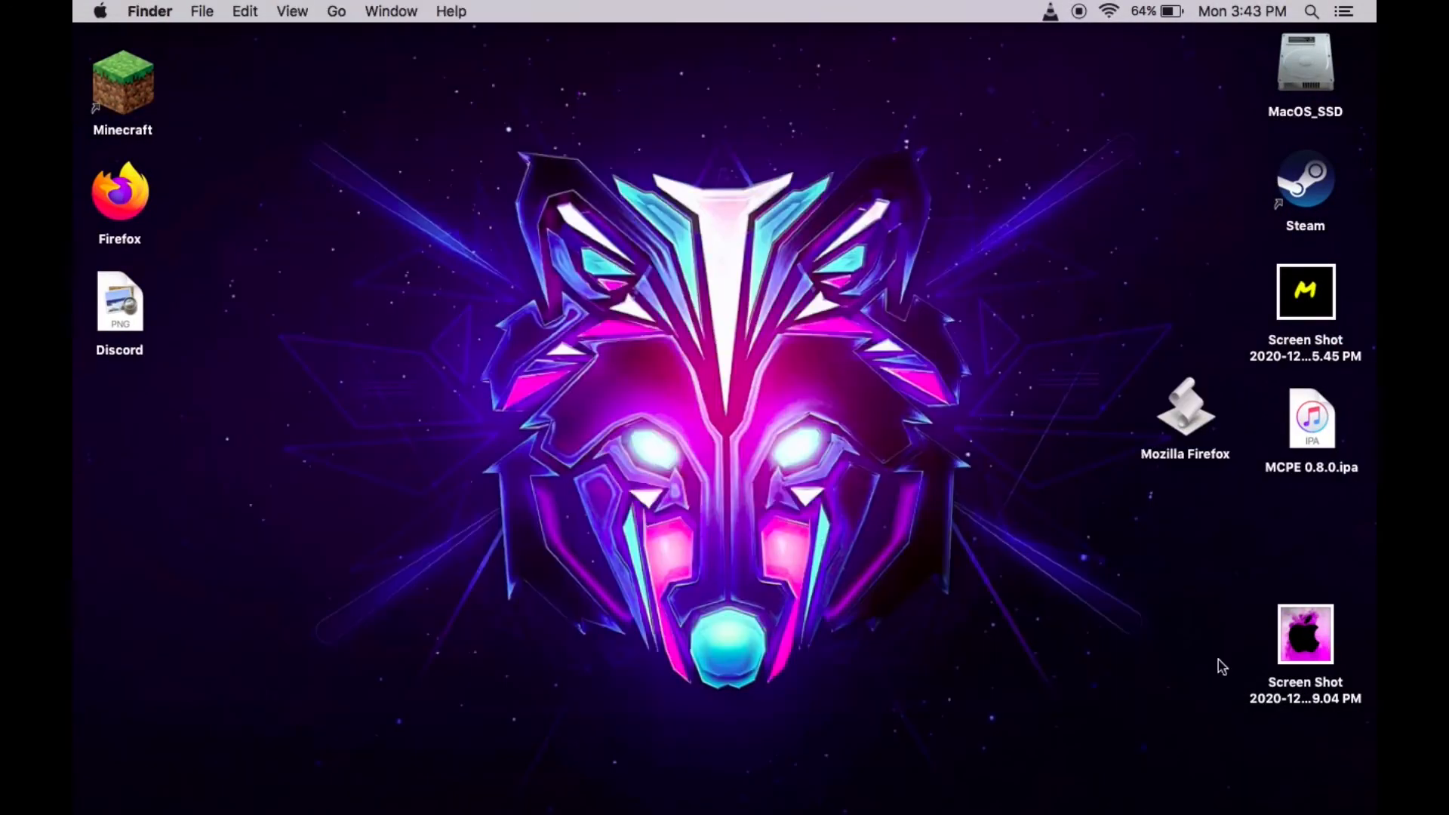
pyautogui.moveTo(1187, 406); pyautogui.dragTo(915, 194)
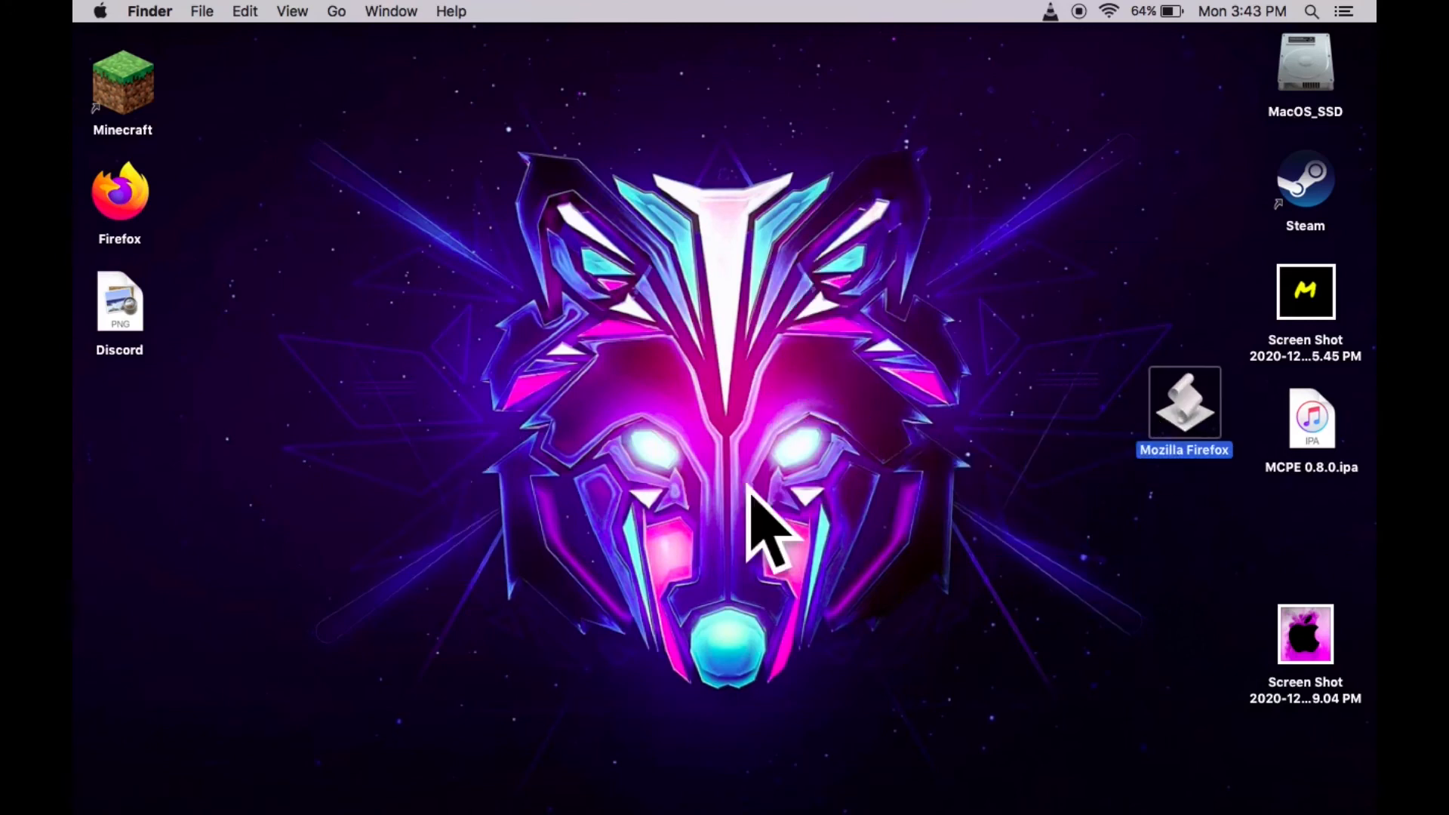
pyautogui.moveTo(1183, 435)
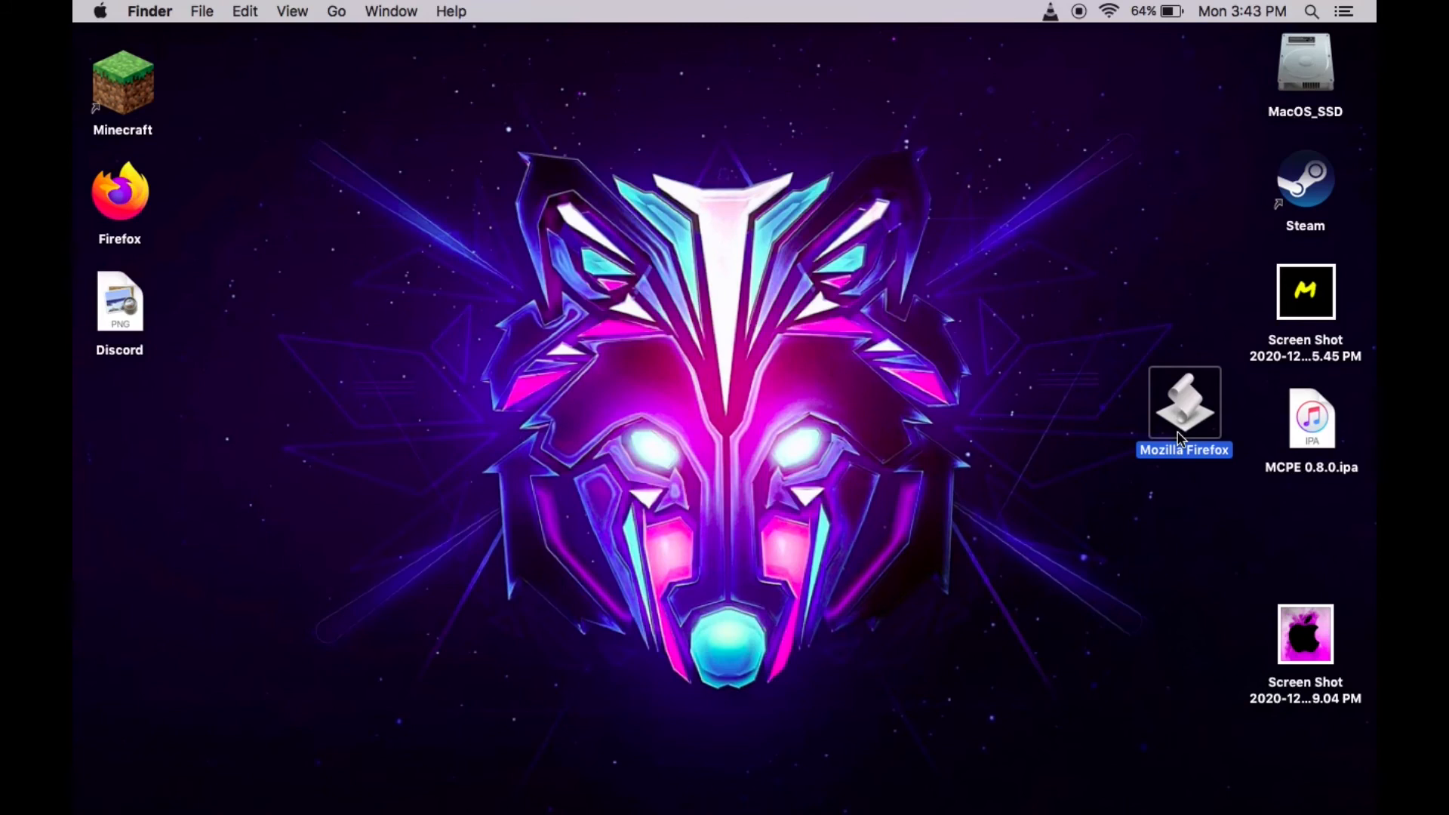
pyautogui.moveTo(1229, 361)
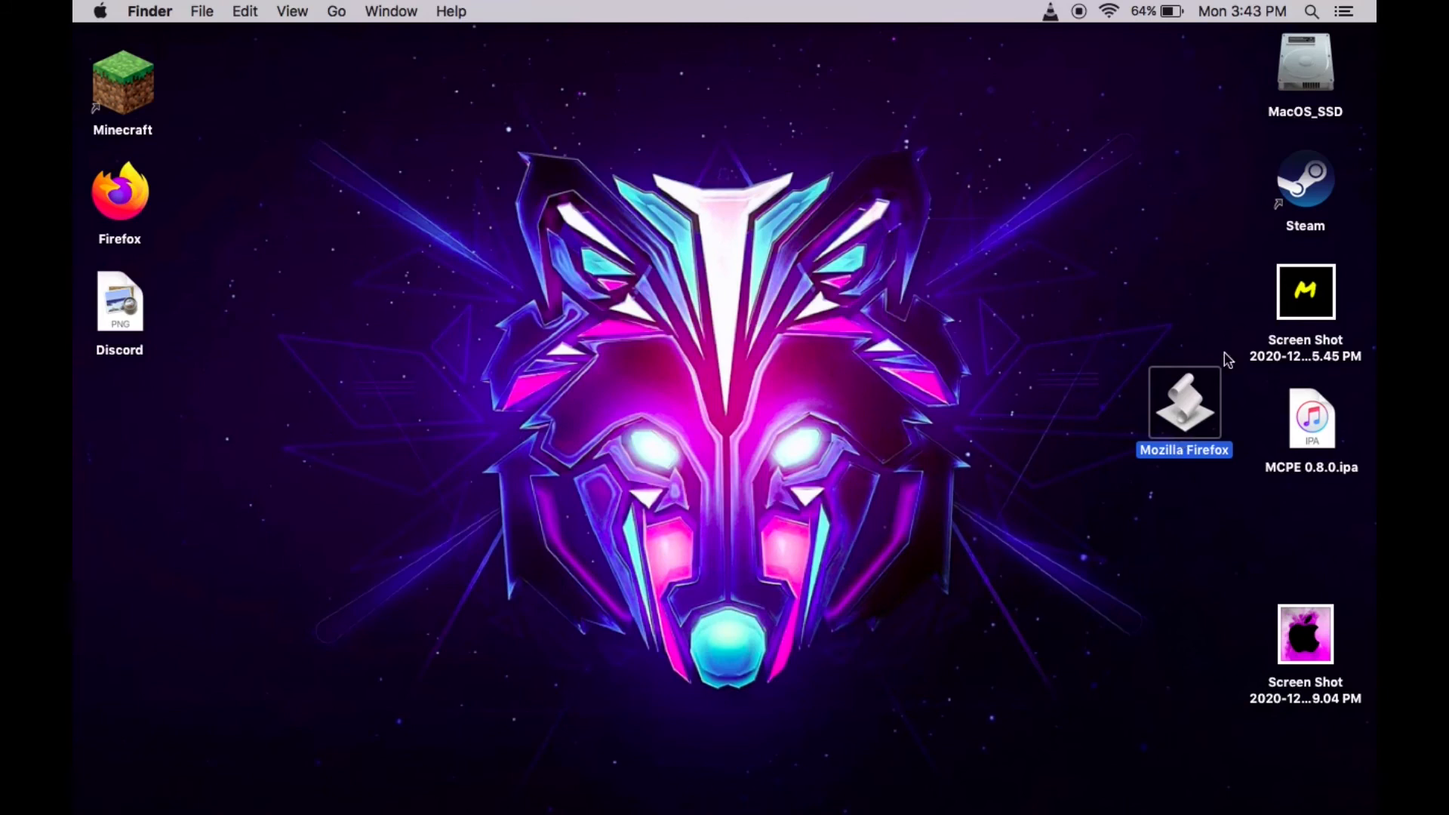
pyautogui.moveTo(79, 110)
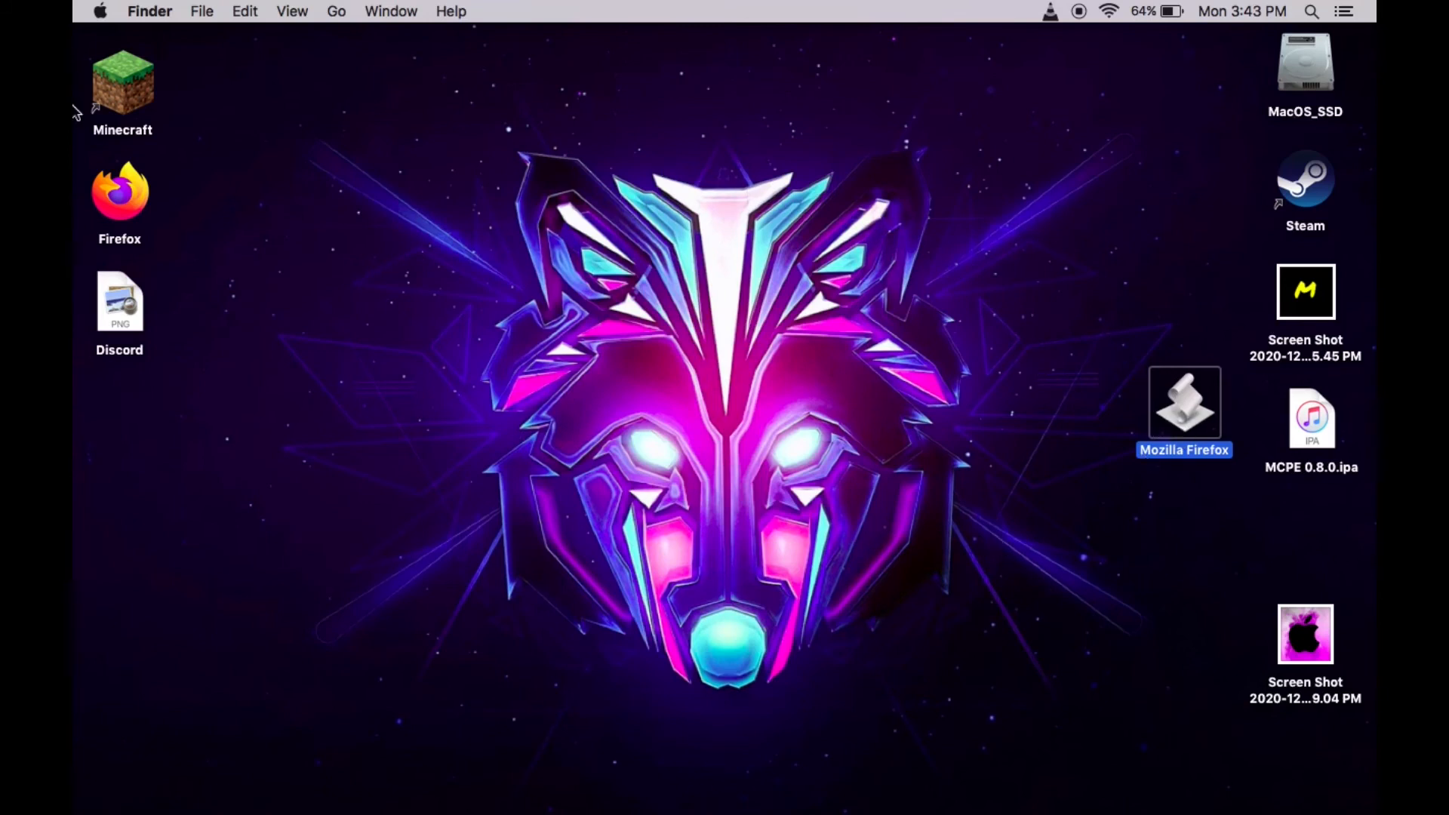
pyautogui.moveTo(947, 356)
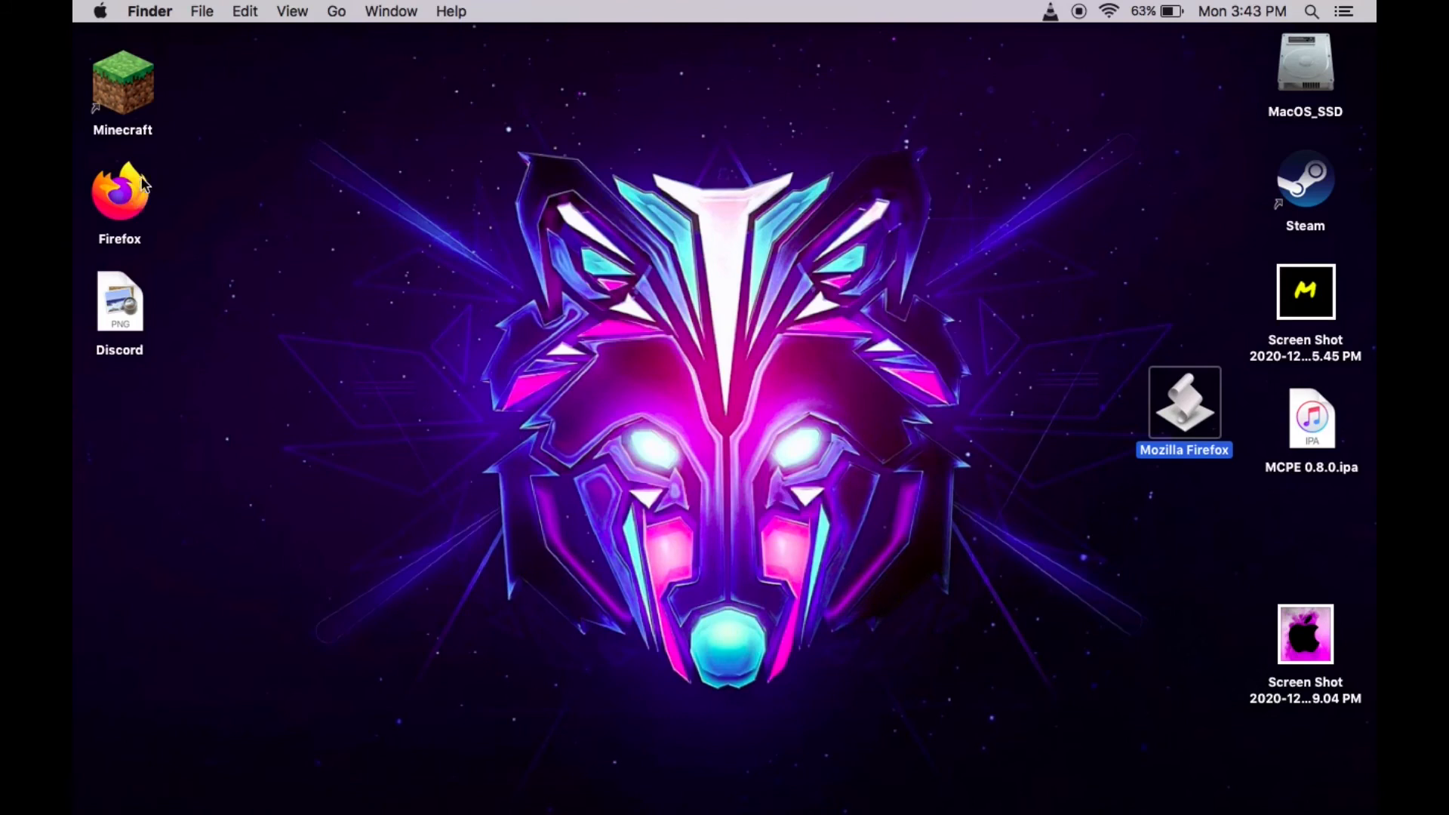
pyautogui.moveTo(120, 195)
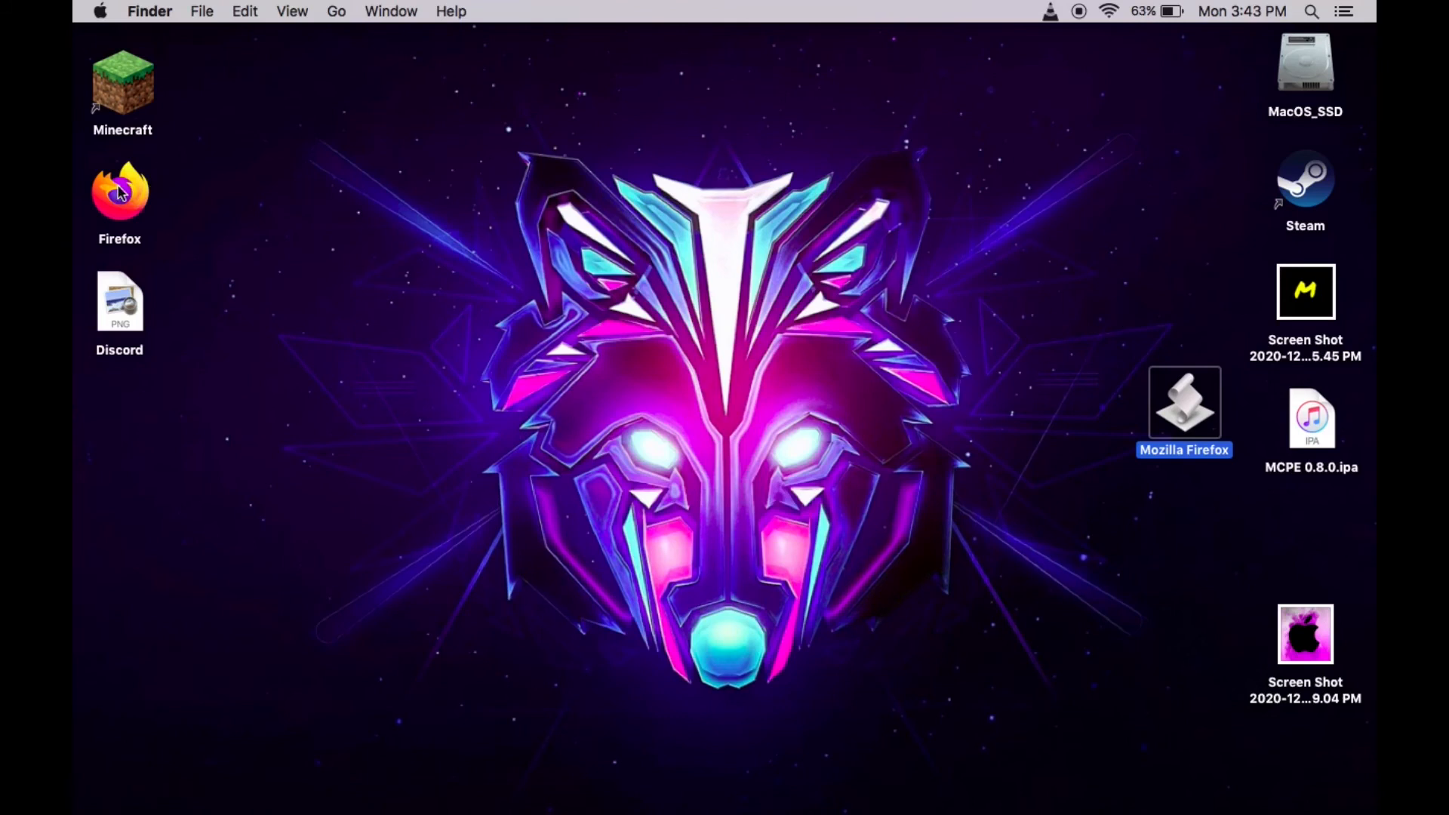
pyautogui.rightClick(119, 192)
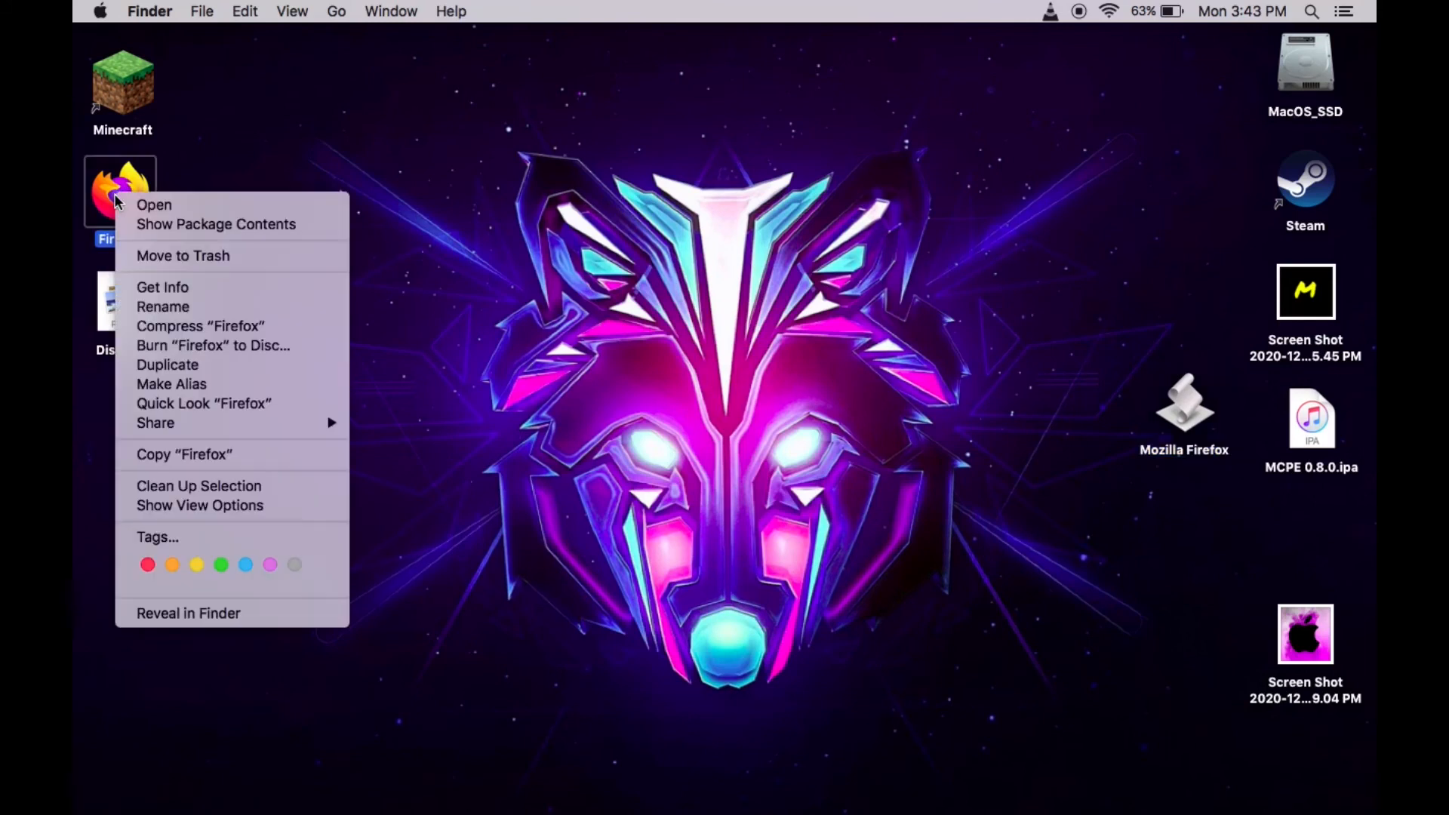
pyautogui.click(161, 287)
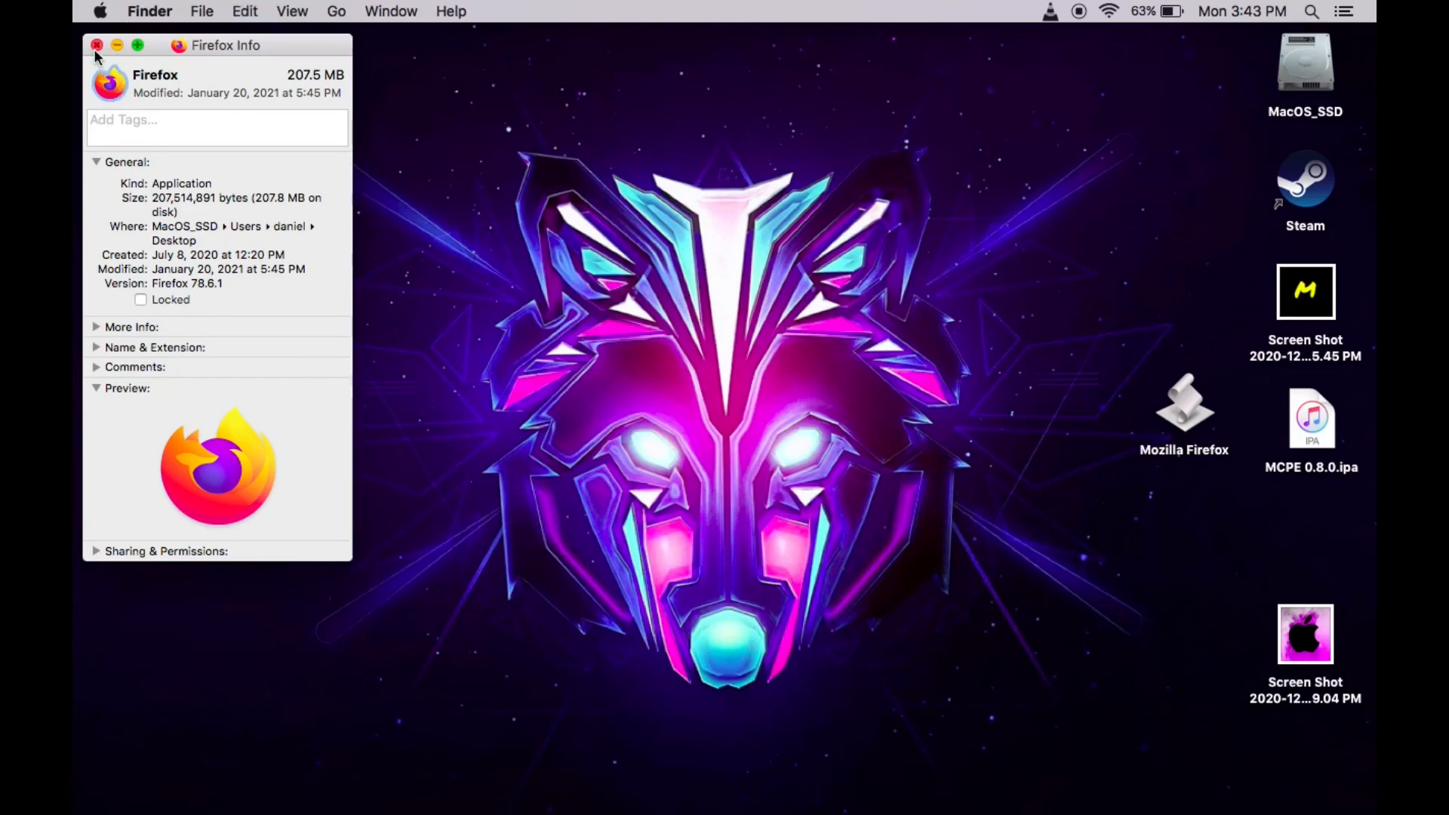
pyautogui.click(96, 44)
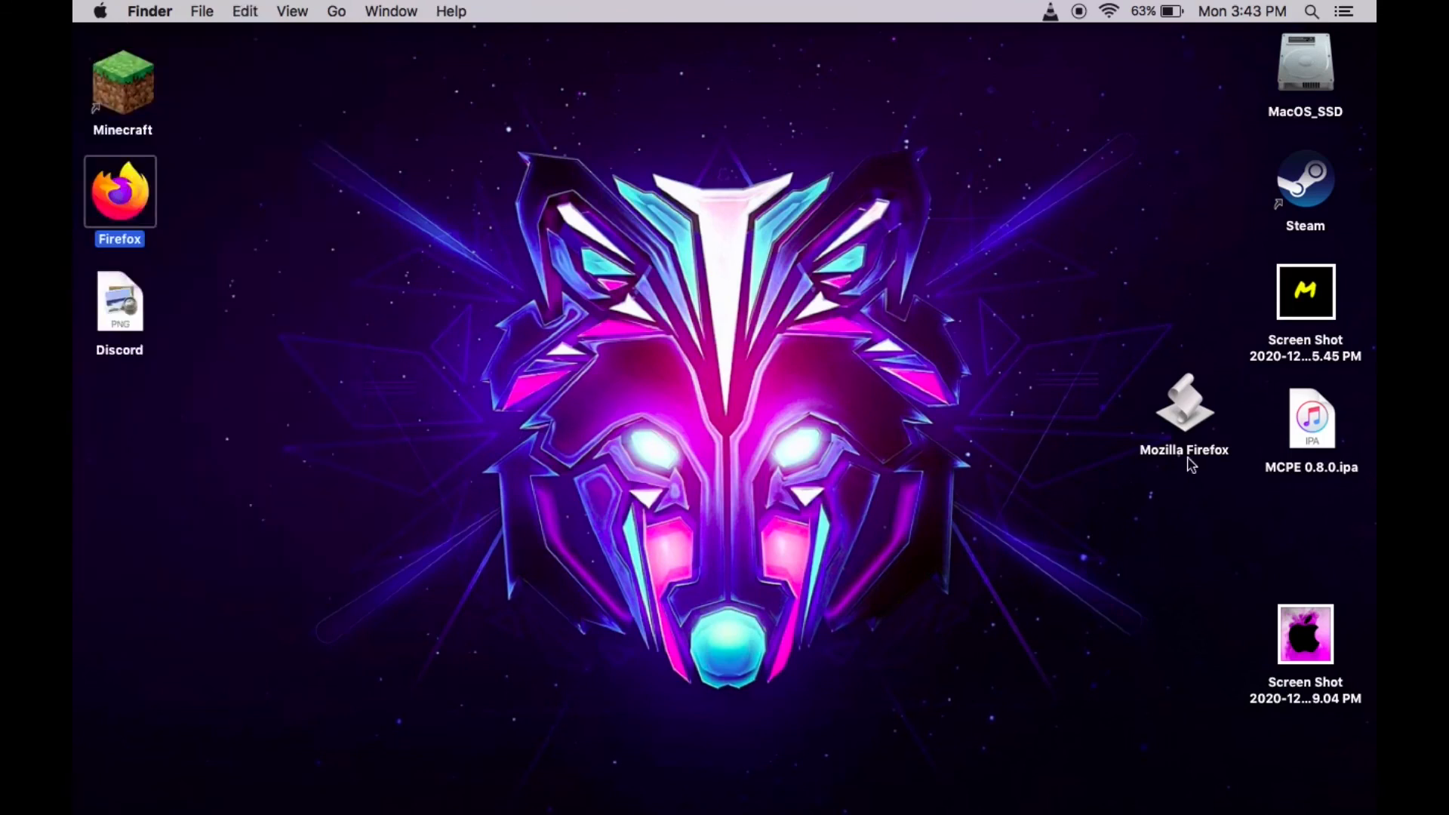
pyautogui.rightClick(1183, 407)
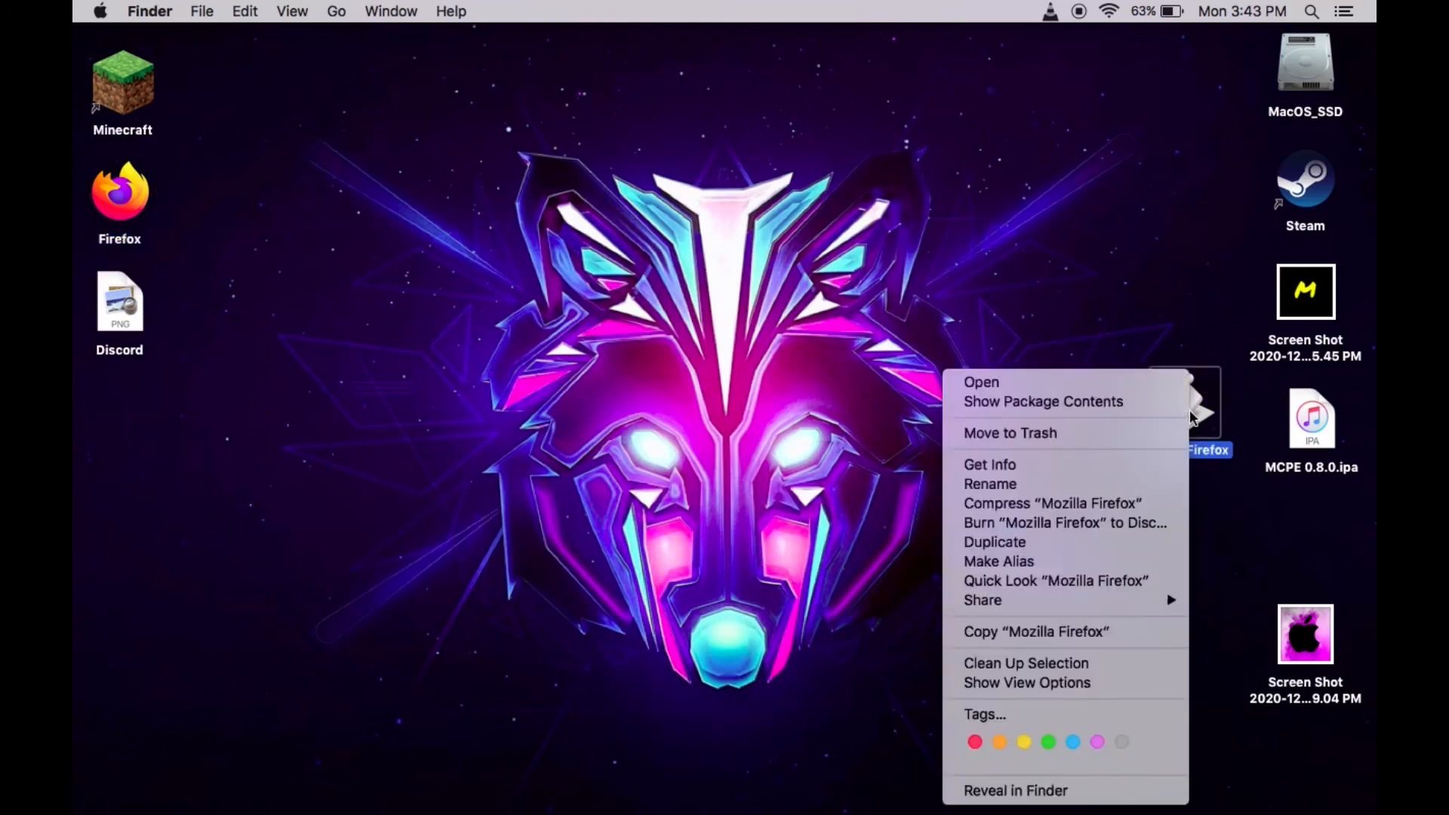
pyautogui.moveTo(989, 463)
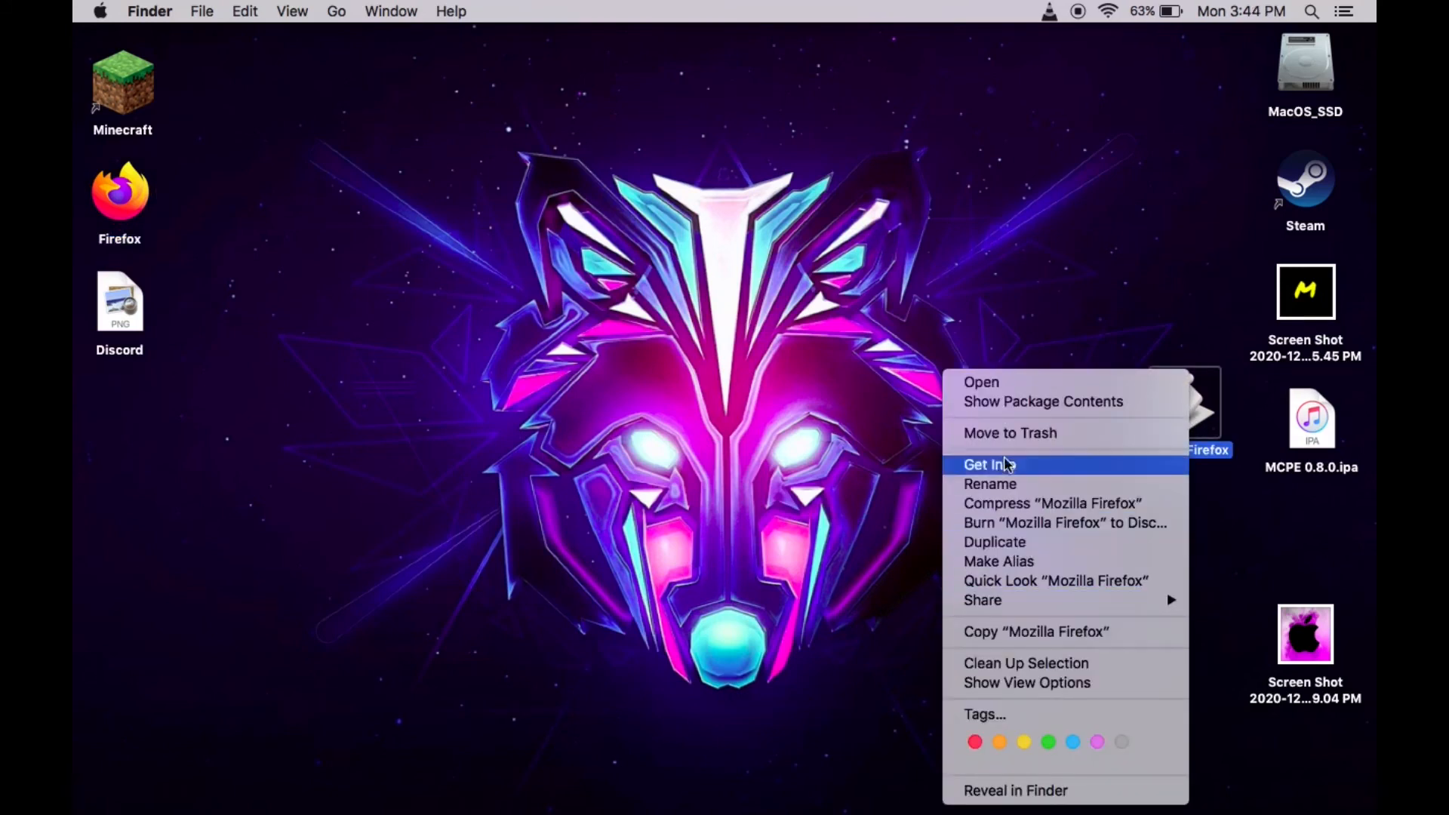
pyautogui.click(984, 463)
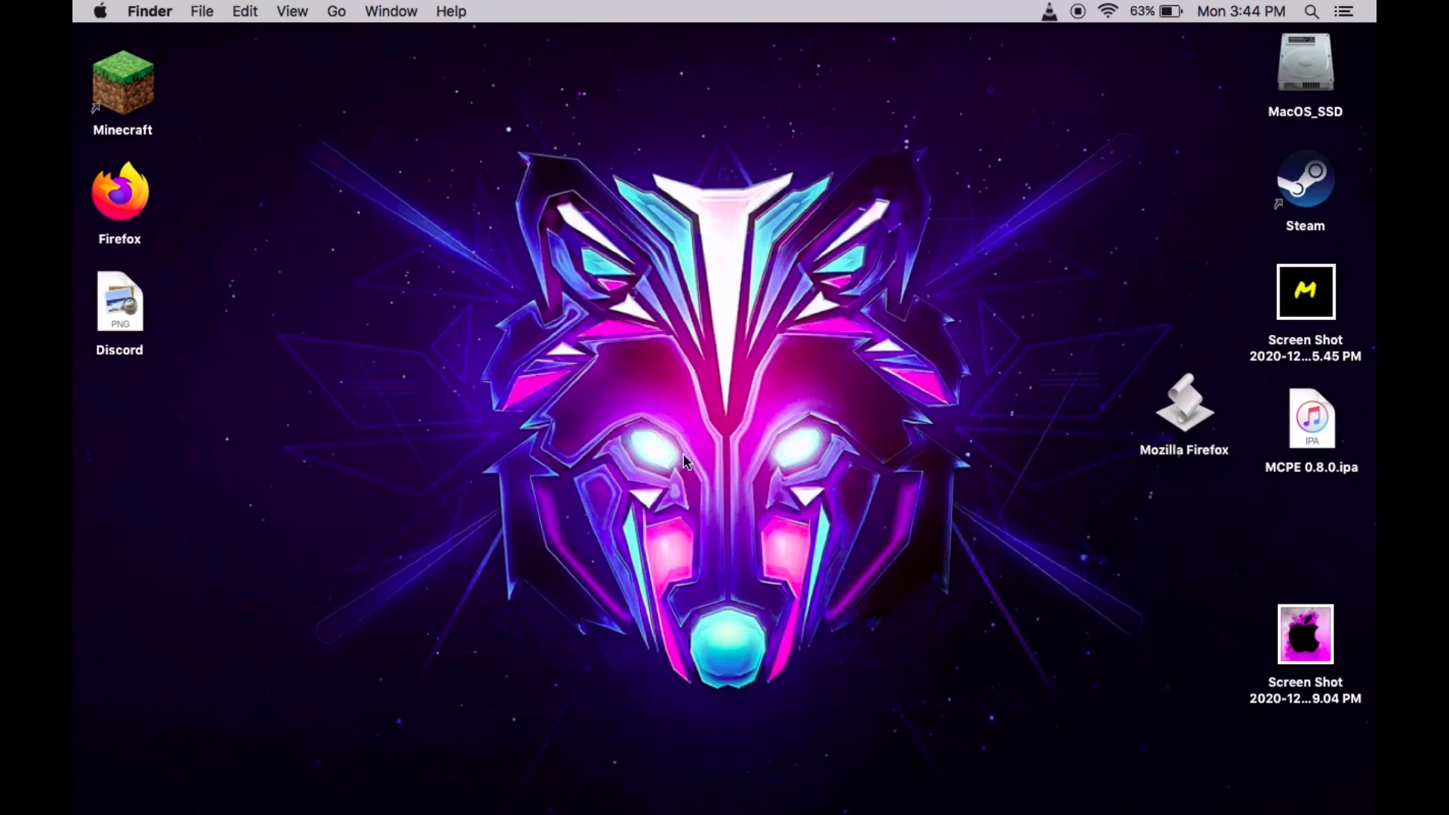
pyautogui.moveTo(689, 462); pyautogui.dragTo(832, 476)
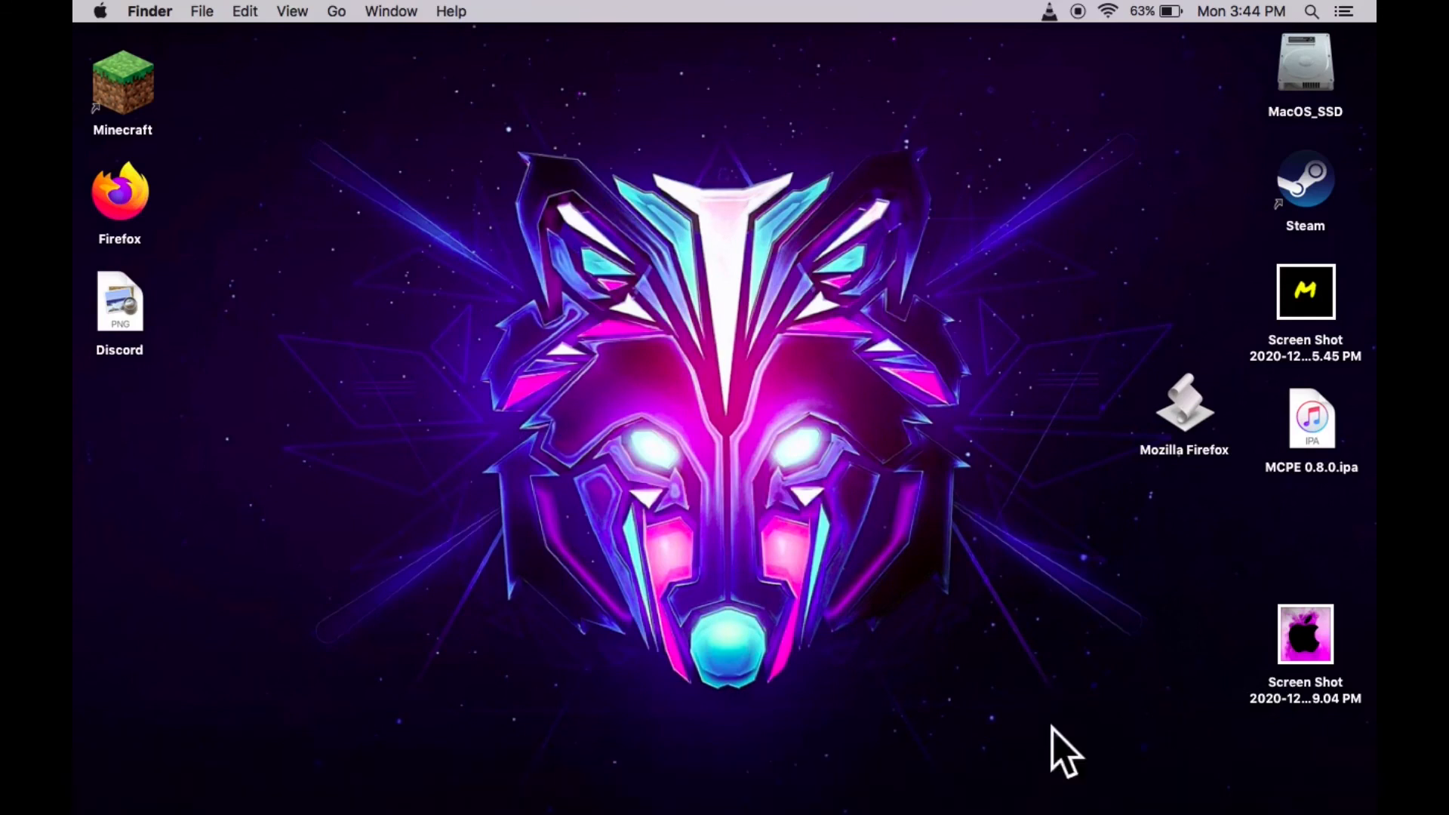
pyautogui.moveTo(1253, 776)
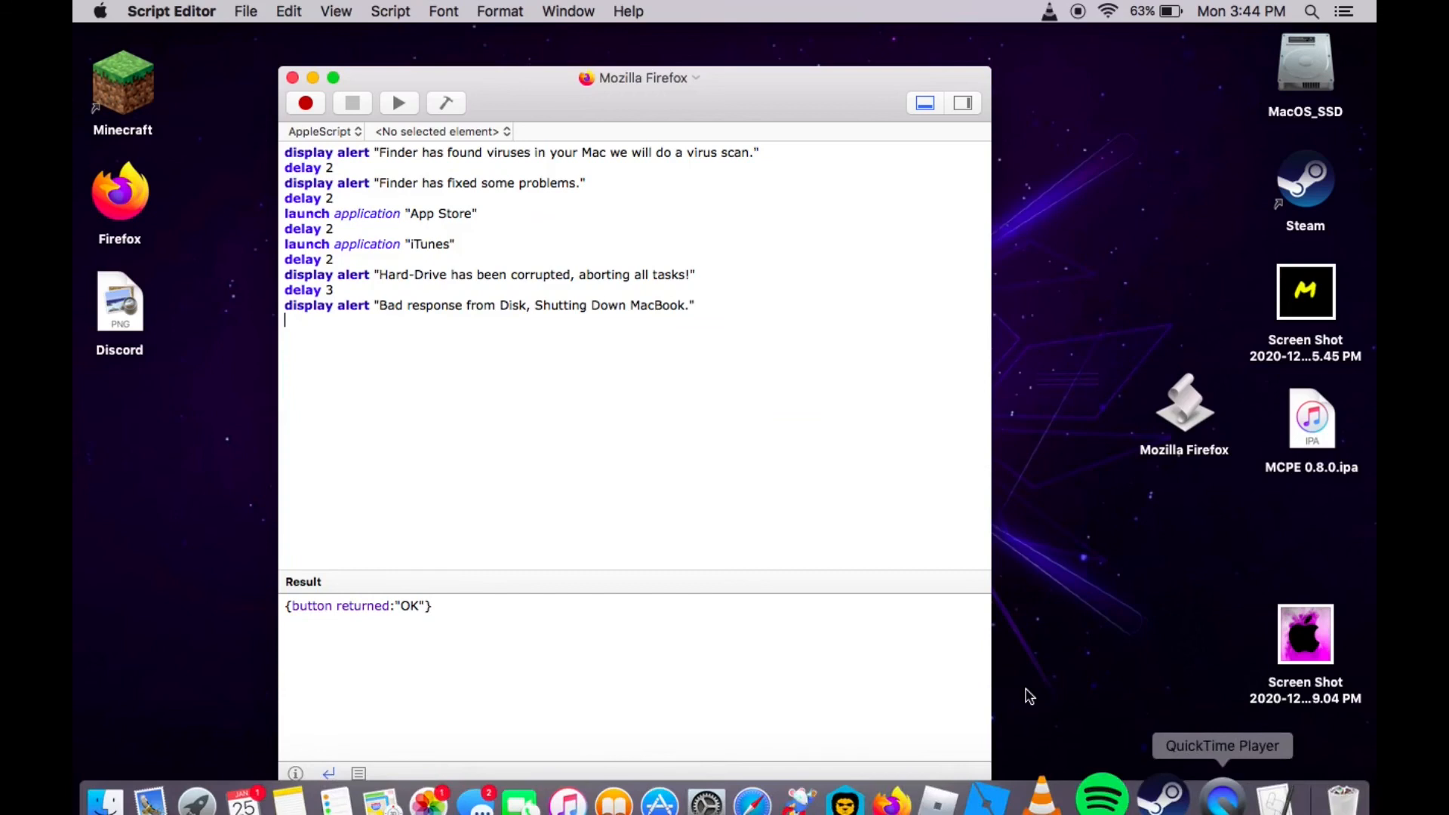
pyautogui.click(291, 77)
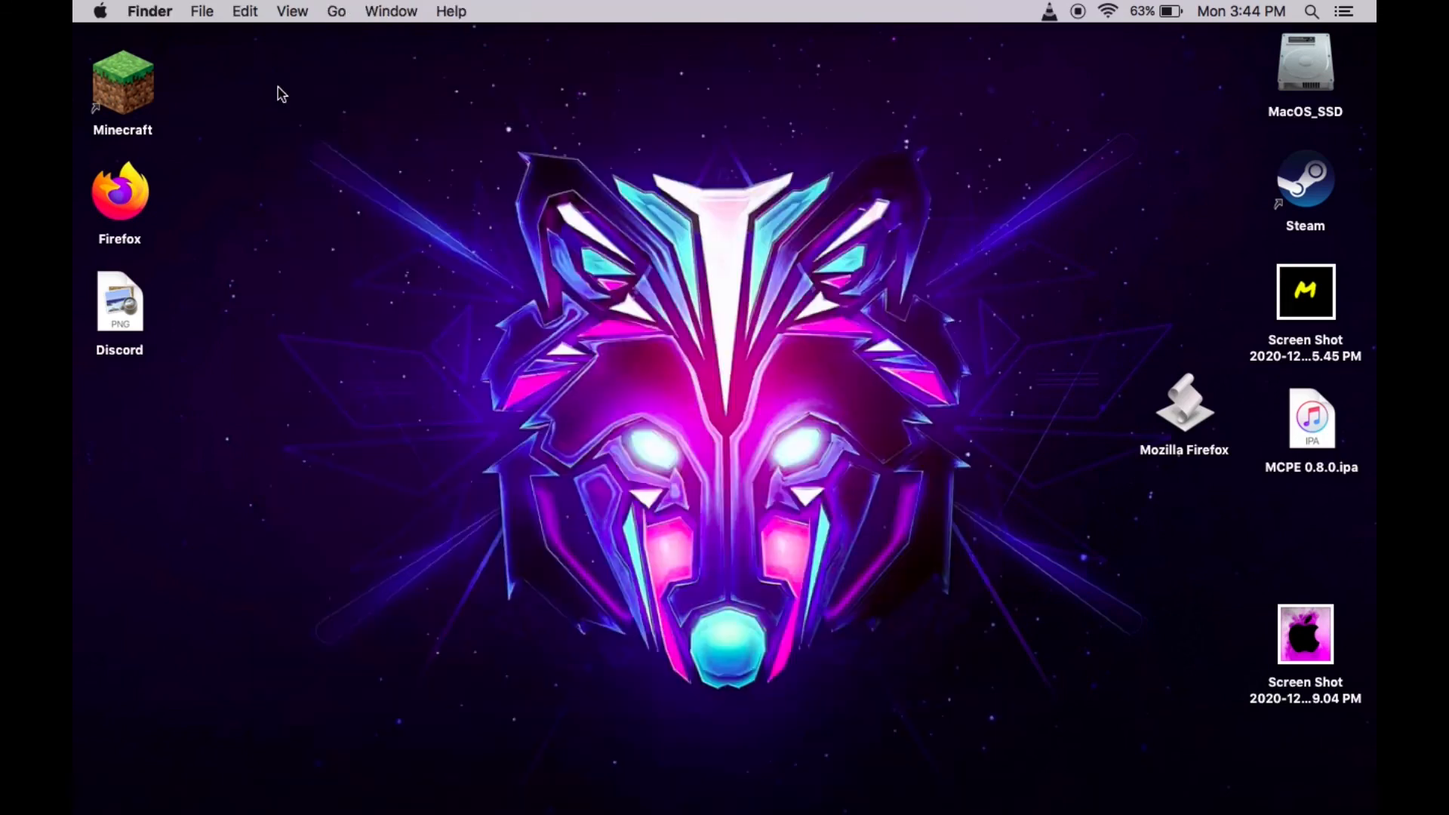
pyautogui.moveTo(91, 41)
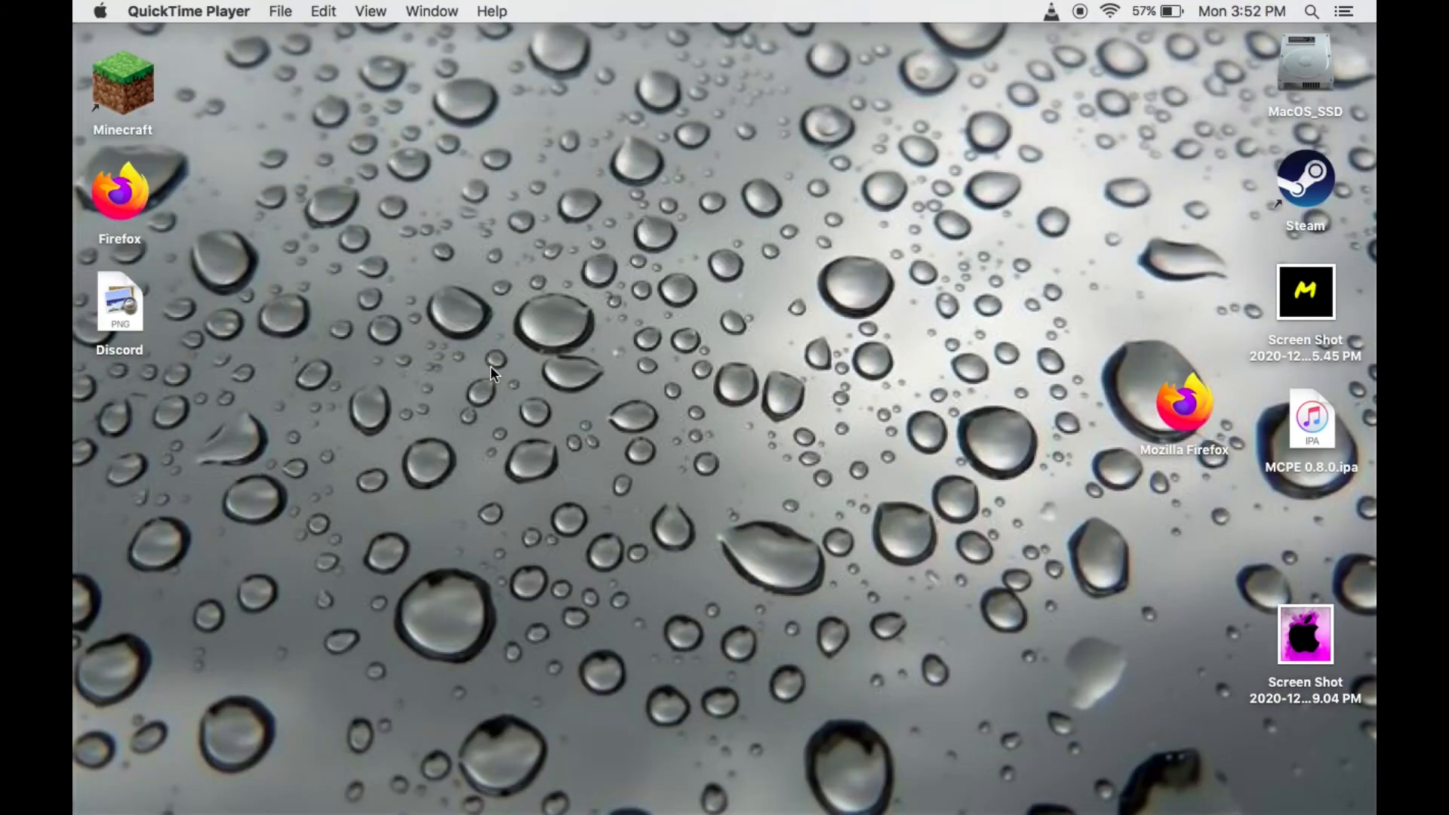
pyautogui.moveTo(621, 408)
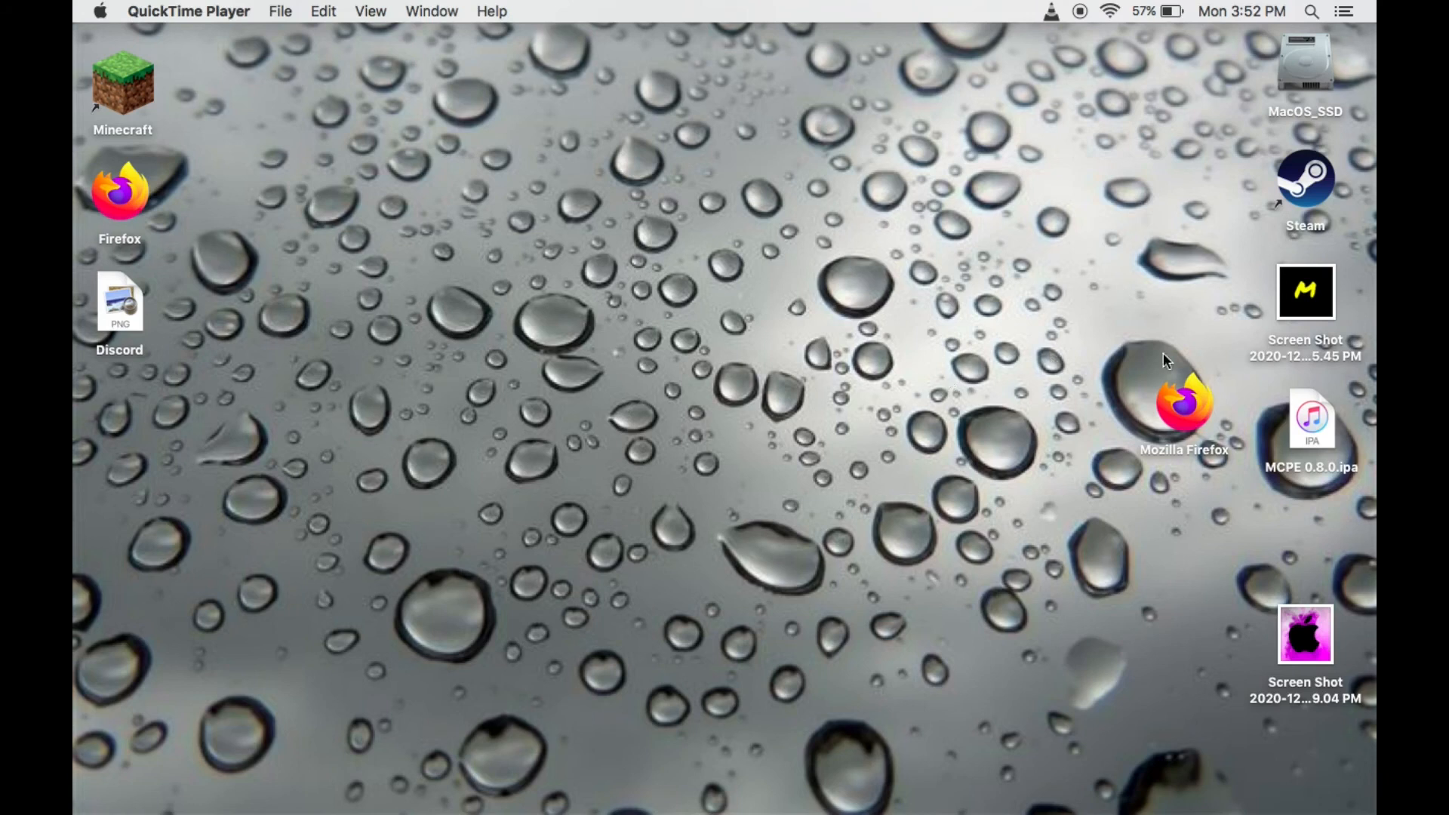
pyautogui.moveTo(1218, 436)
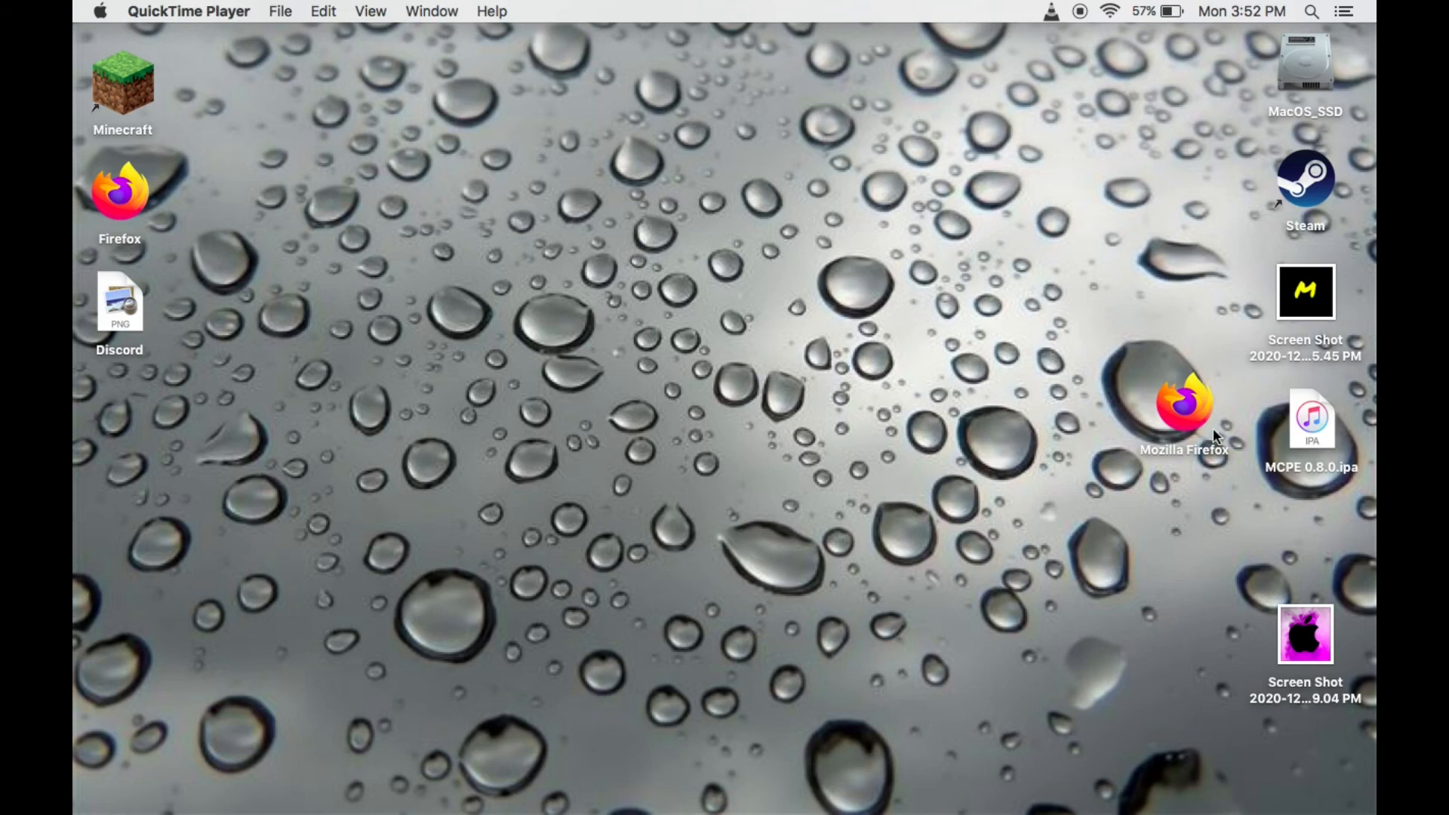
pyautogui.moveTo(1217, 436)
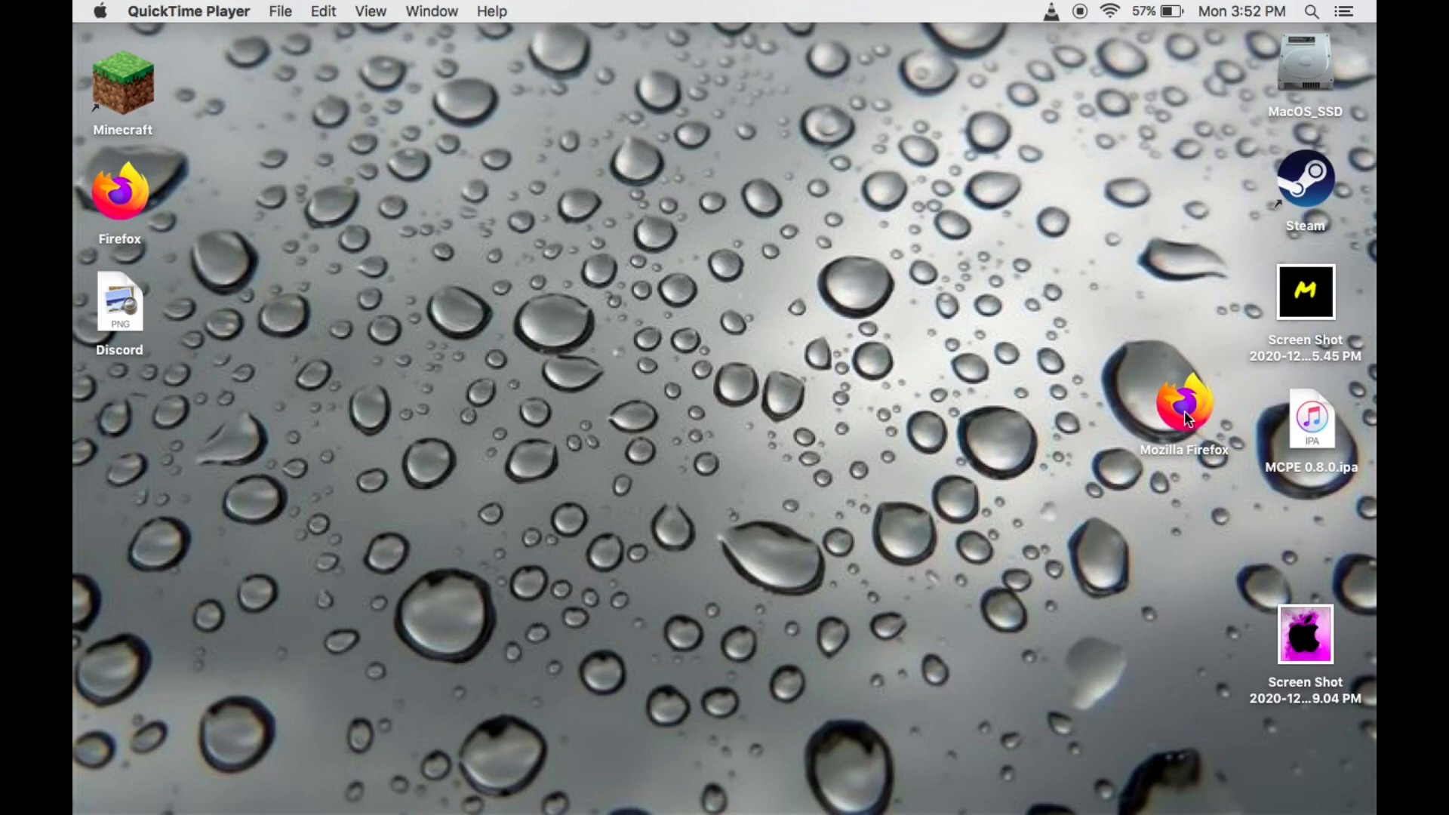
# Drag the Firefox-icon Mozilla Firefox app from the right column to the desktop centre.
pyautogui.moveTo(1186, 403); pyautogui.dragTo(883, 427)
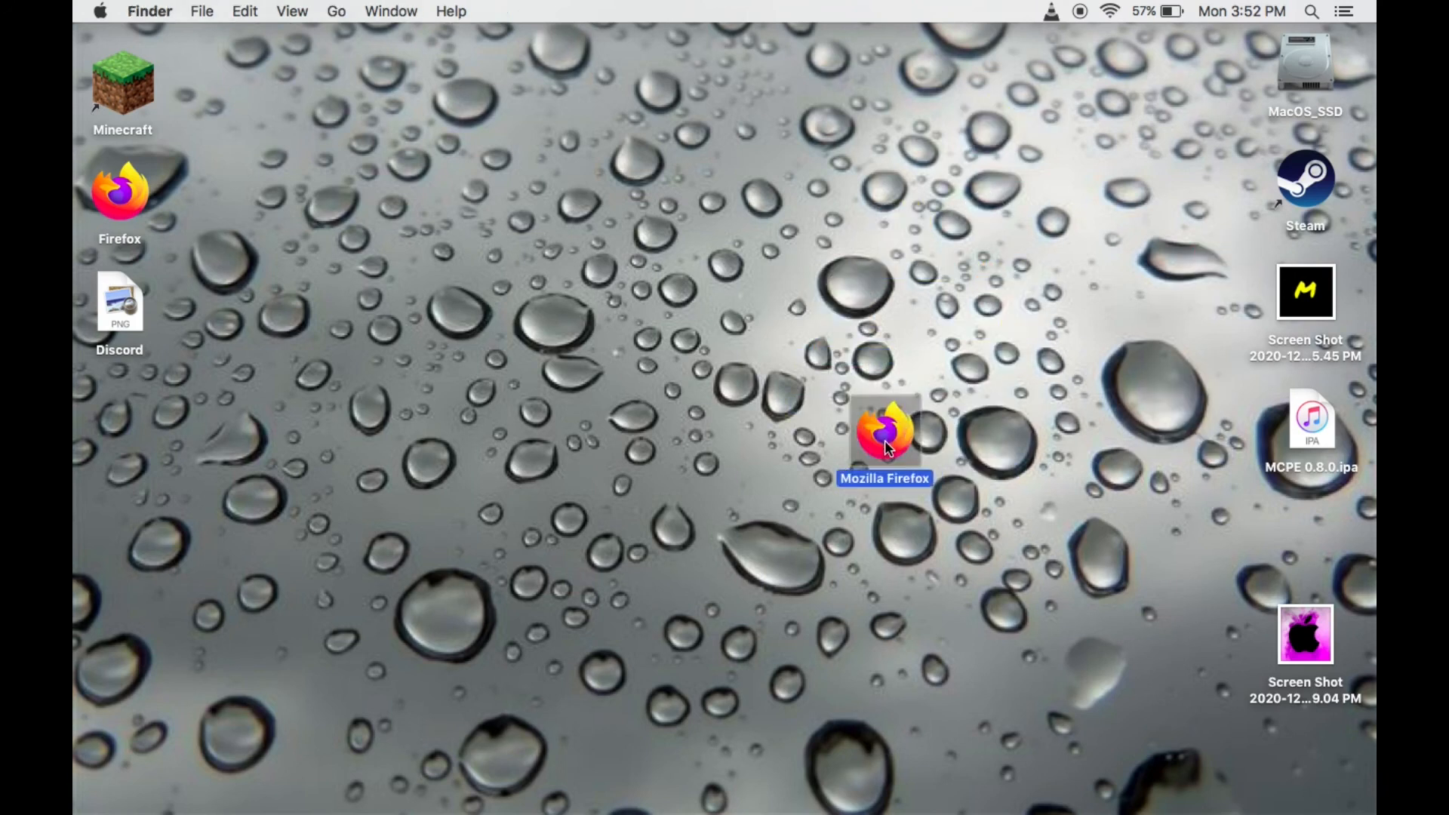
pyautogui.moveTo(82, 242)
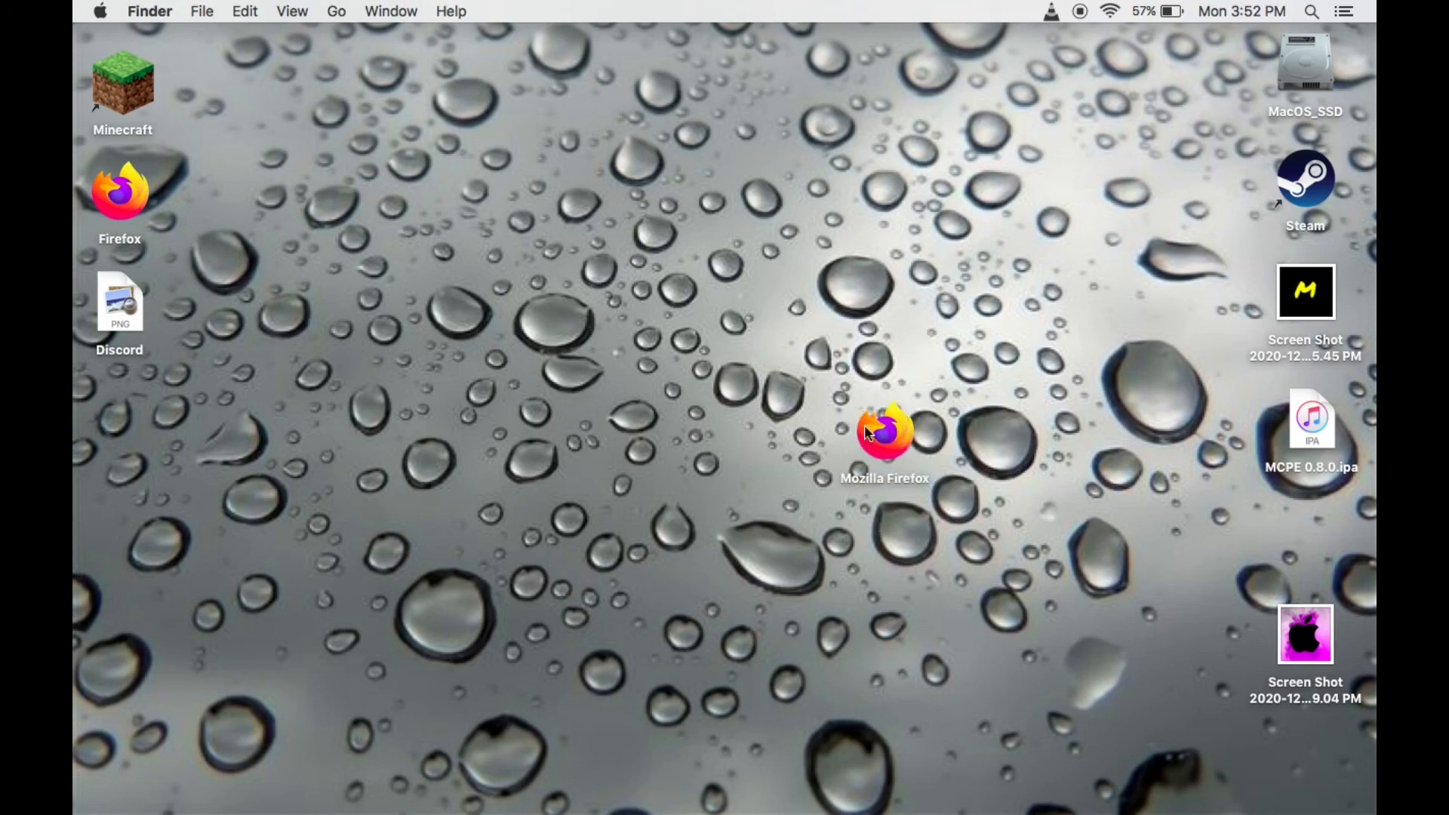
pyautogui.moveTo(883, 430); pyautogui.dragTo(998, 421)
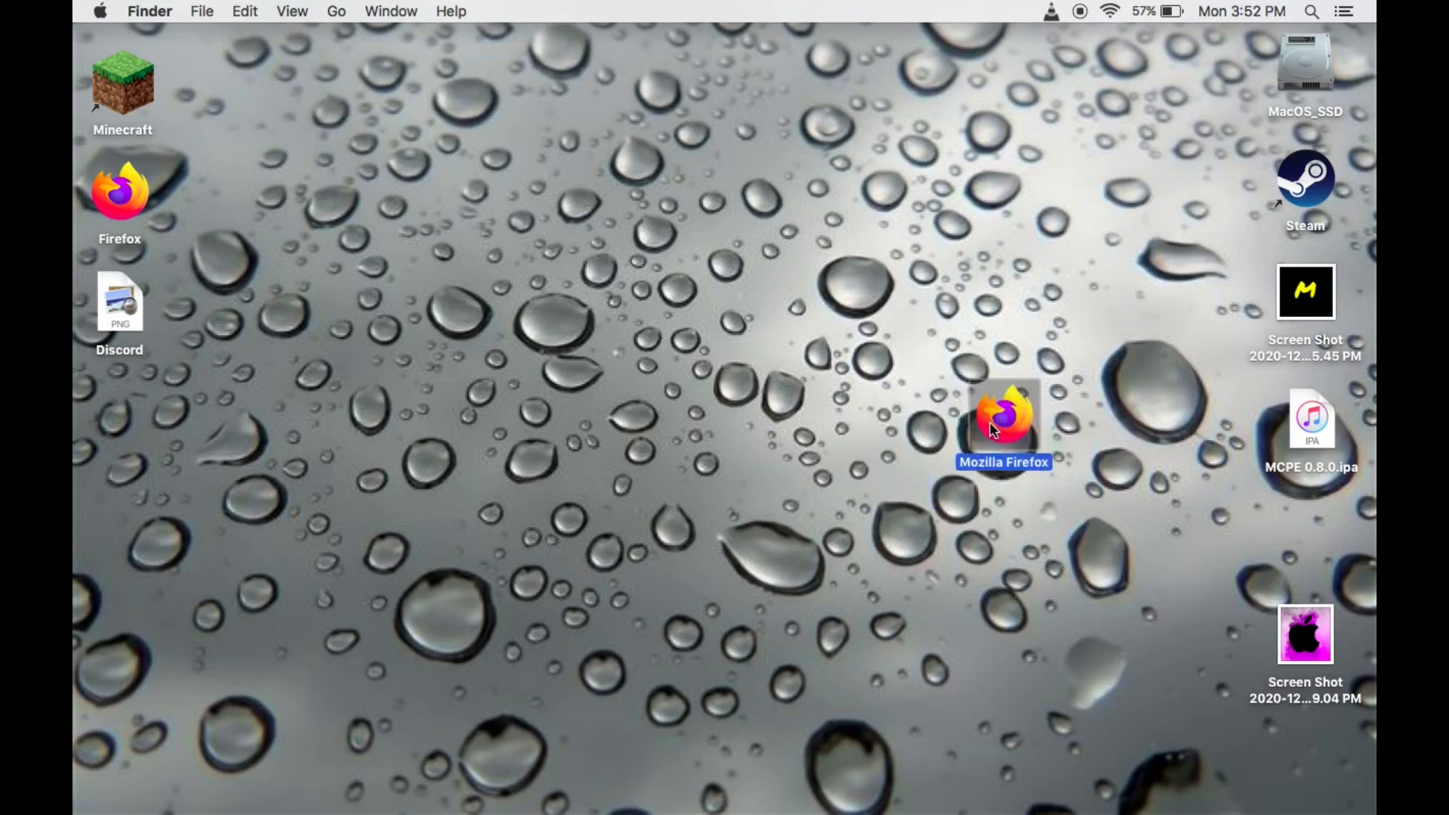
pyautogui.moveTo(1002, 422); pyautogui.dragTo(1012, 453)
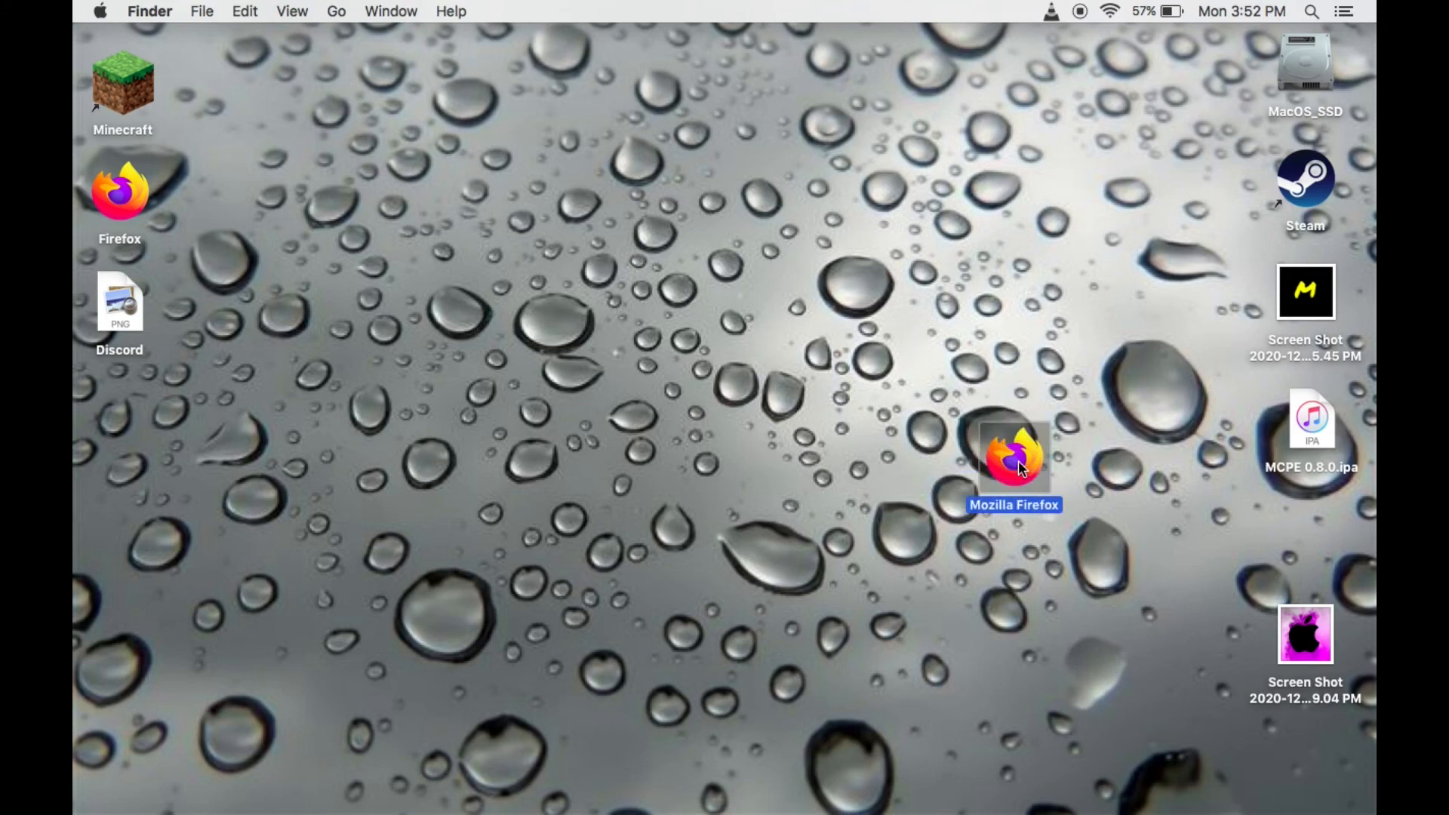
# Launch the disguised Mozilla Firefox app and OK its four fake virus alerts until it quits.
pyautogui.doubleClick(1015, 454)
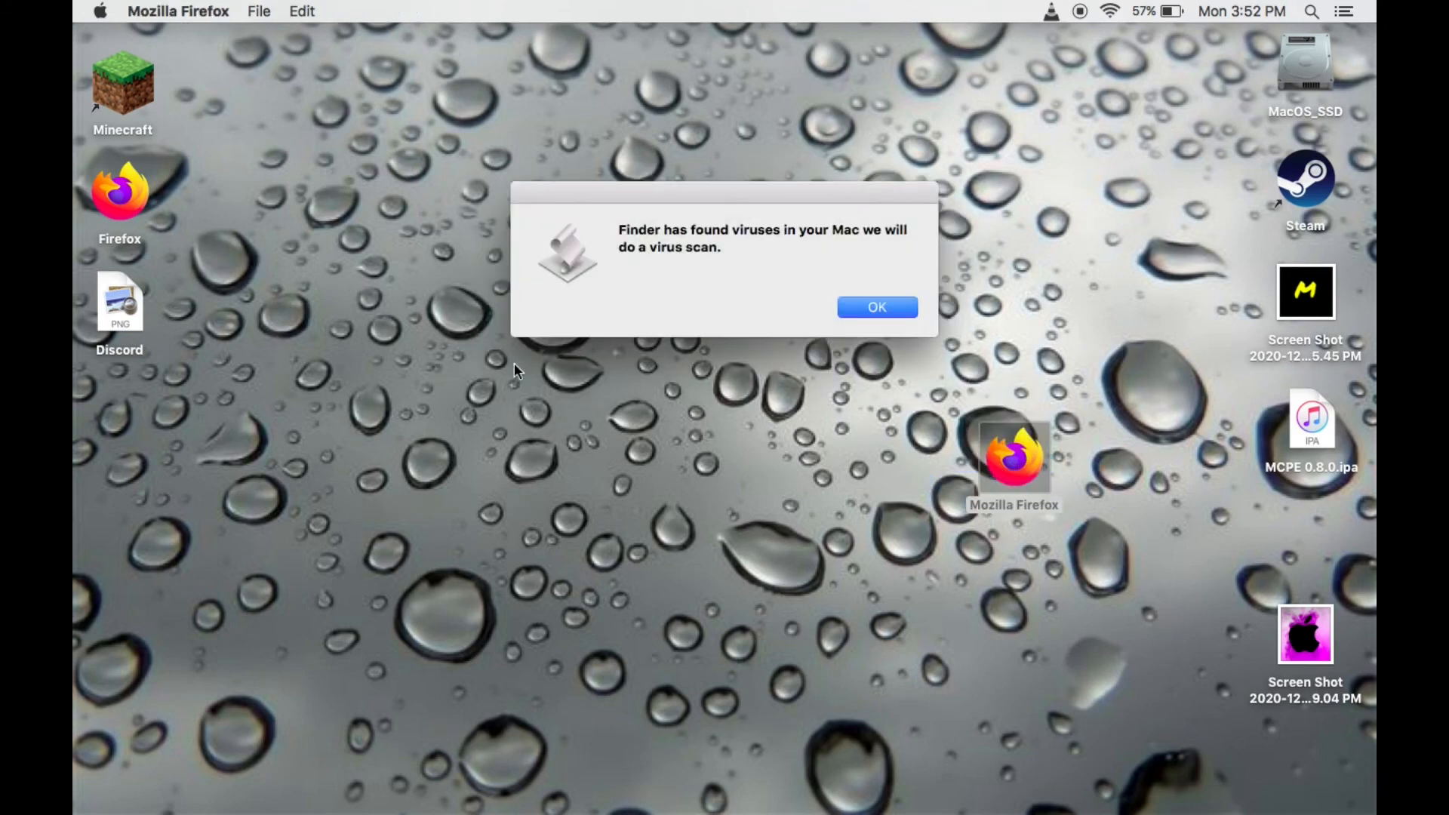
pyautogui.moveTo(812, 268)
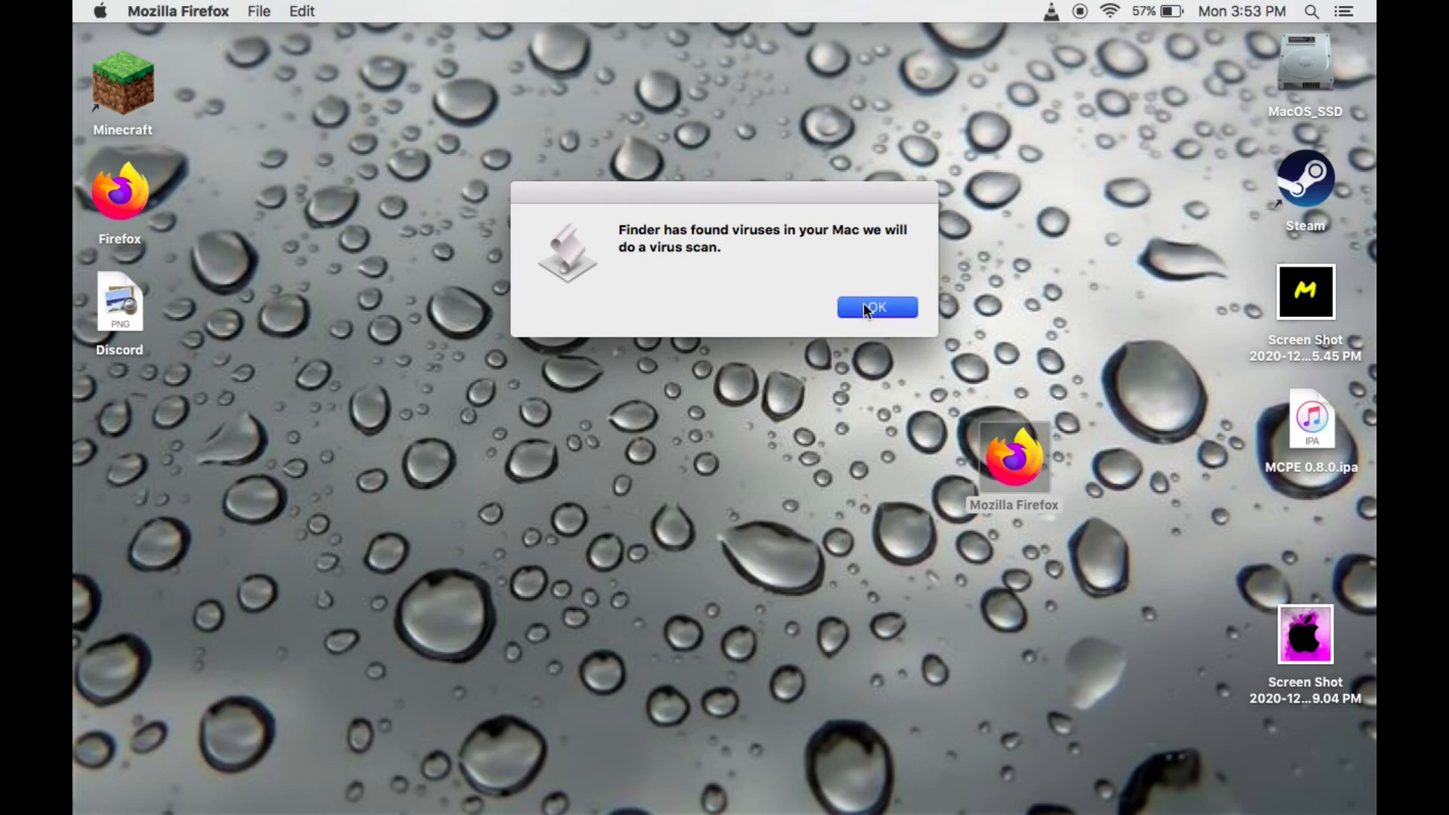
pyautogui.click(876, 306)
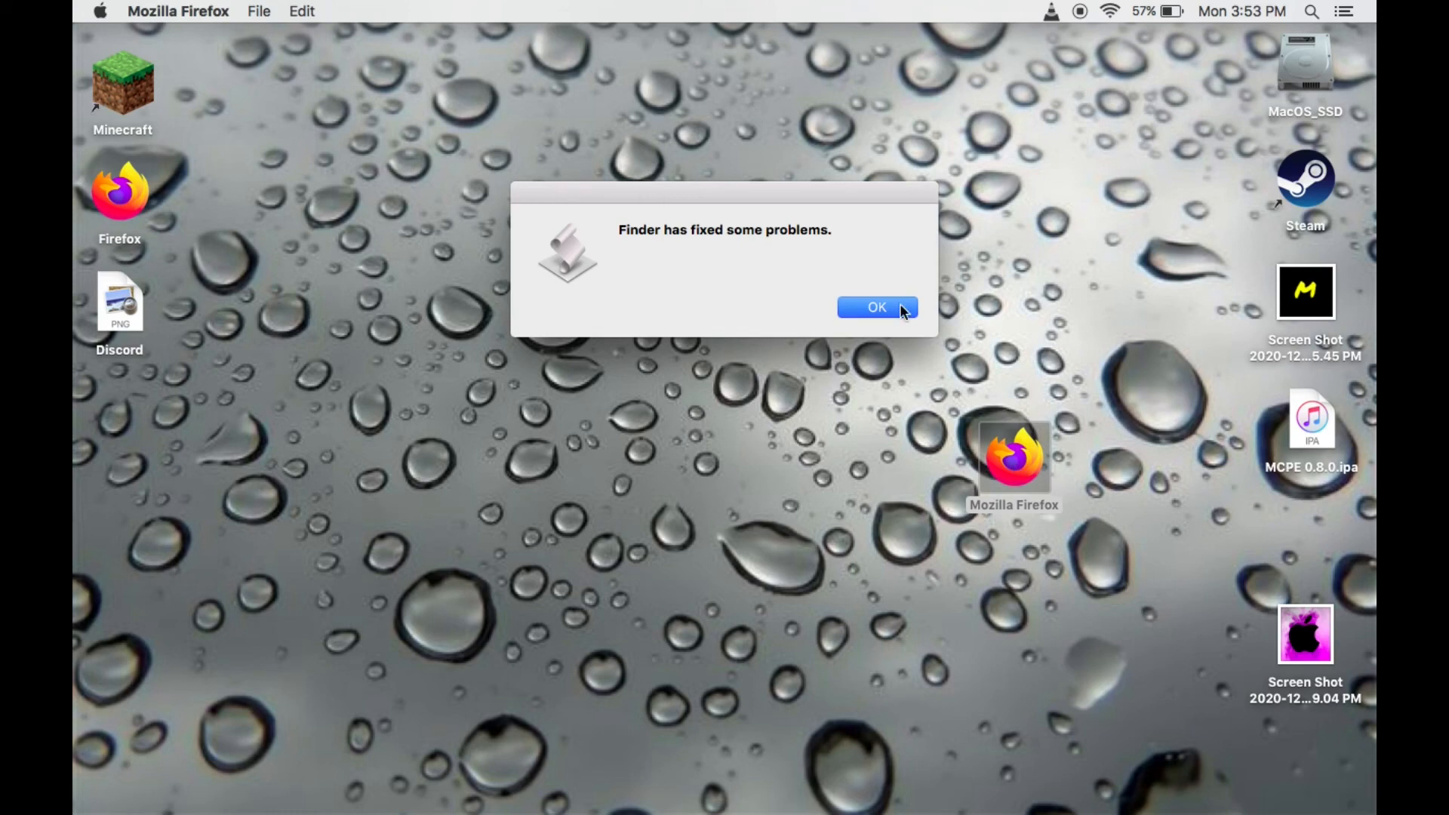
pyautogui.click(876, 306)
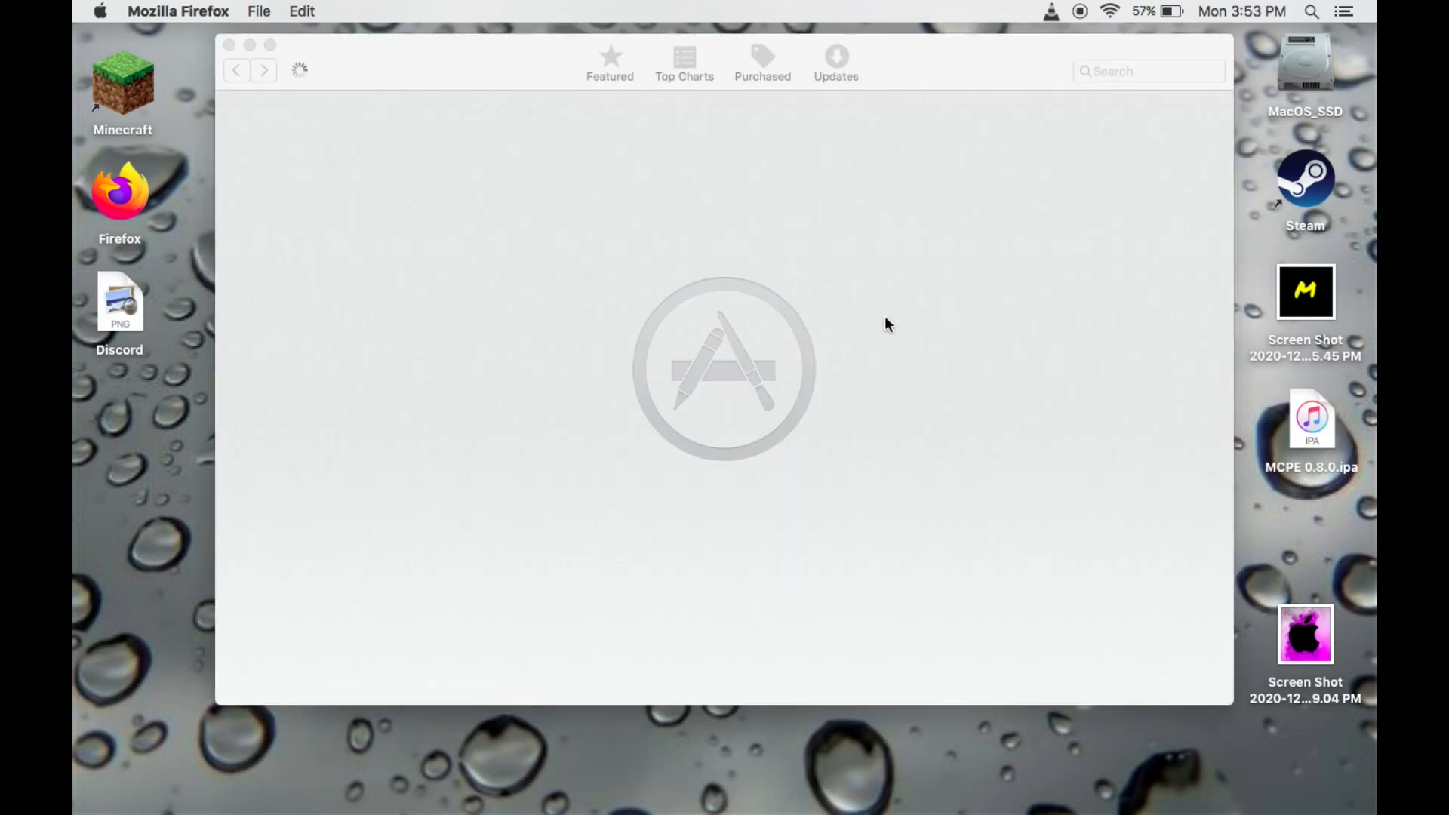
pyautogui.click(609, 60)
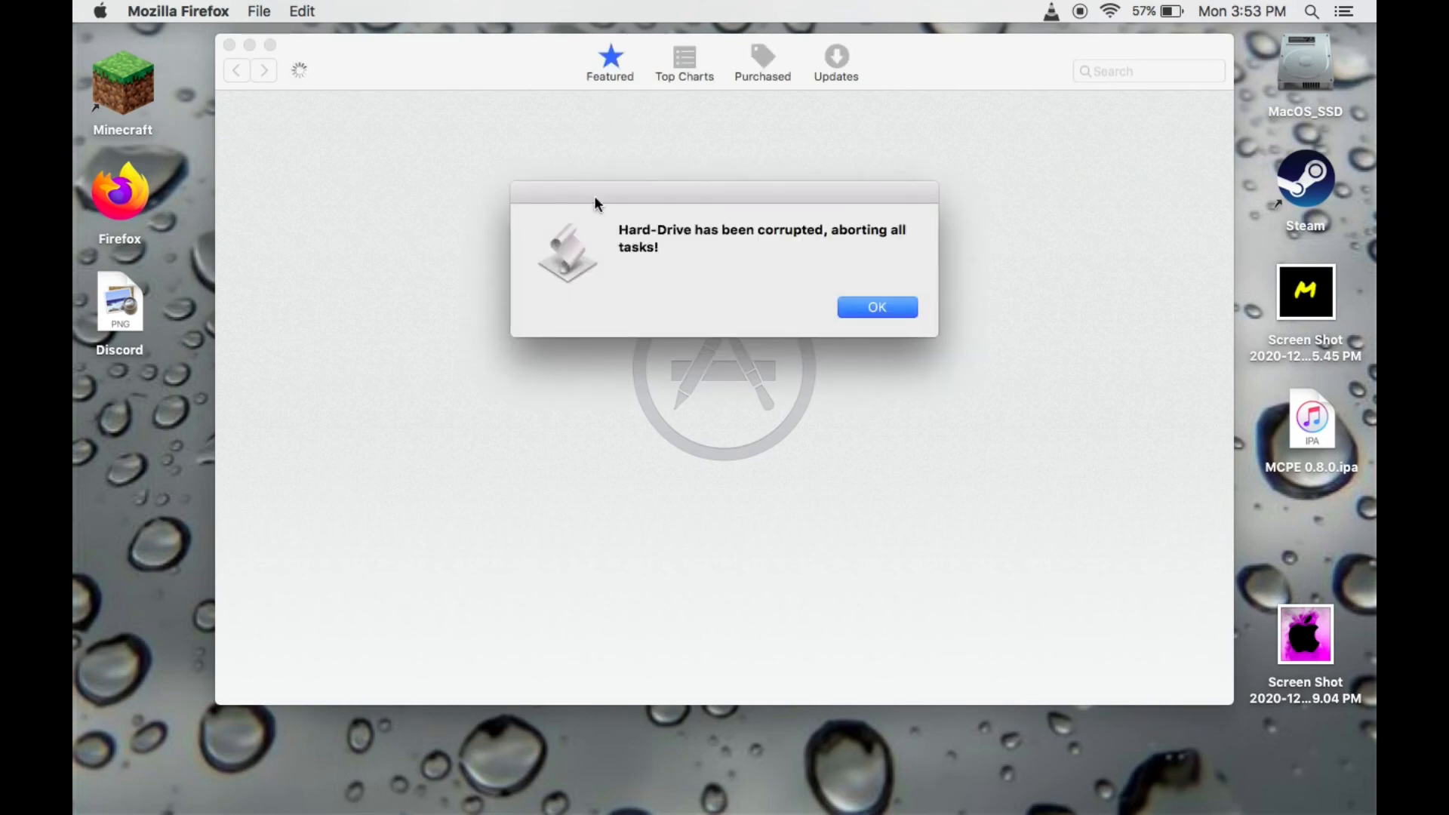
pyautogui.click(876, 306)
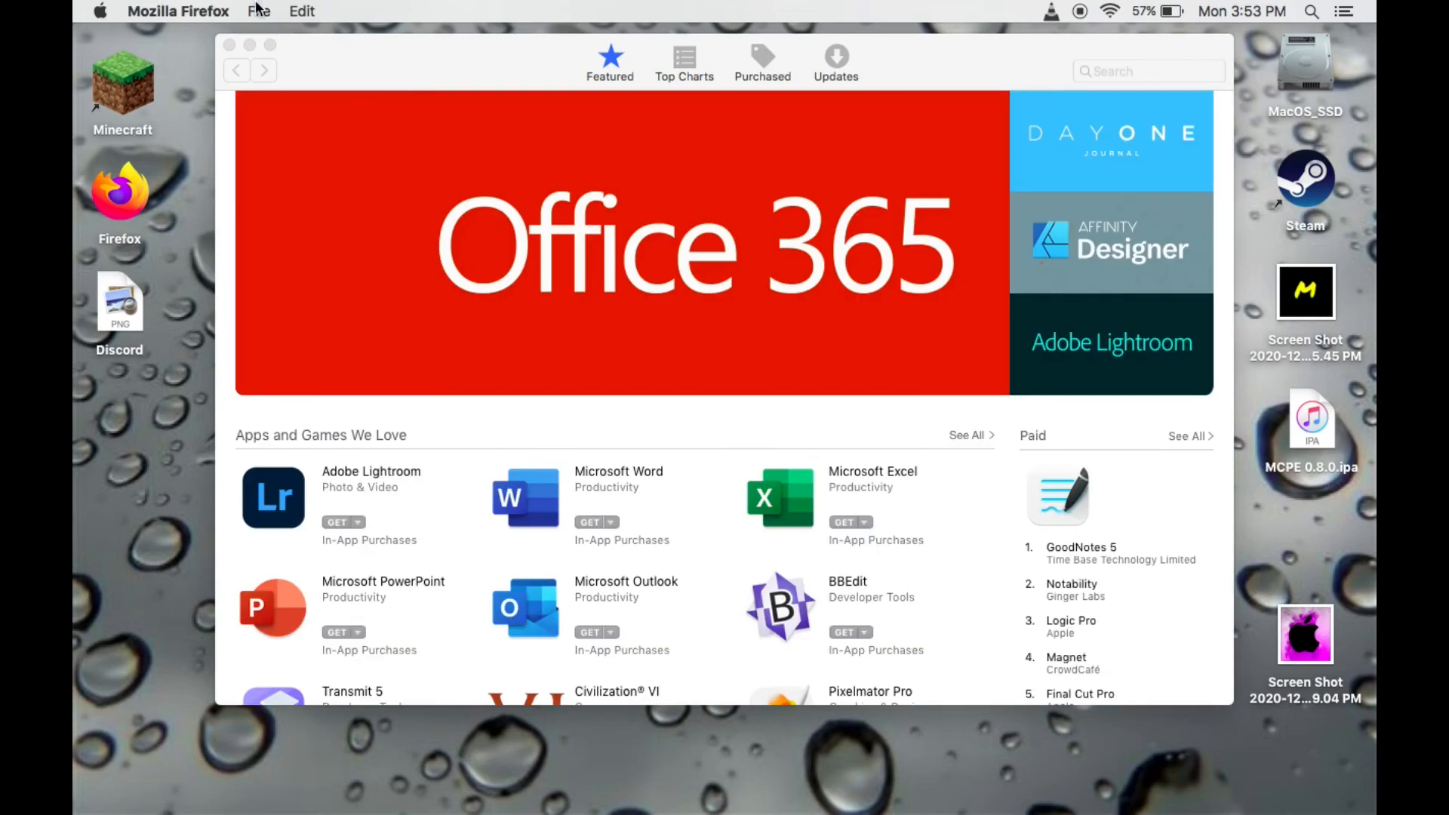
pyautogui.click(246, 44)
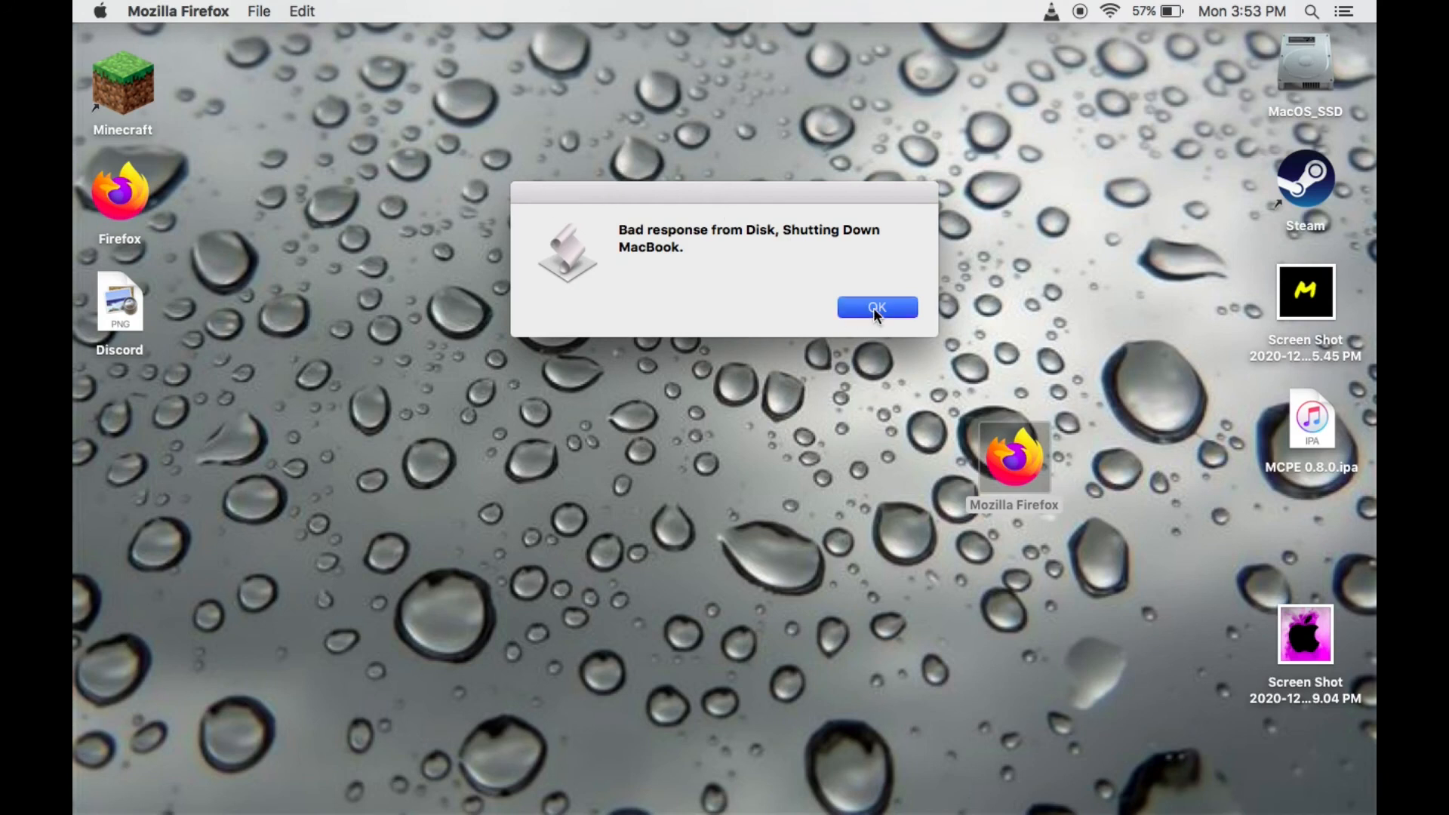
pyautogui.click(876, 306)
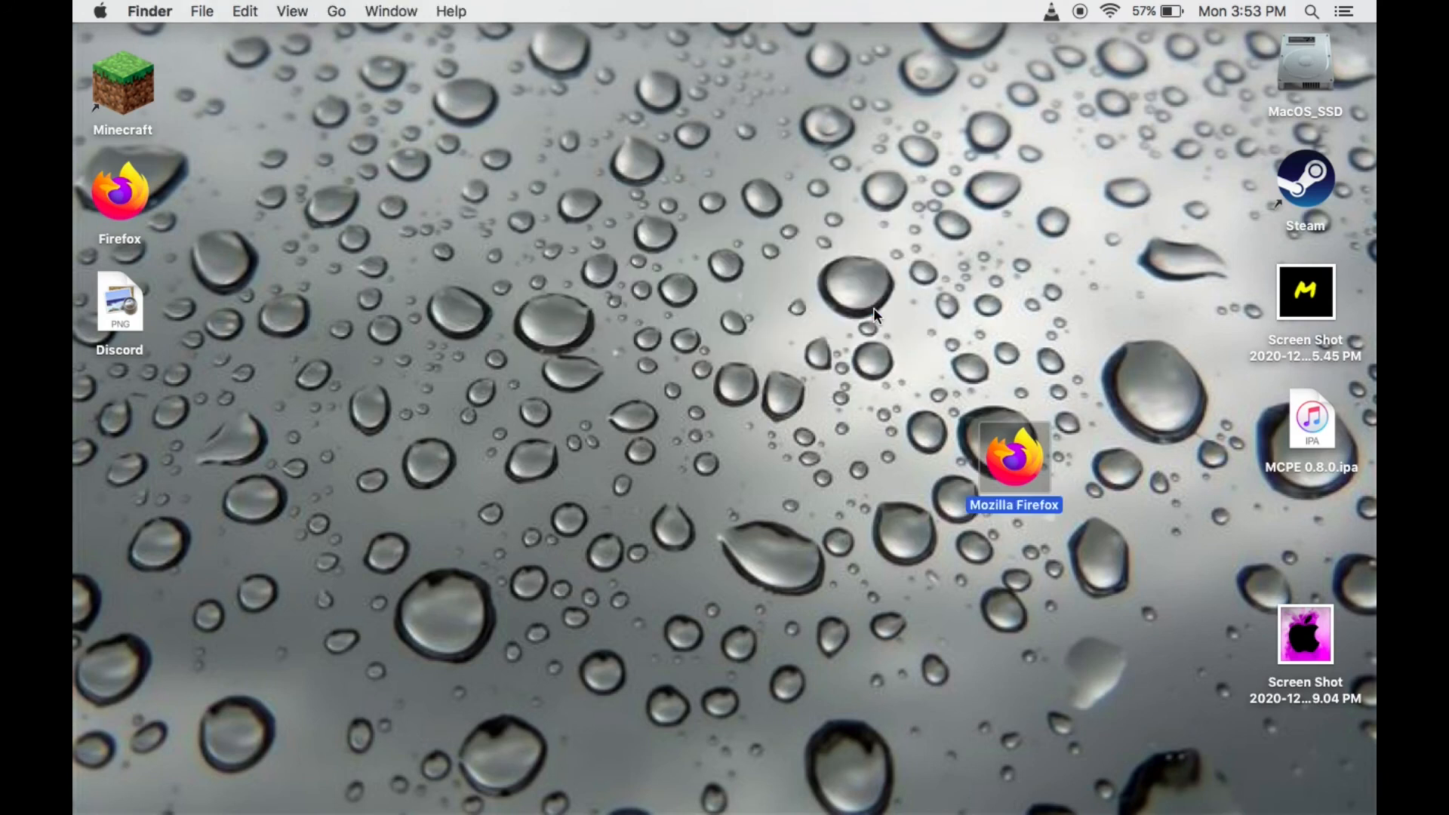
pyautogui.moveTo(1119, 657)
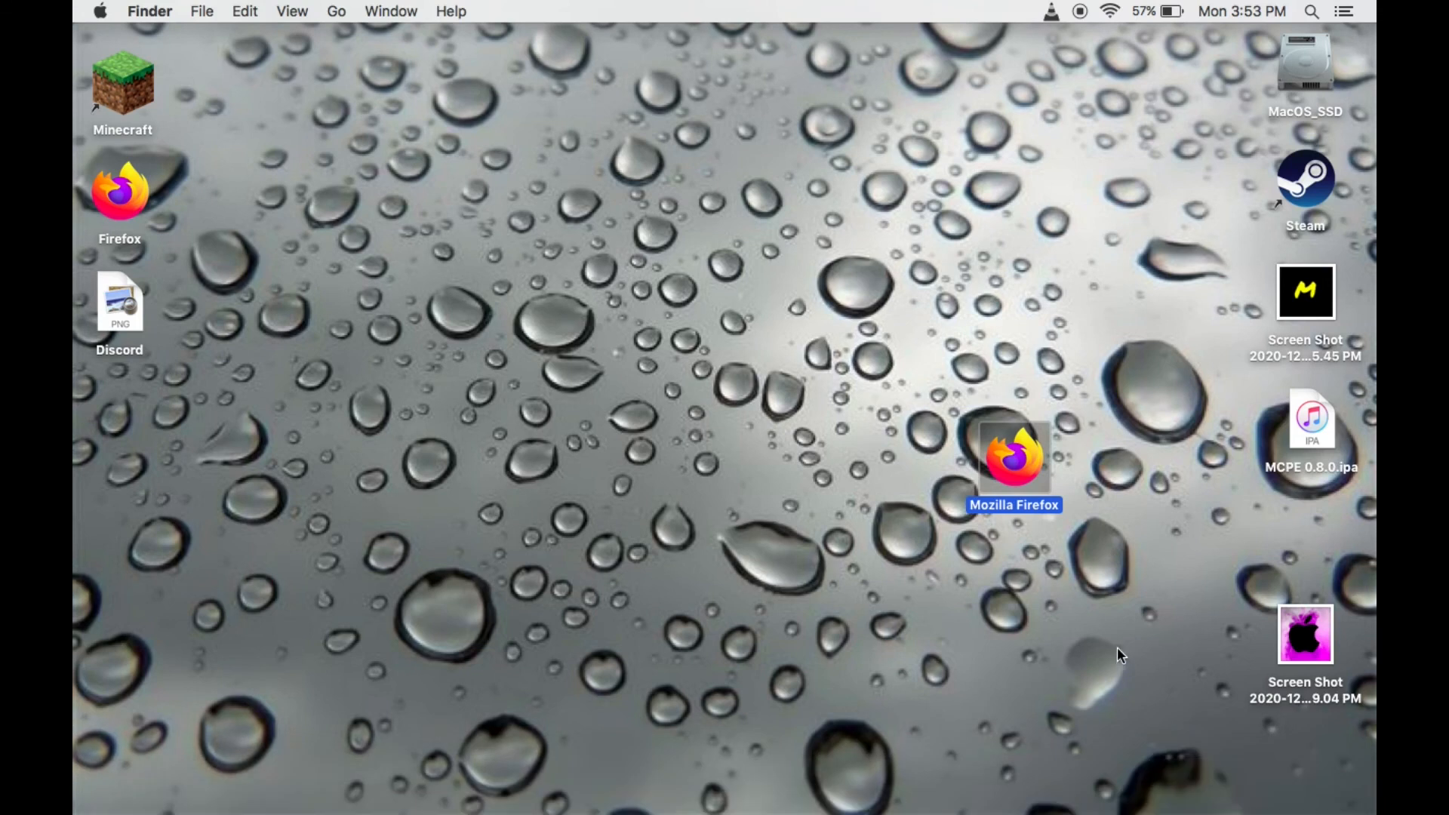
pyautogui.moveTo(1043, 510)
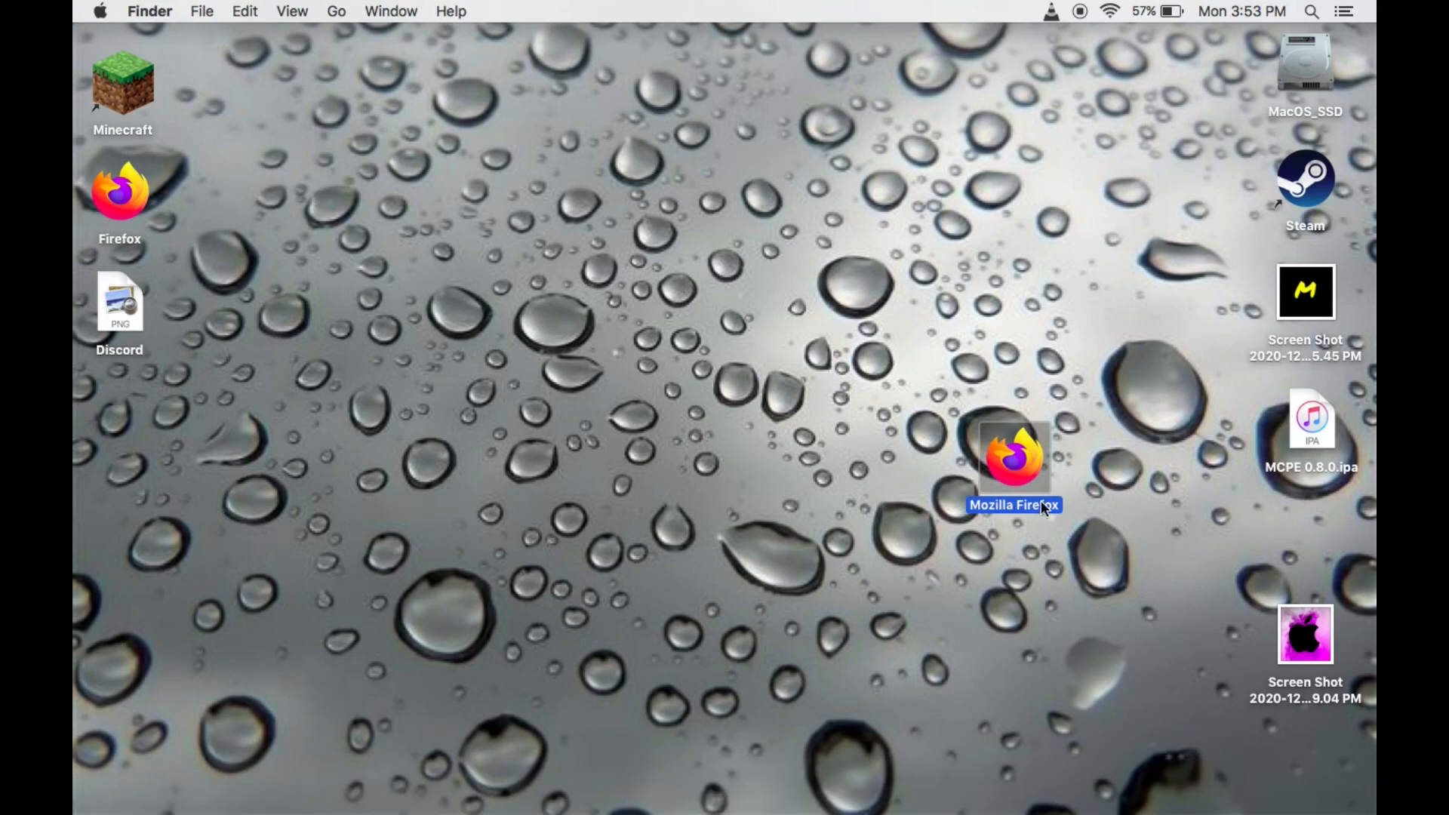